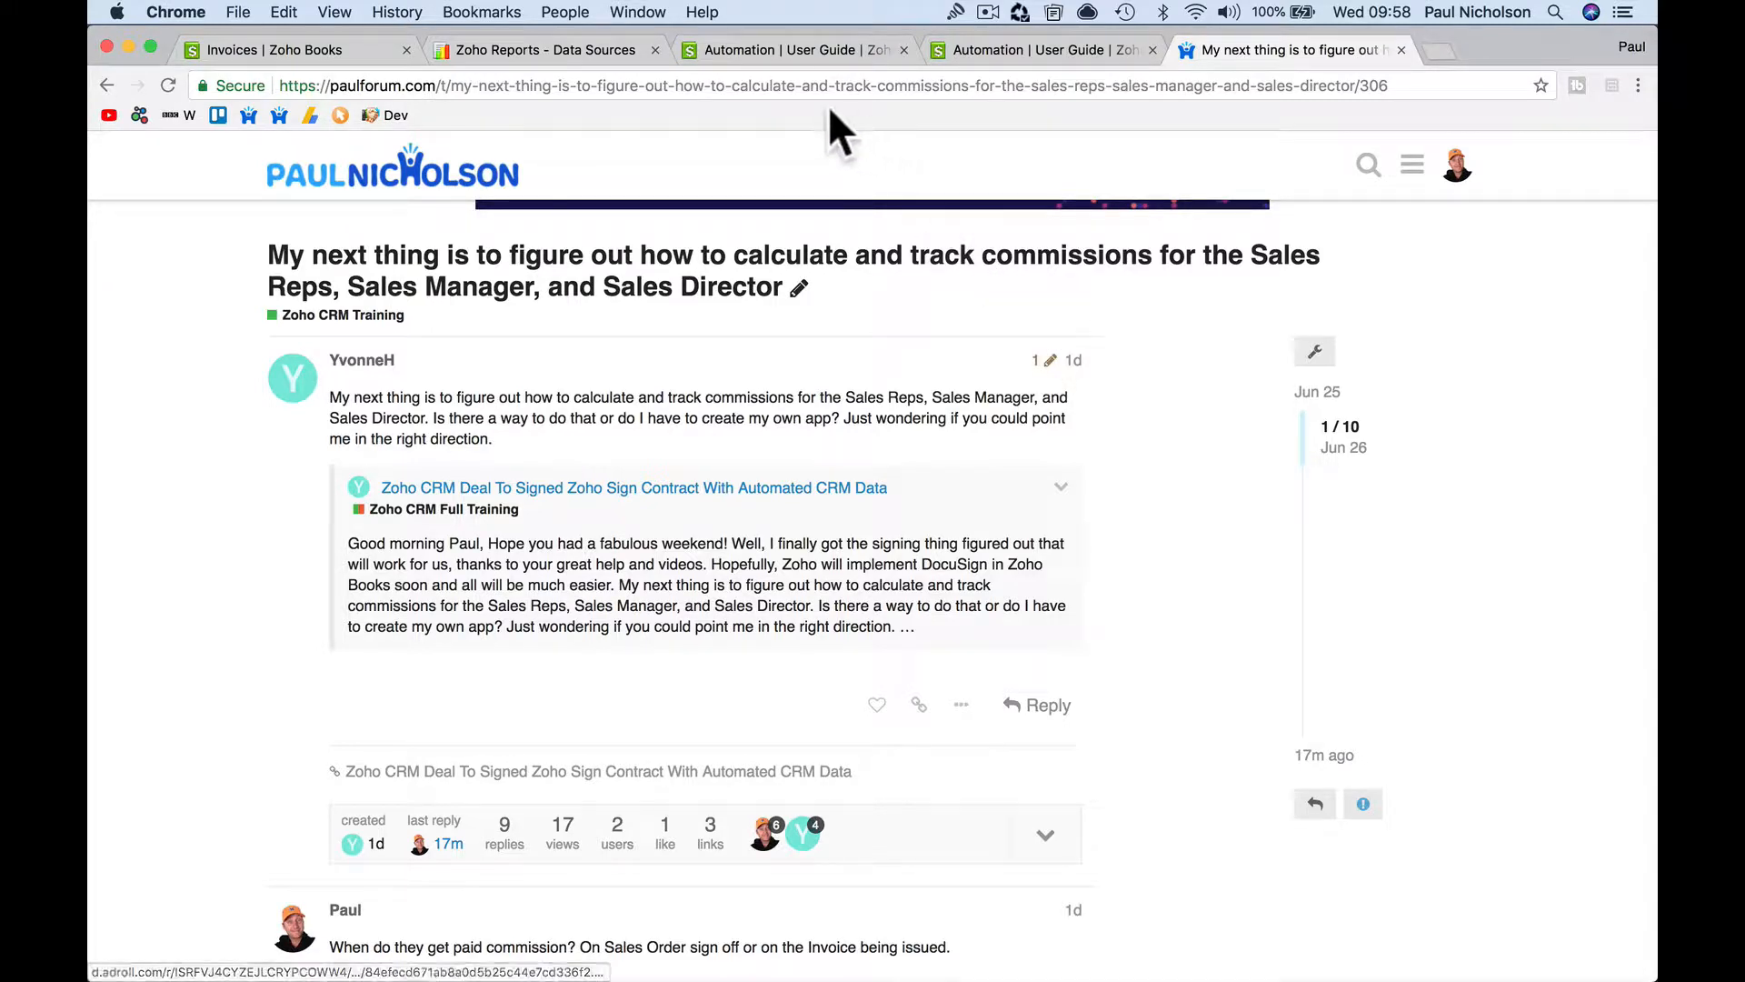
Glance at the Automation help and forum thread, then show the Happy-Me Ltd dashboard
left_click(789, 49)
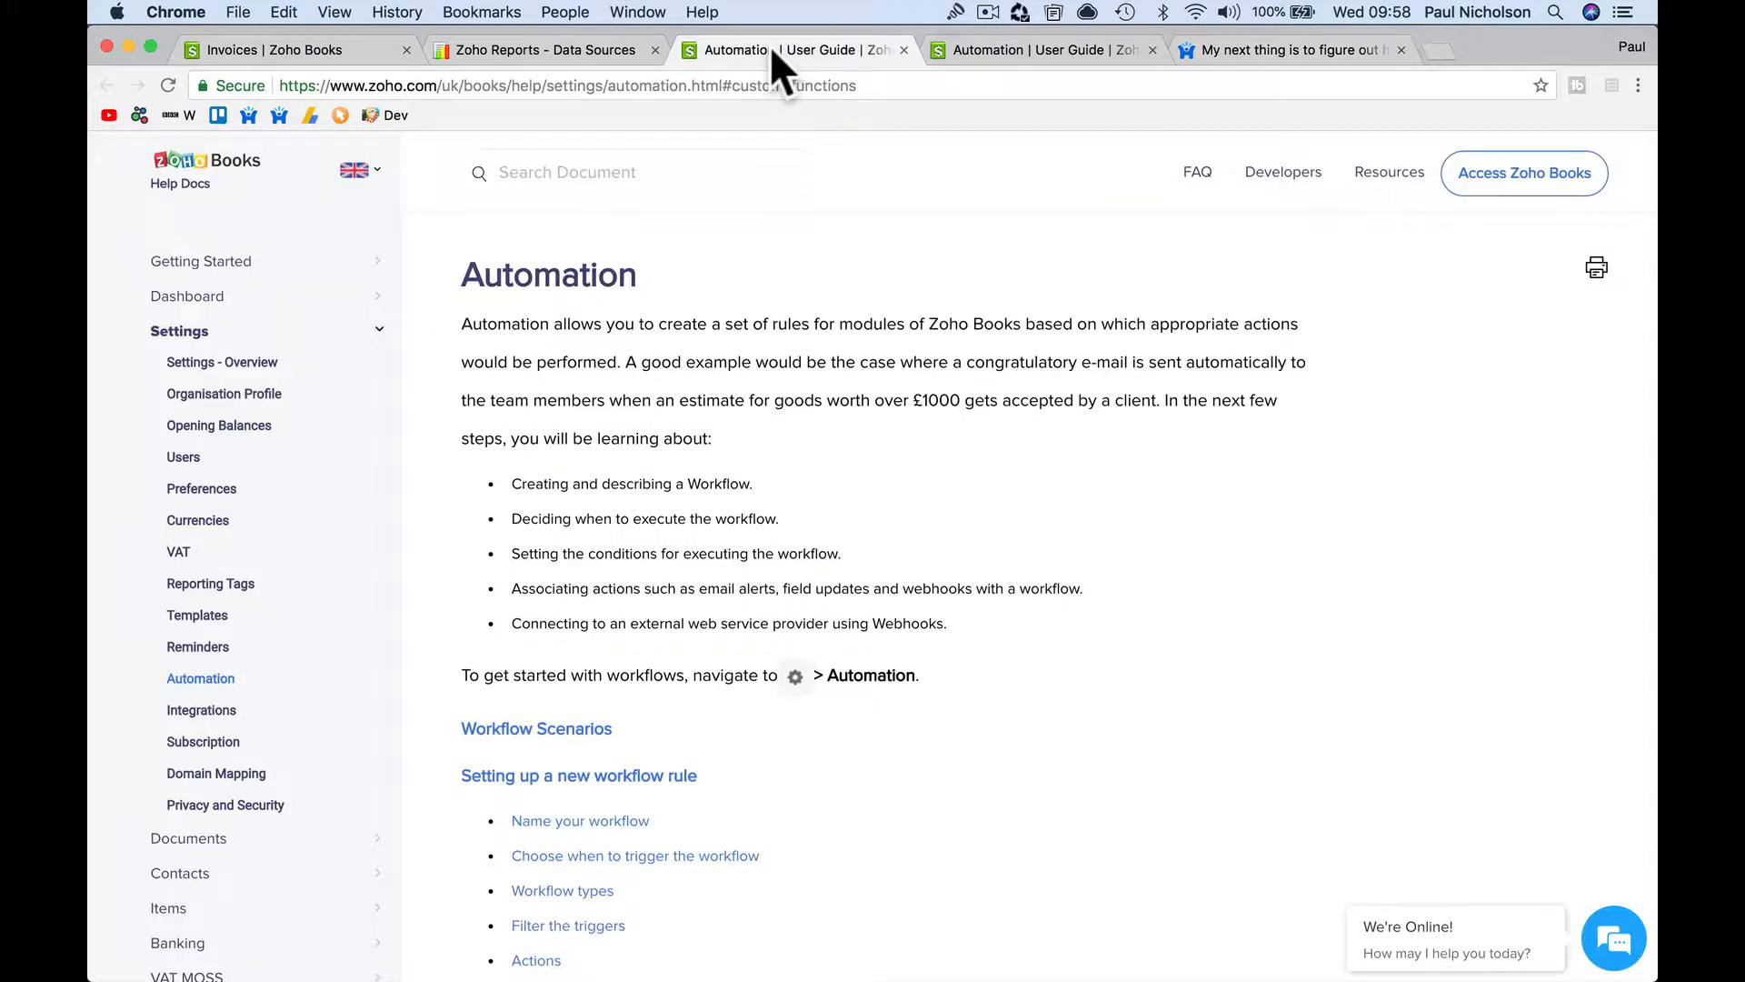
left_click(1291, 49)
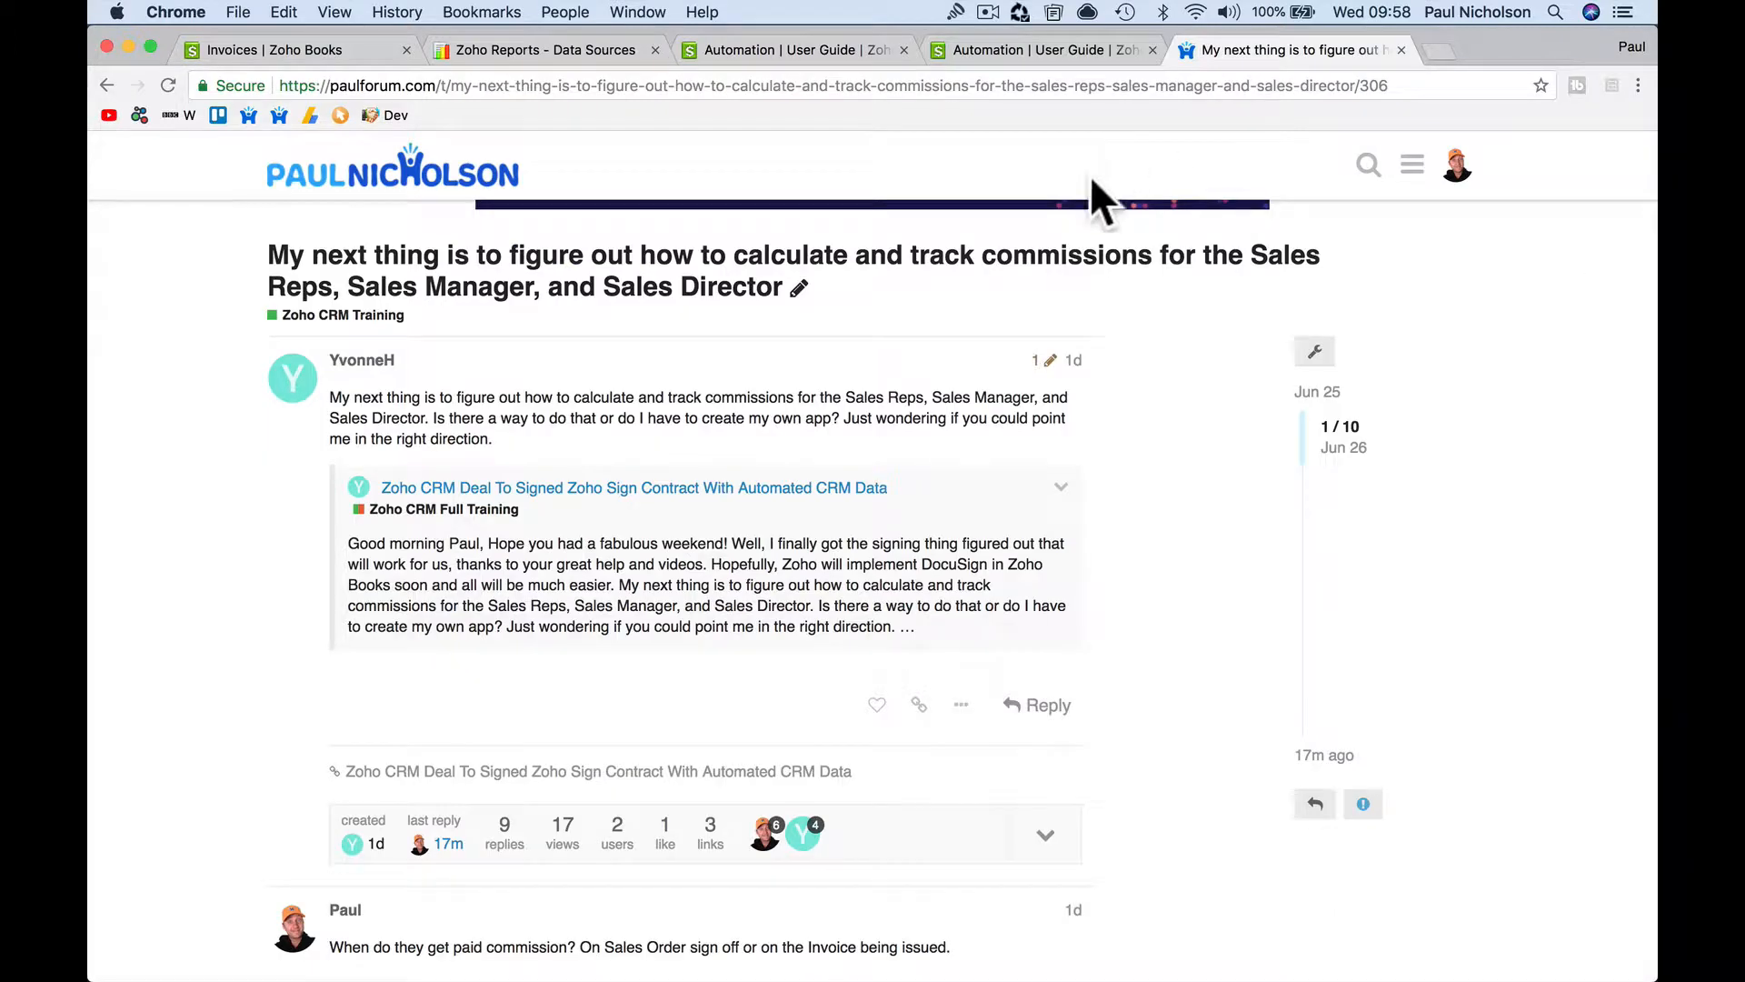
mouse_move(674, 417)
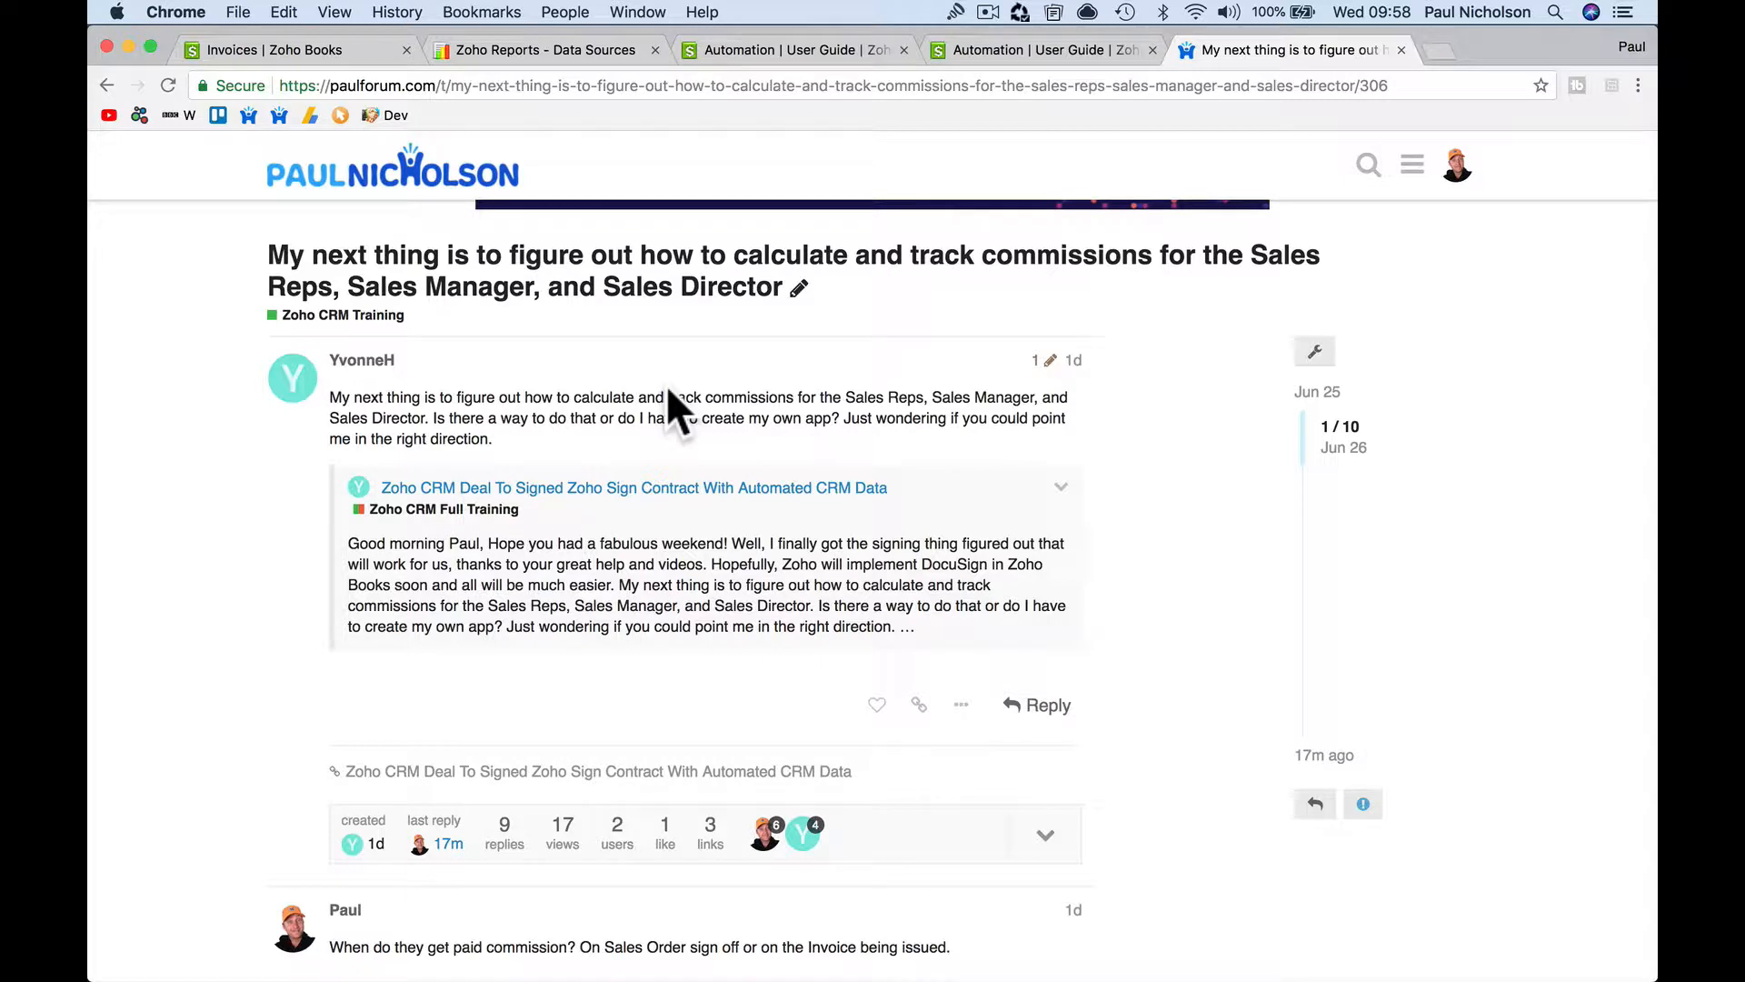
mouse_move(729, 595)
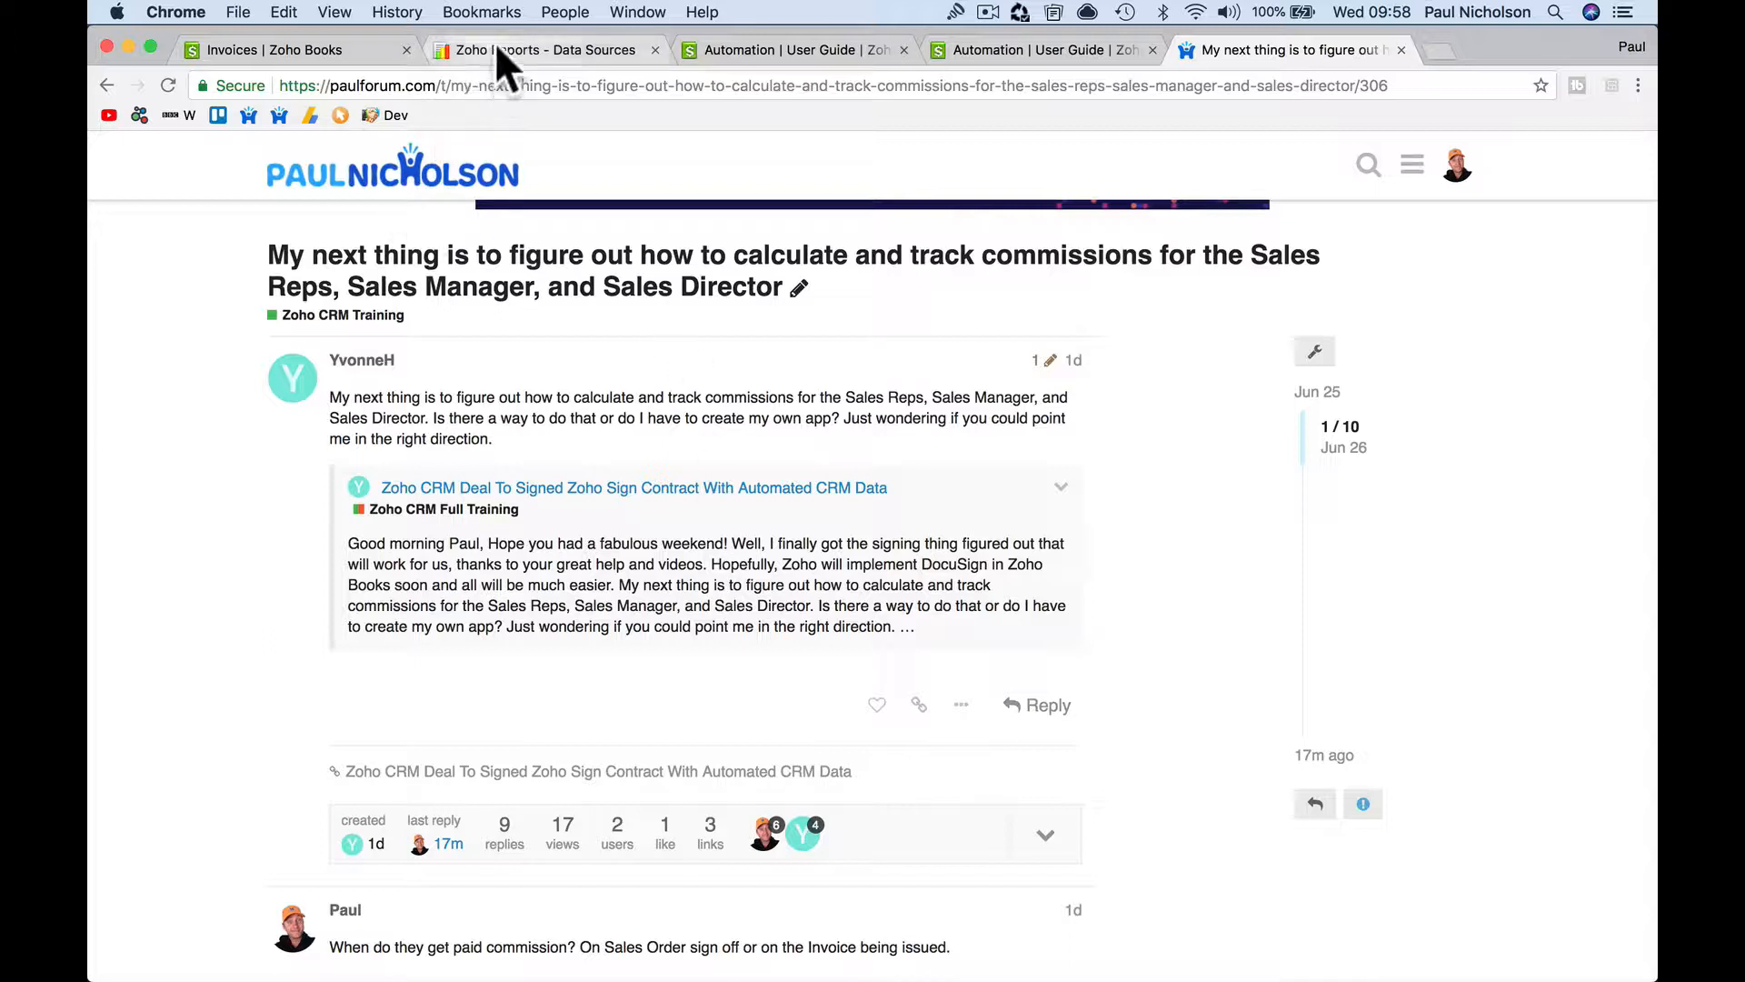
left_click(545, 50)
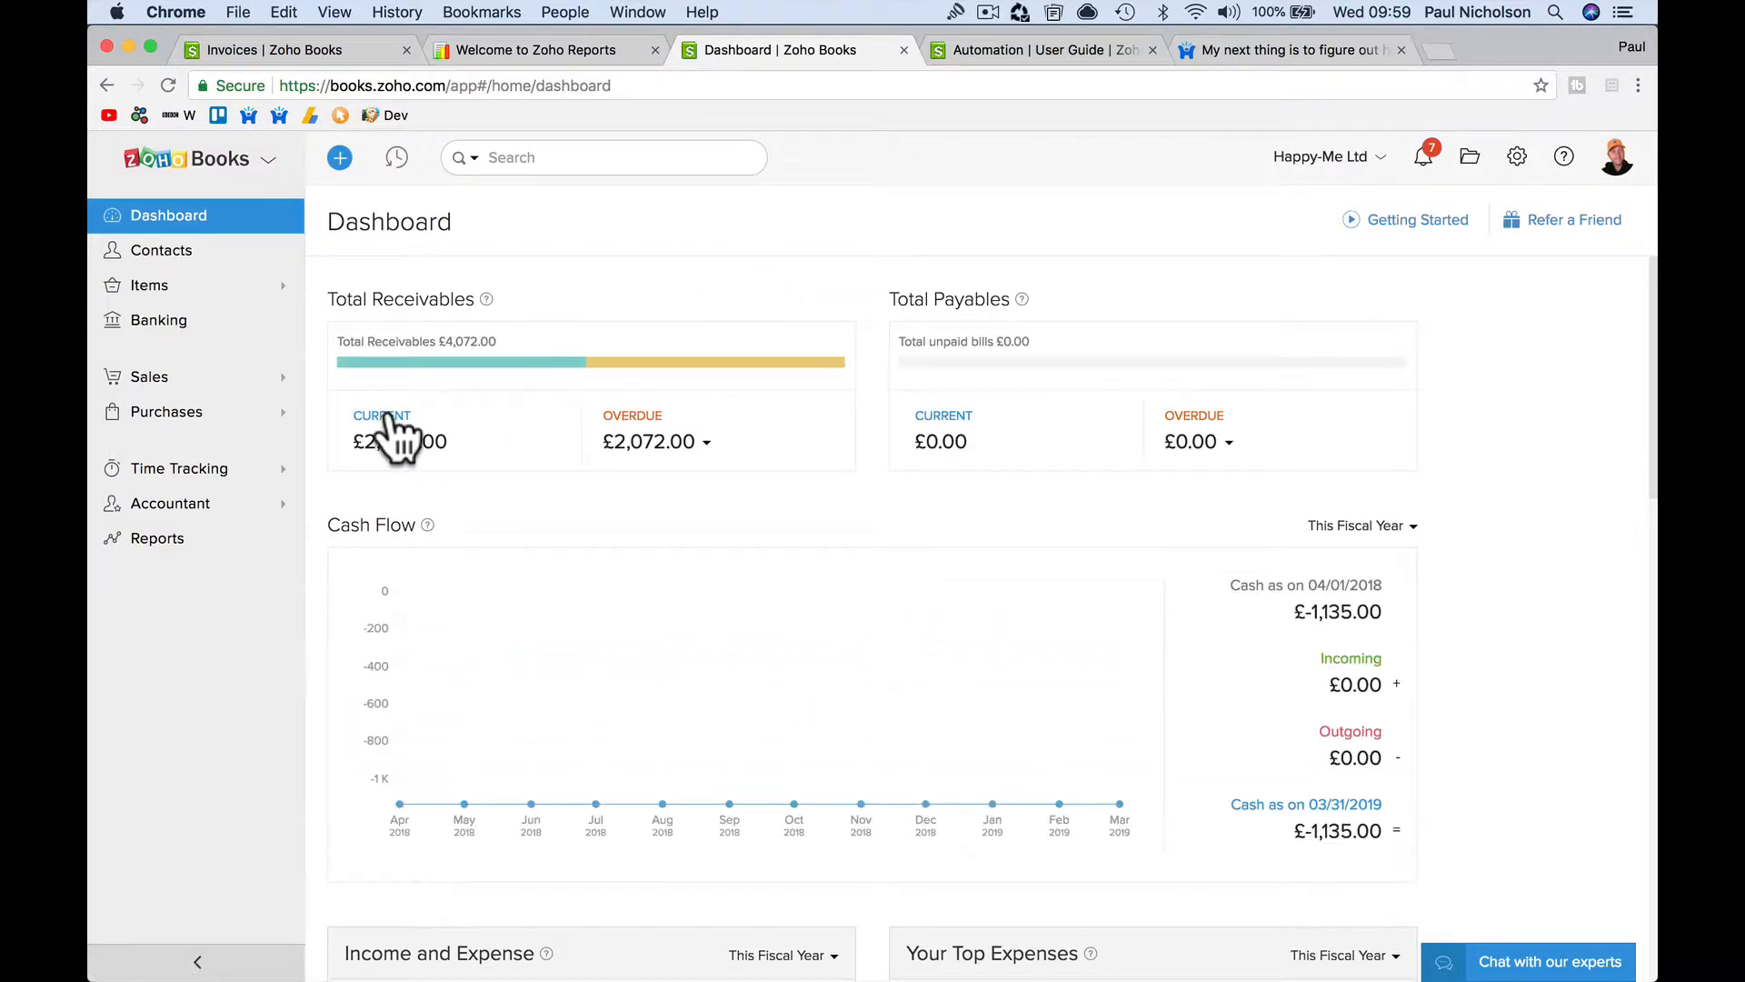
mouse_move(239, 368)
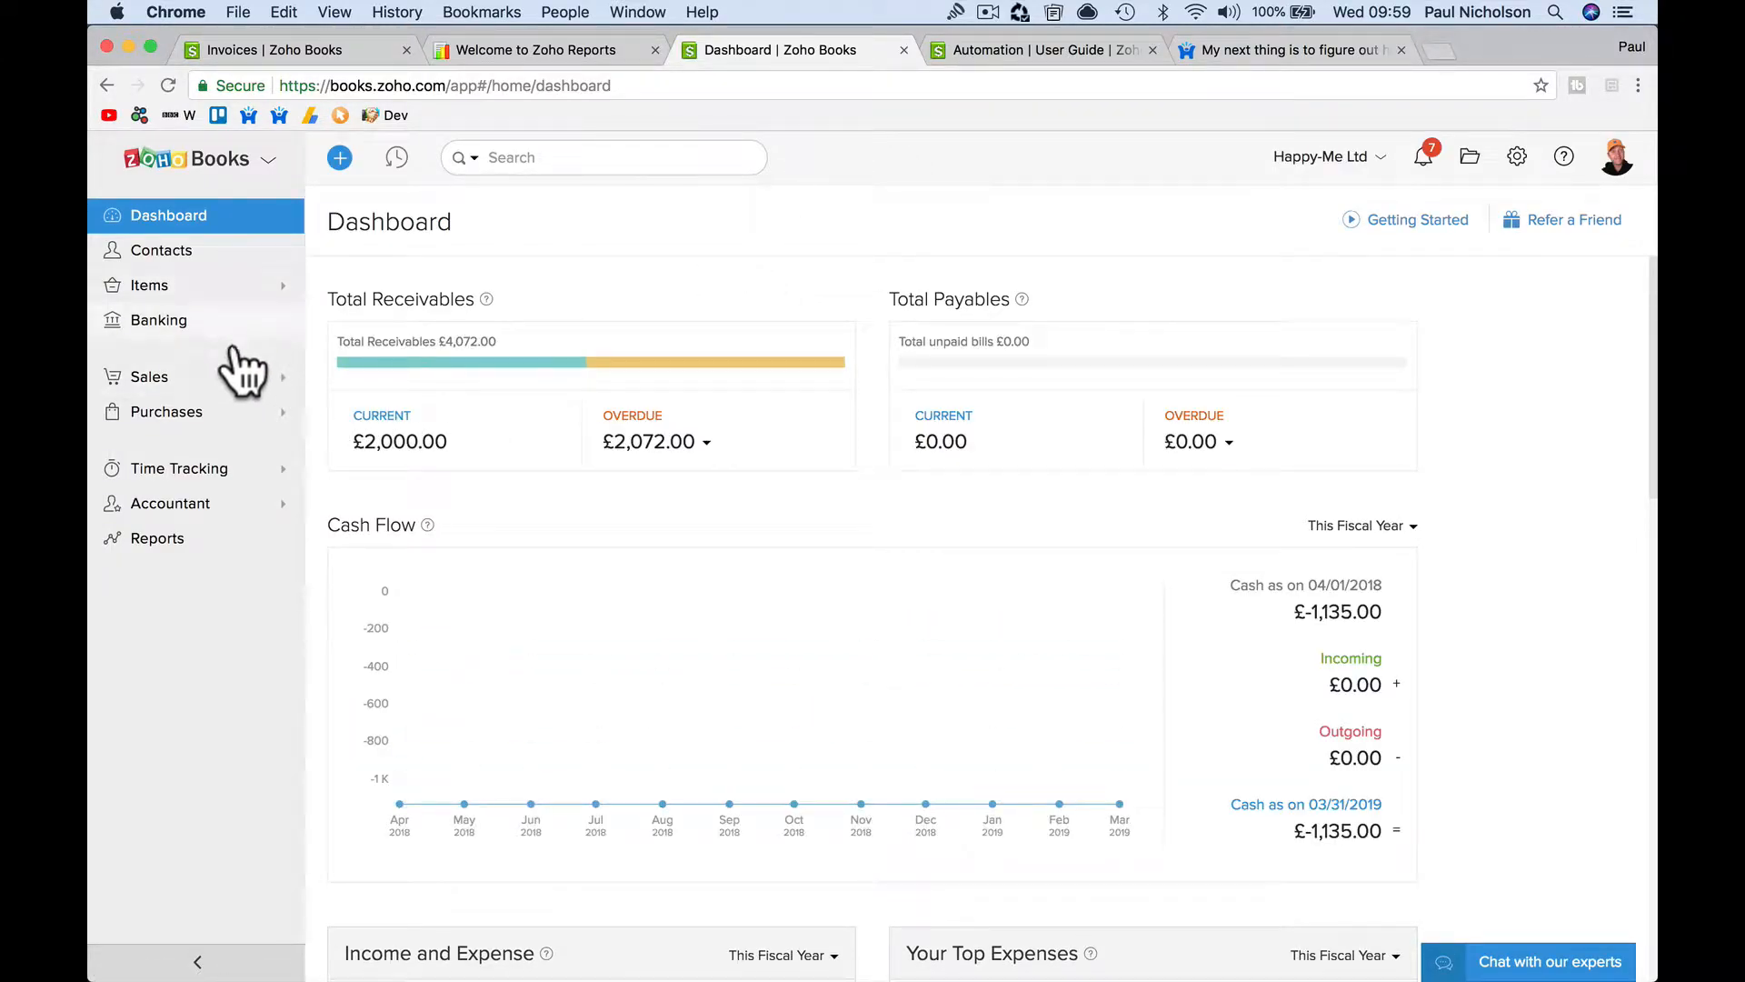
mouse_move(273, 496)
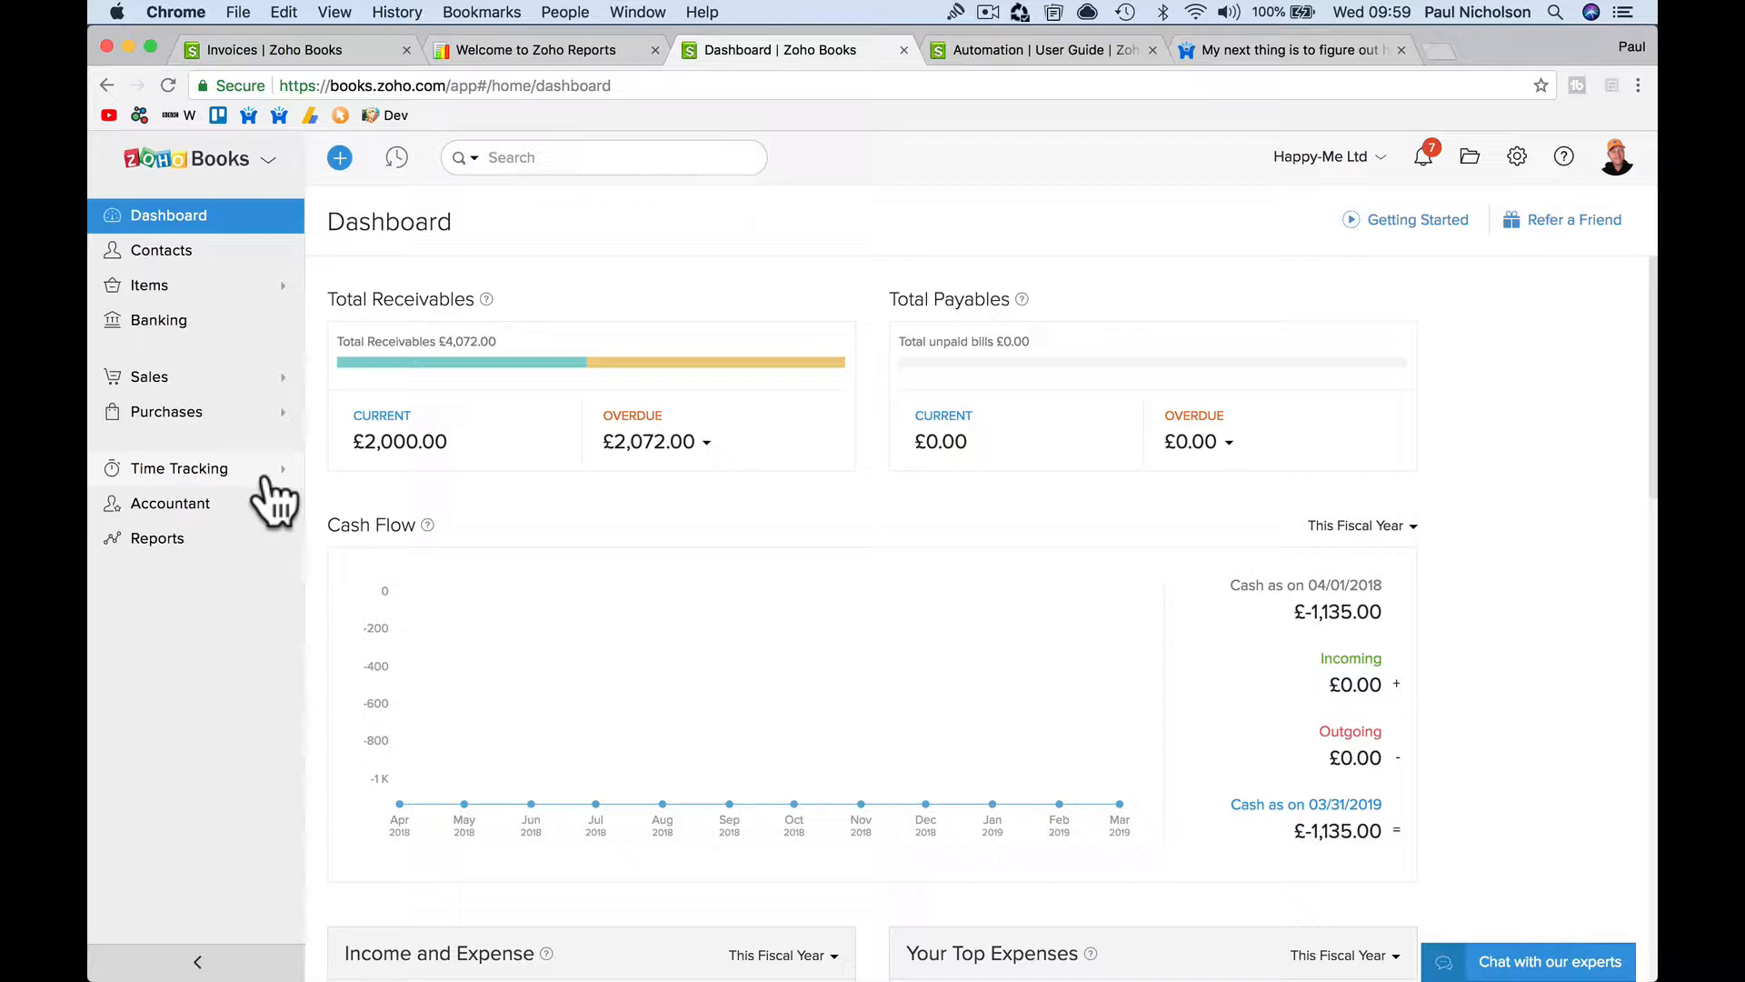
mouse_move(259, 475)
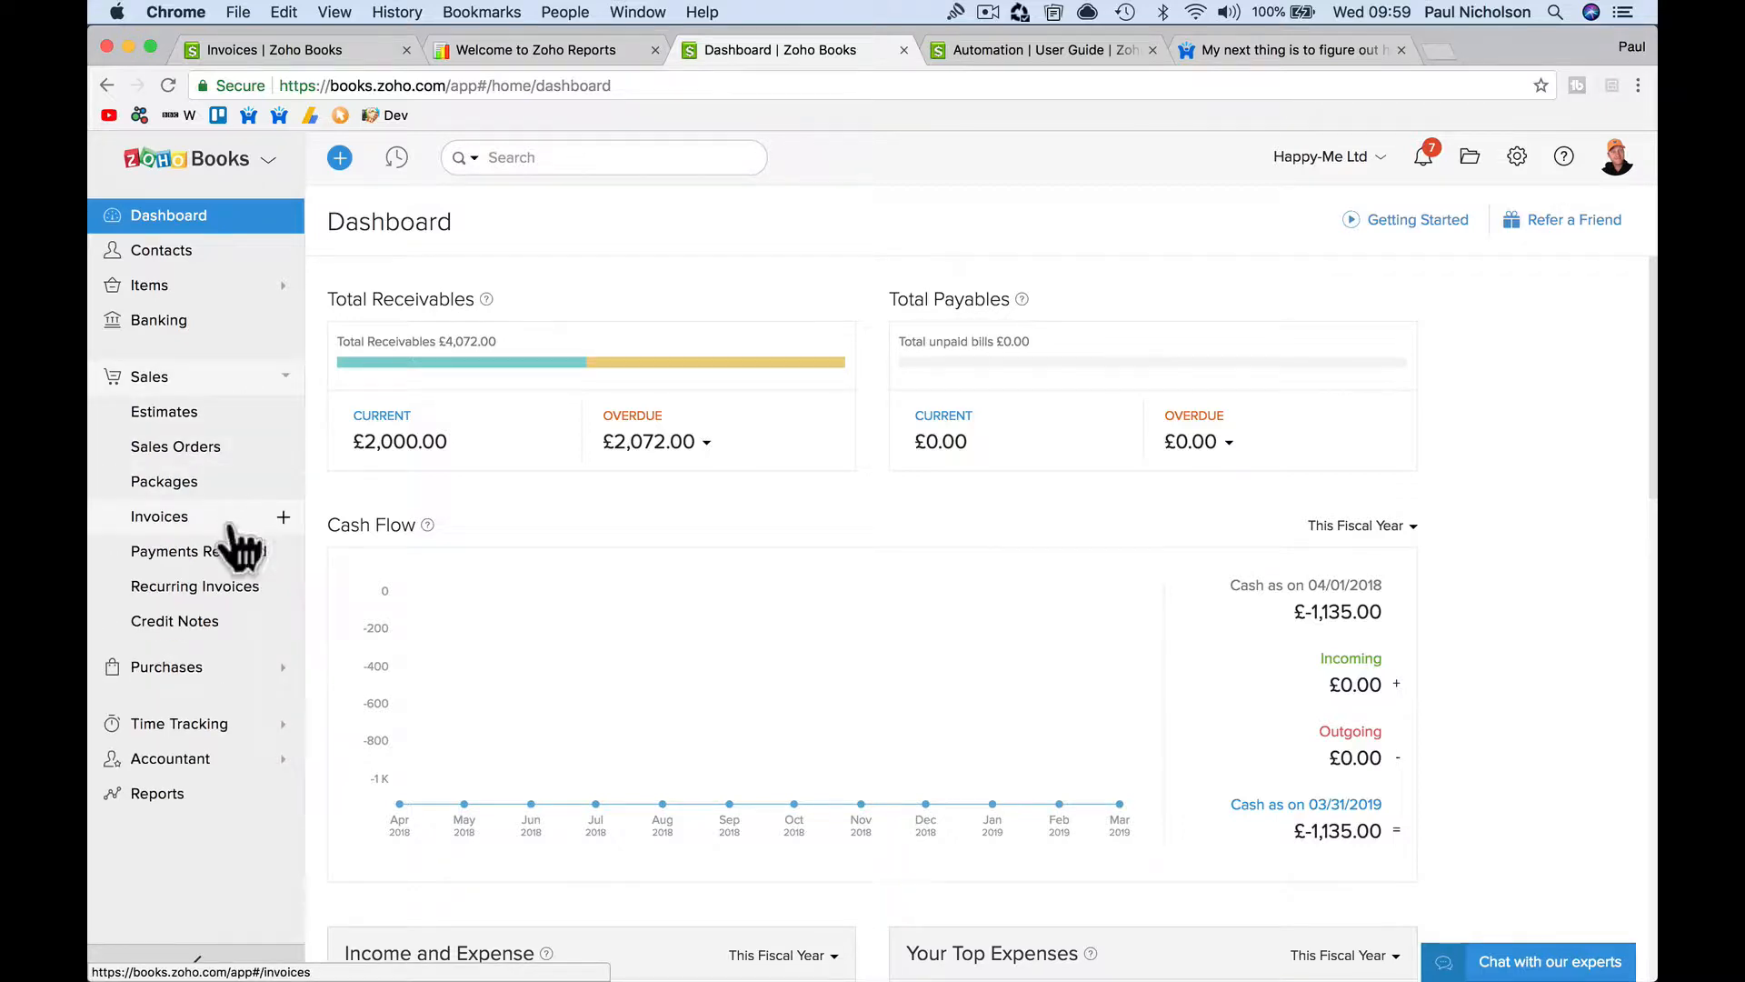
left_click(159, 516)
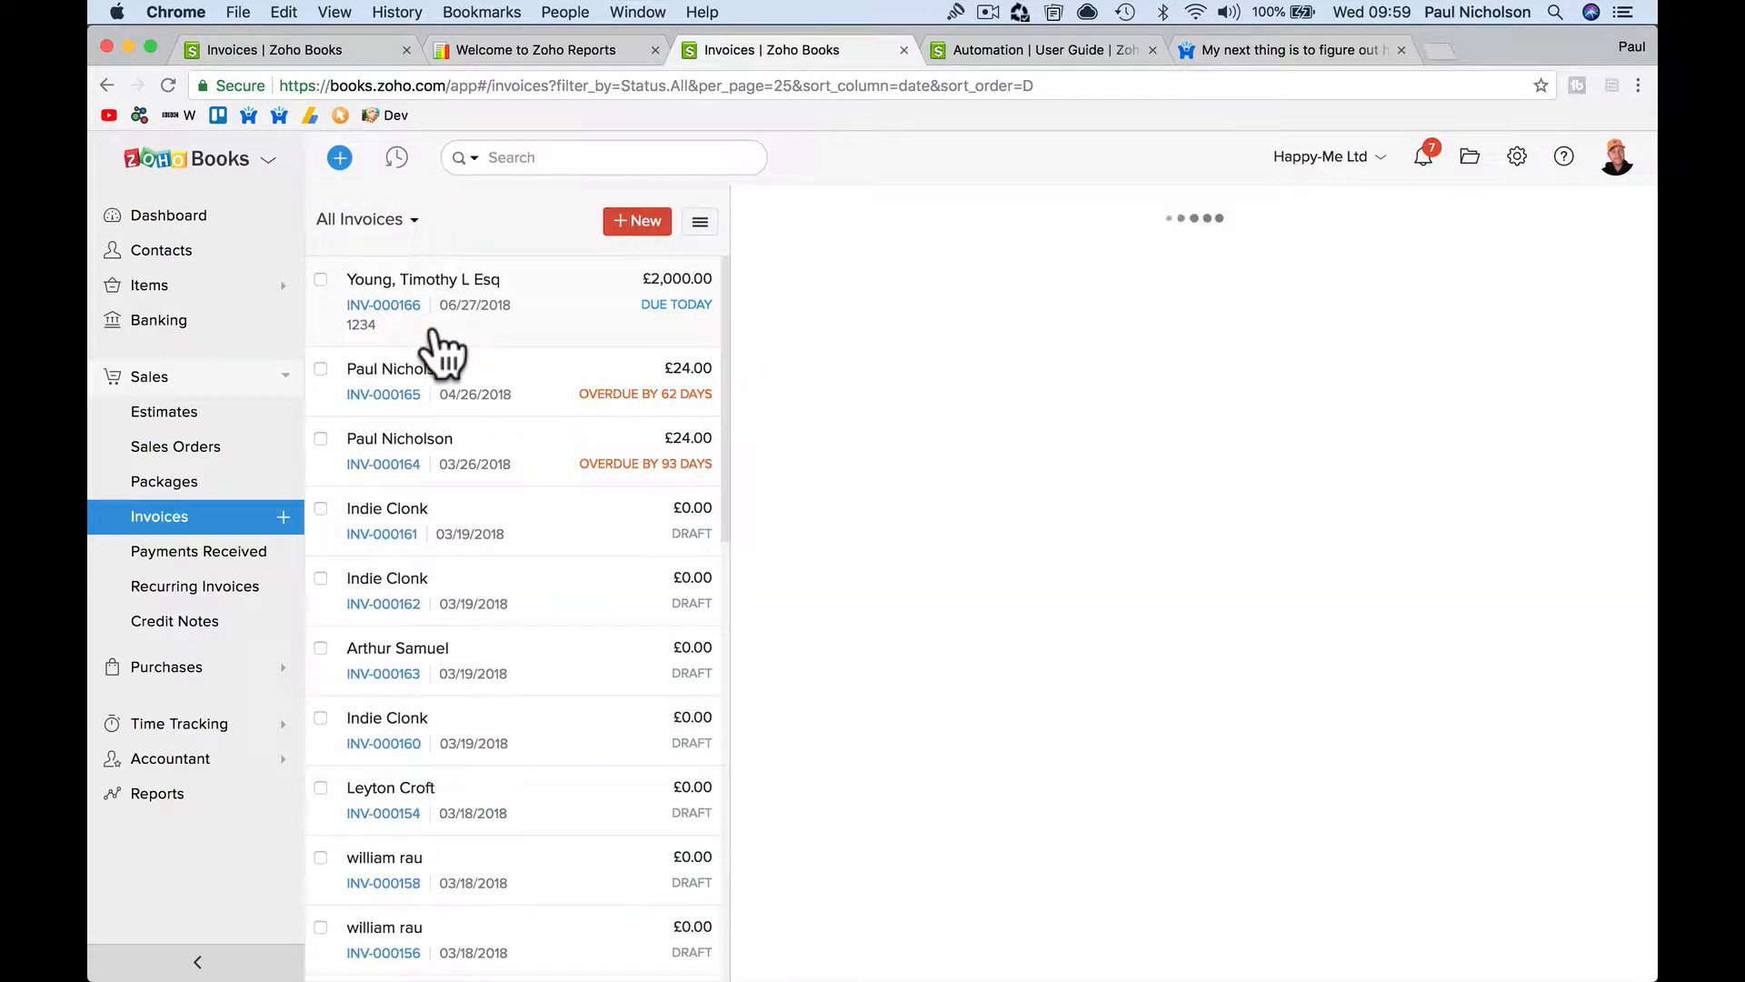
left_click(382, 304)
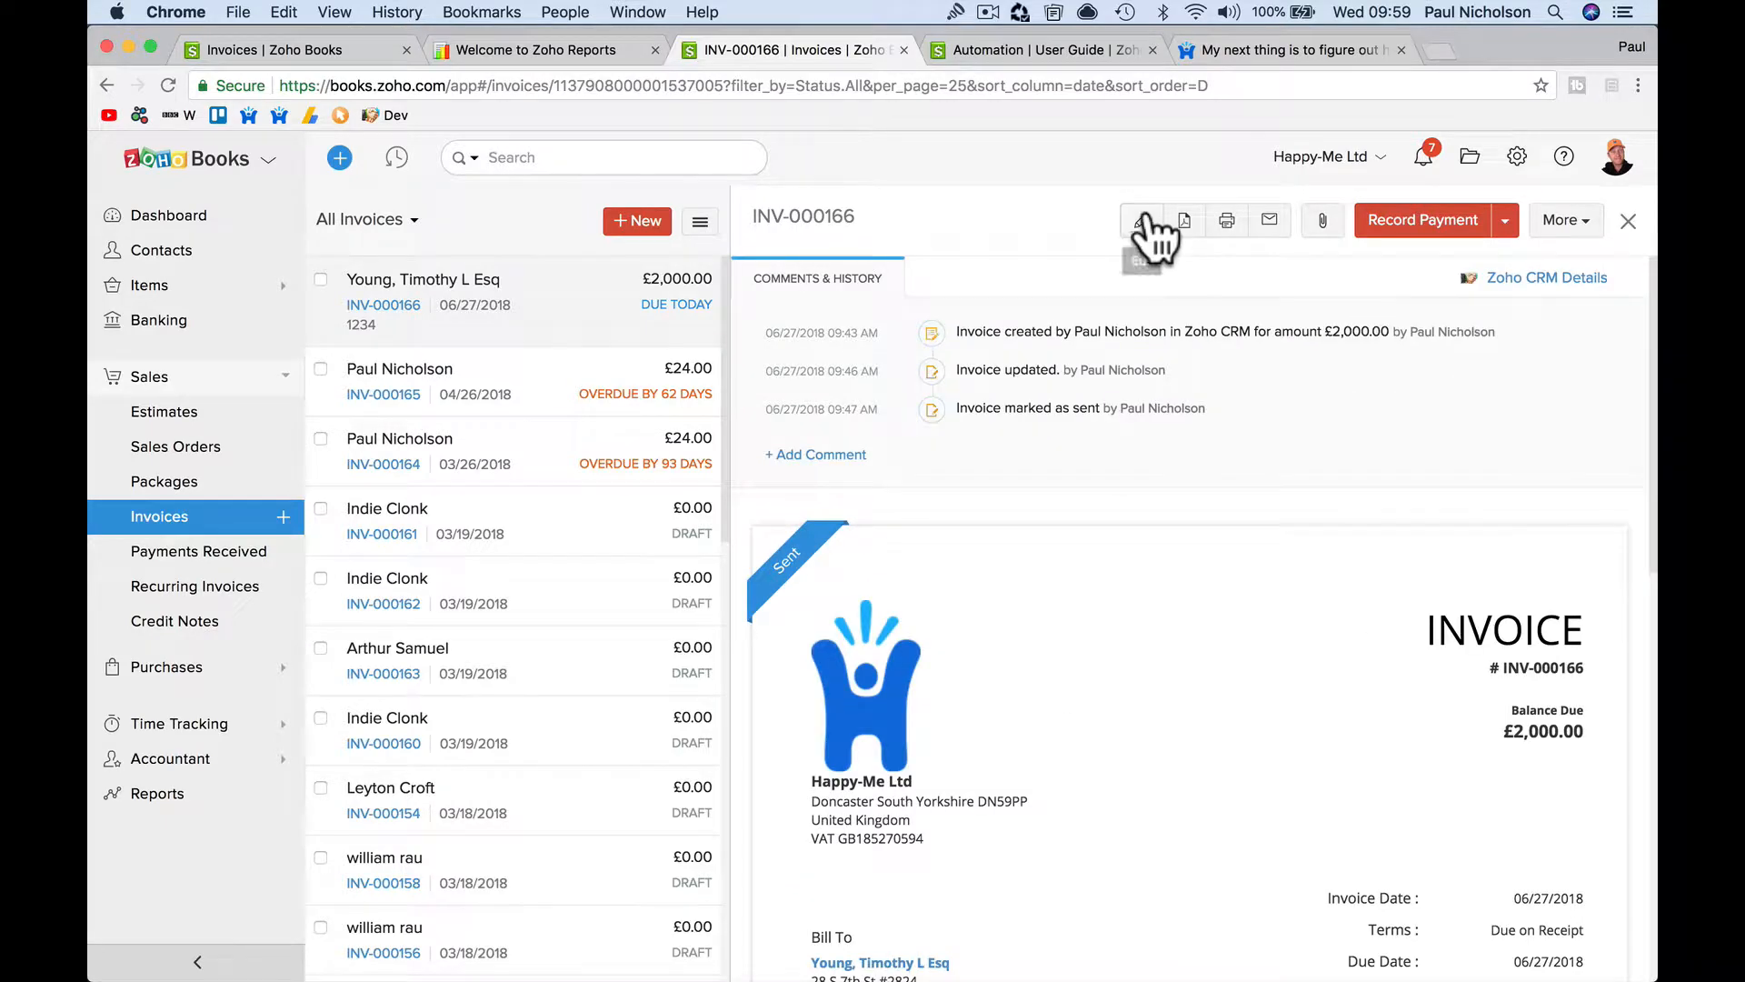
left_click(1141, 219)
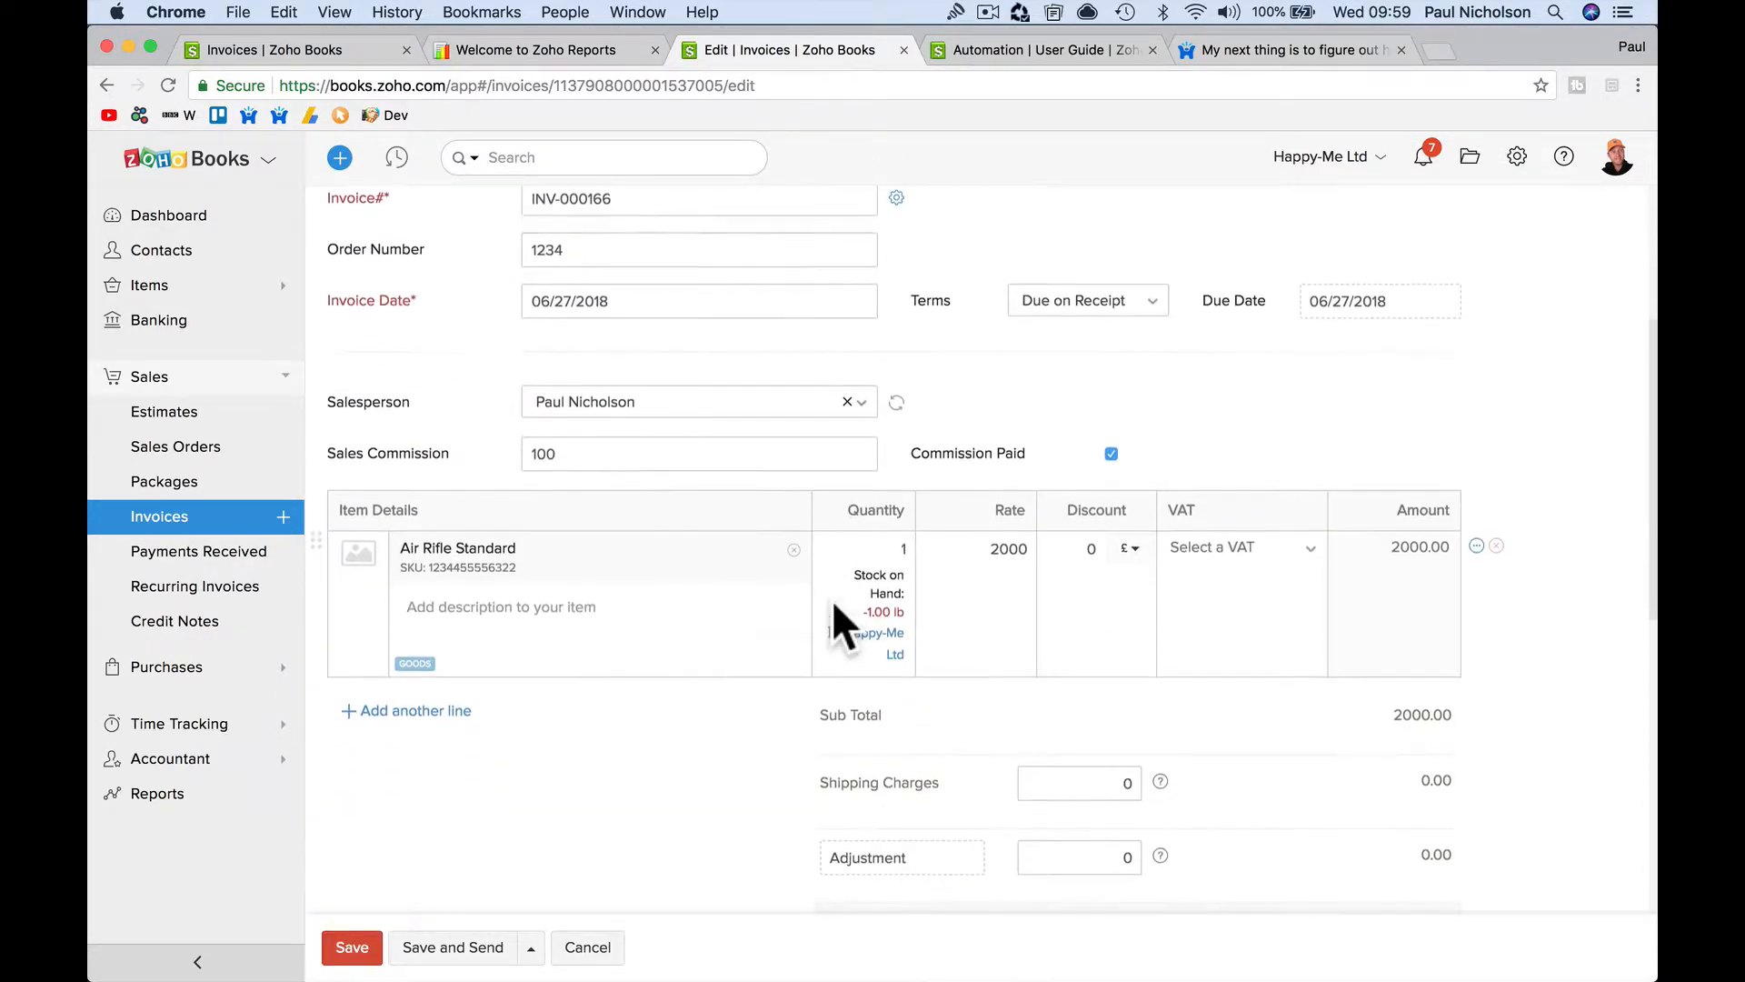
left_click(699, 452)
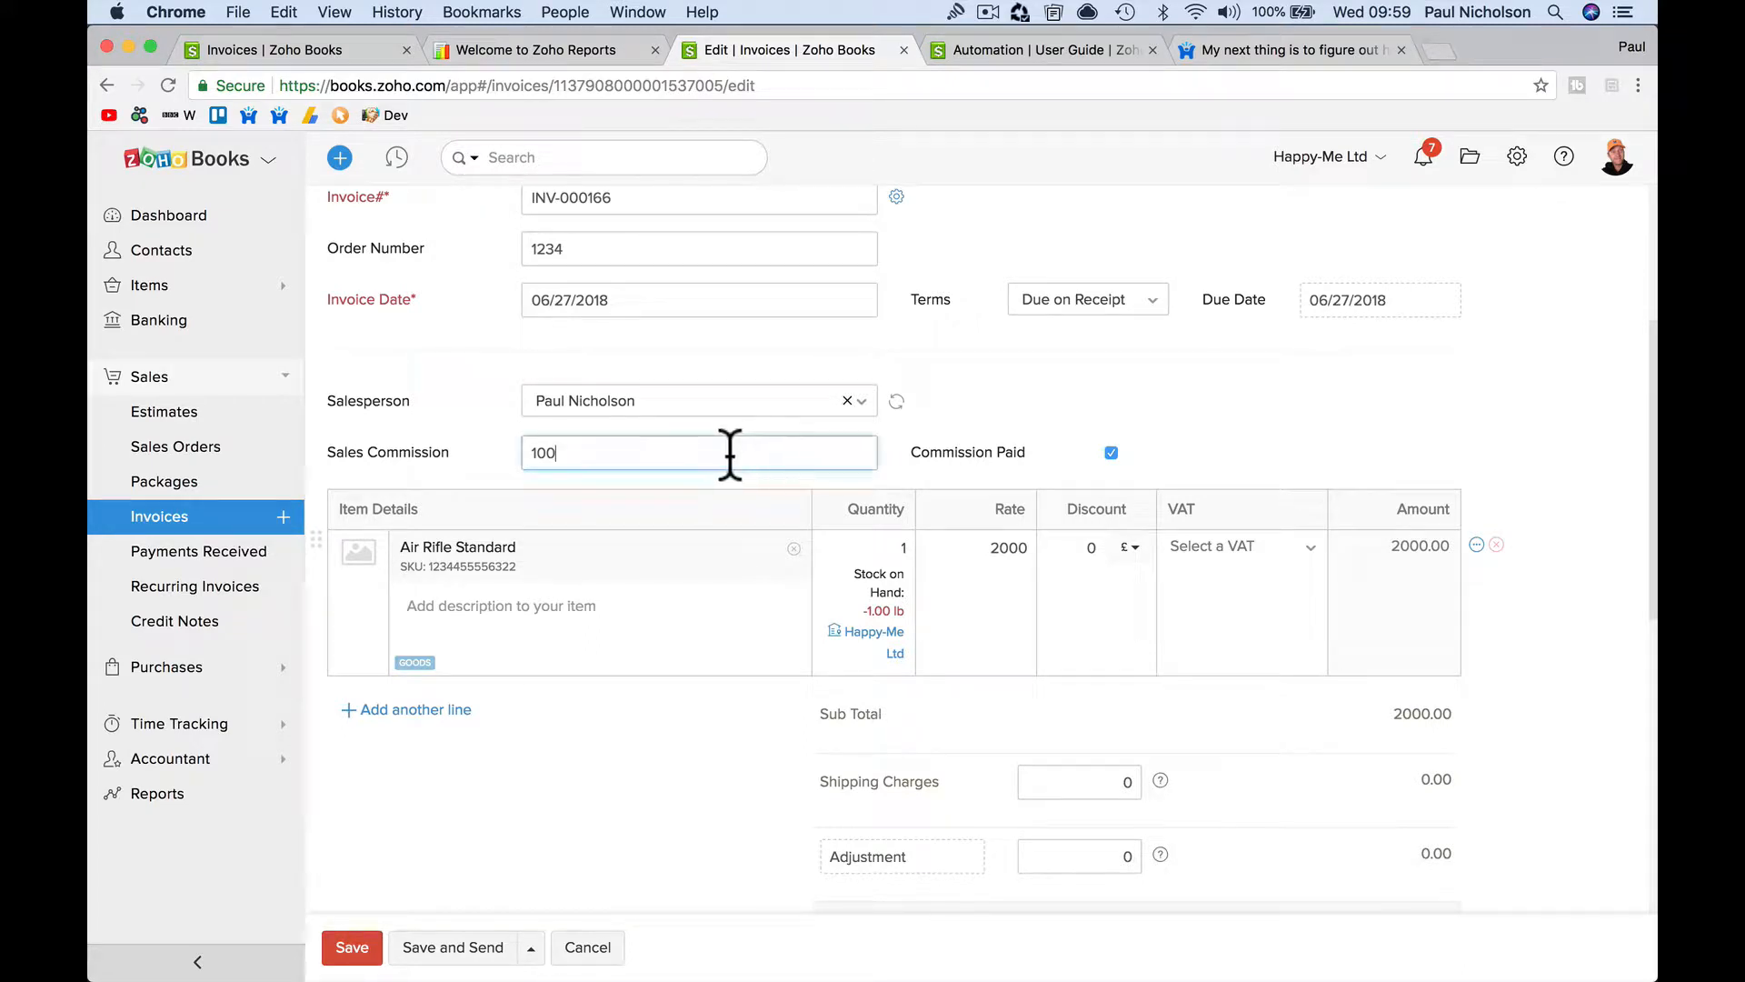
mouse_move(884, 496)
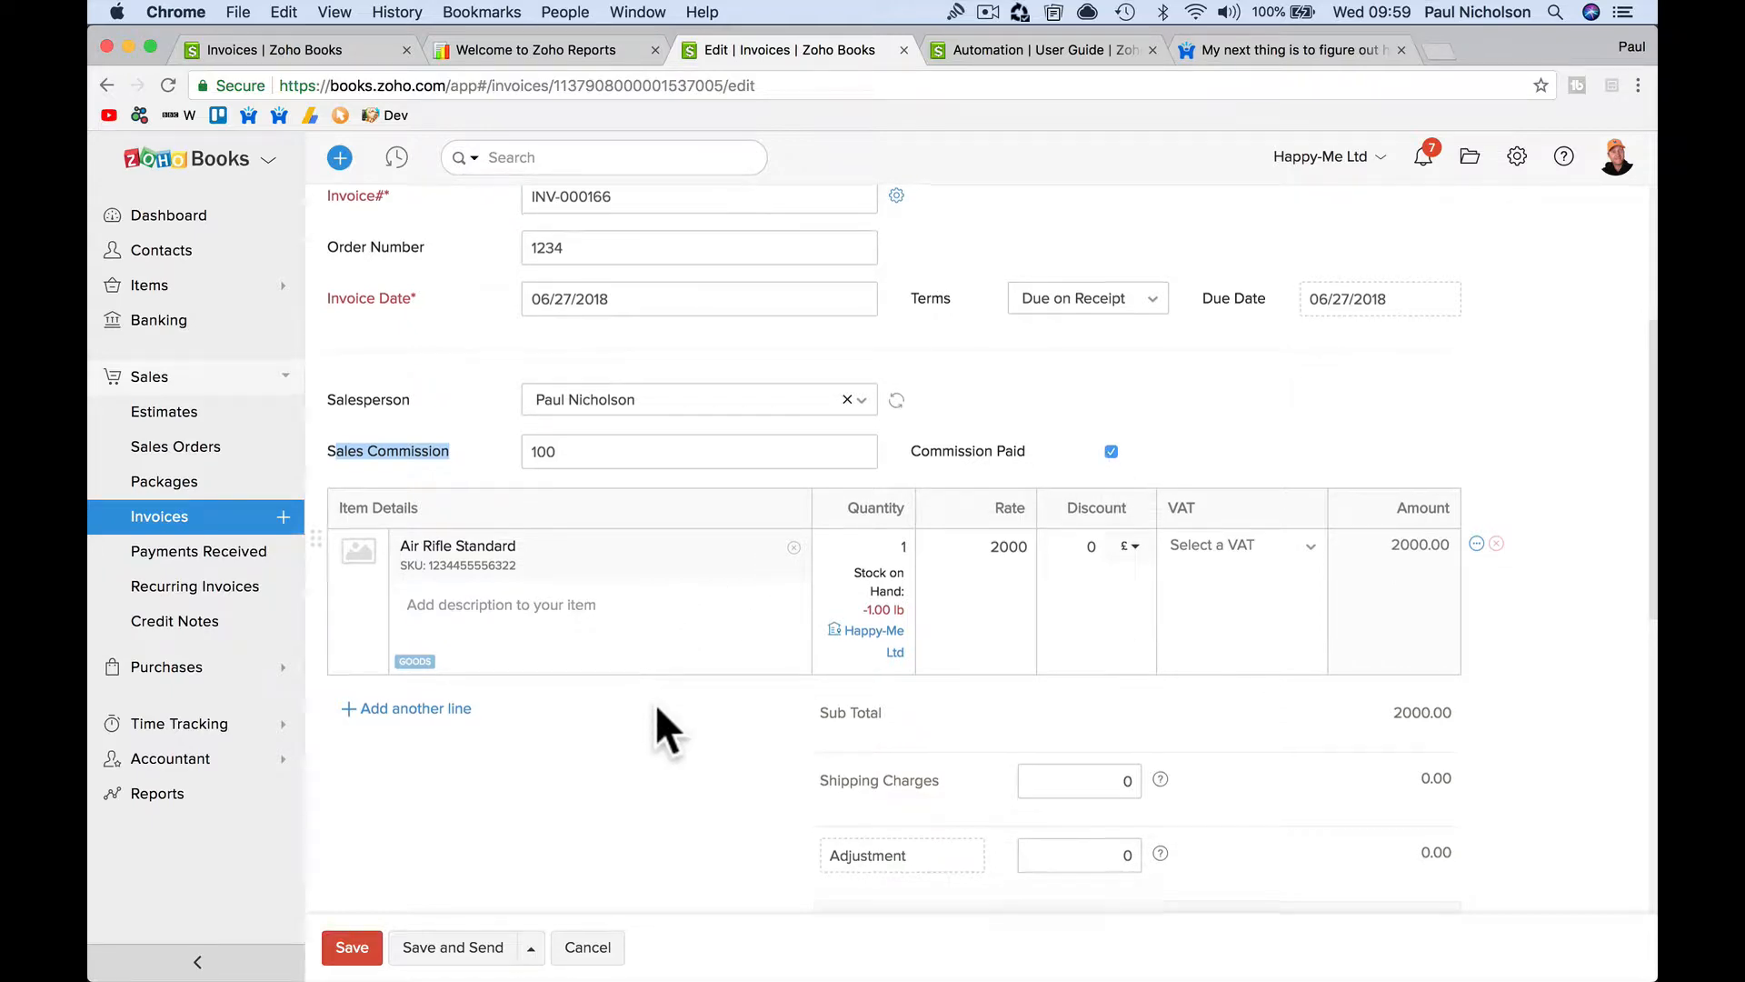
scroll("down", 3)
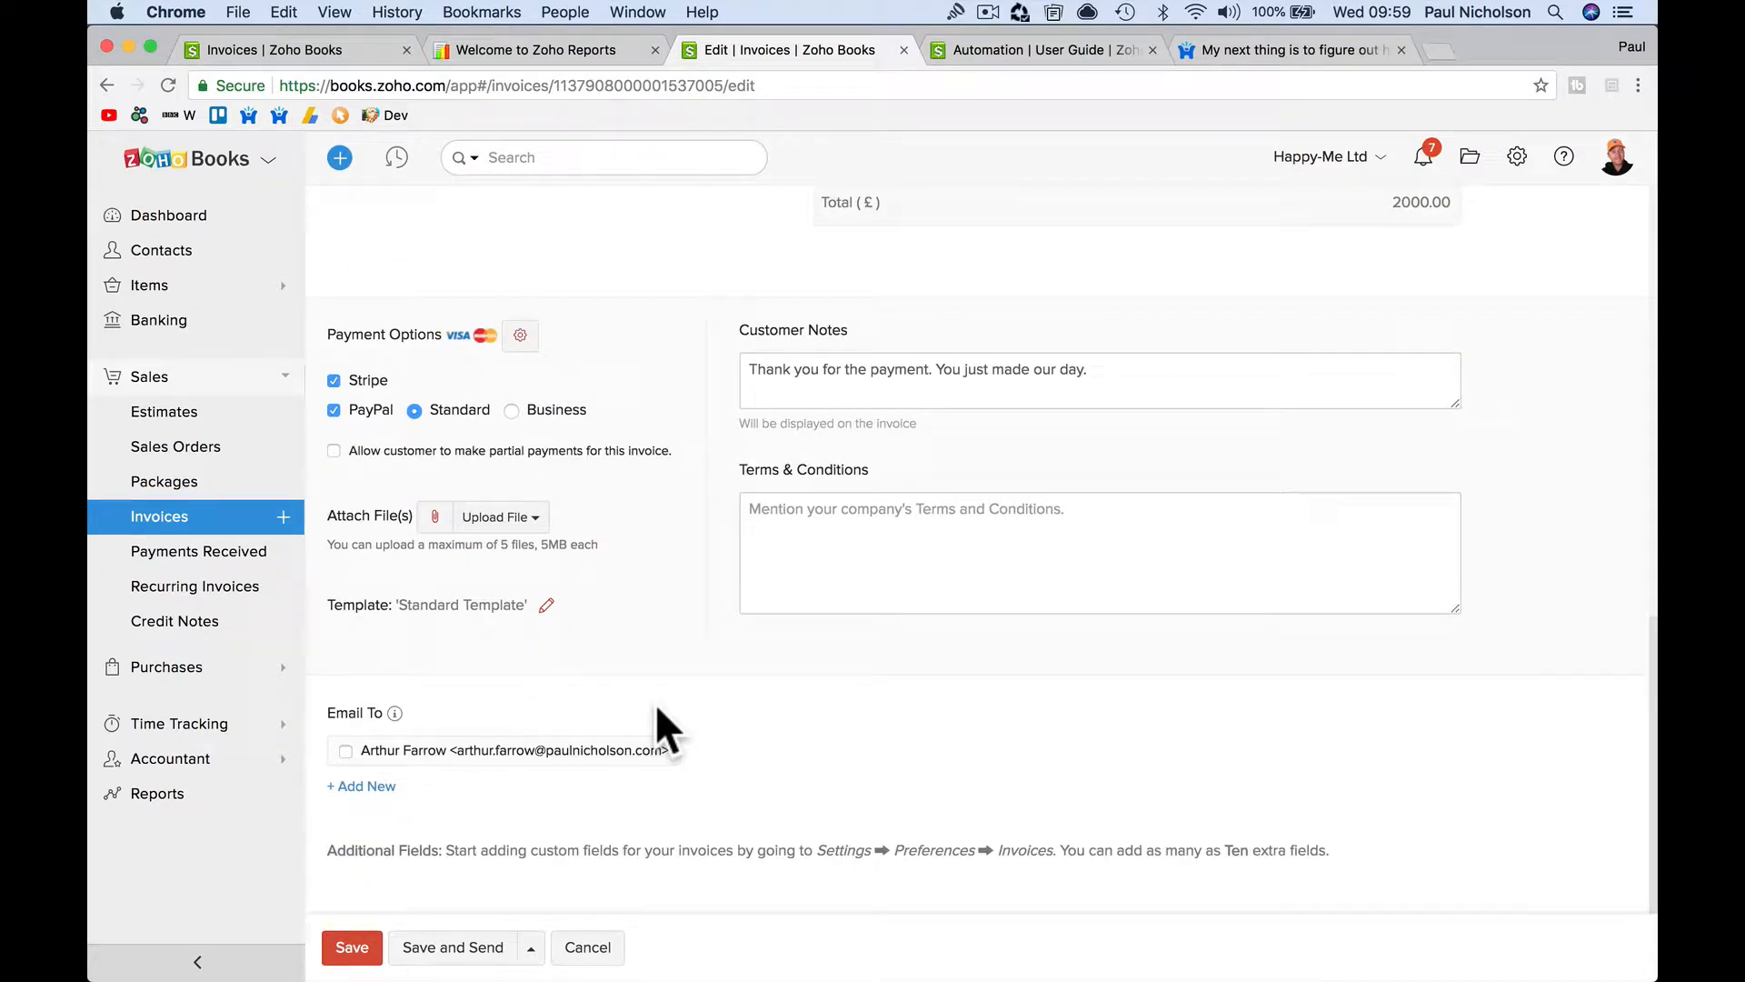
scroll("up", 3)
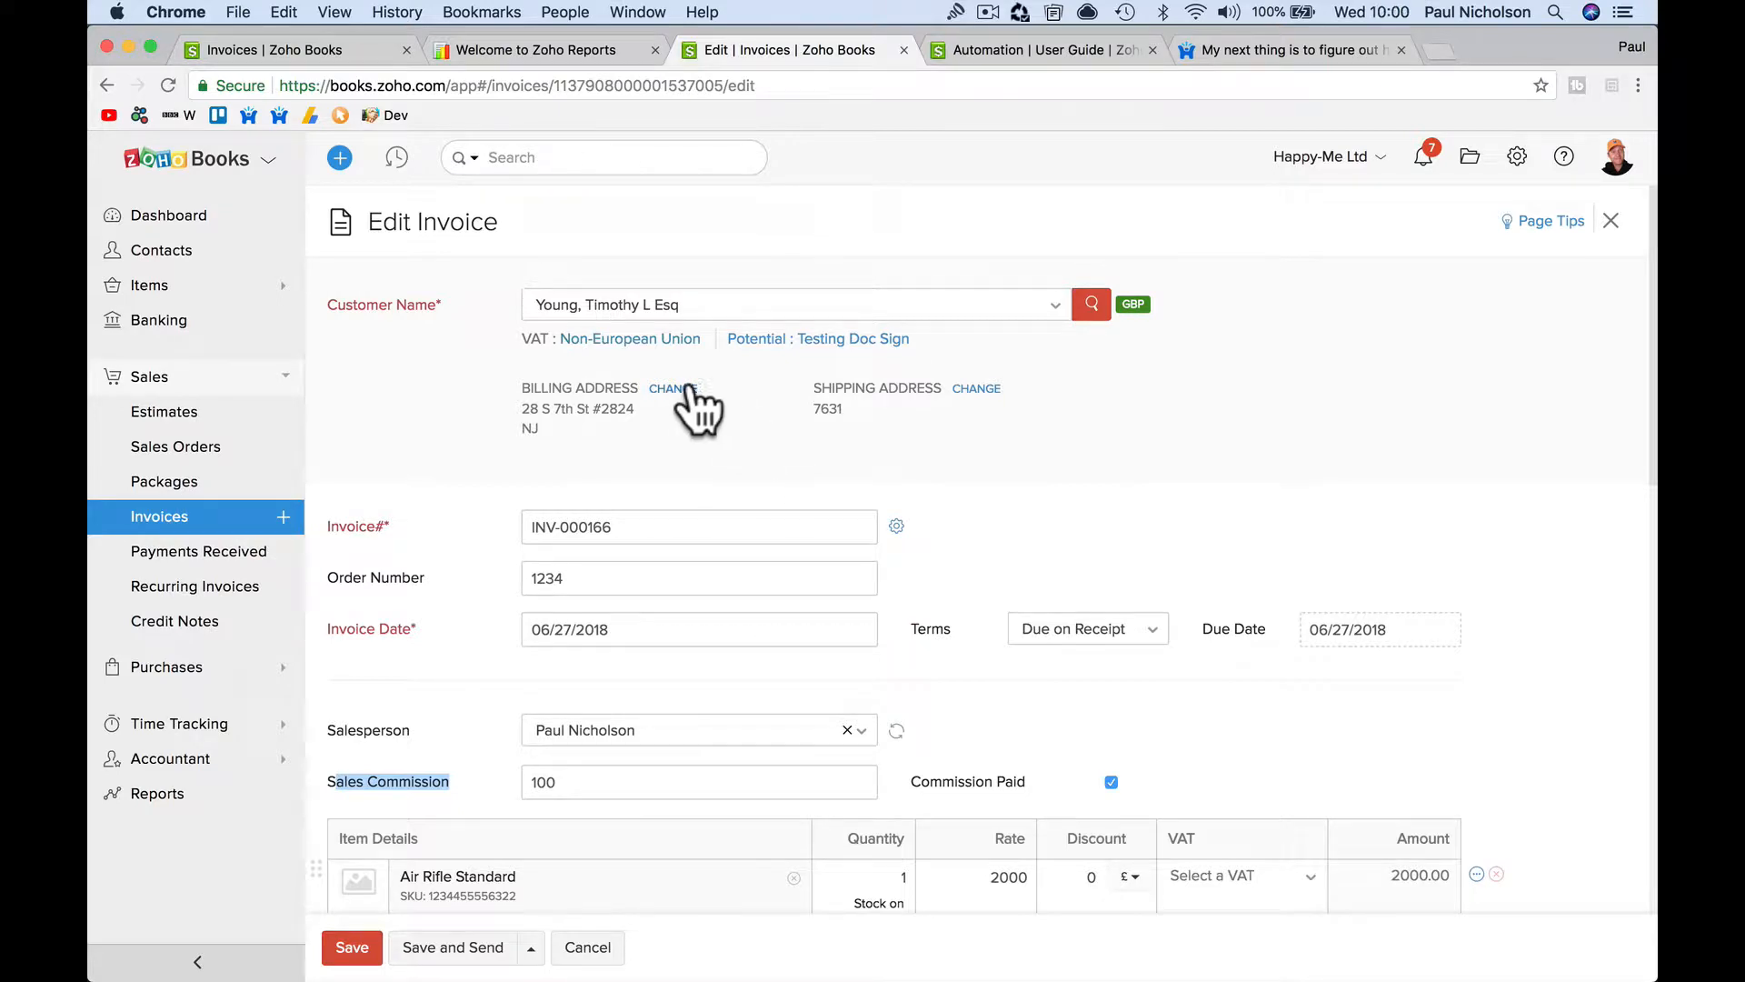
scroll("down", 3)
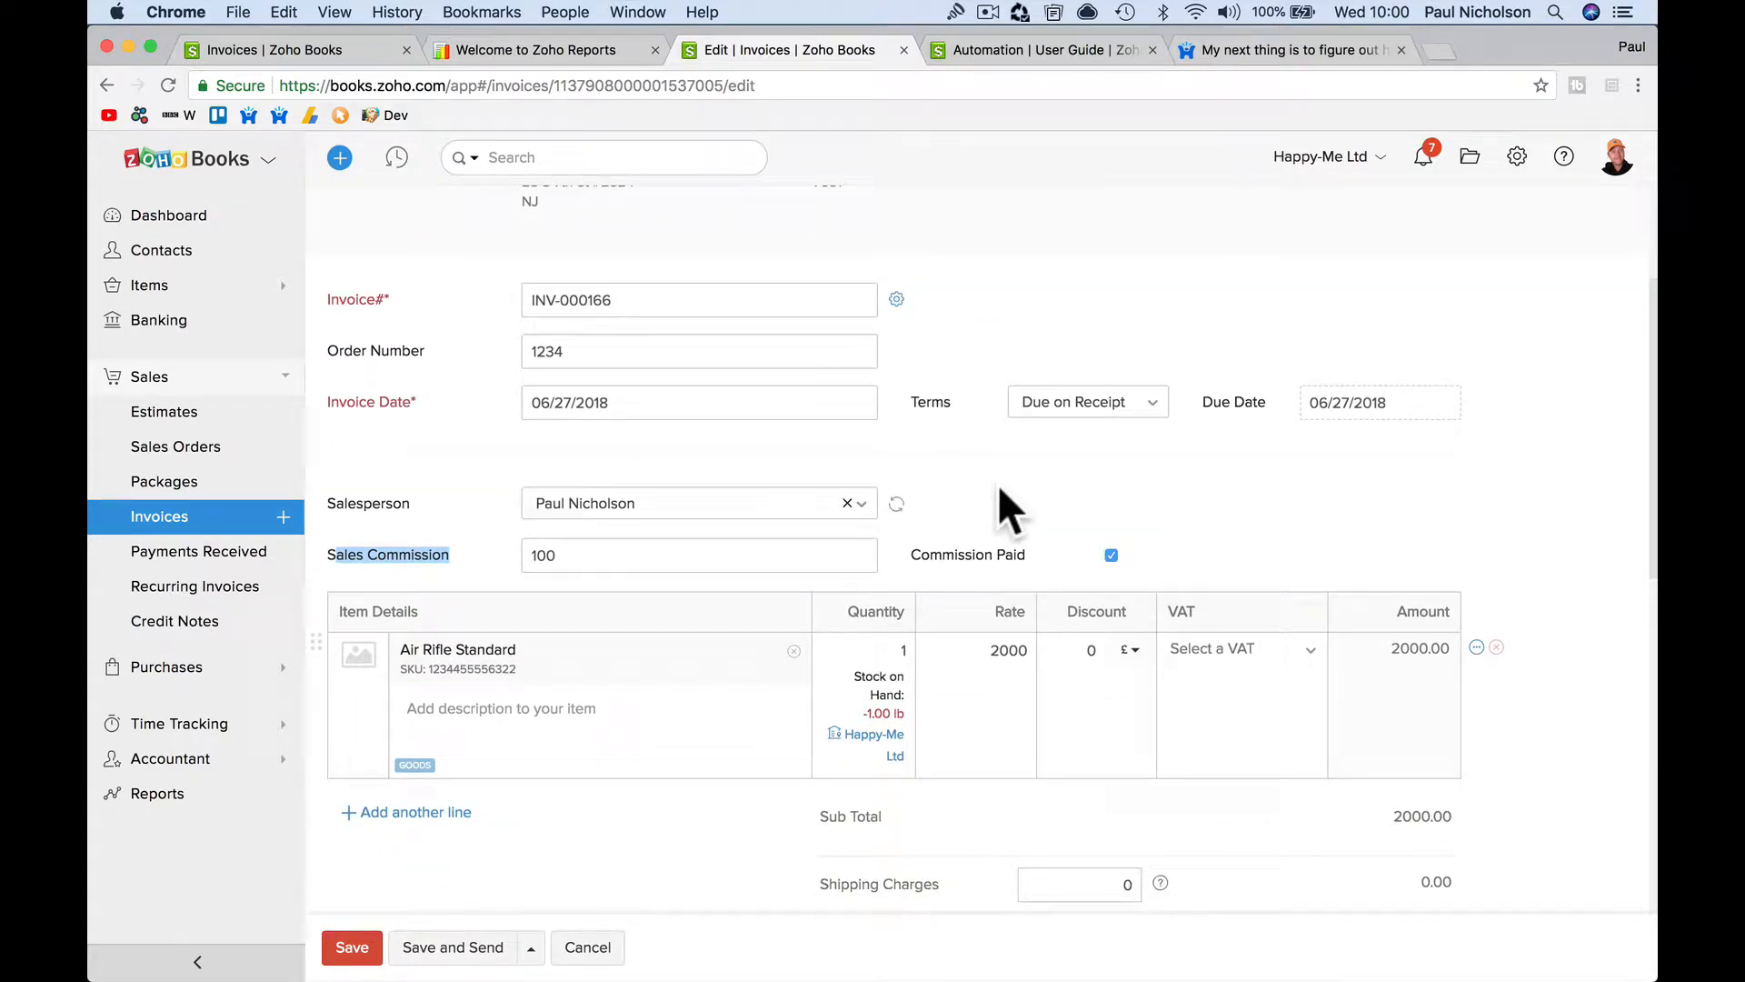
mouse_move(1029, 490)
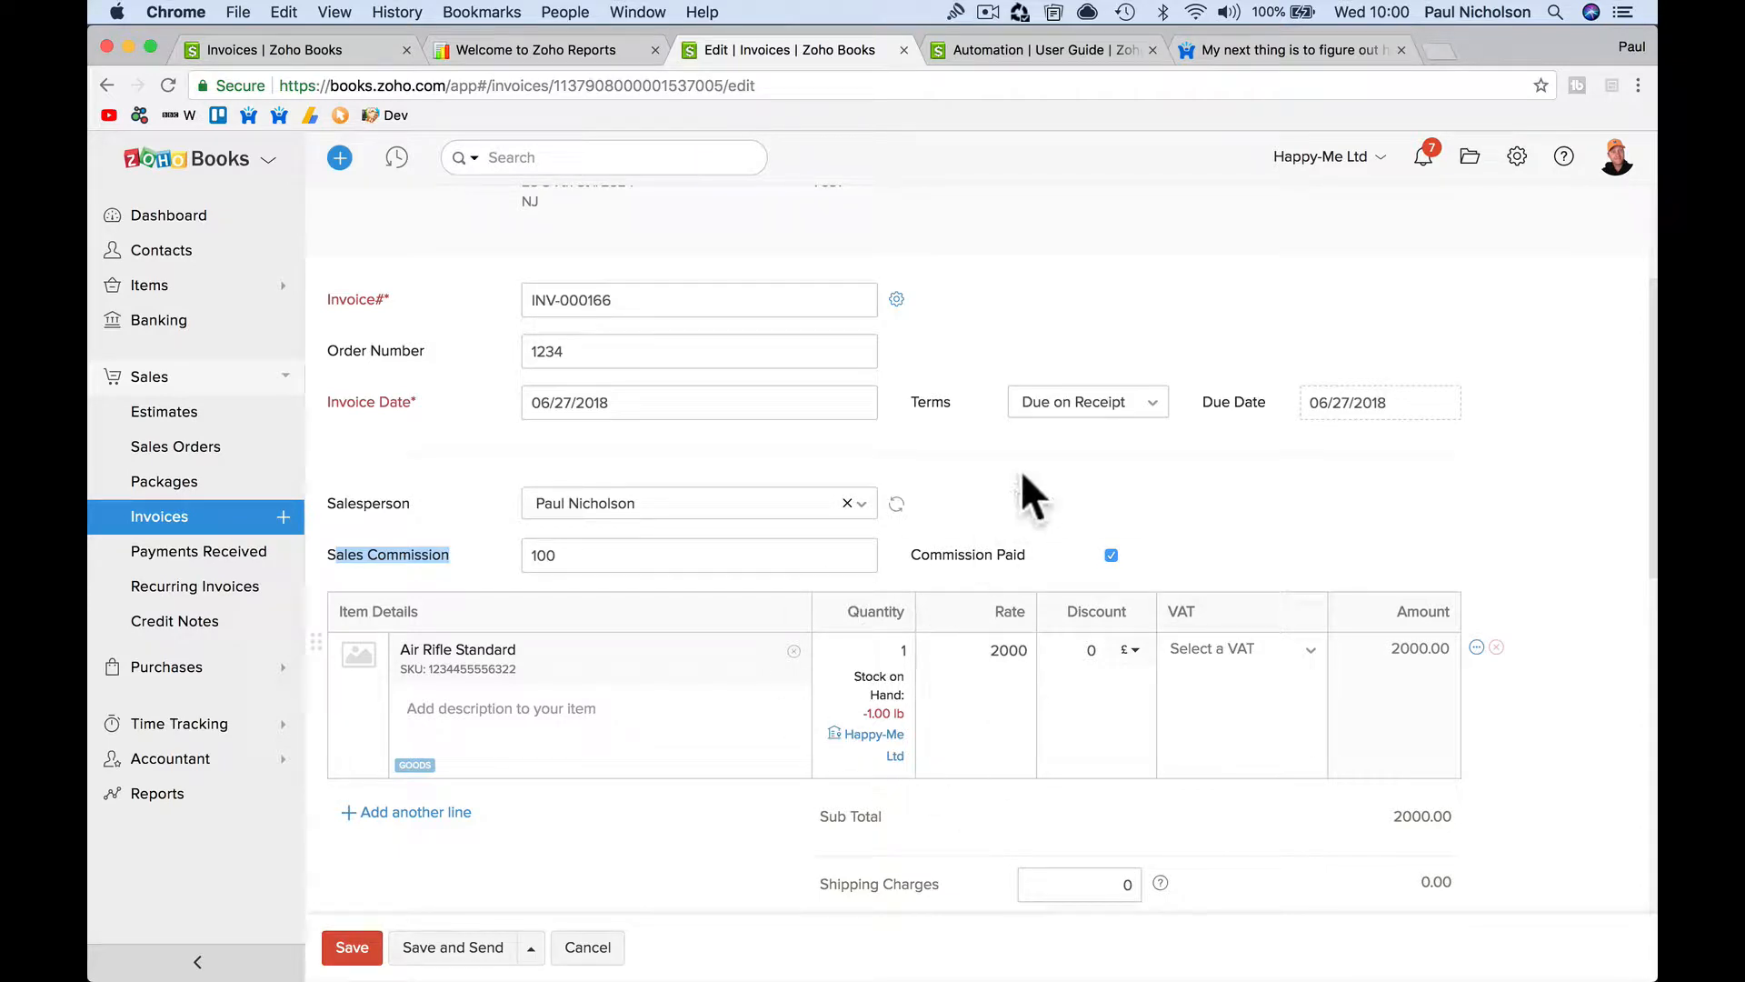
mouse_move(1190, 512)
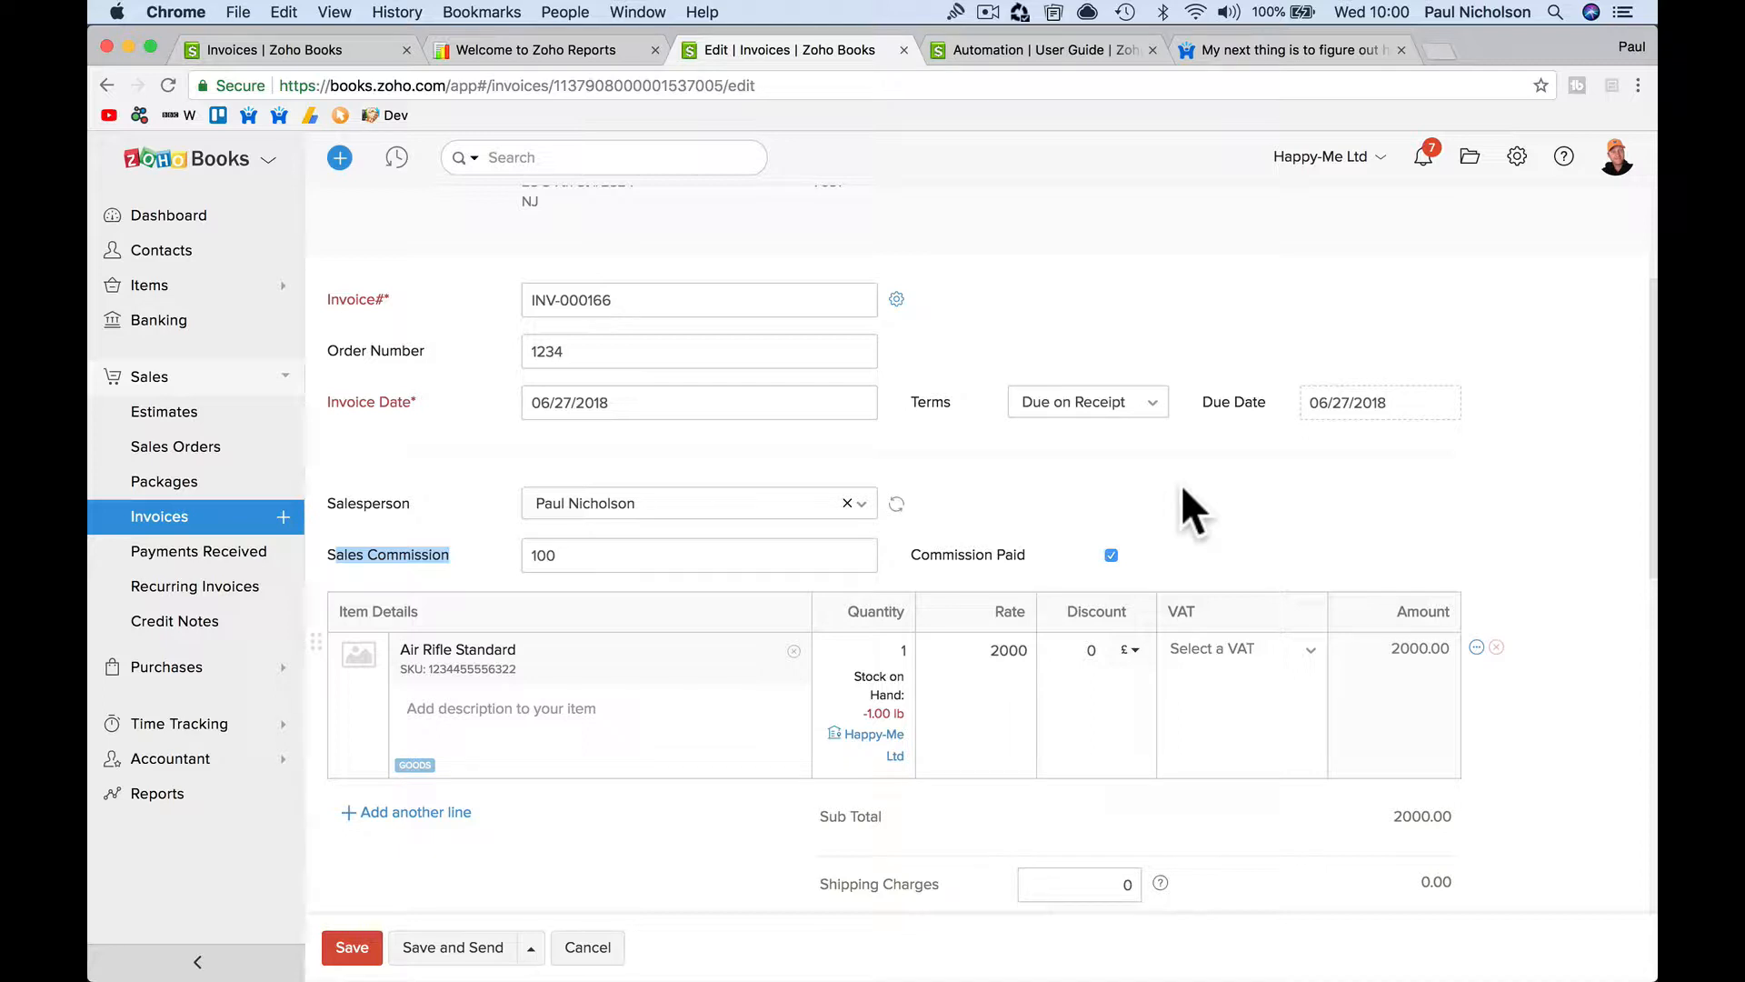
mouse_move(1168, 535)
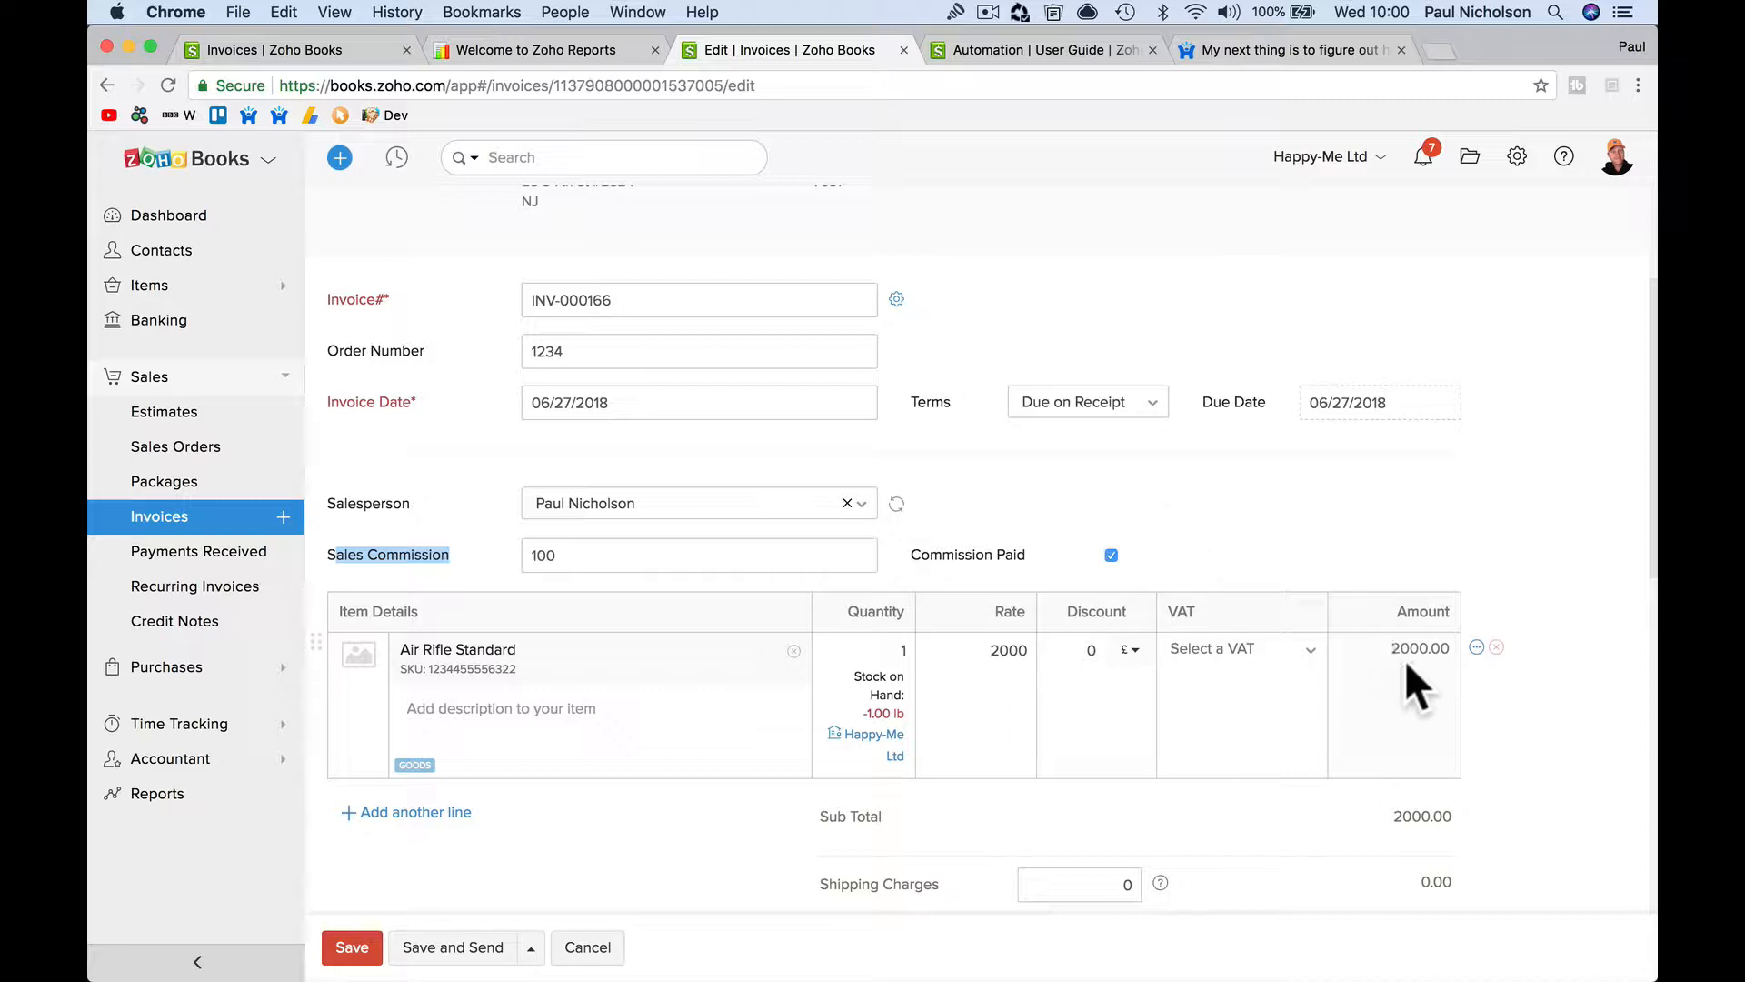
scroll("down", 3)
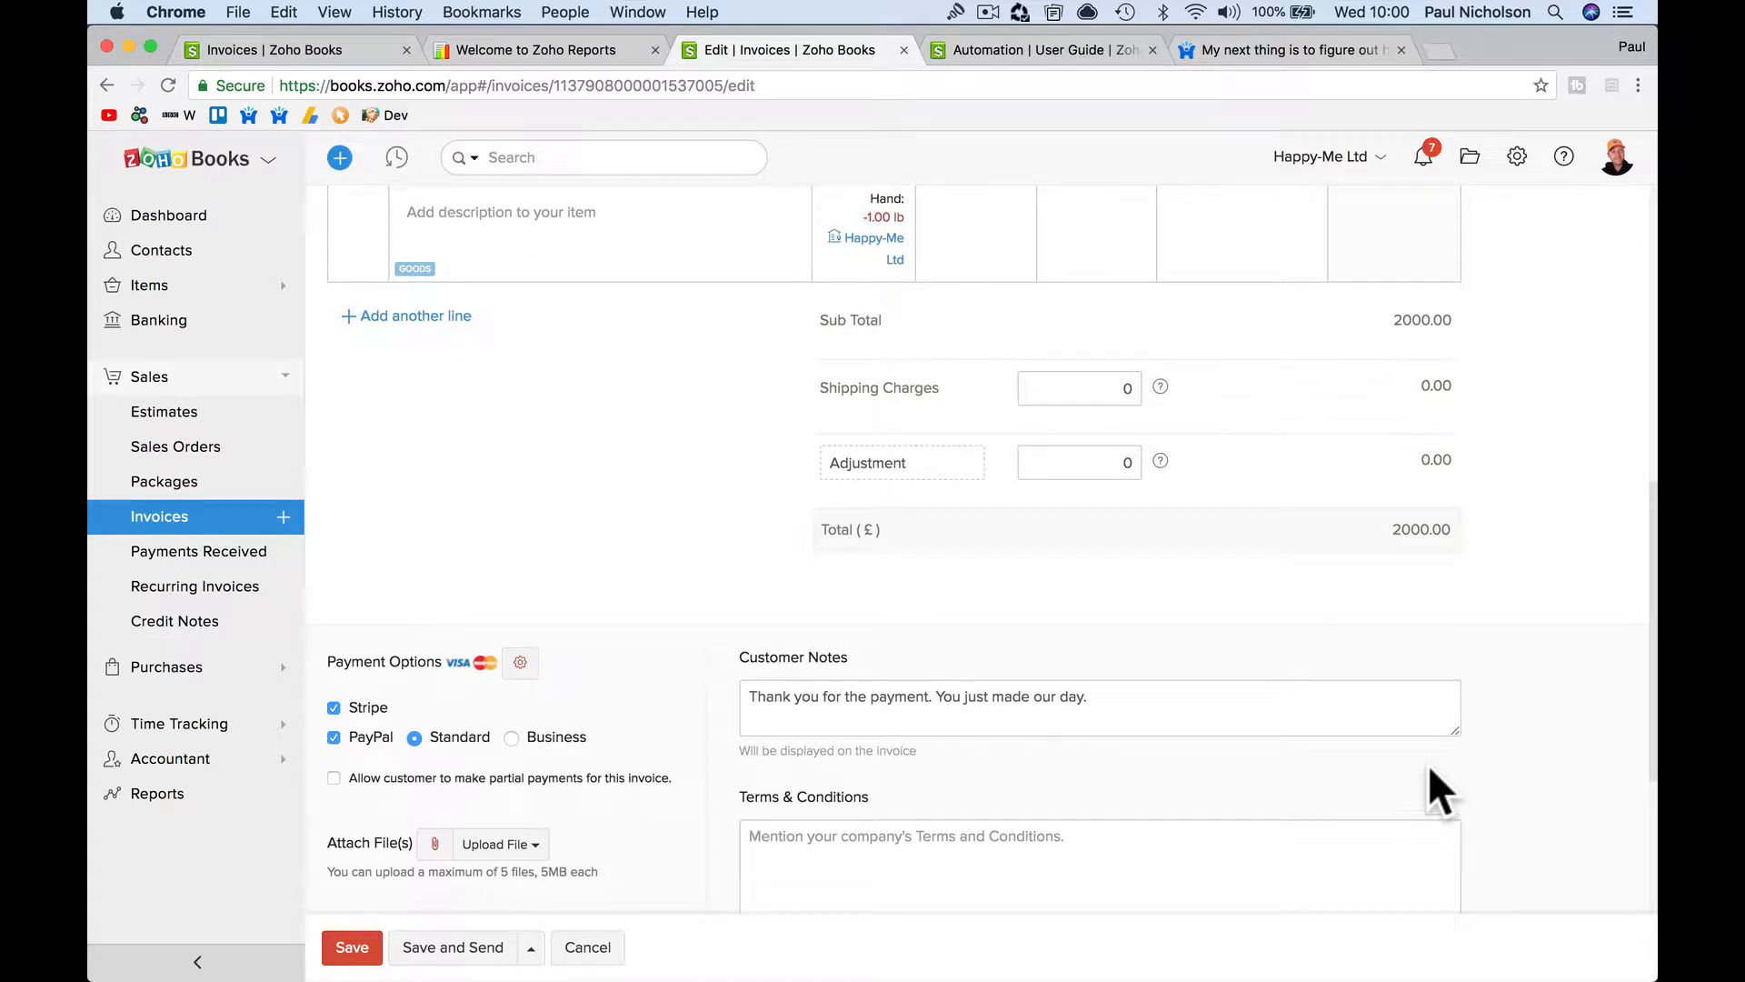
mouse_move(732, 479)
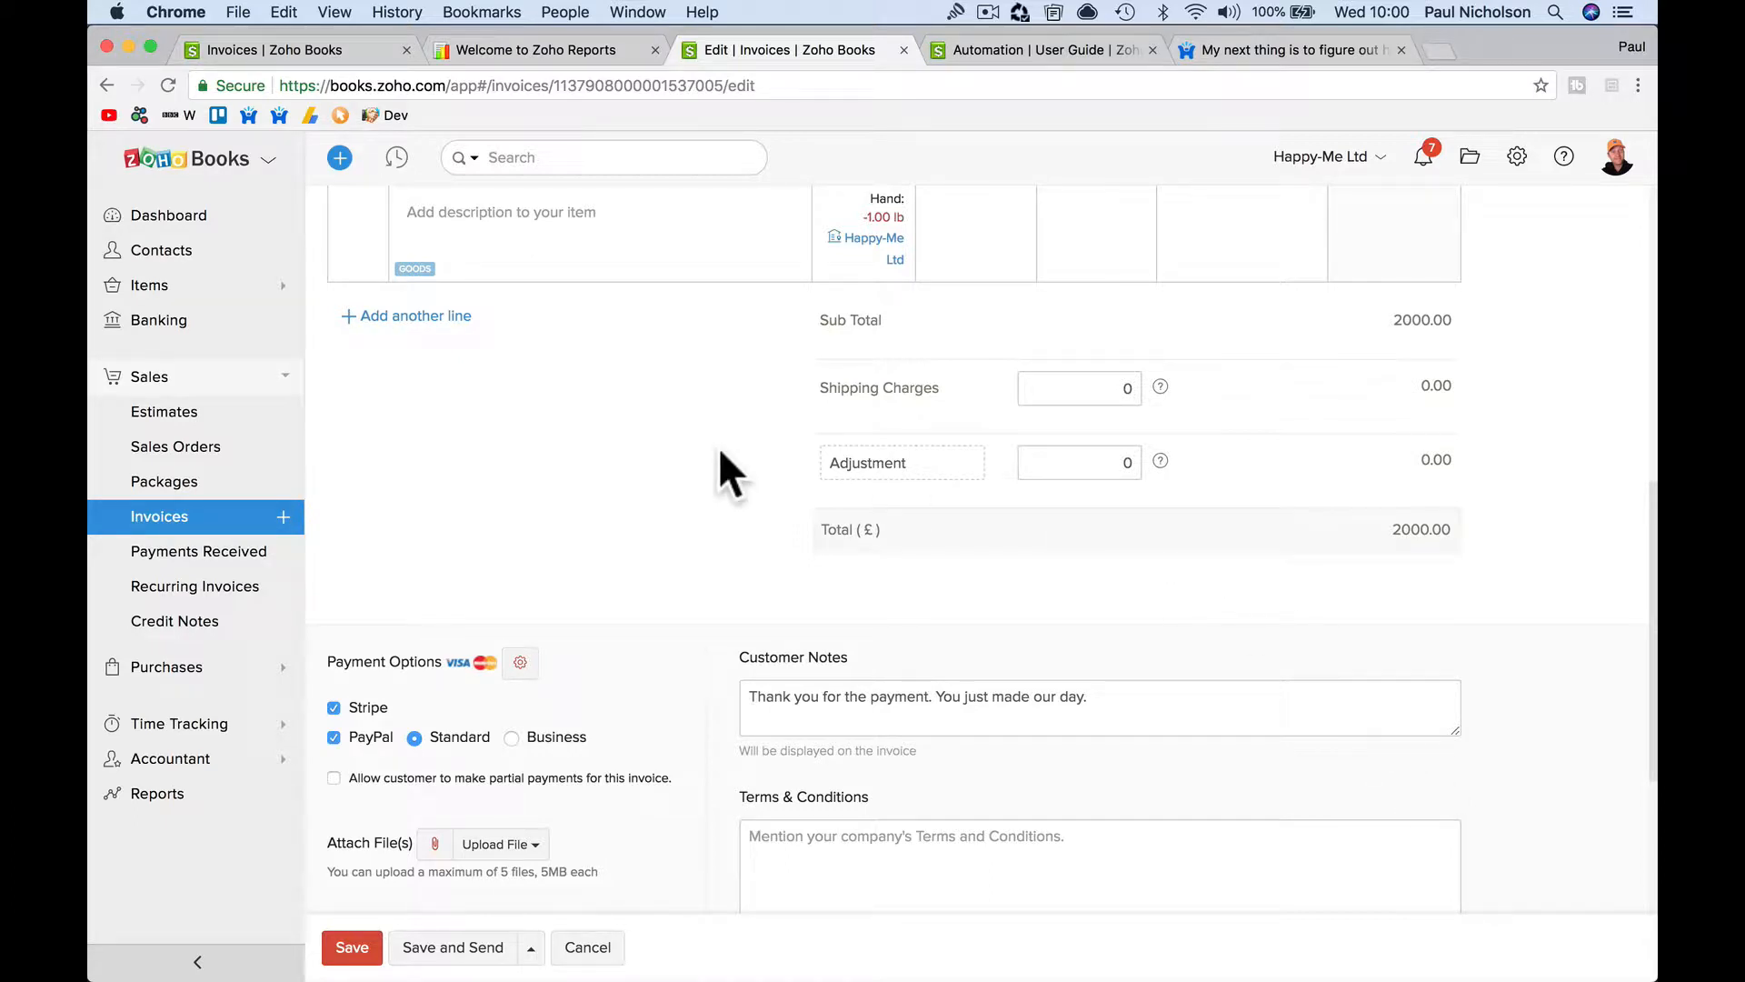
mouse_move(1516, 156)
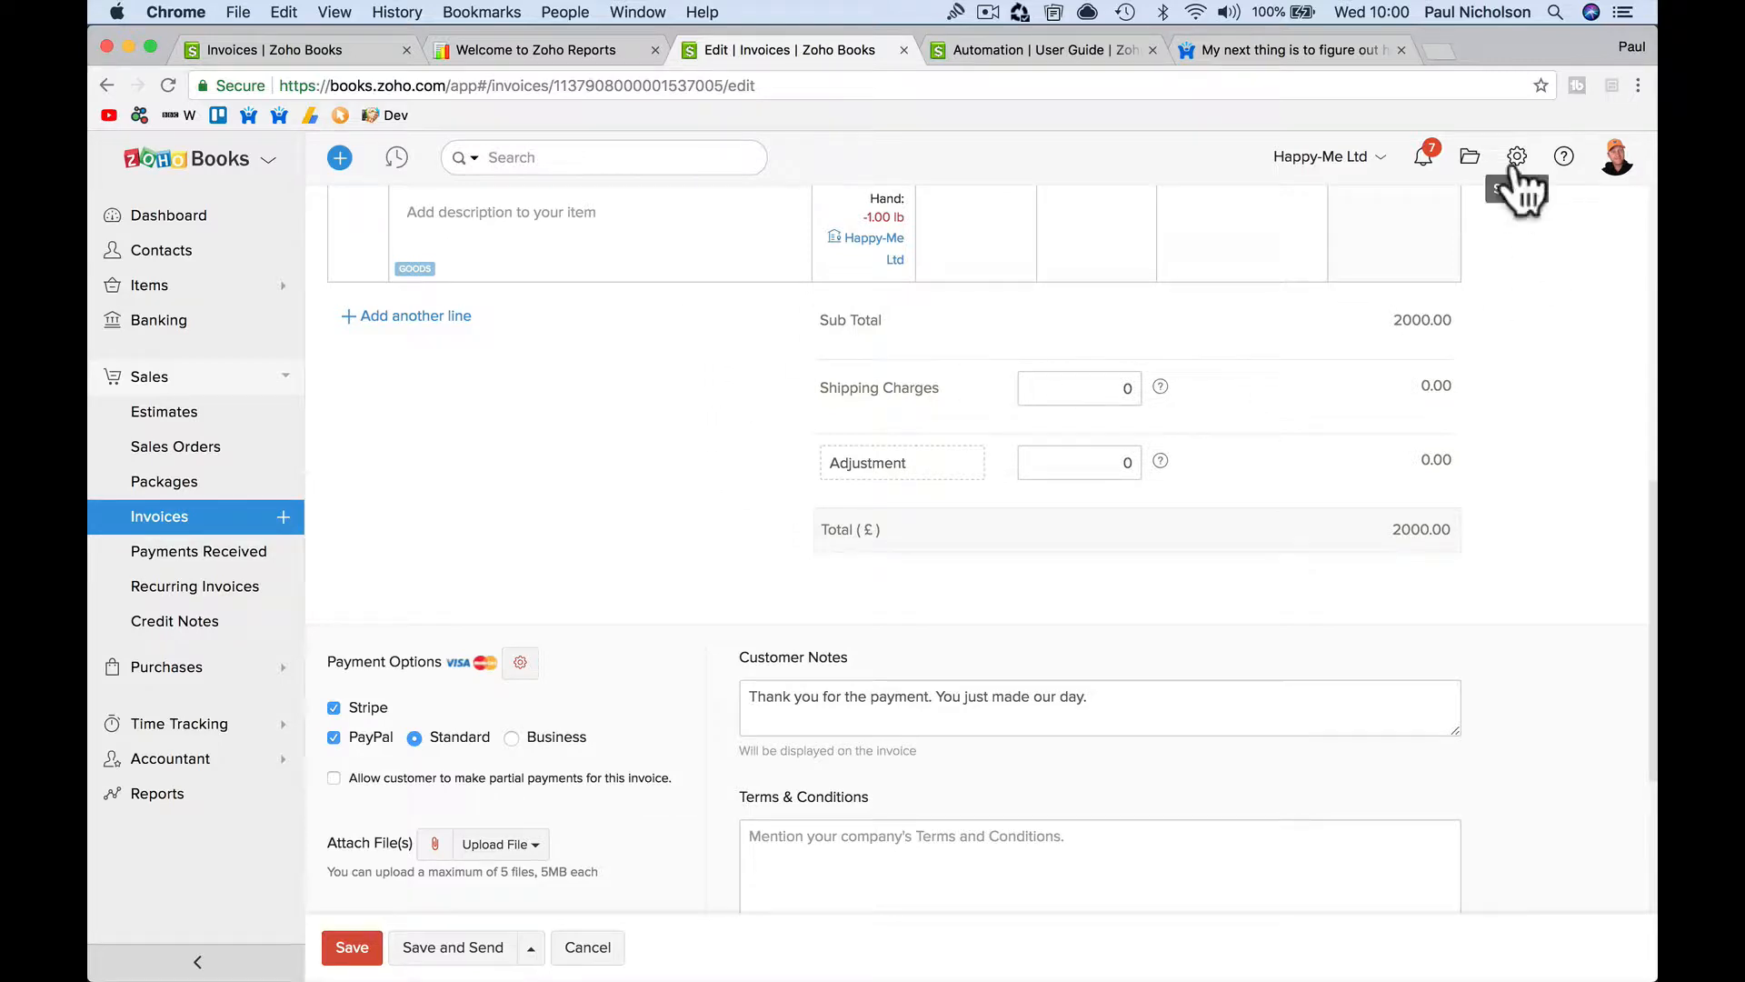
Create the ExpenseGenerate custom function with a placeholder description for the Invoice module
left_click(1516, 156)
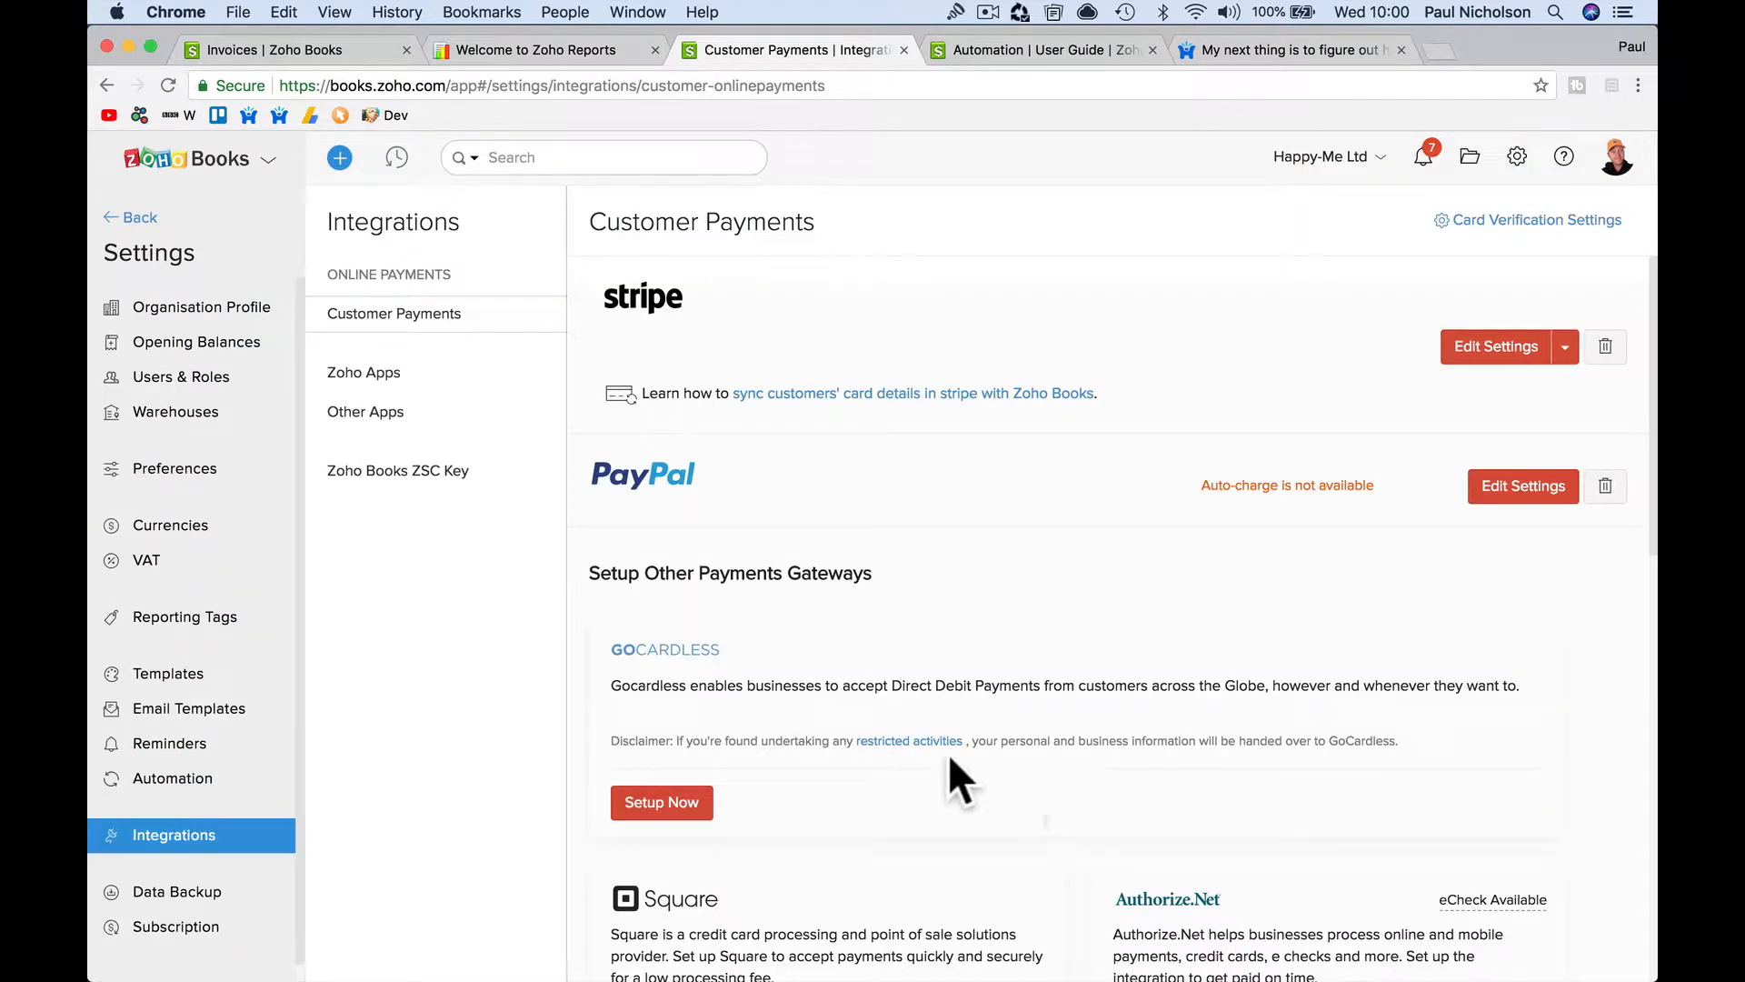
left_click(172, 778)
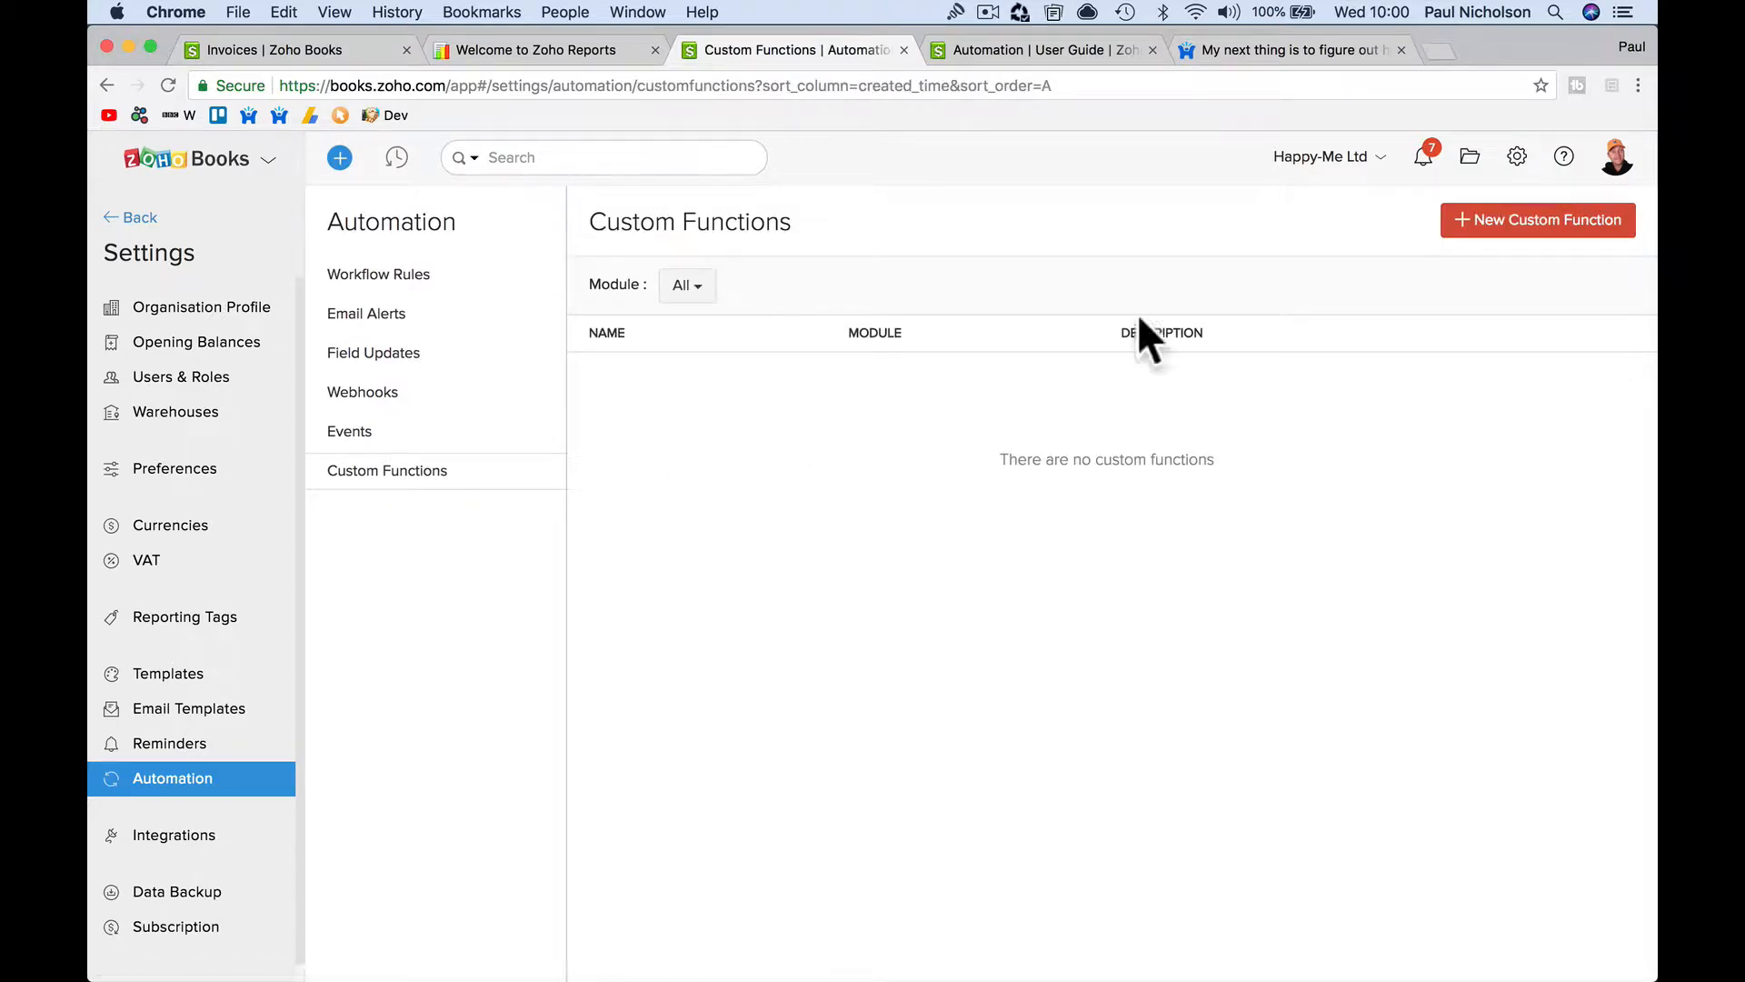
left_click(1537, 219)
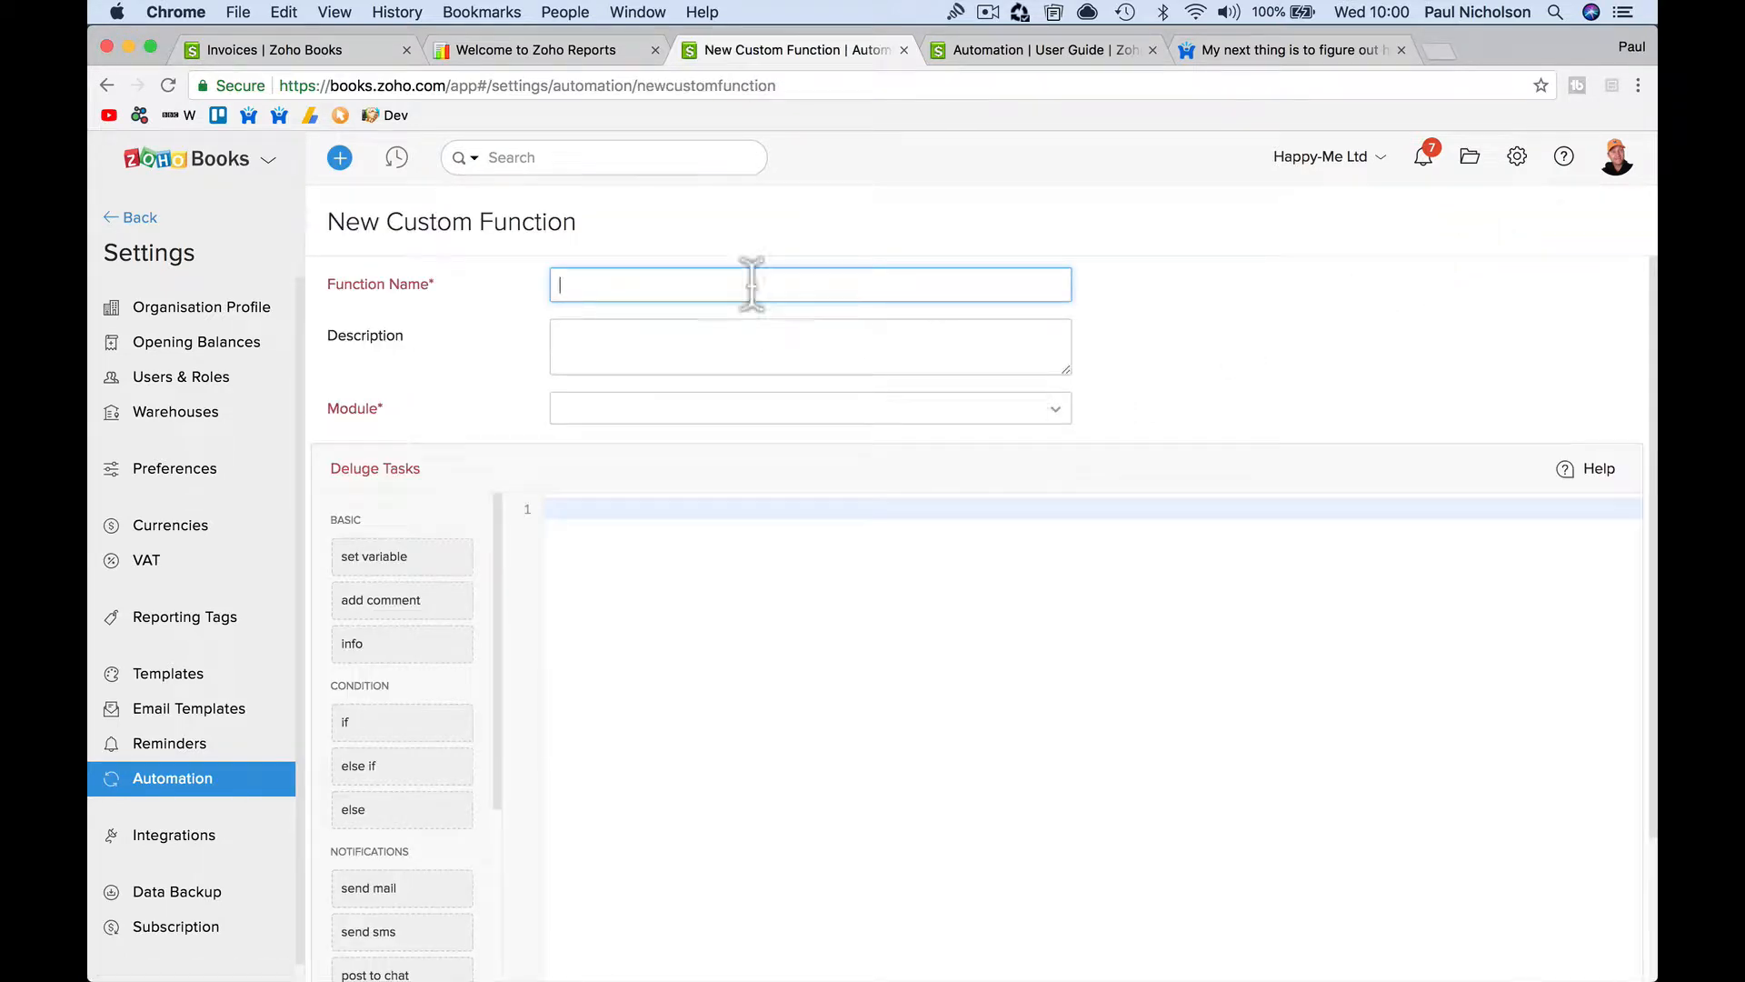
type("ExpenseGene")
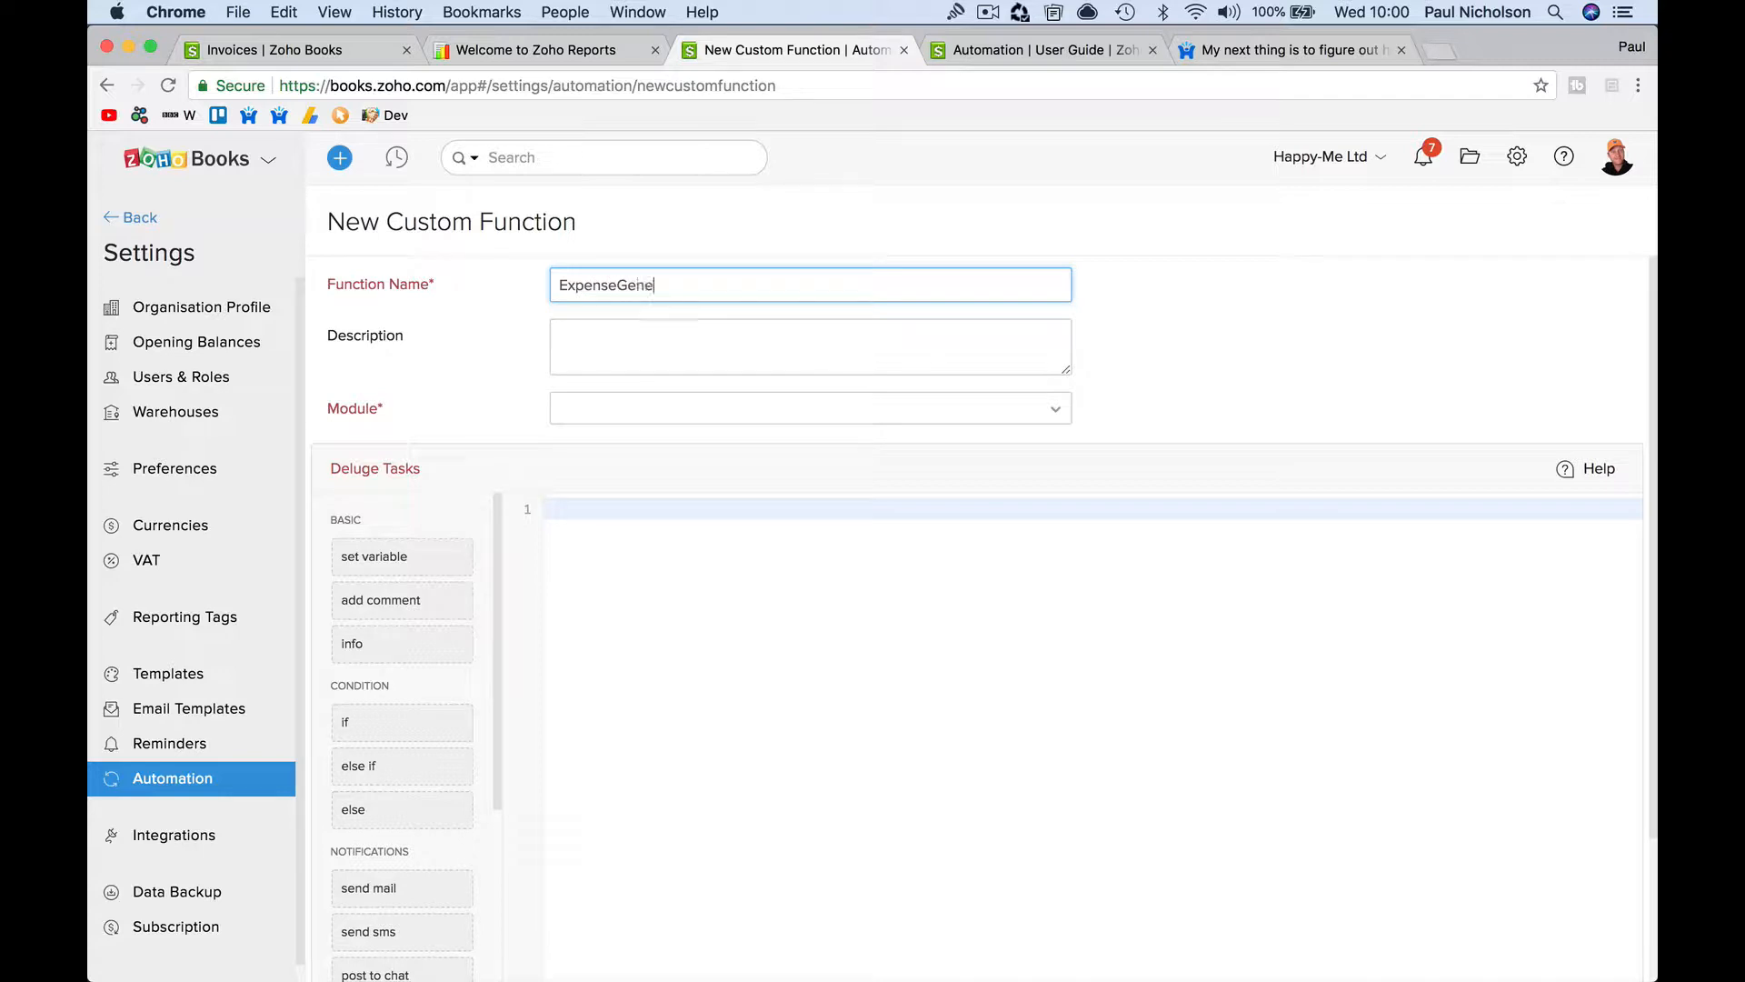
left_click(809, 347)
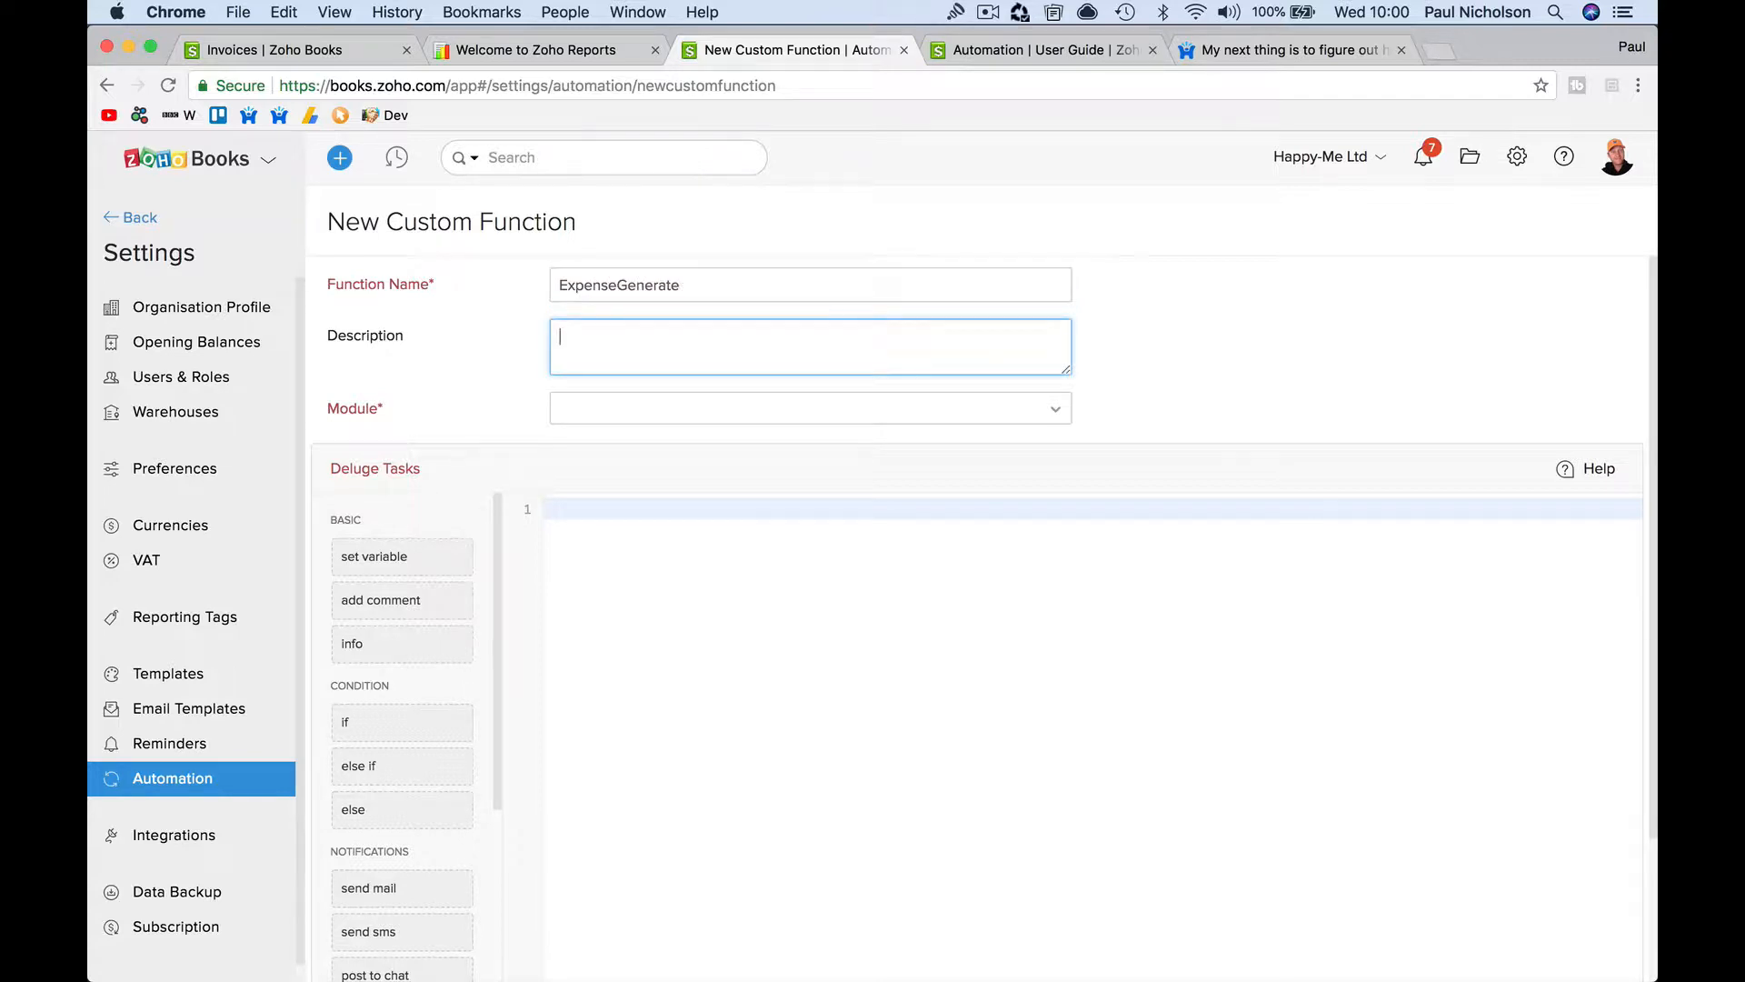
type("dhdfufu")
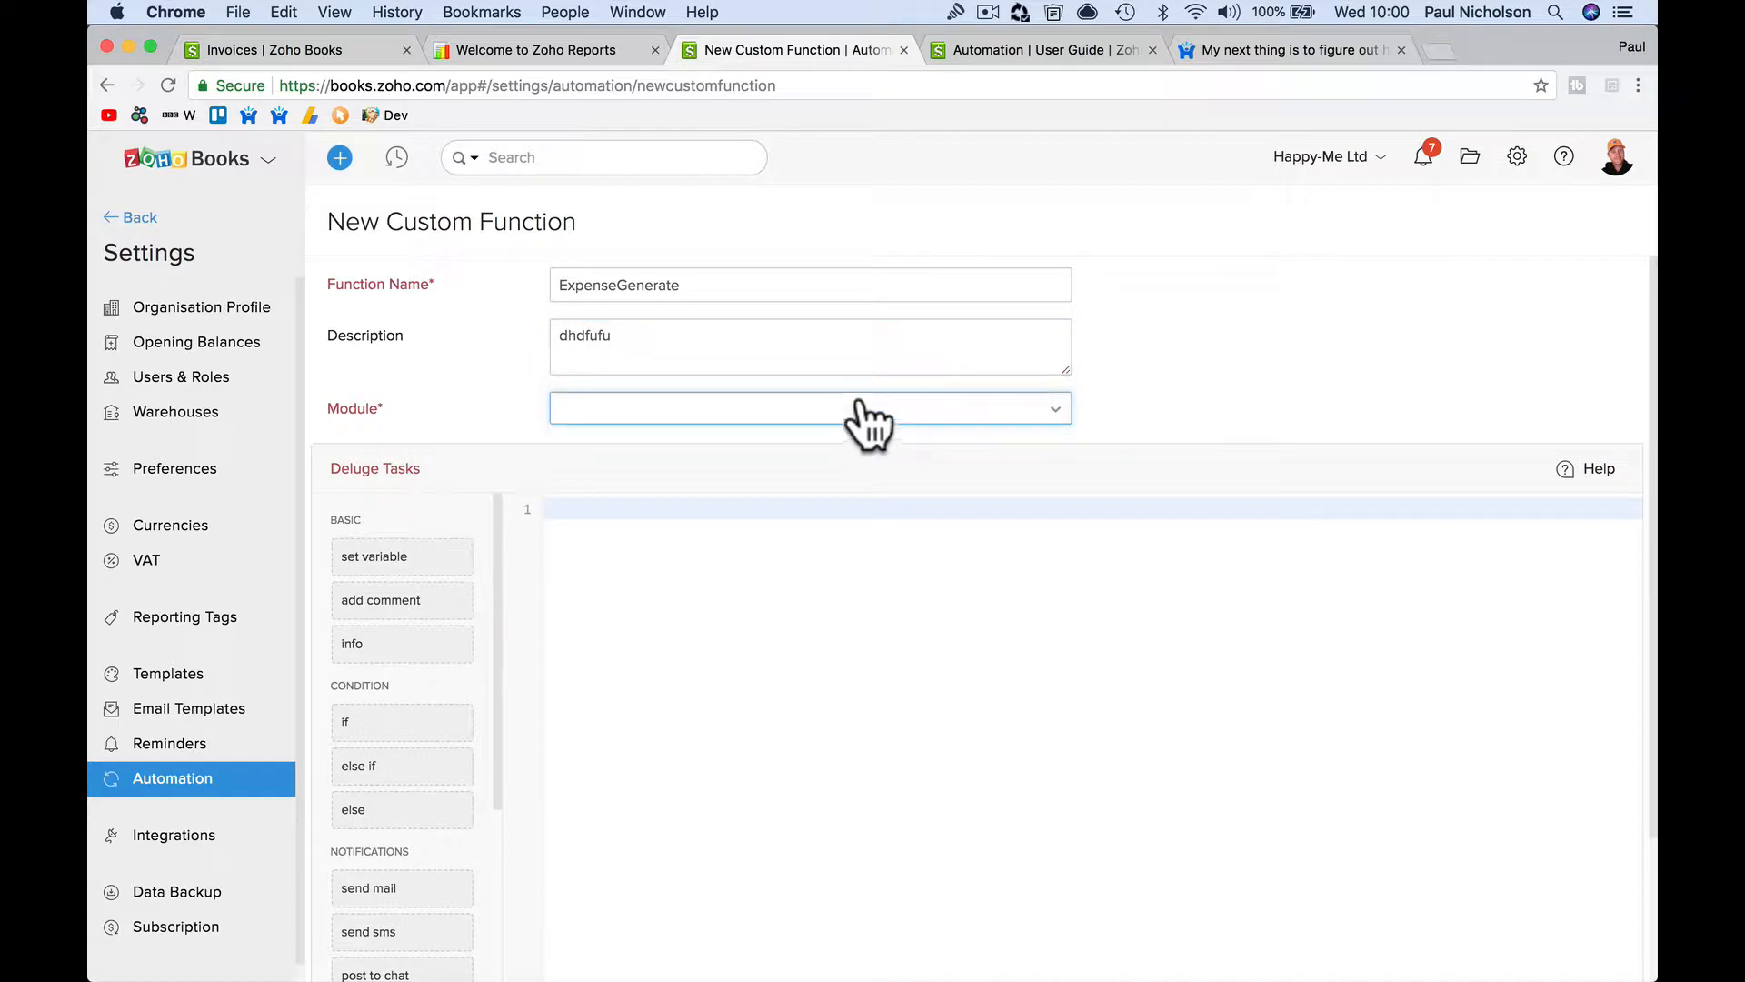
left_click(809, 408)
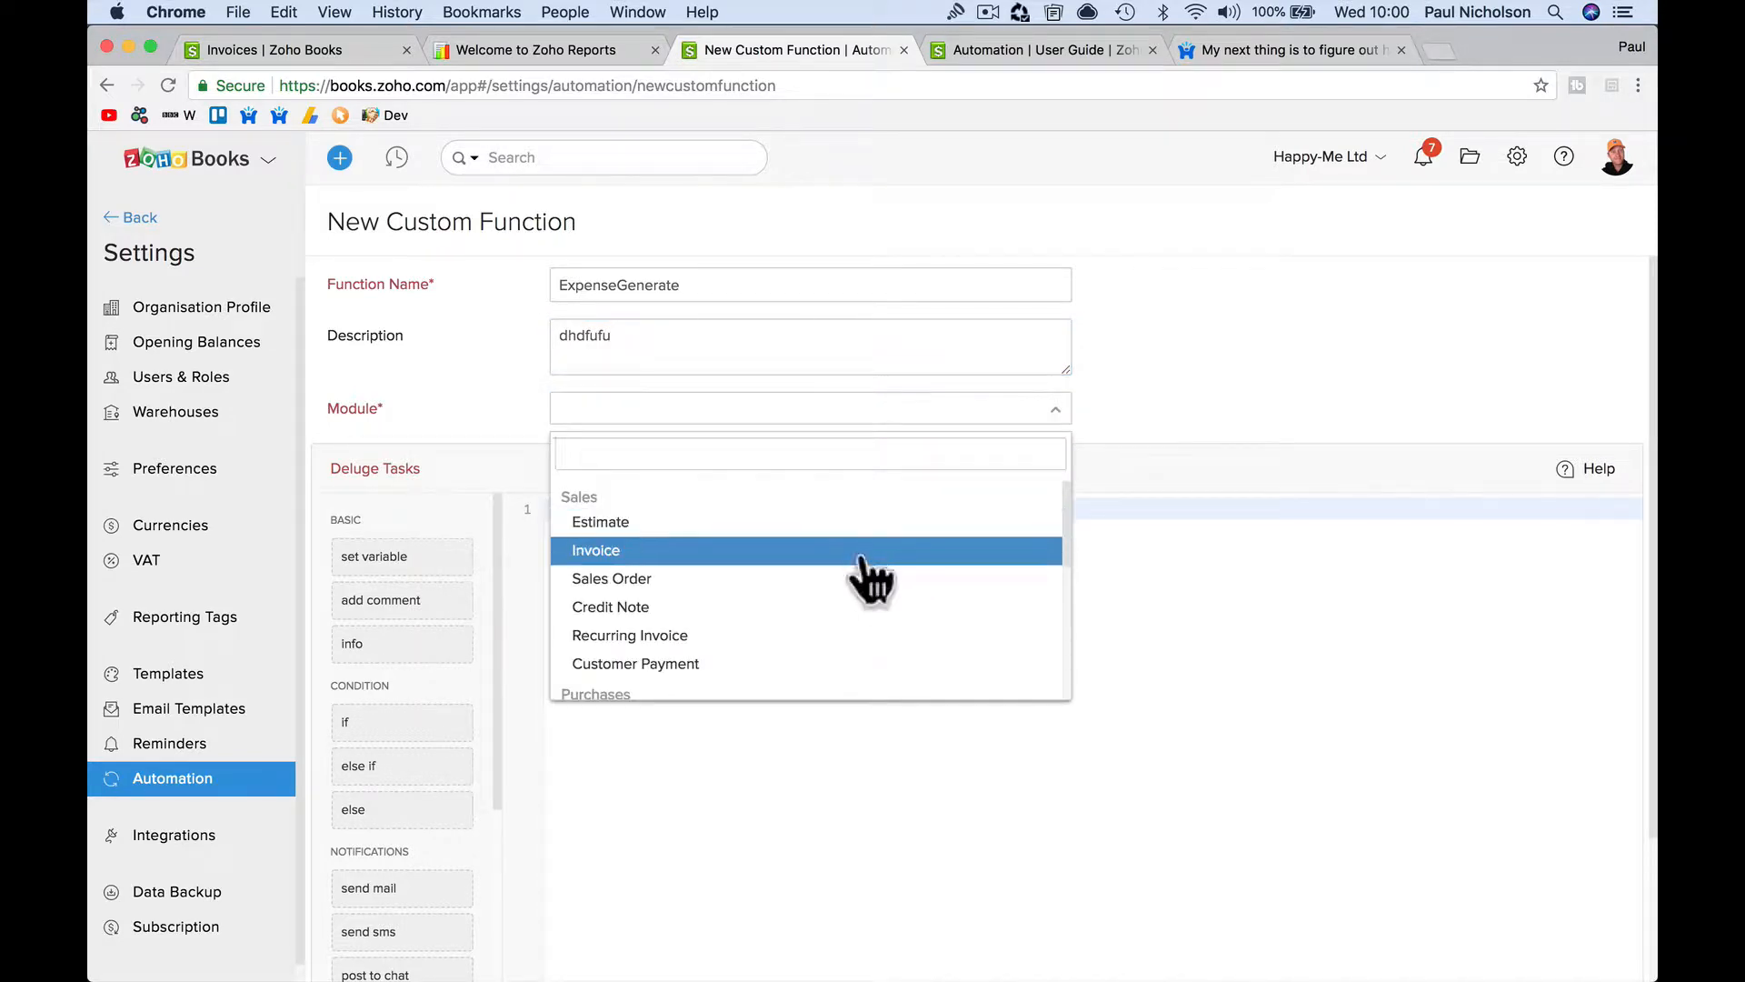
left_click(595, 550)
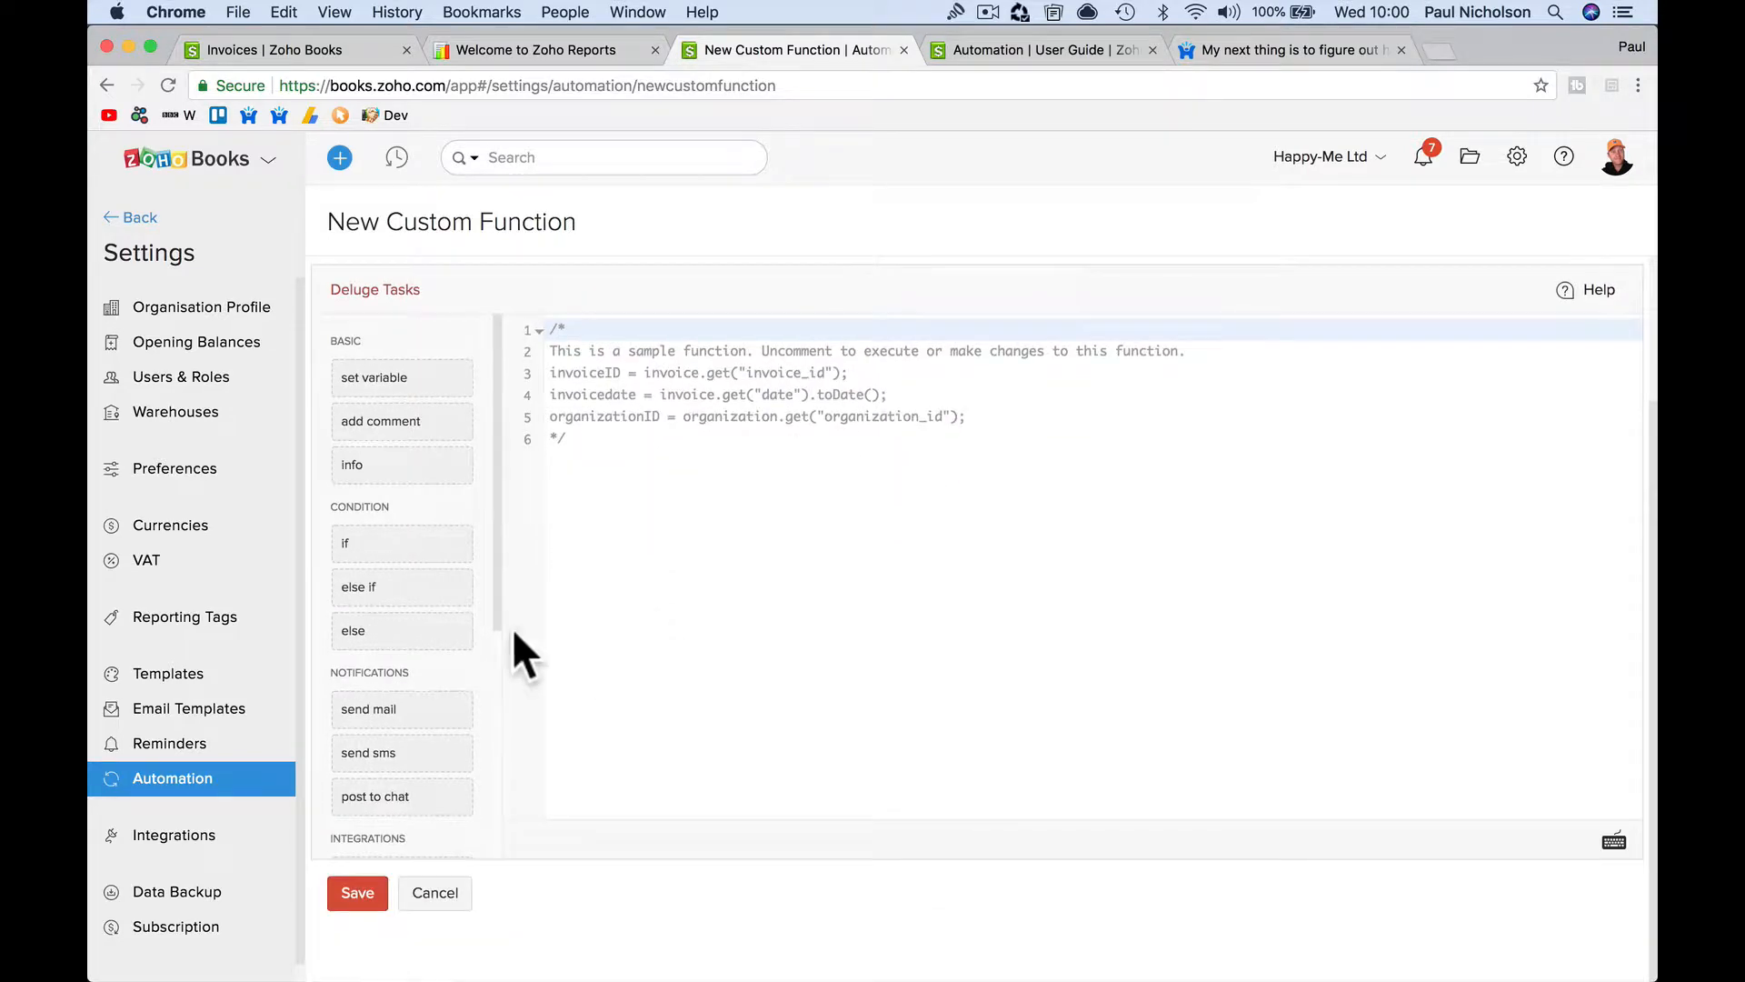
scroll("down", 3)
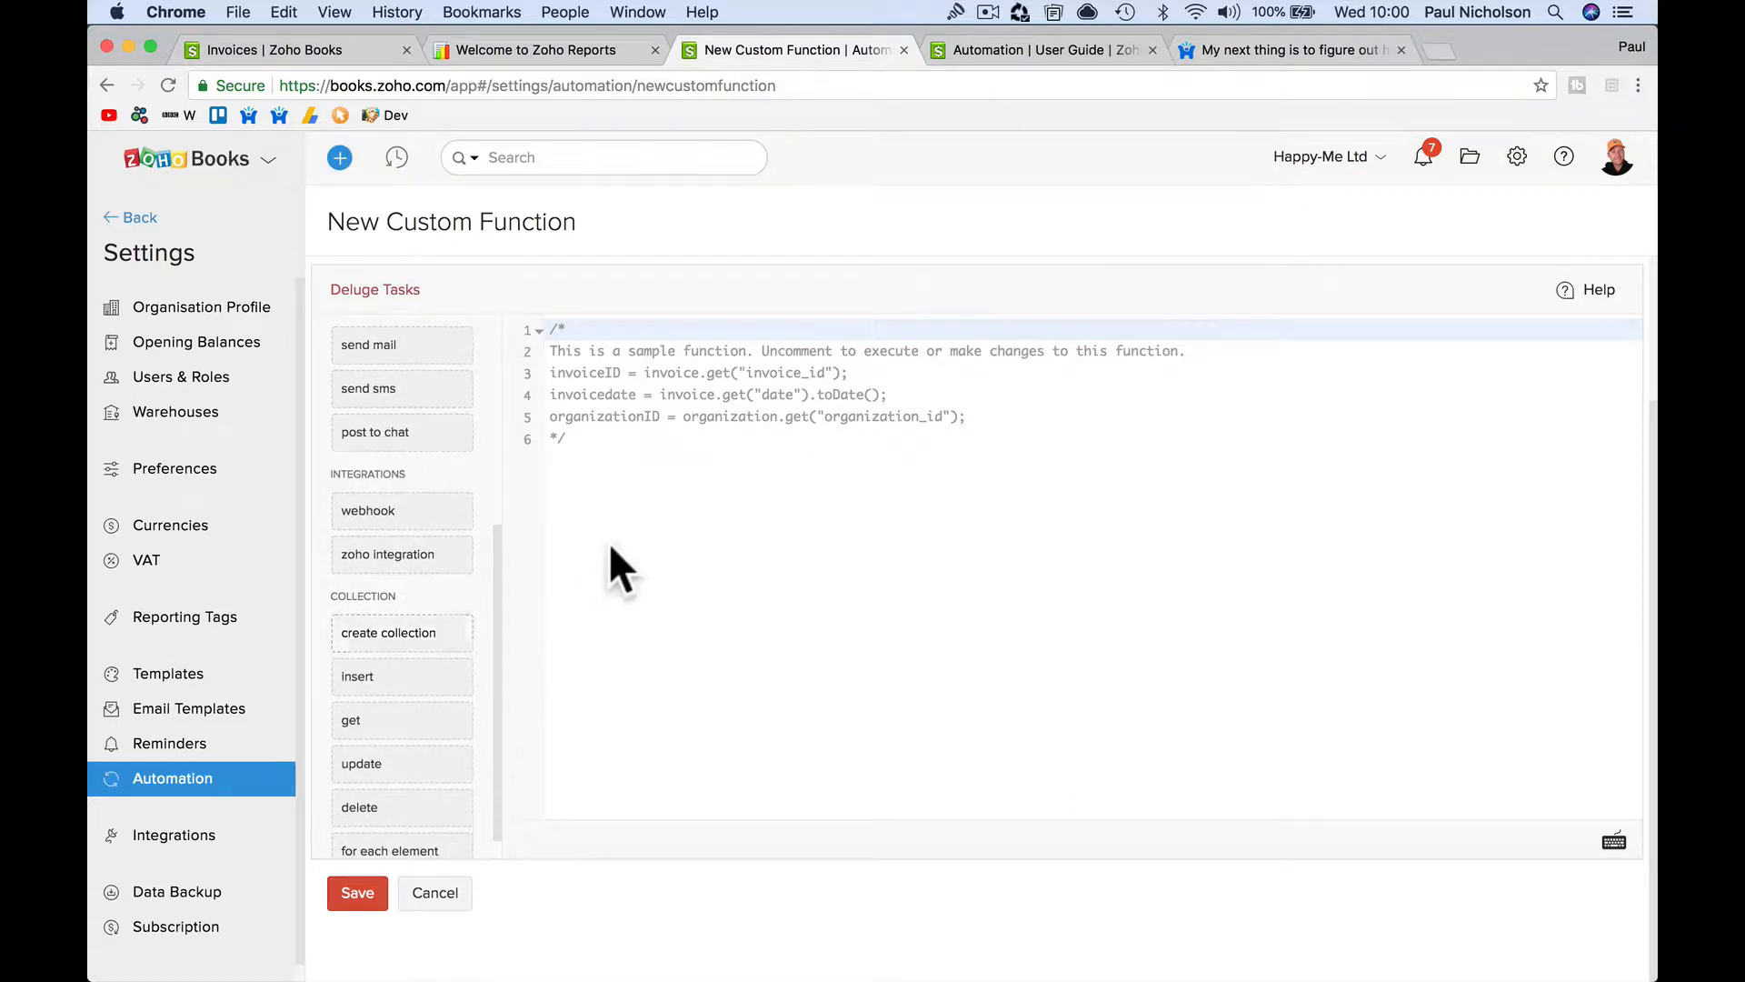
mouse_move(1079, 89)
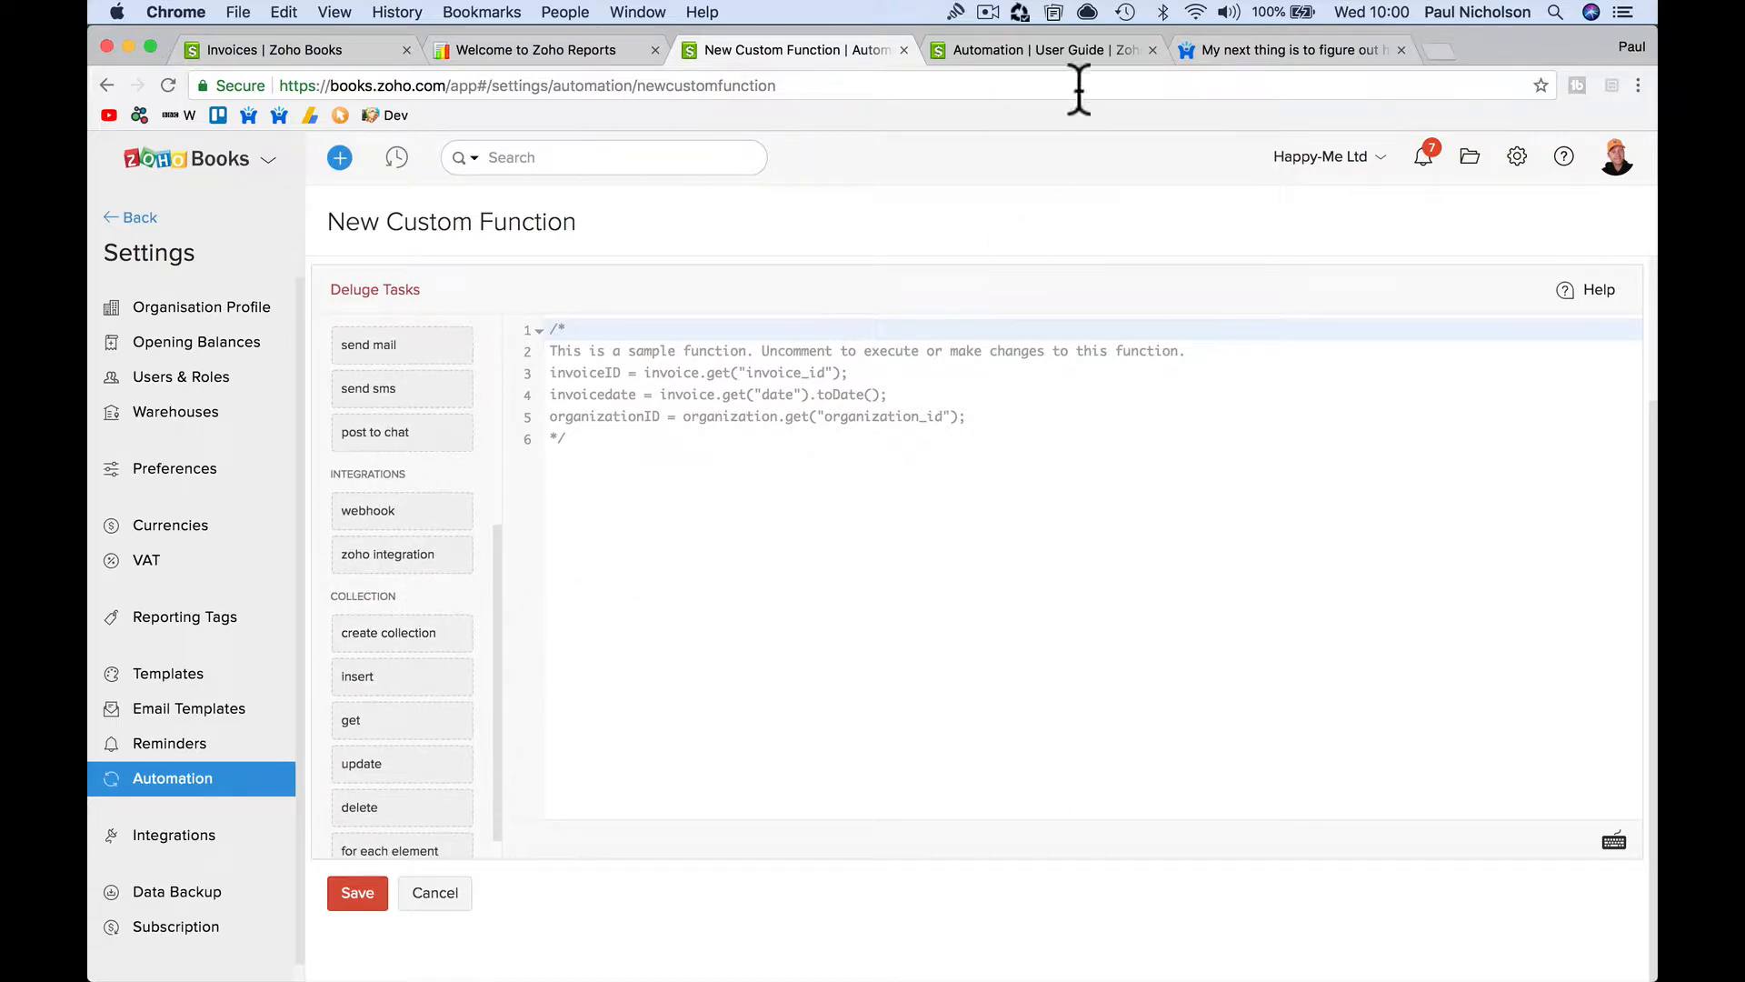
Read the workflow rule sections of the Automation user guide, then return
left_click(1024, 49)
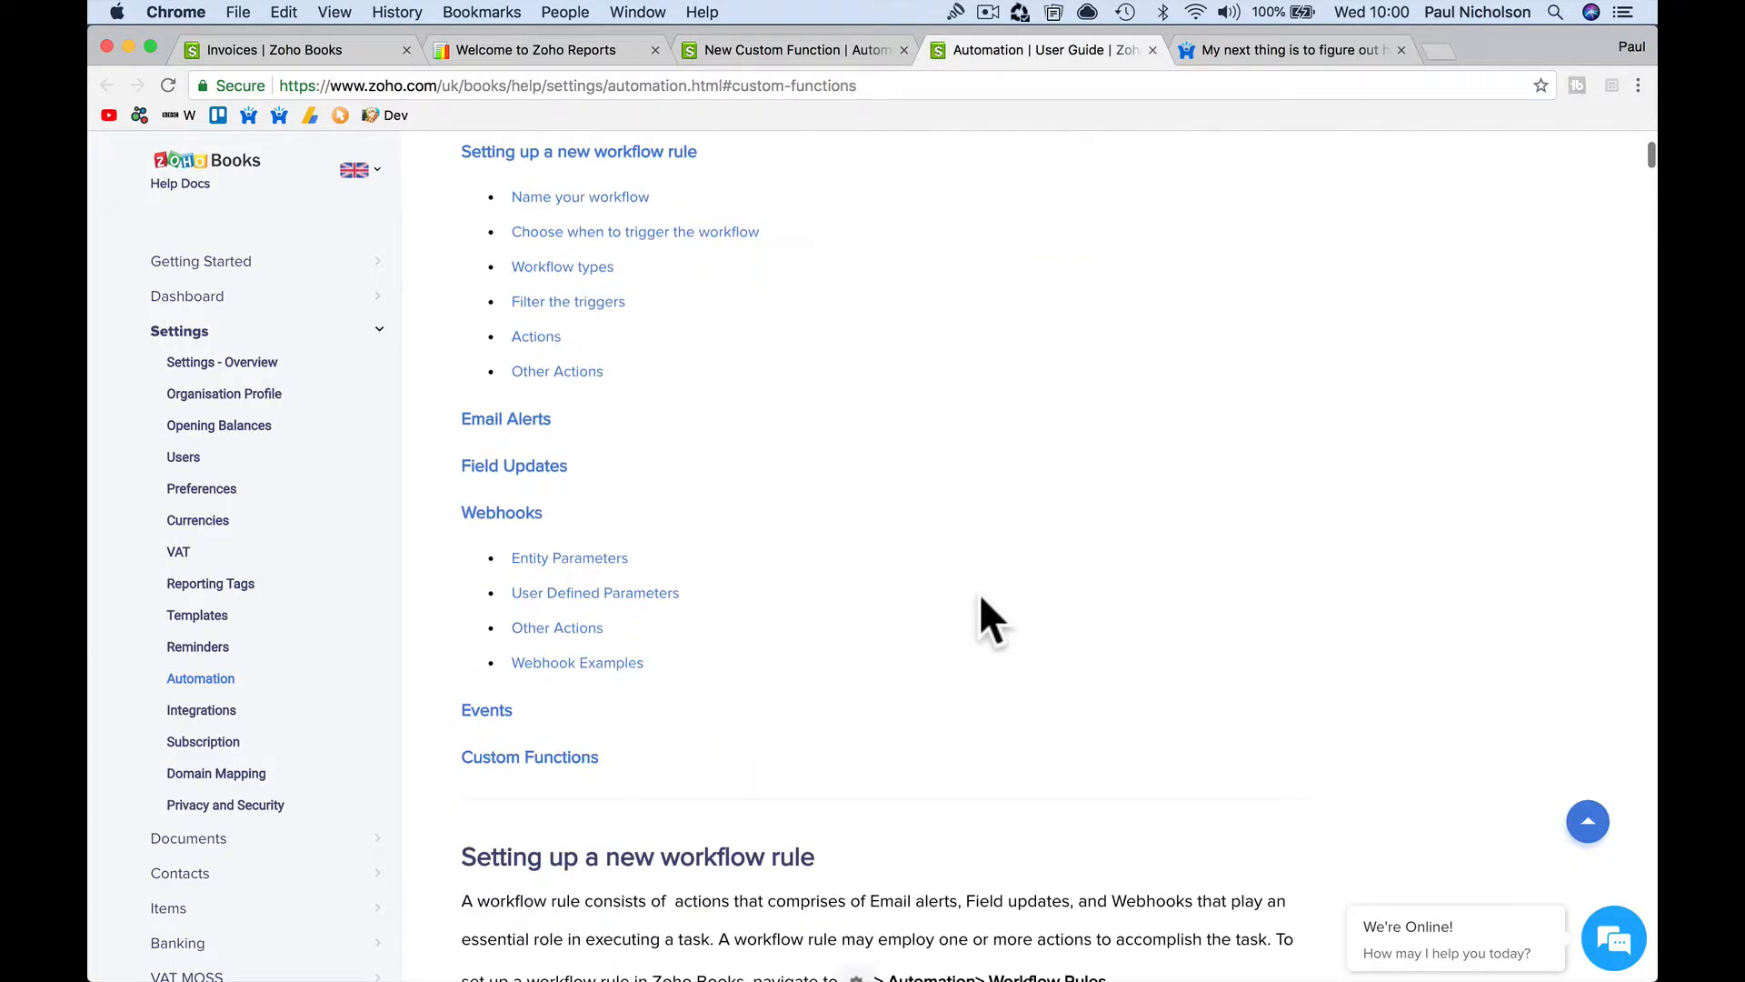
scroll("down", 3)
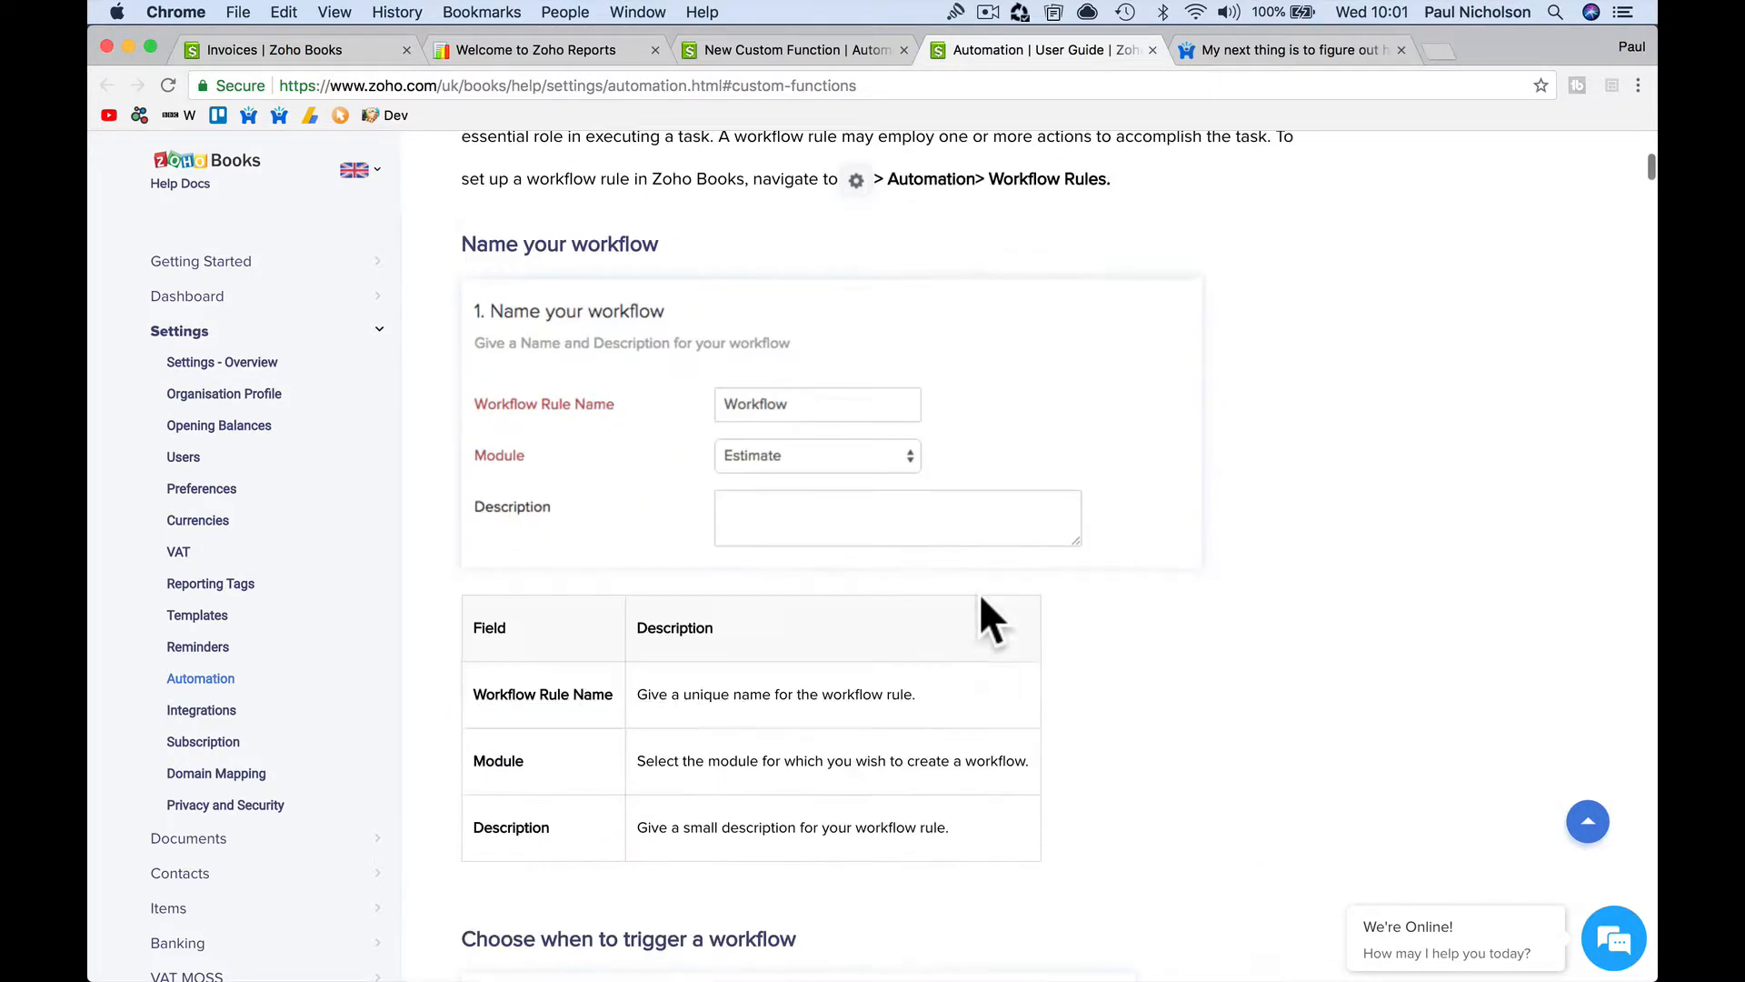
scroll("down", 3)
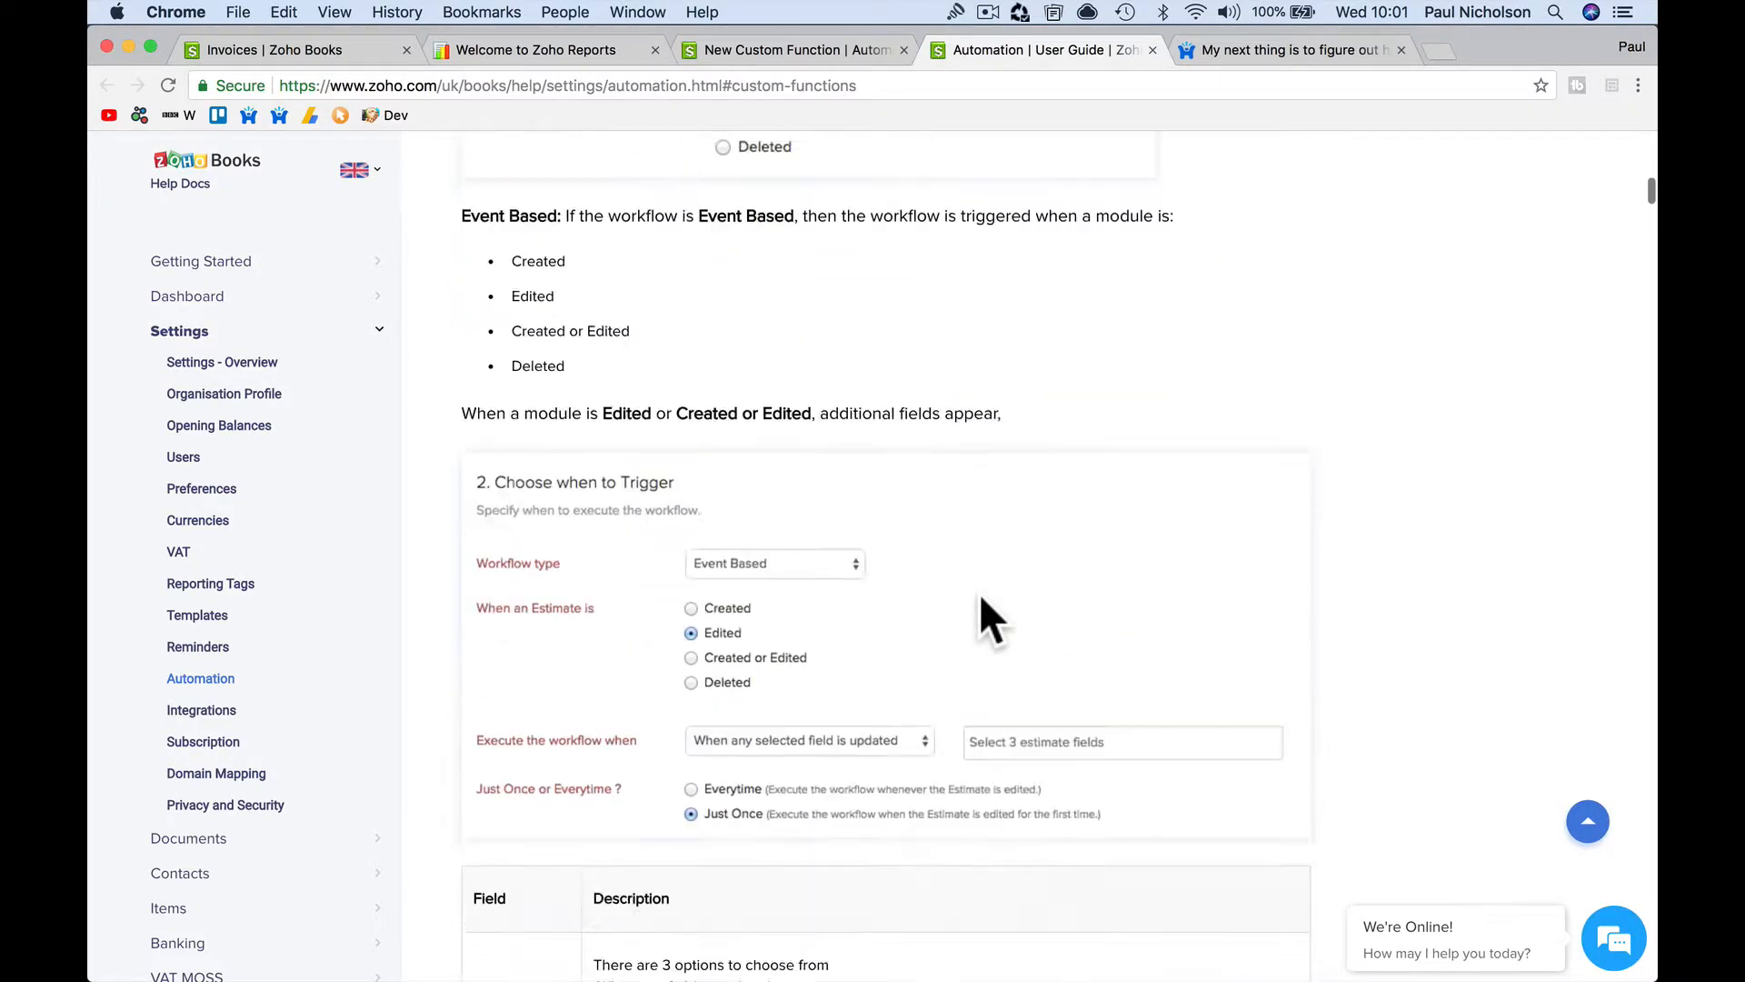
scroll("down", 3)
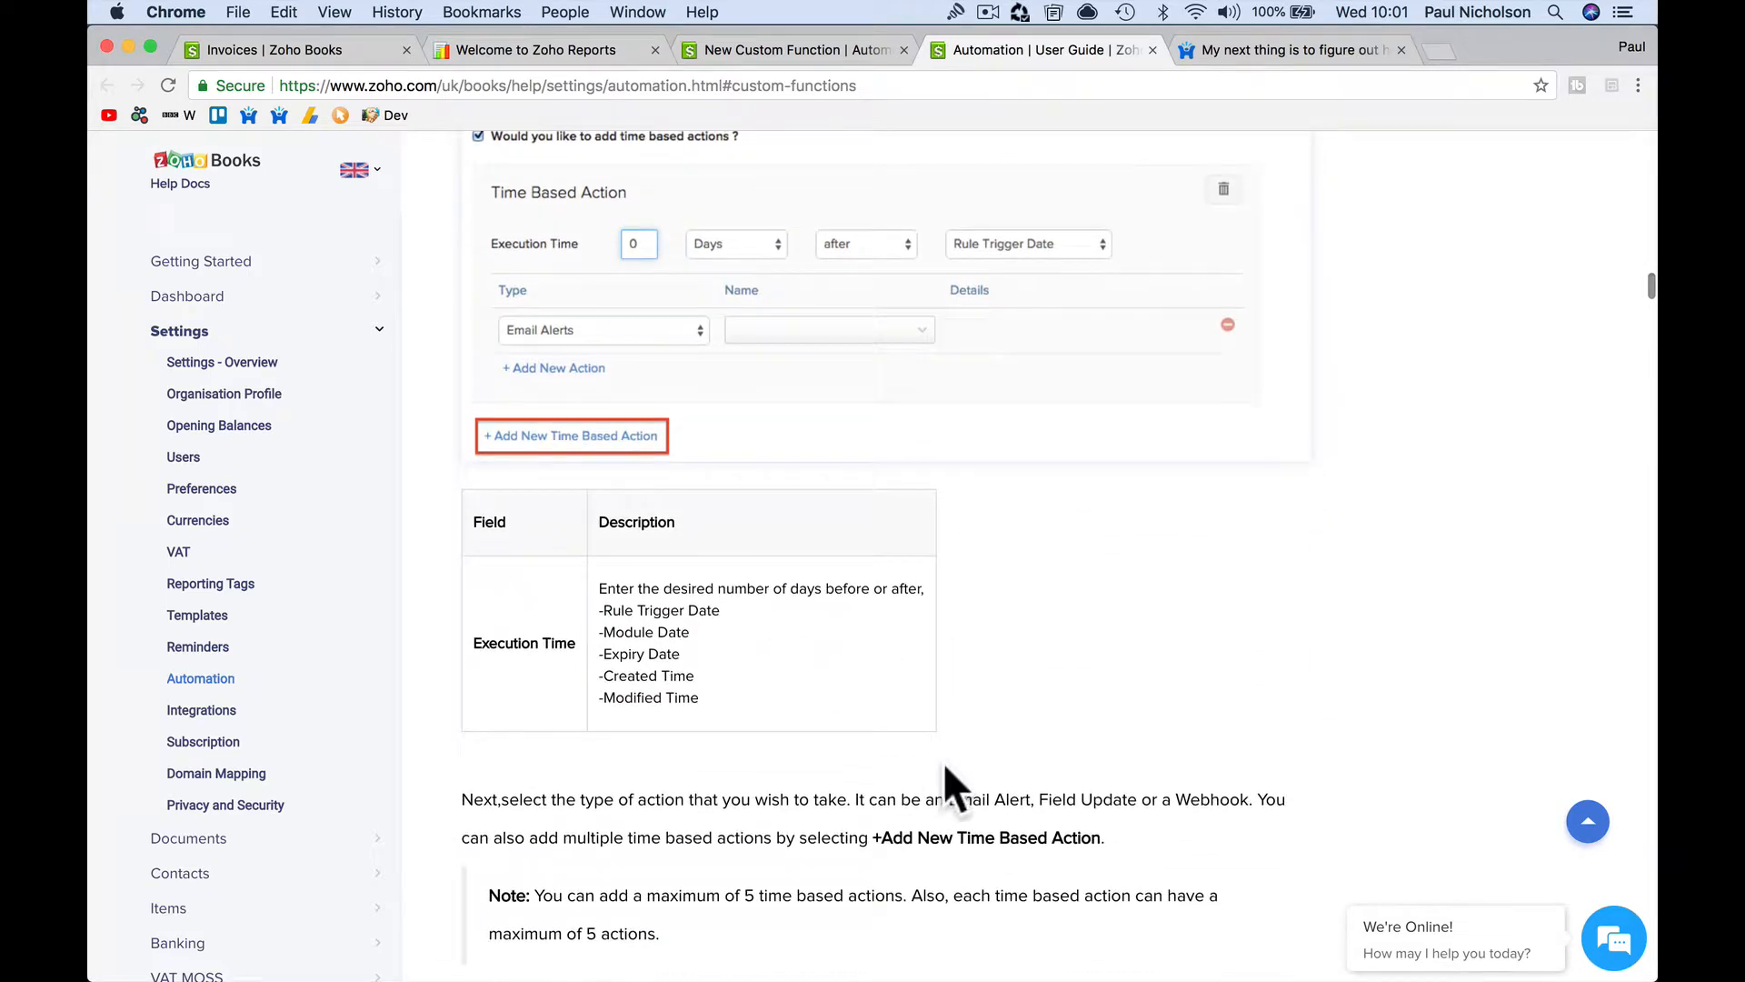
left_click(789, 50)
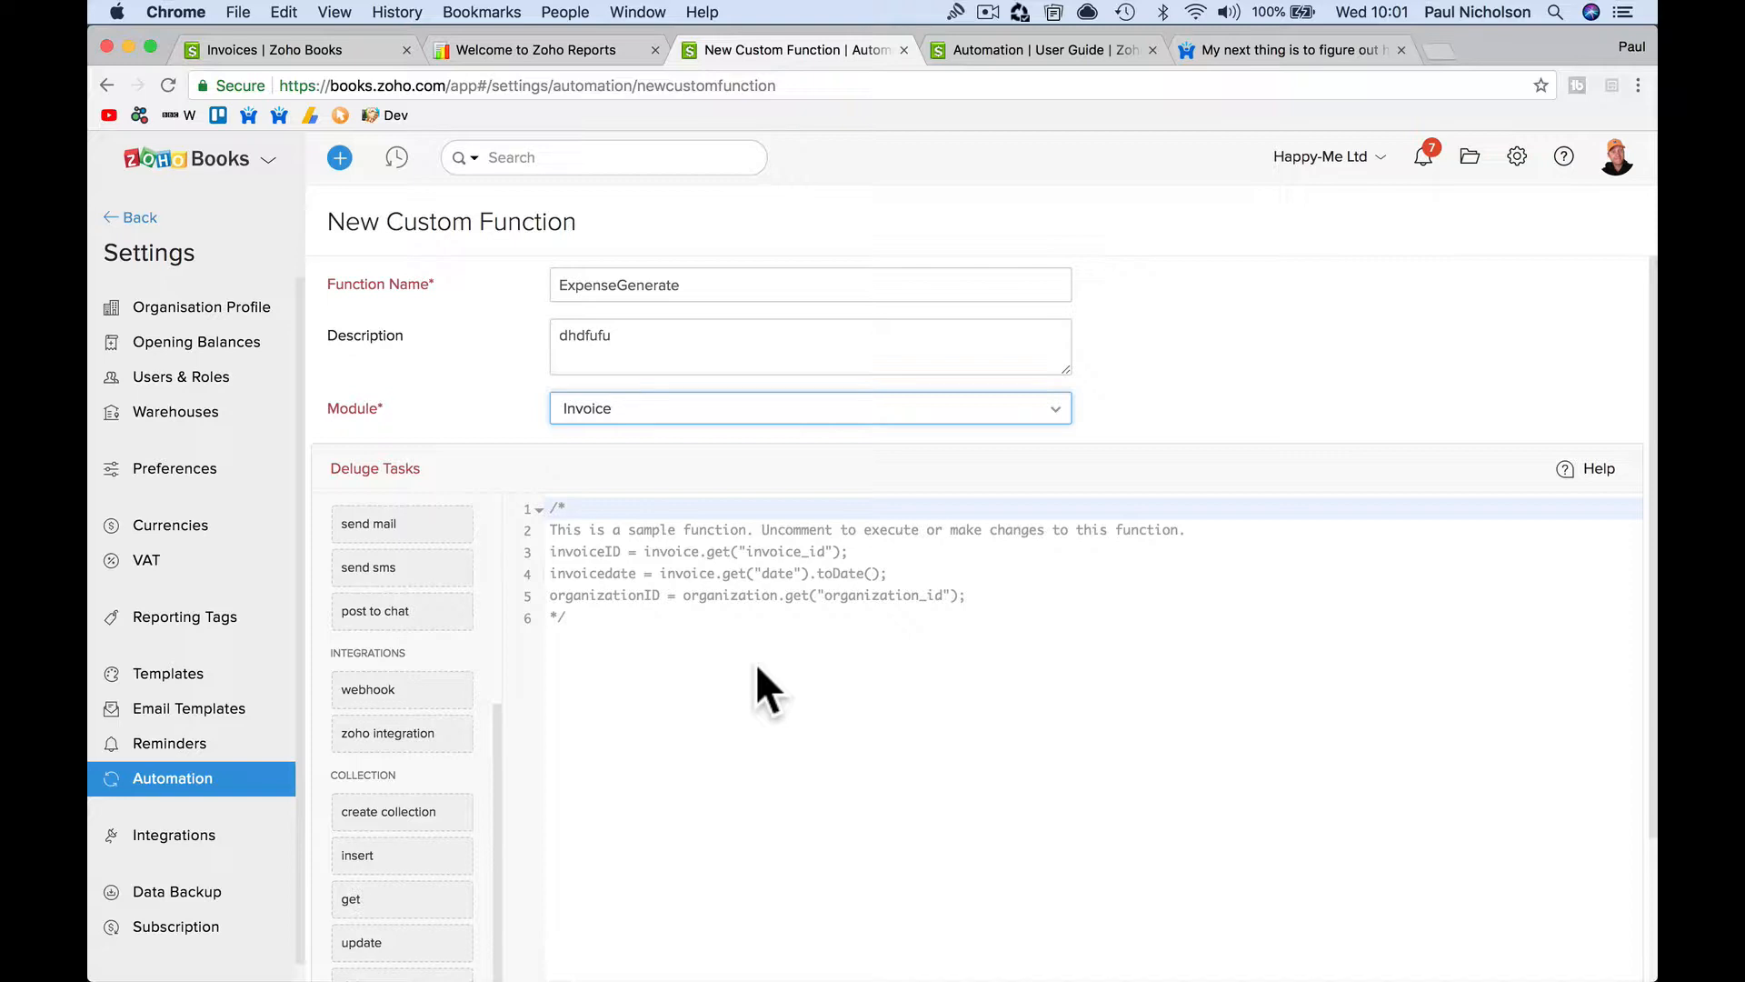
mouse_move(654, 415)
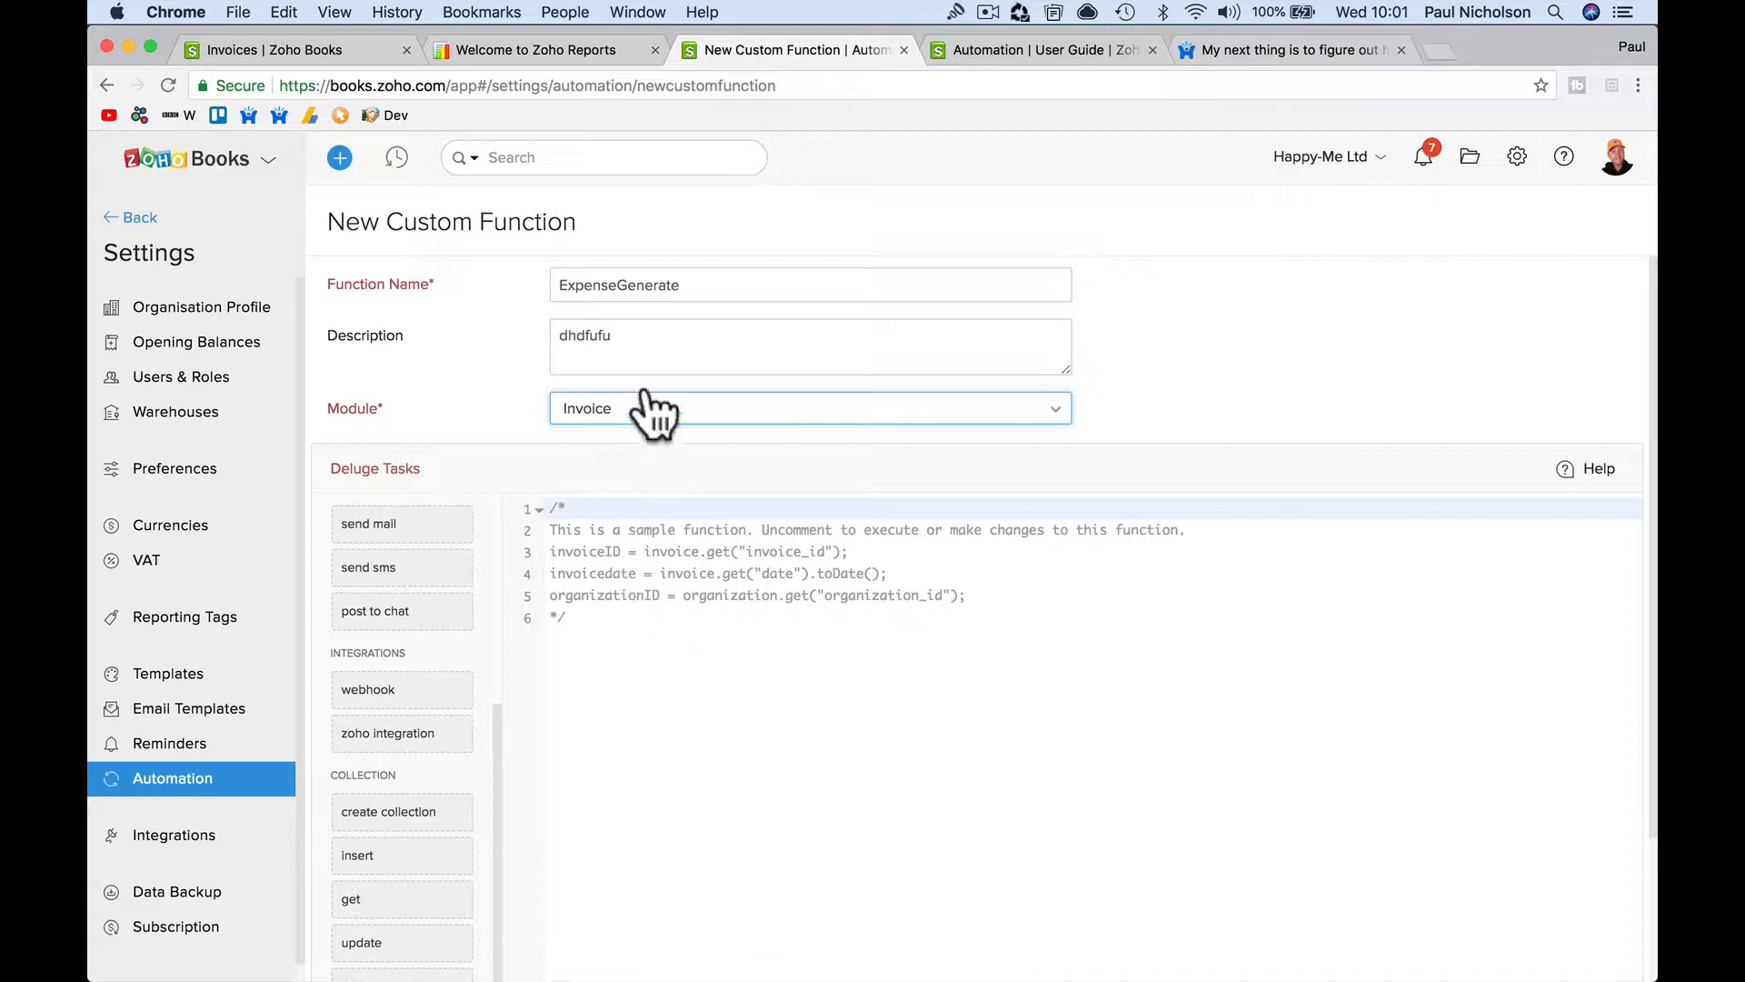
mouse_move(267, 834)
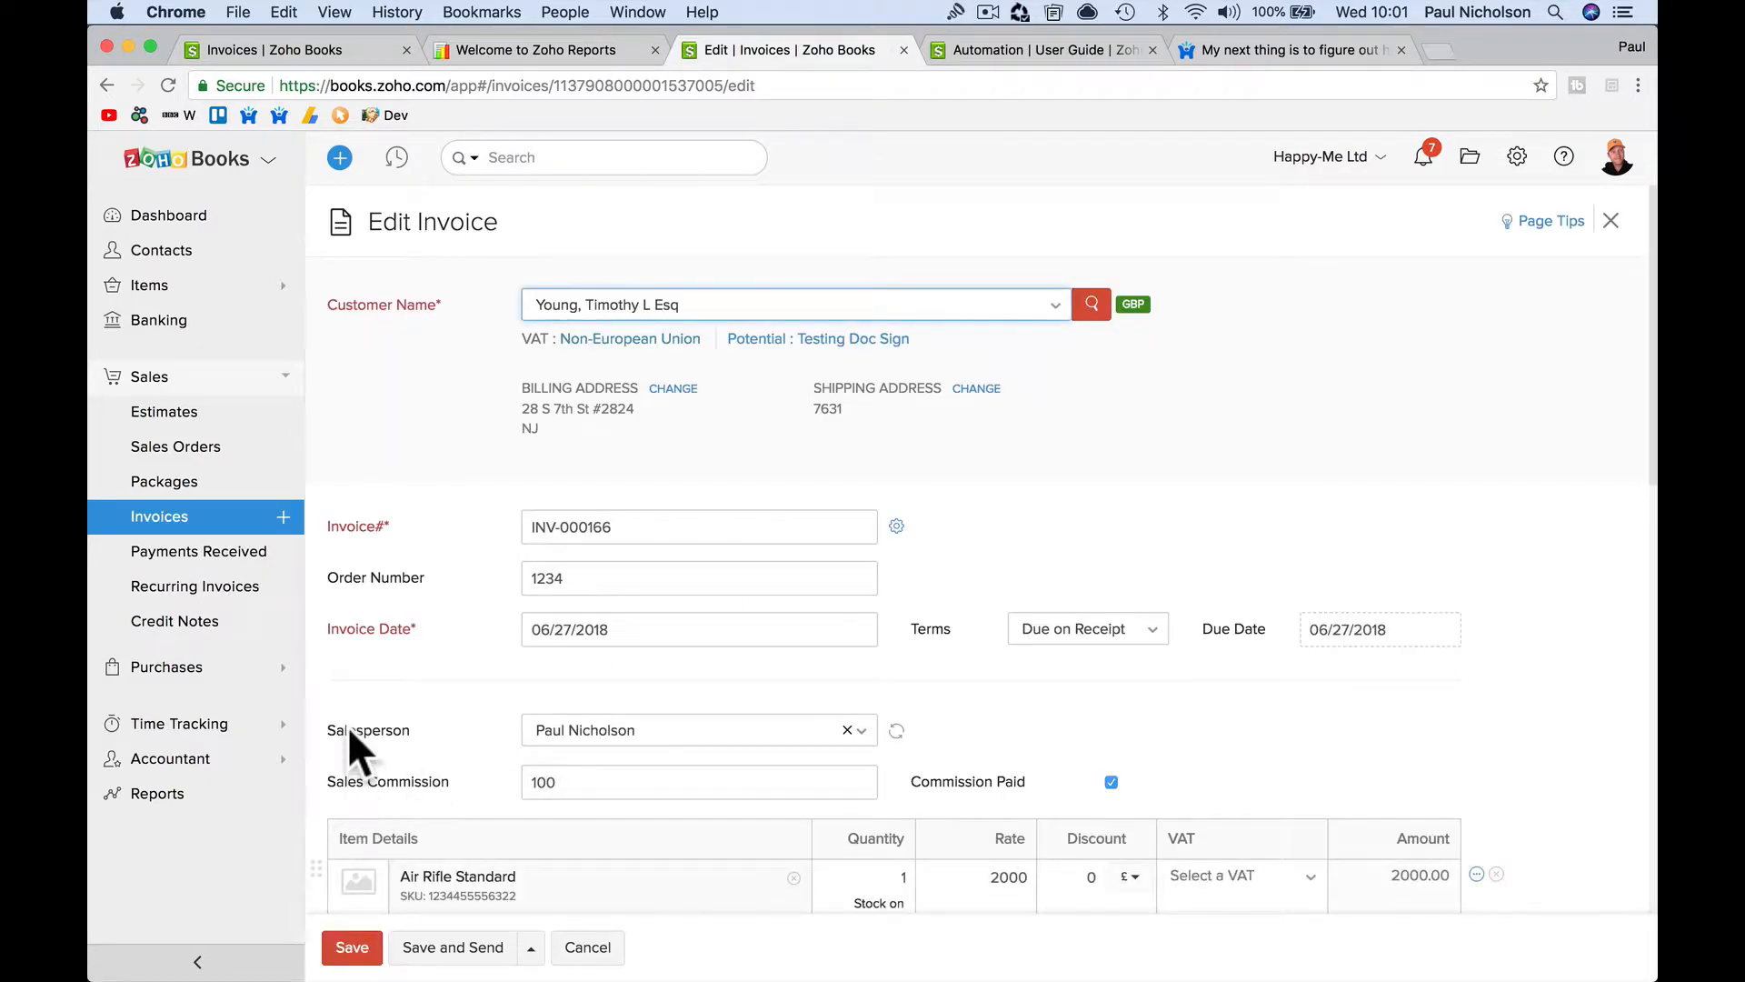
left_click(157, 792)
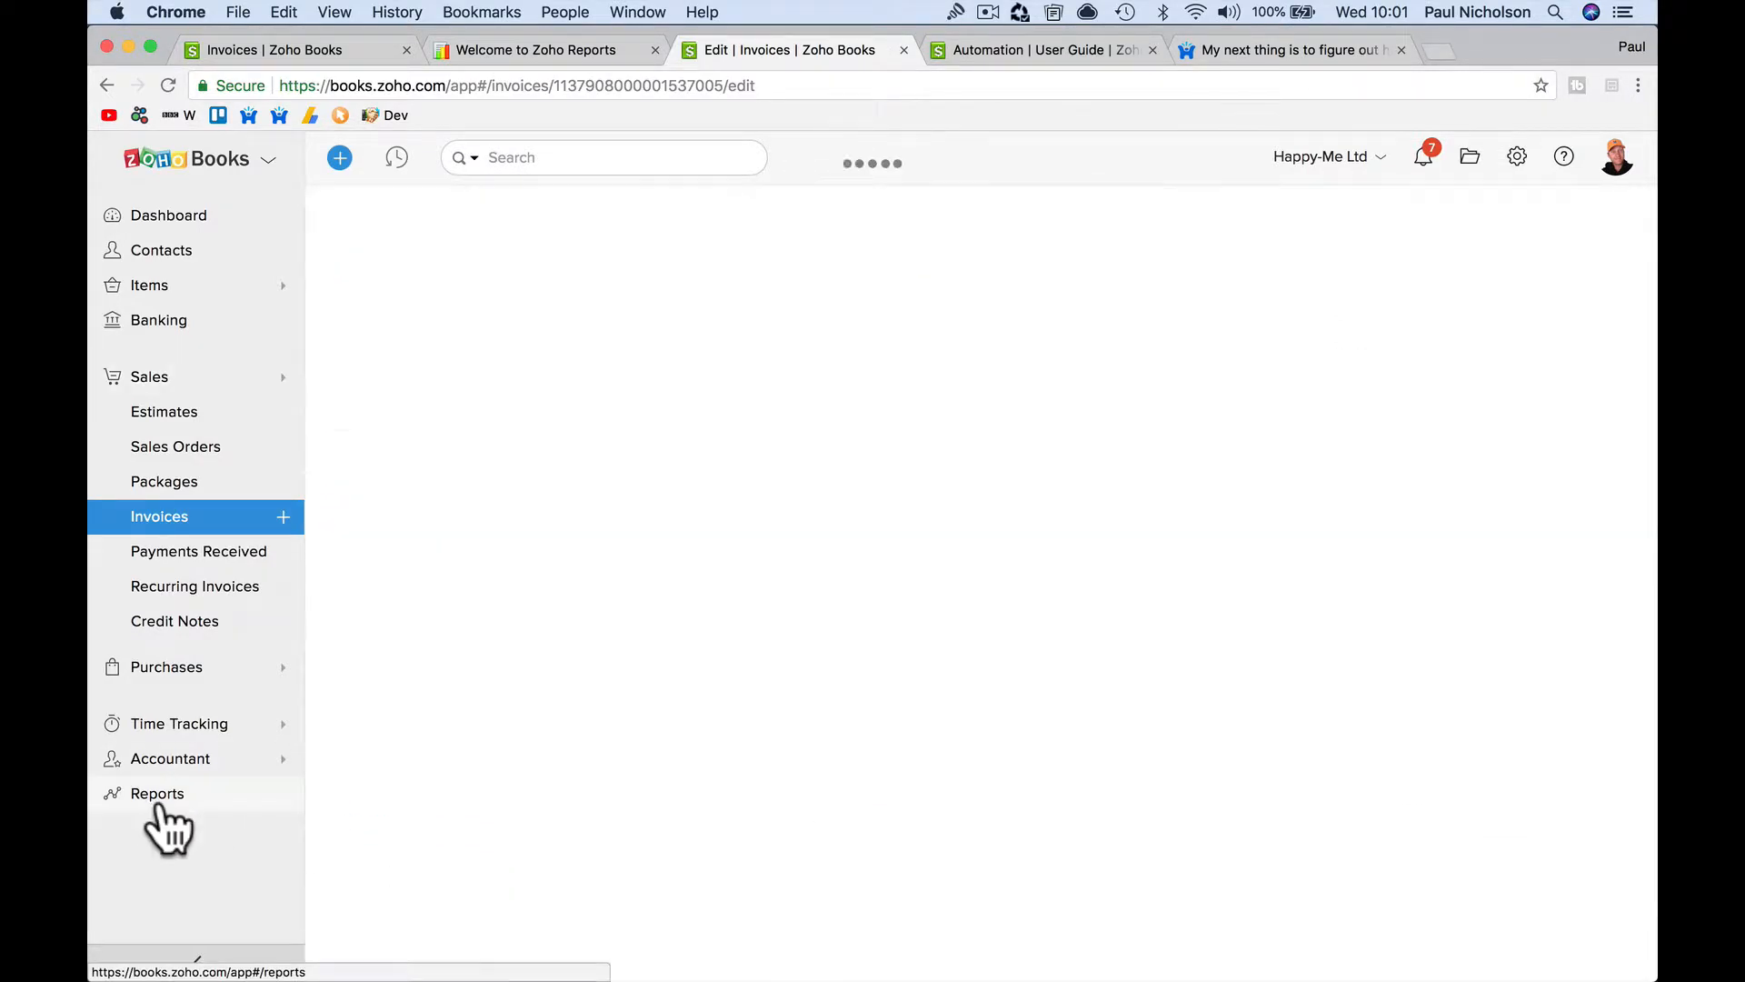
left_click(157, 792)
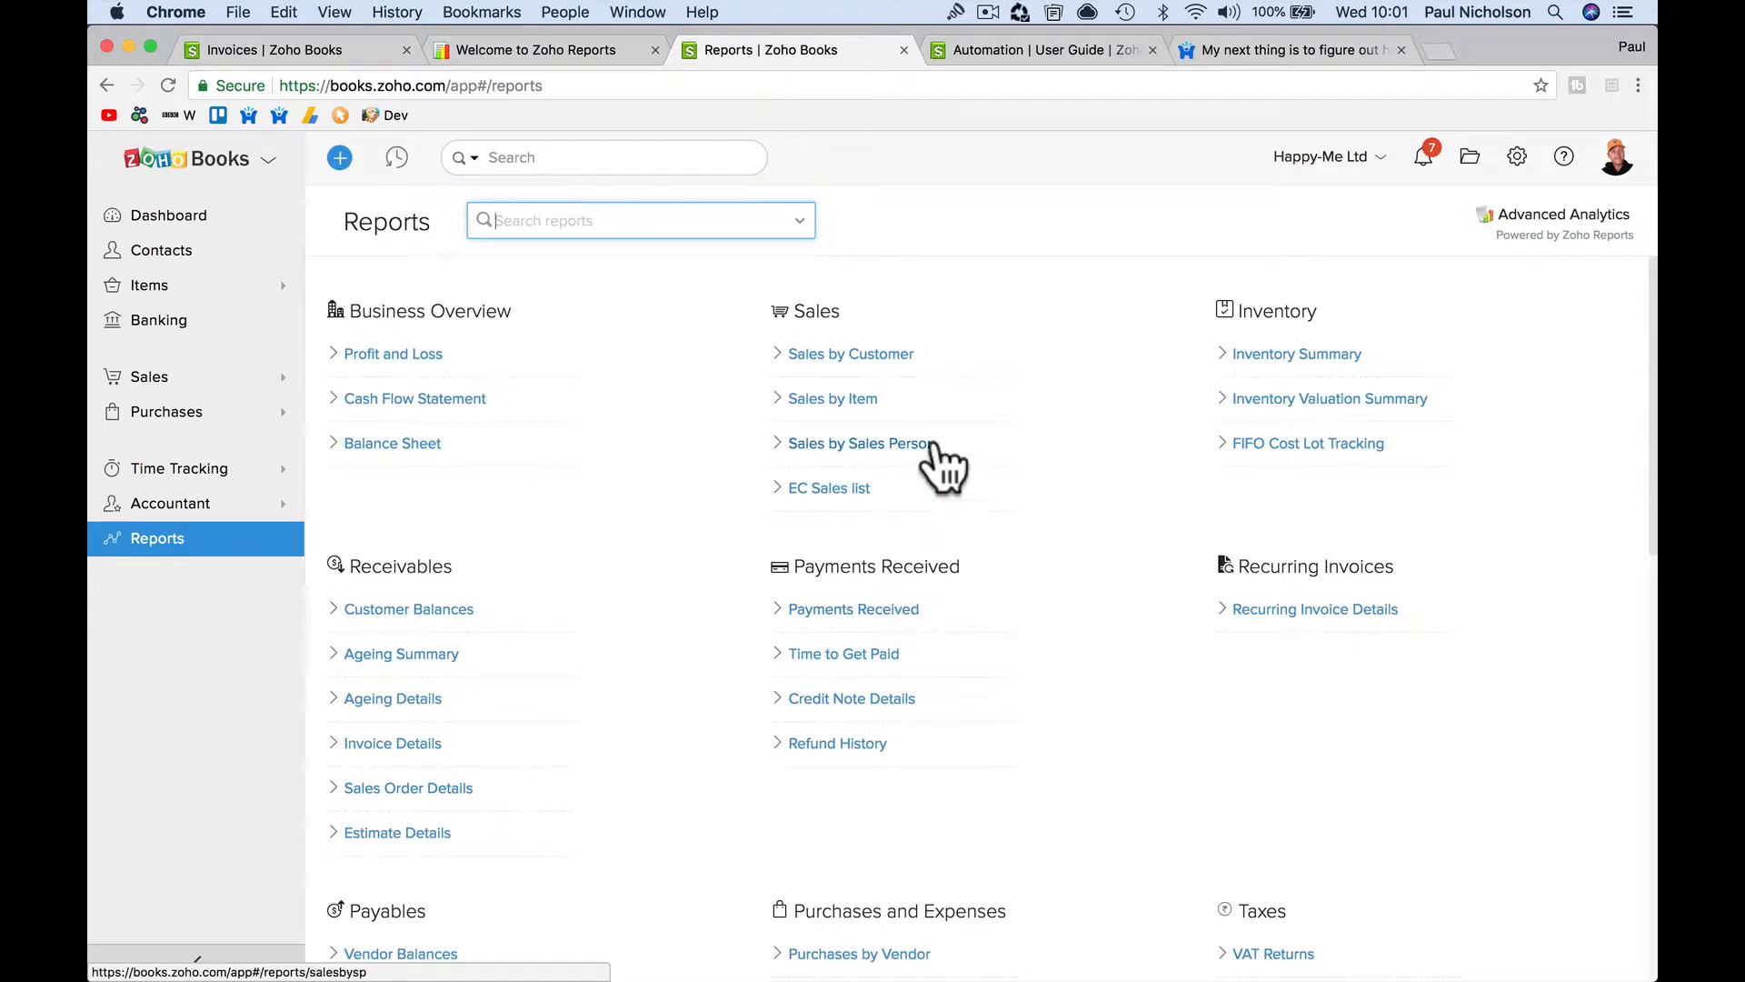
left_click(856, 443)
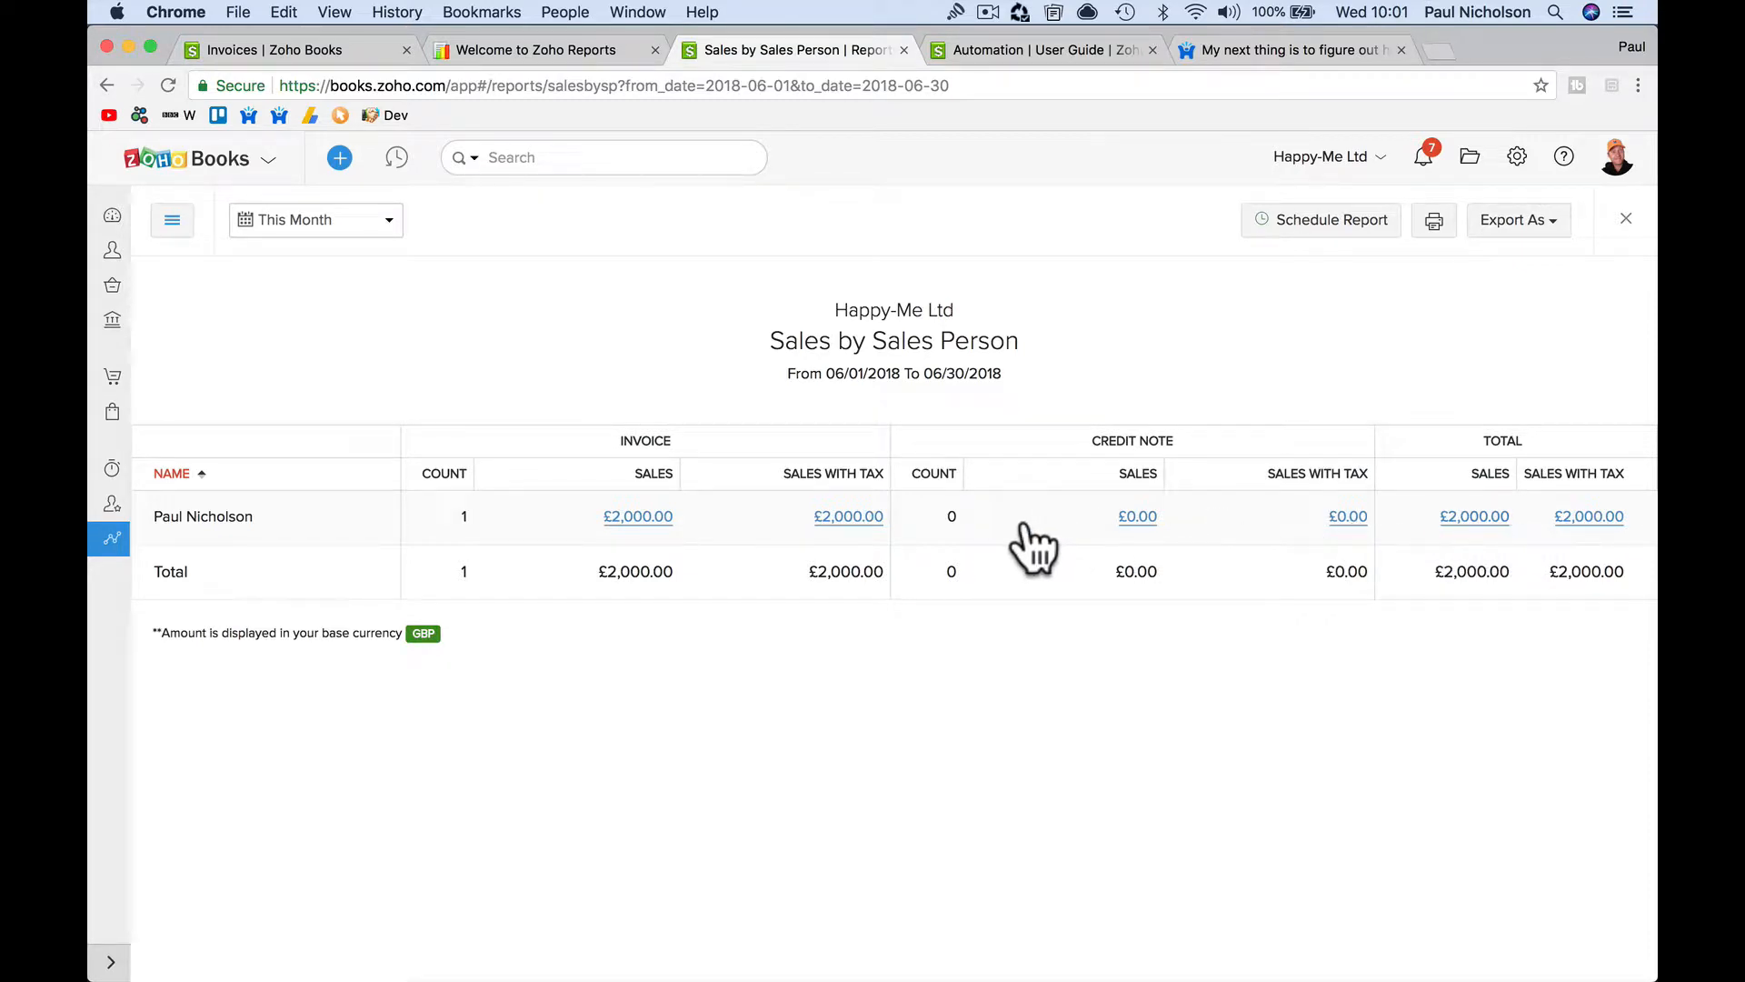
mouse_move(679, 571)
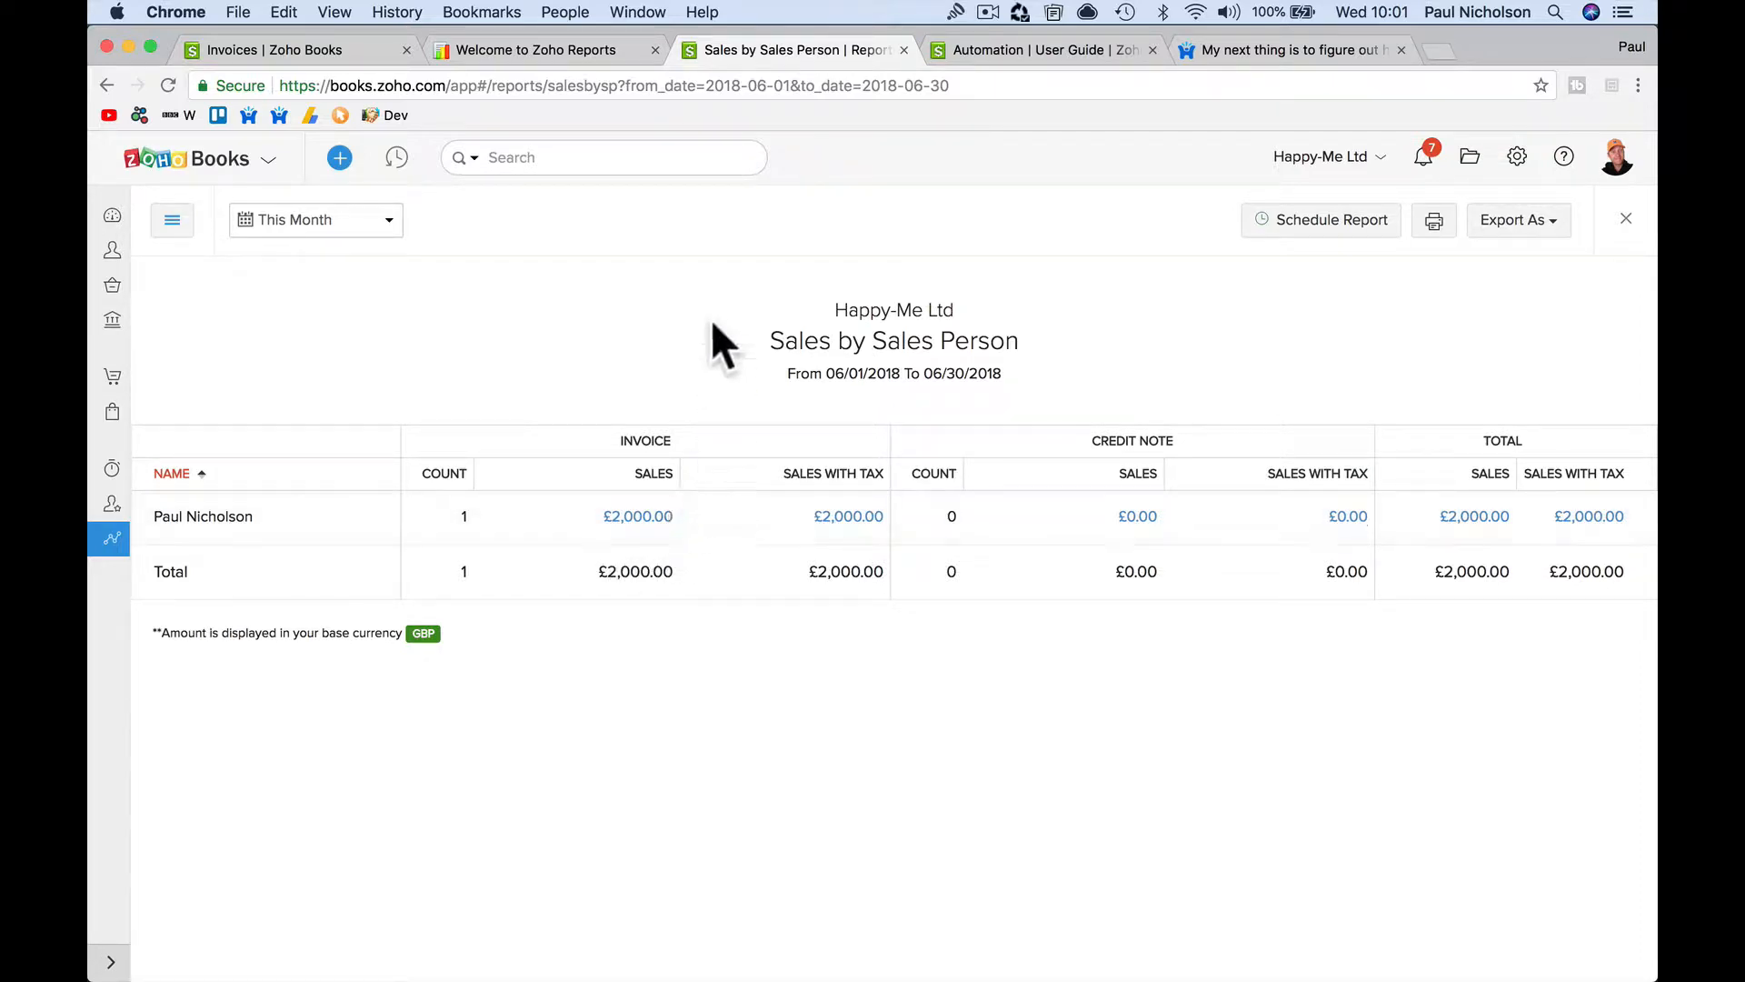
mouse_move(1102, 462)
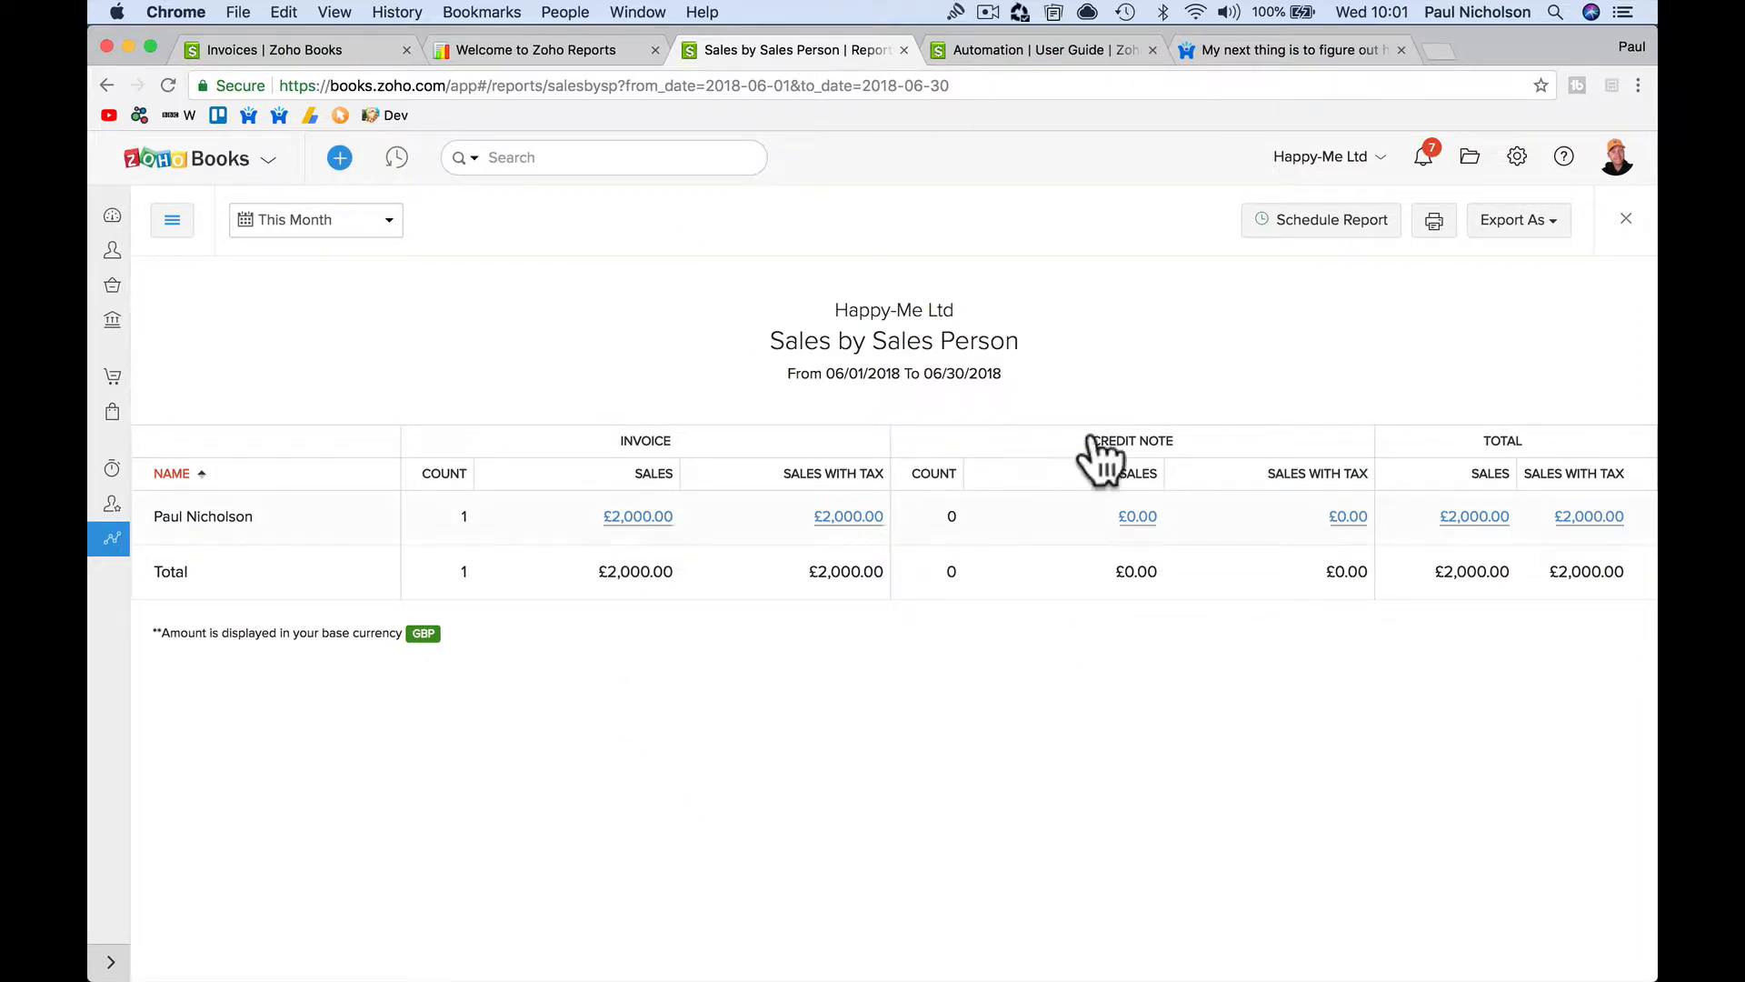
mouse_move(1442, 461)
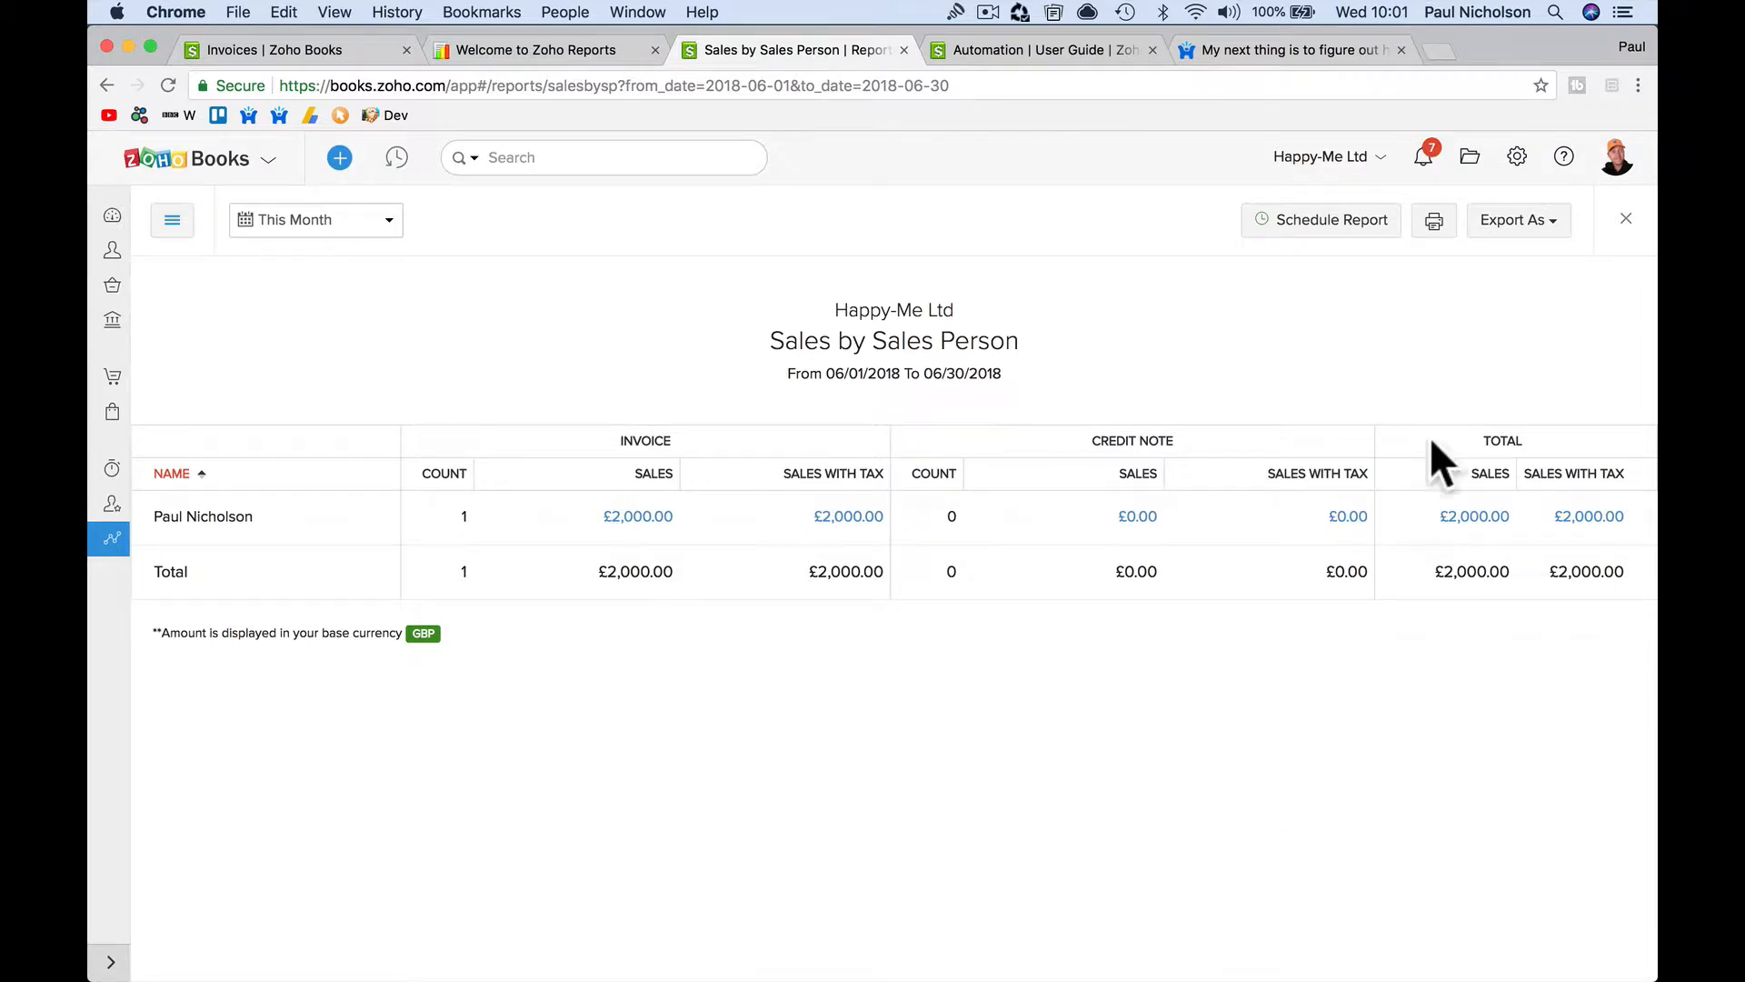
mouse_move(1467, 665)
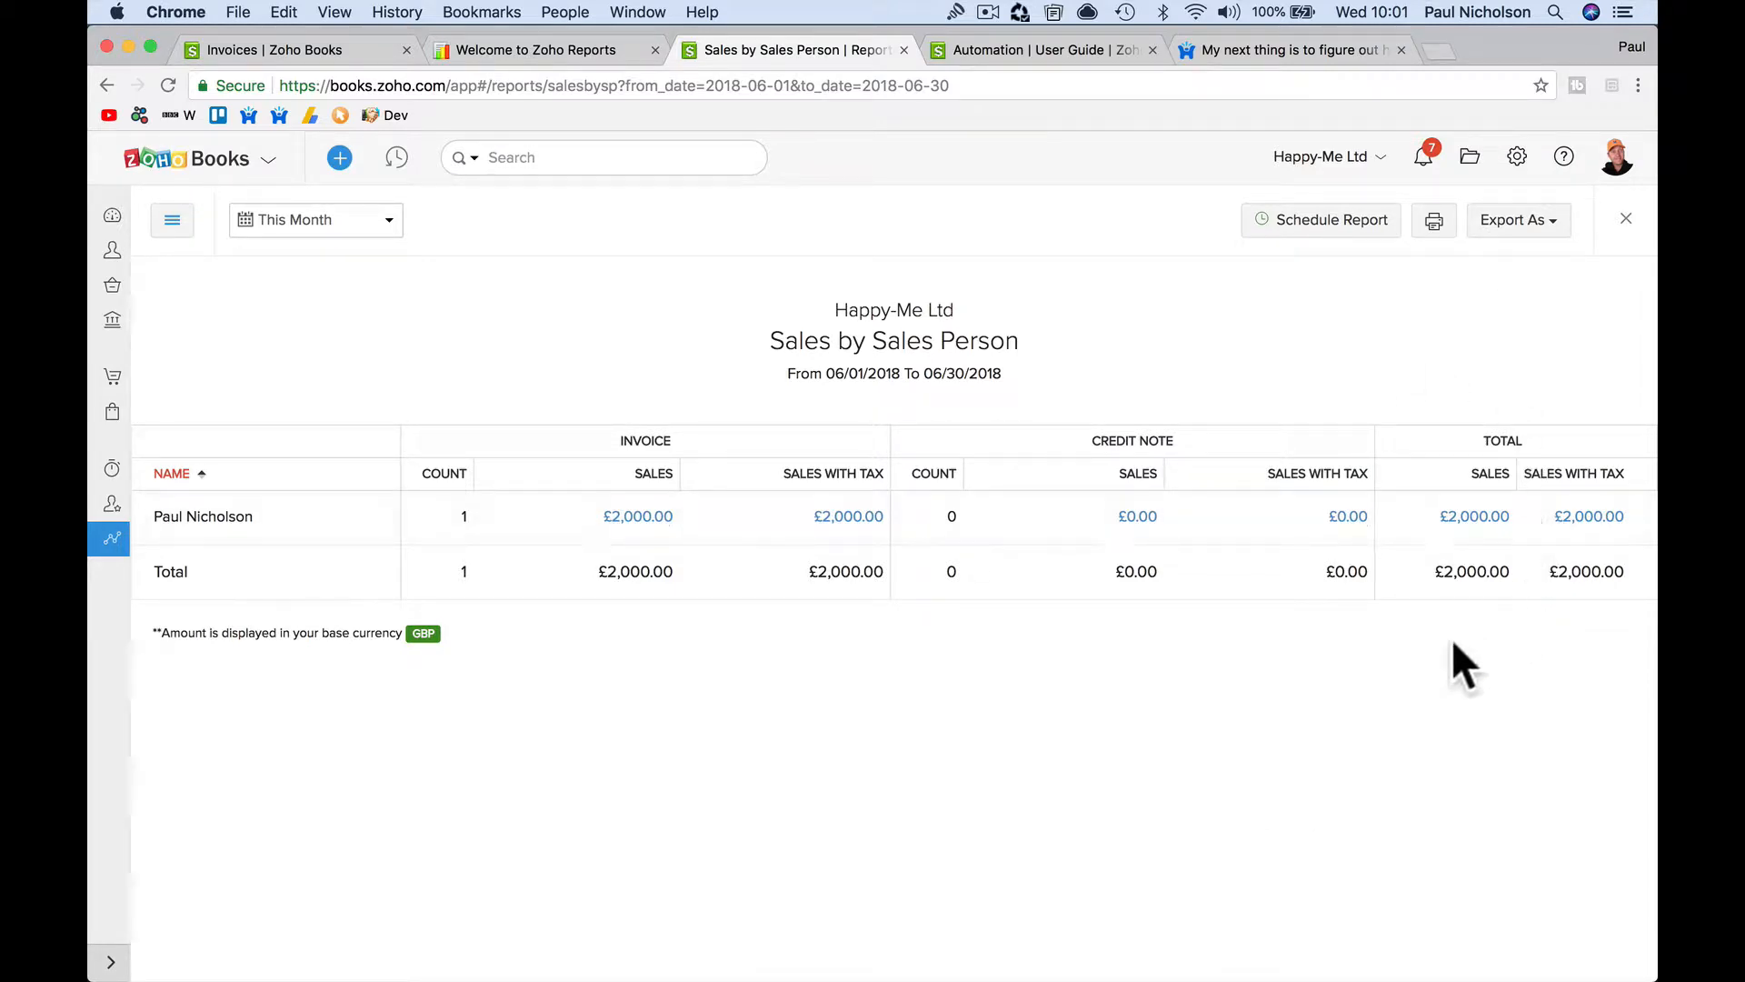
mouse_move(983, 674)
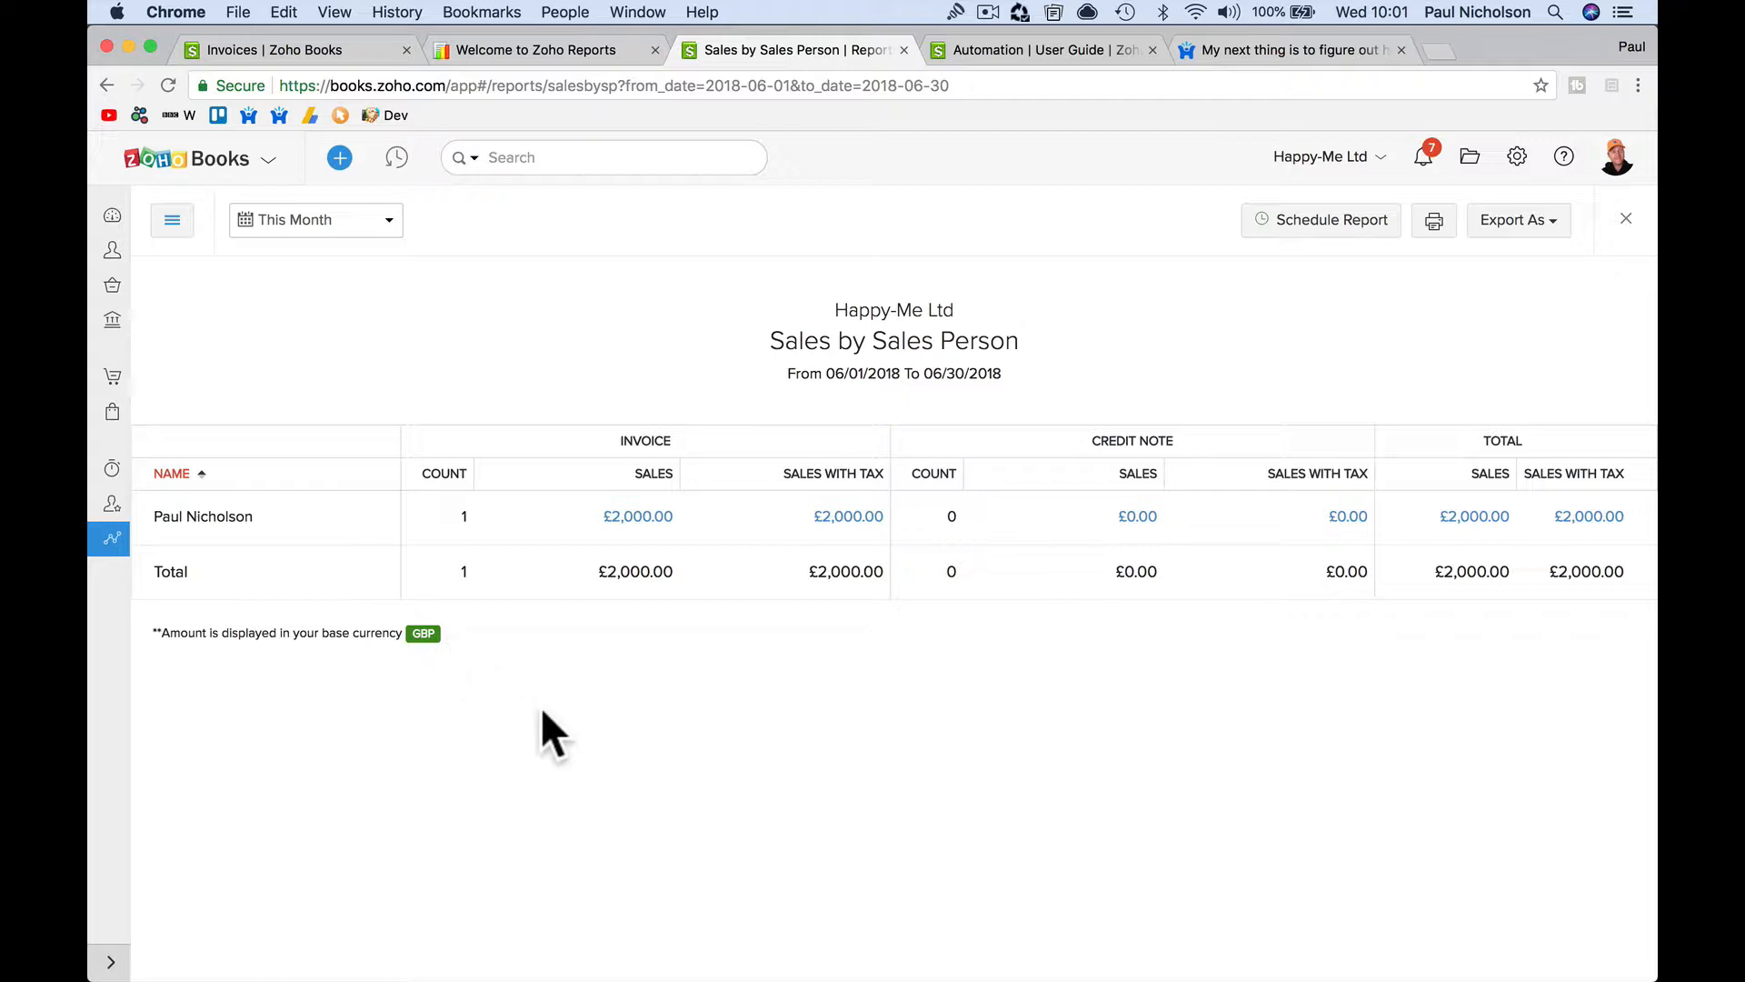
mouse_move(333, 150)
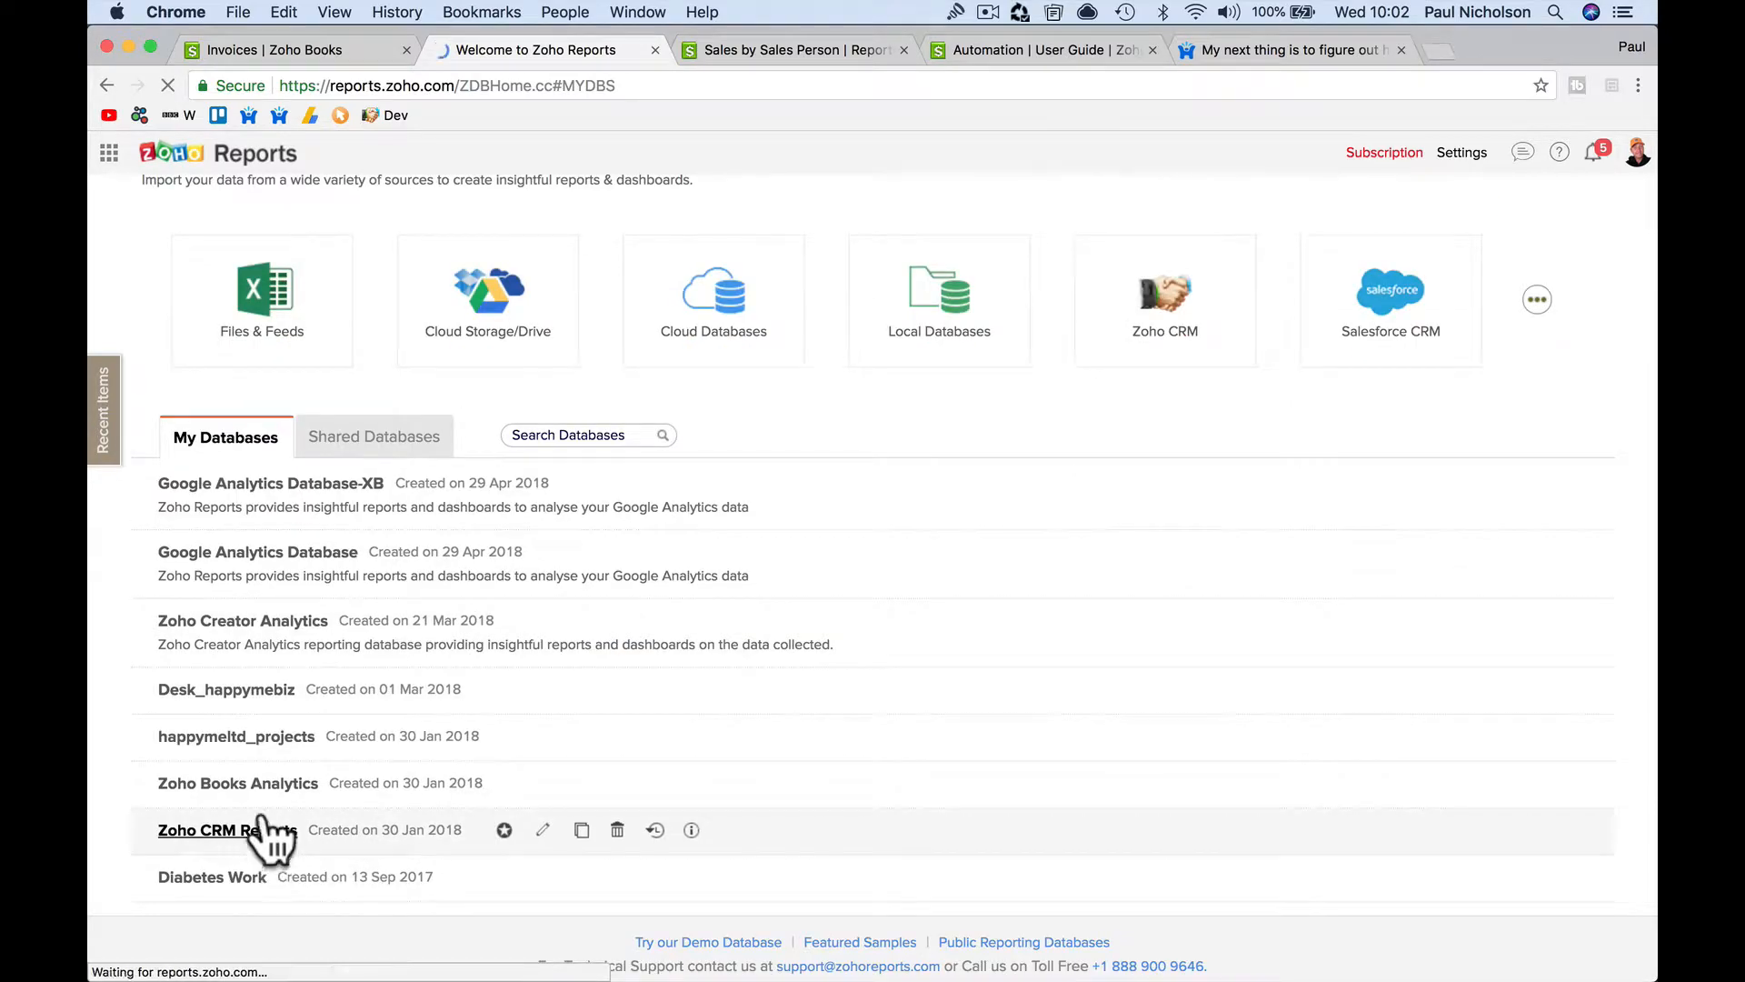
Open the Zoho Books Analytics Invoices table, refresh it and sort by invoice number
left_click(208, 829)
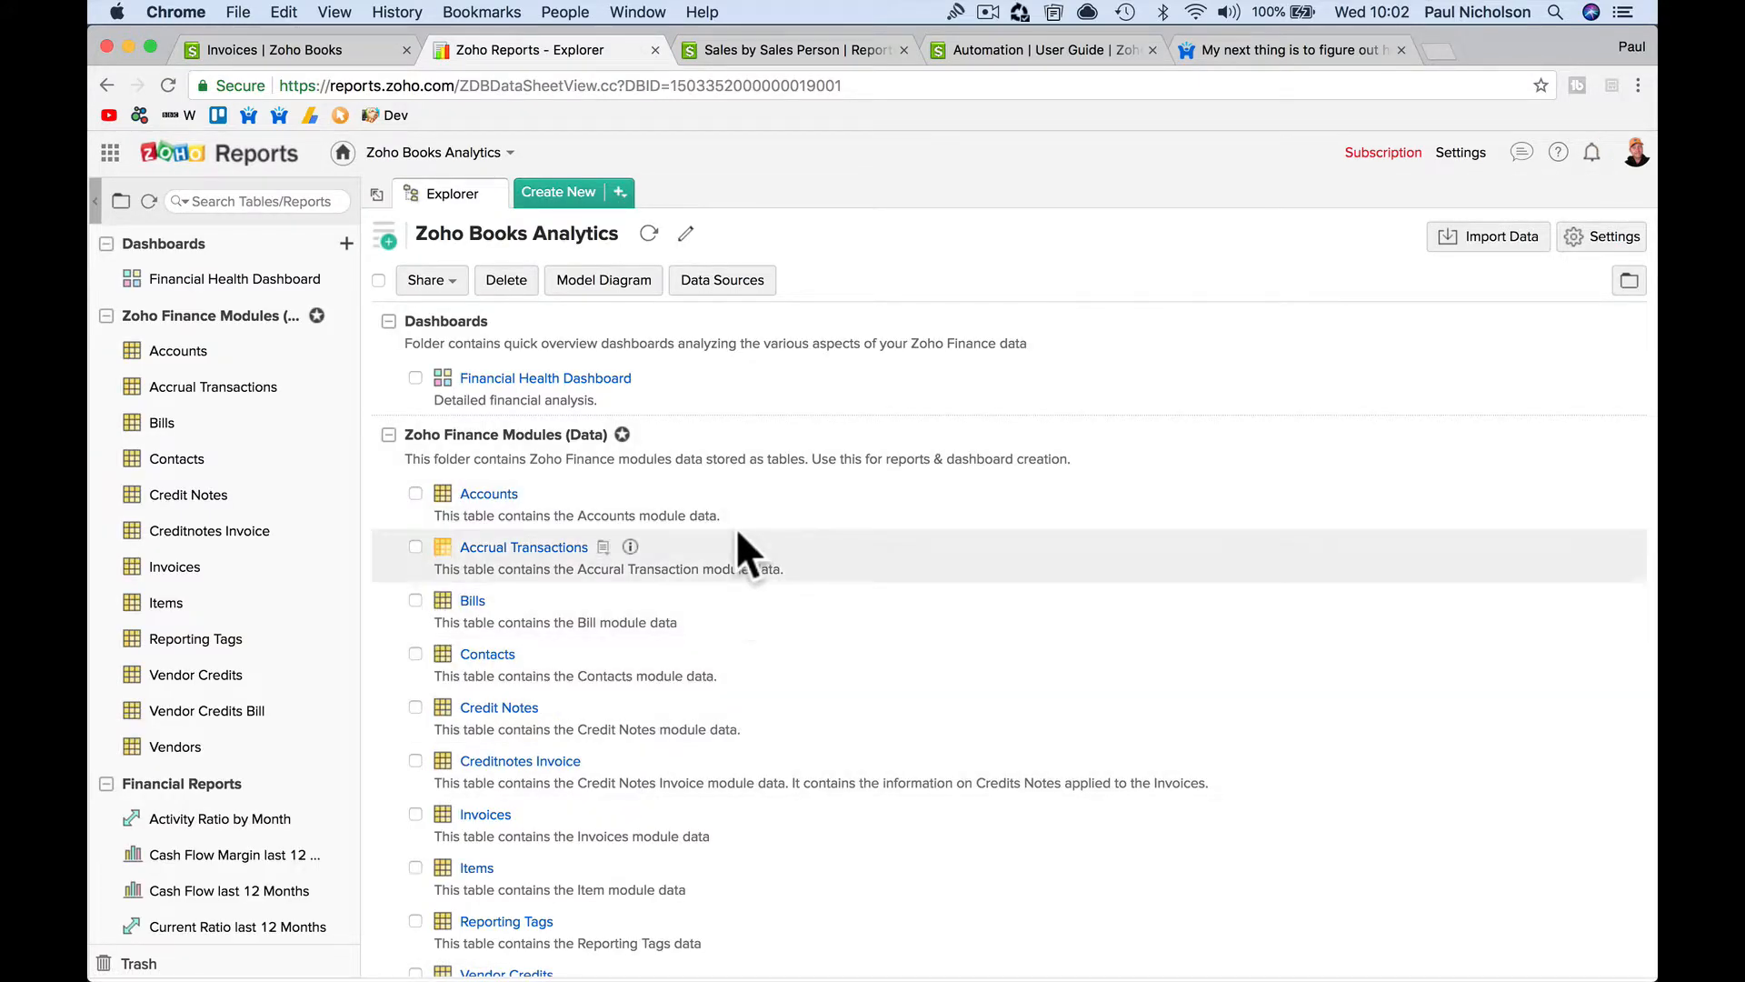
left_click(485, 813)
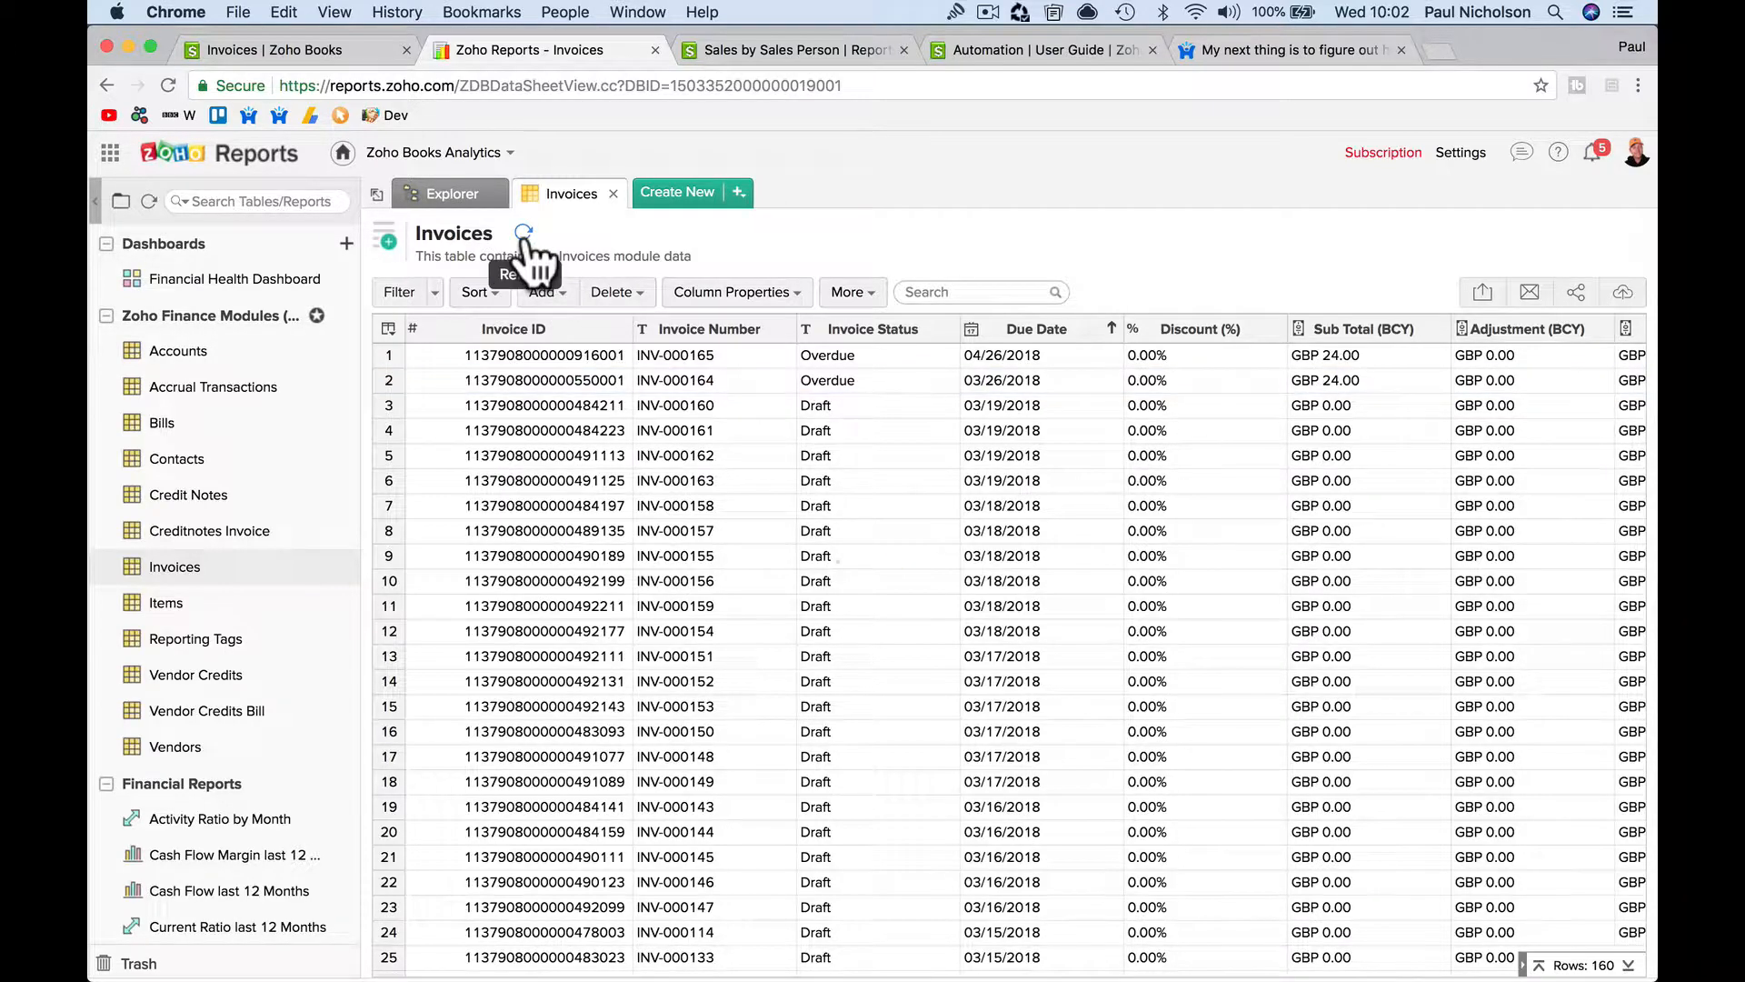
left_click(679, 353)
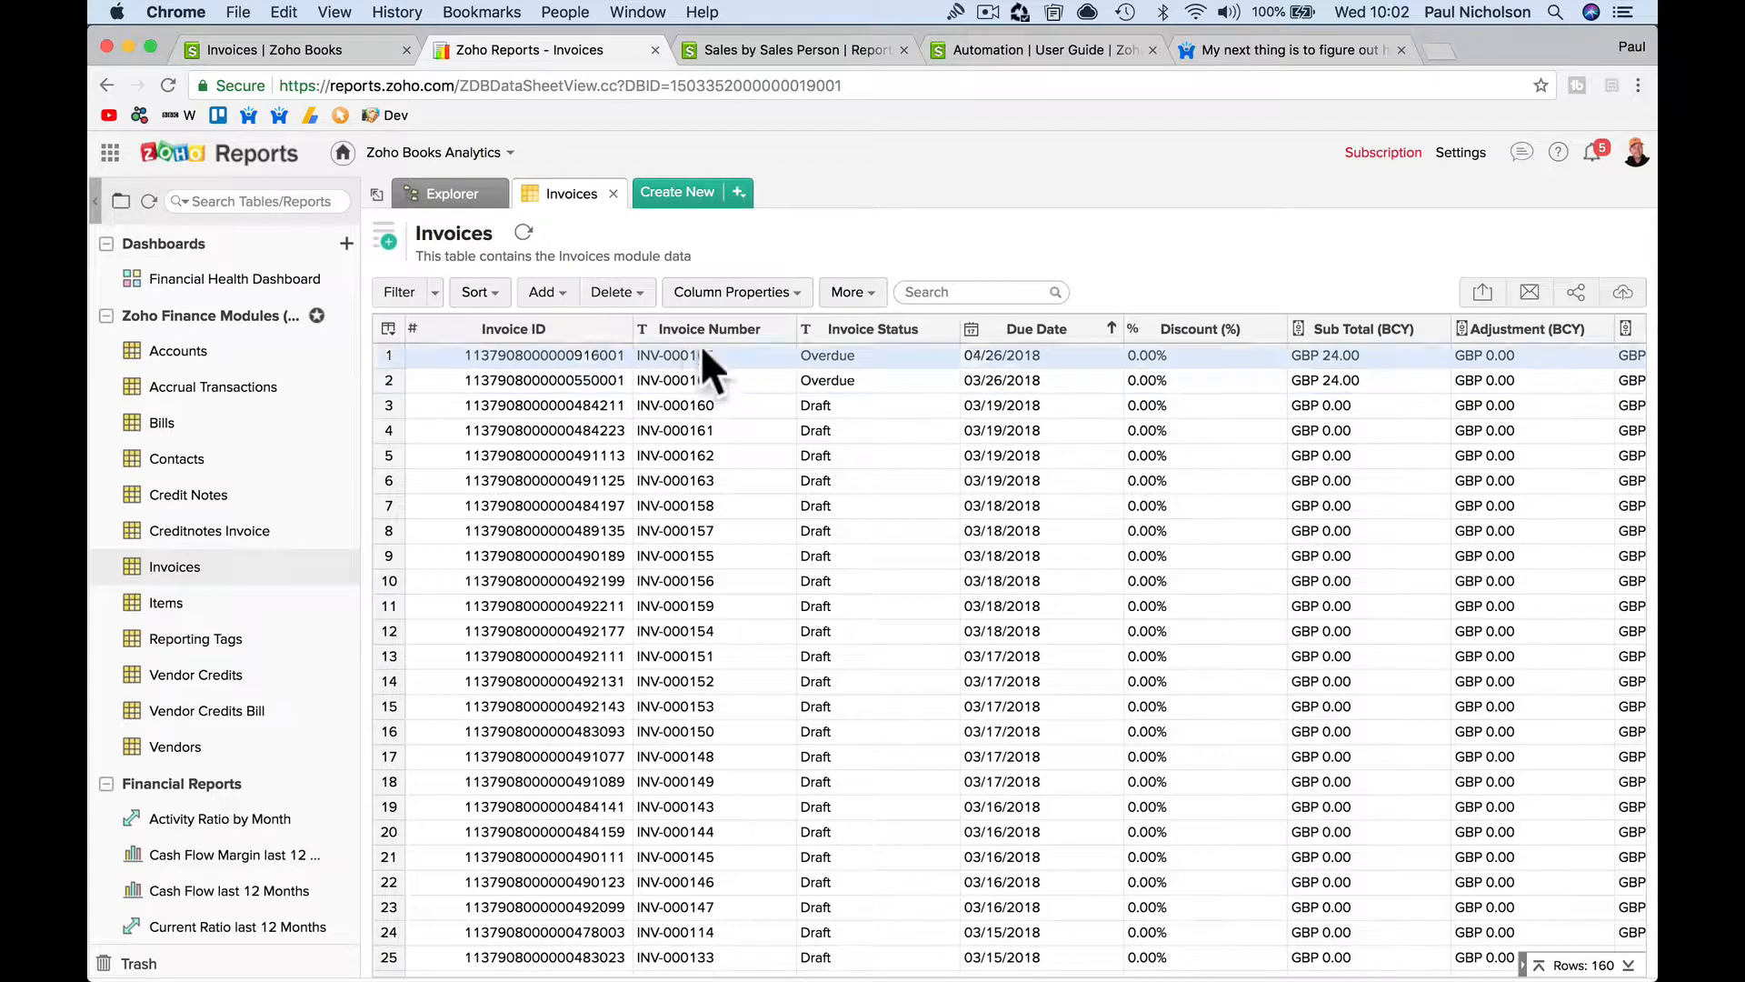
left_click(709, 329)
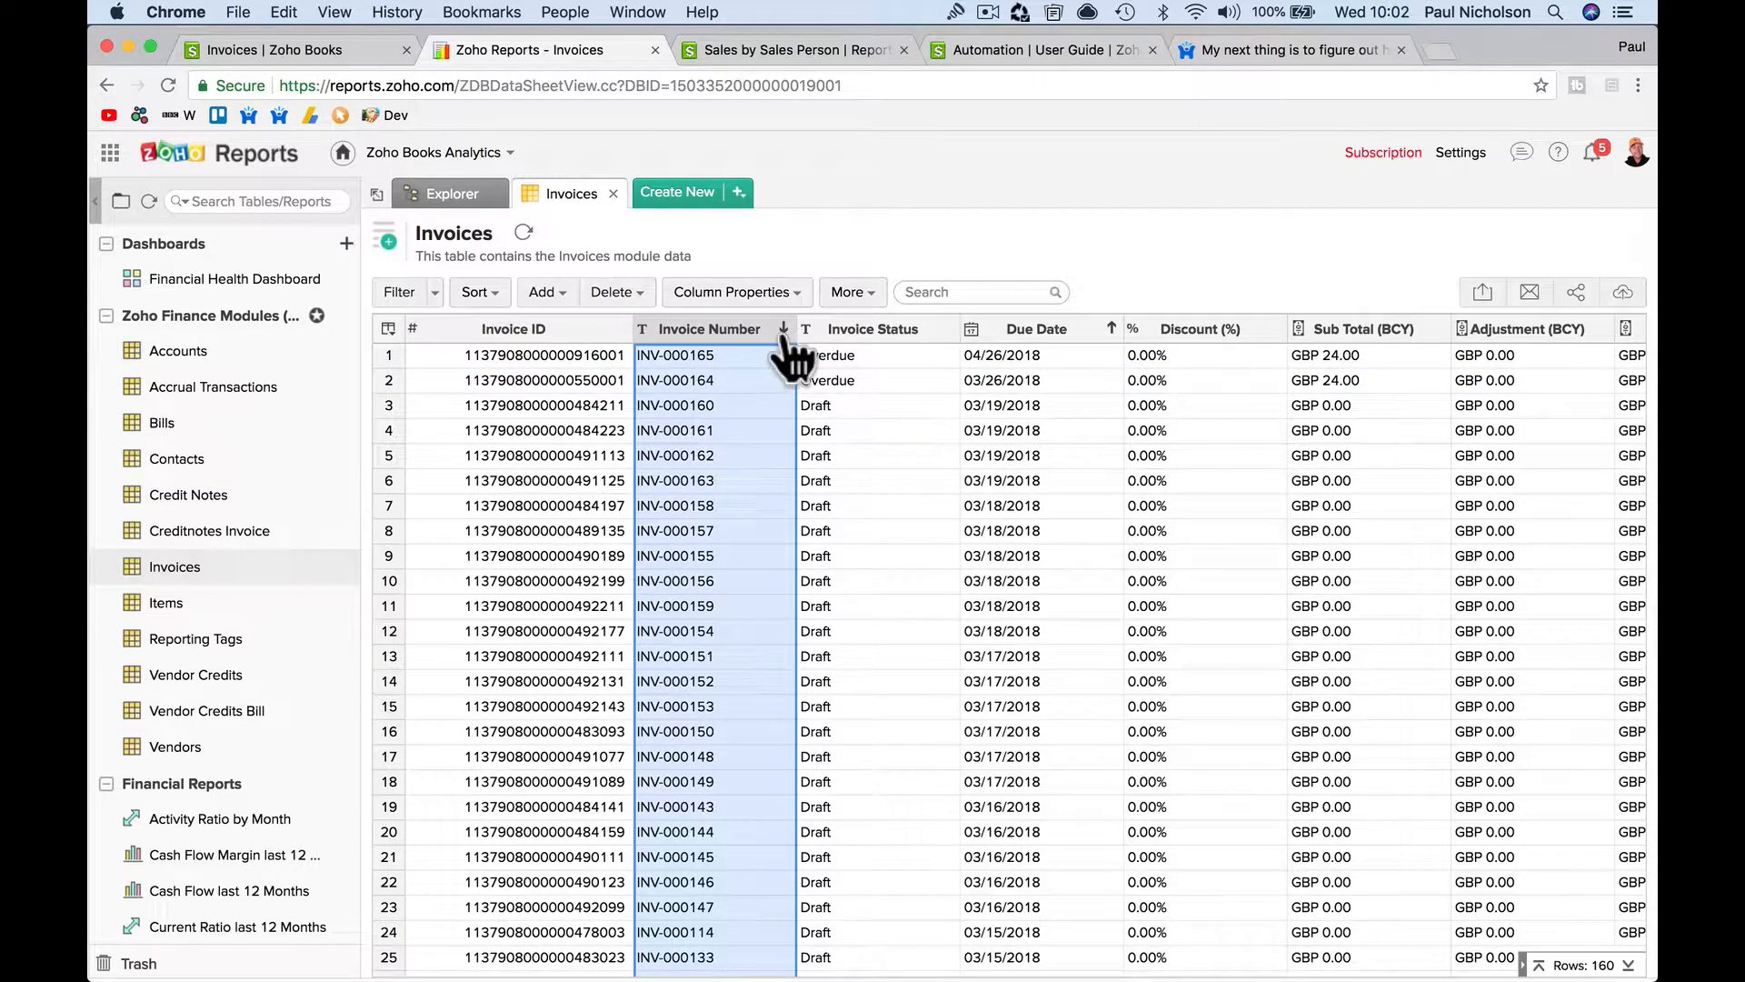
left_click(783, 328)
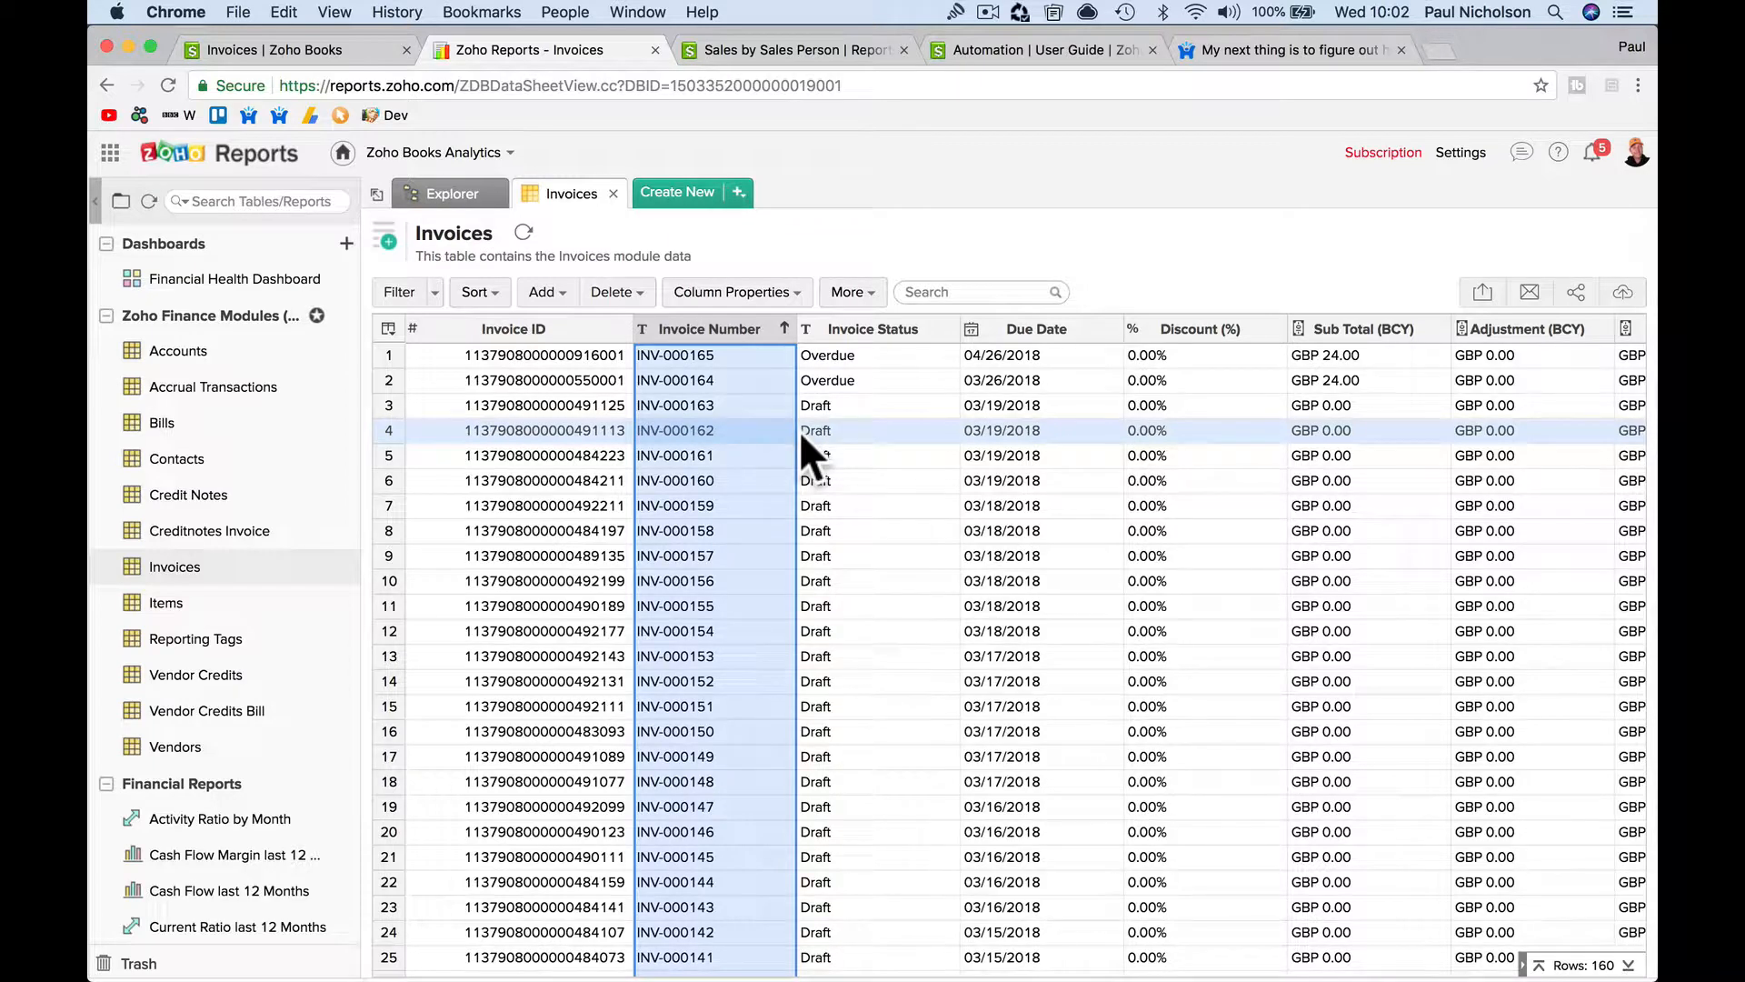
left_click(812, 455)
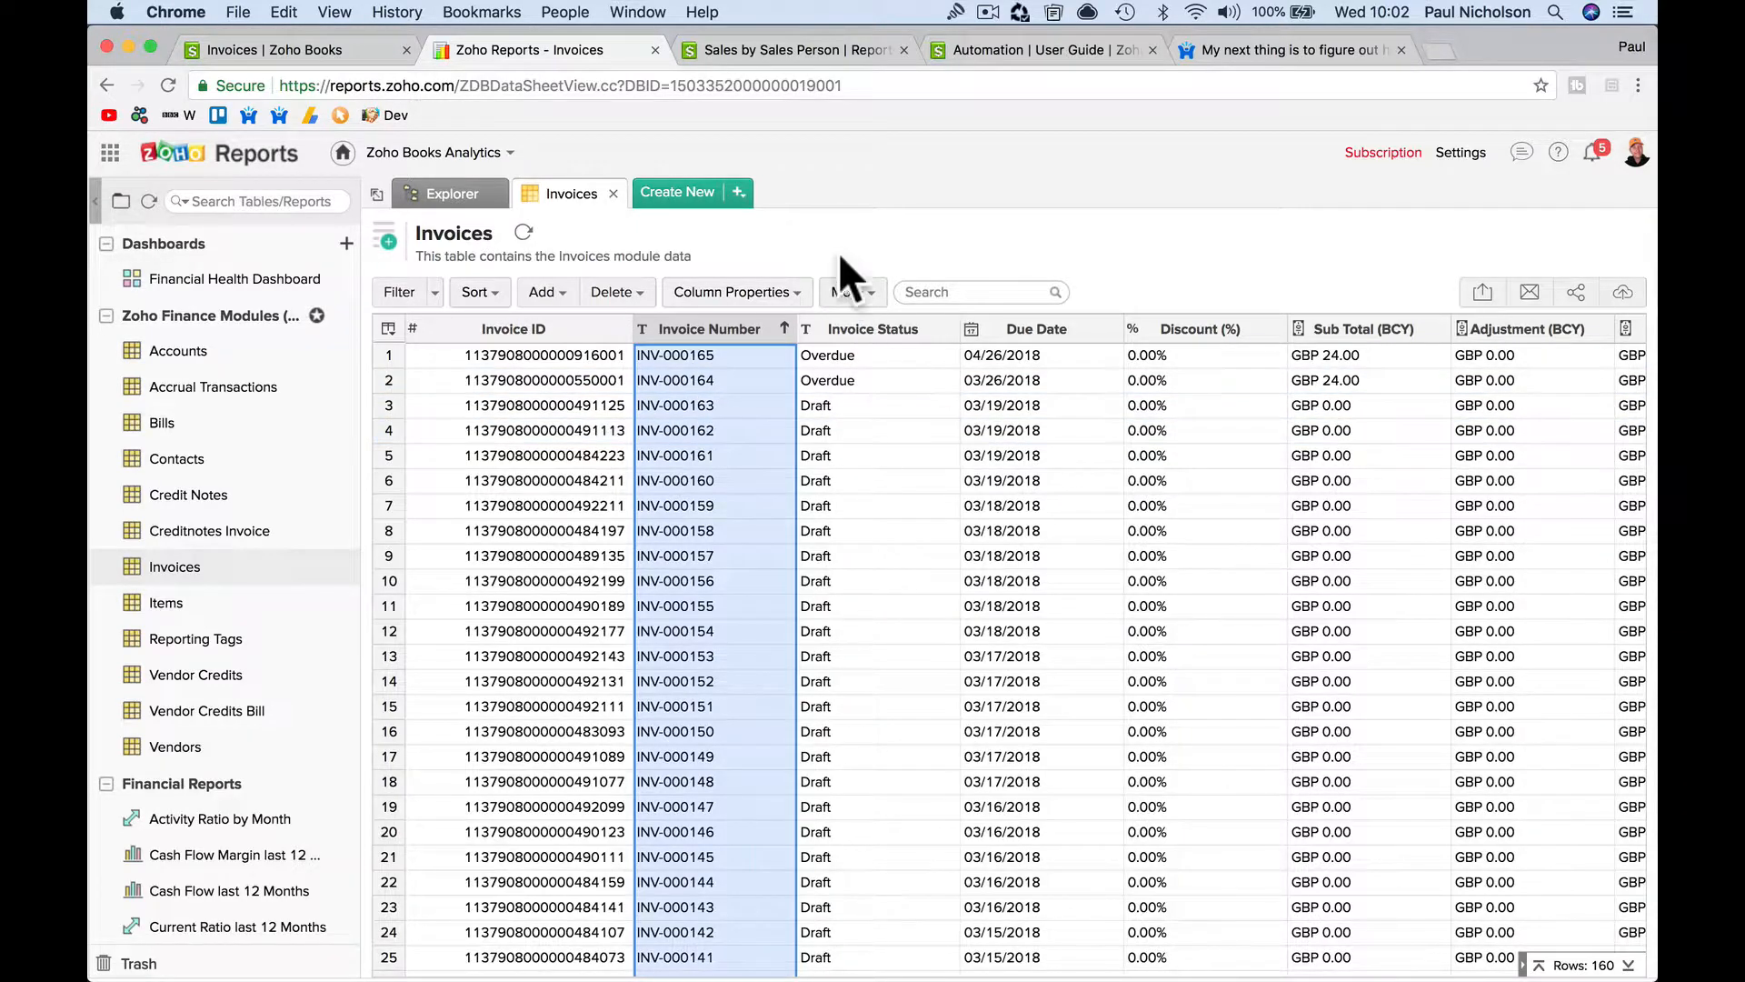
mouse_move(740, 267)
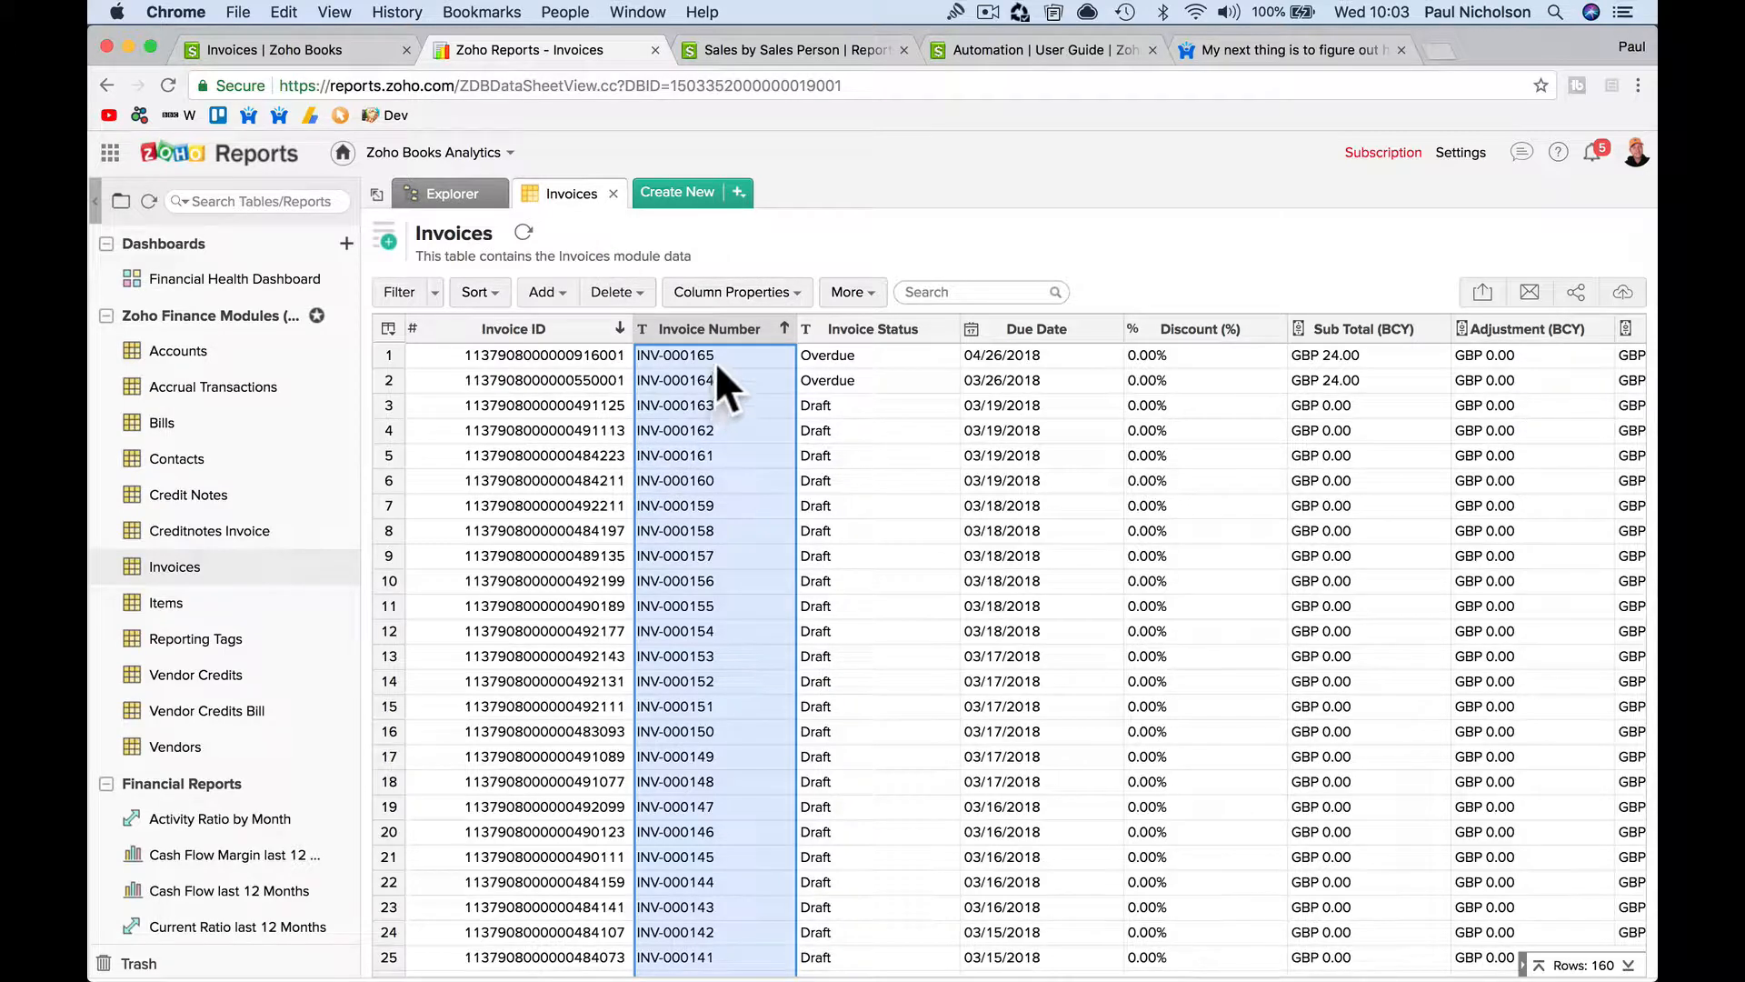
mouse_move(734, 390)
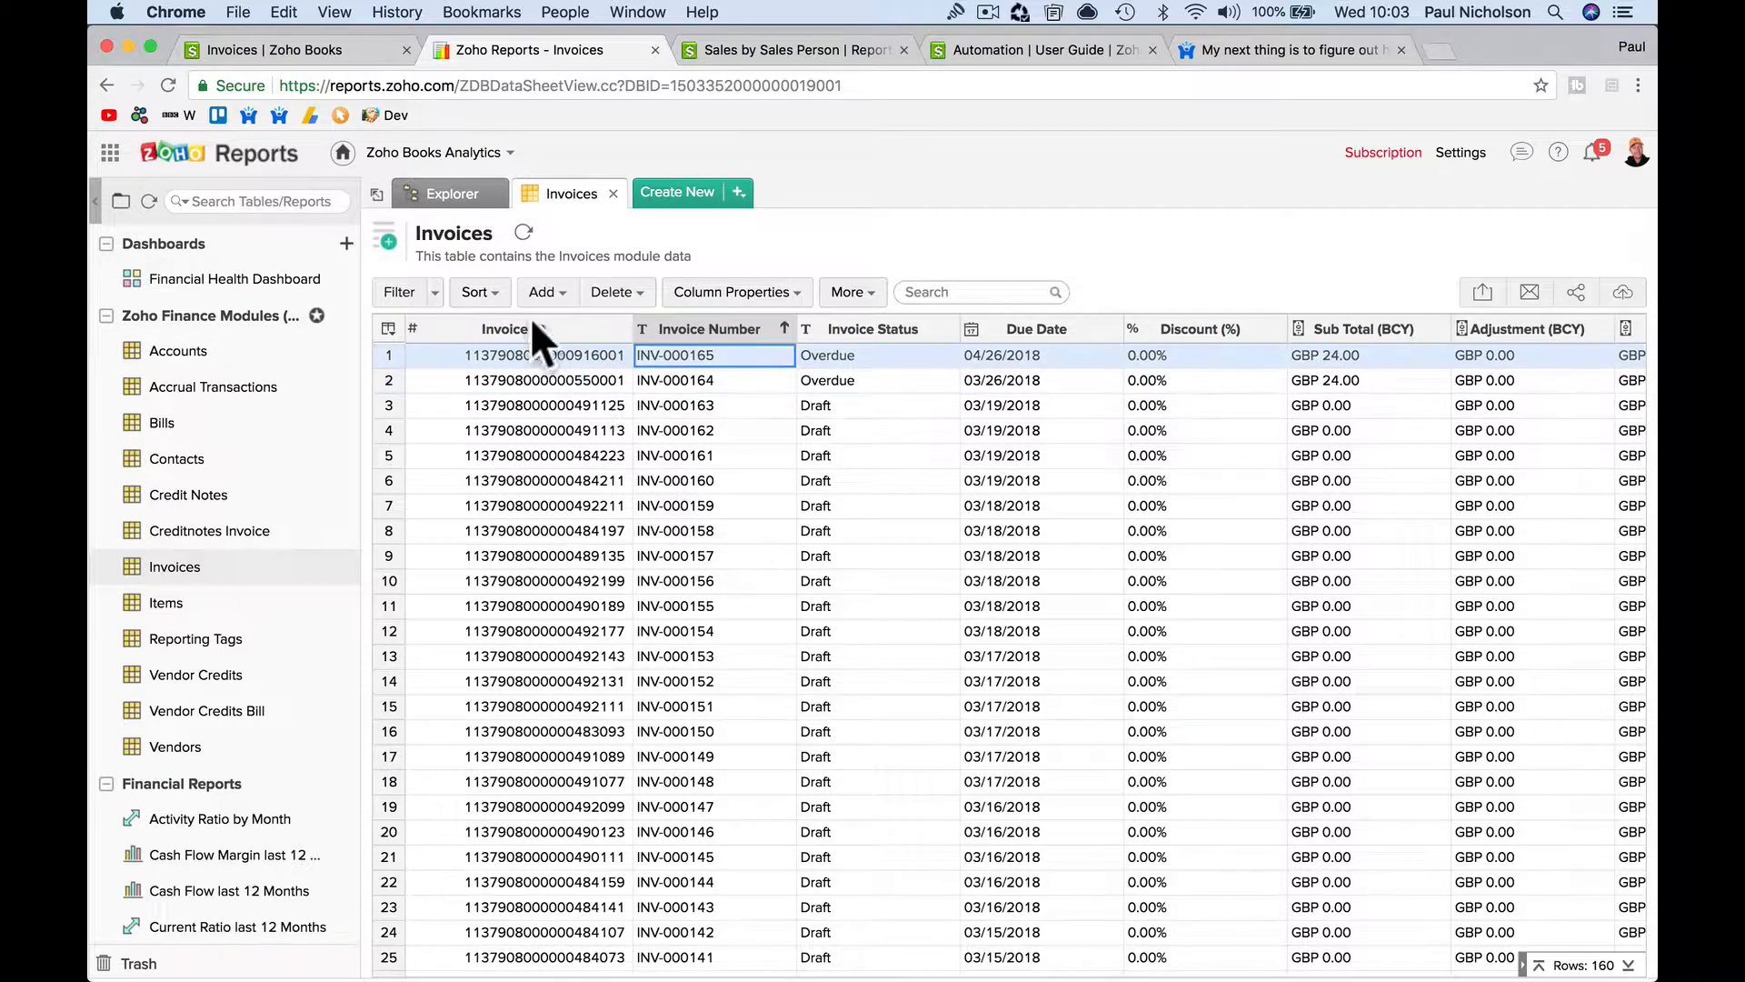
Pan the model diagram to the Accounts and Items tables, then return to All Invoices
left_click(451, 192)
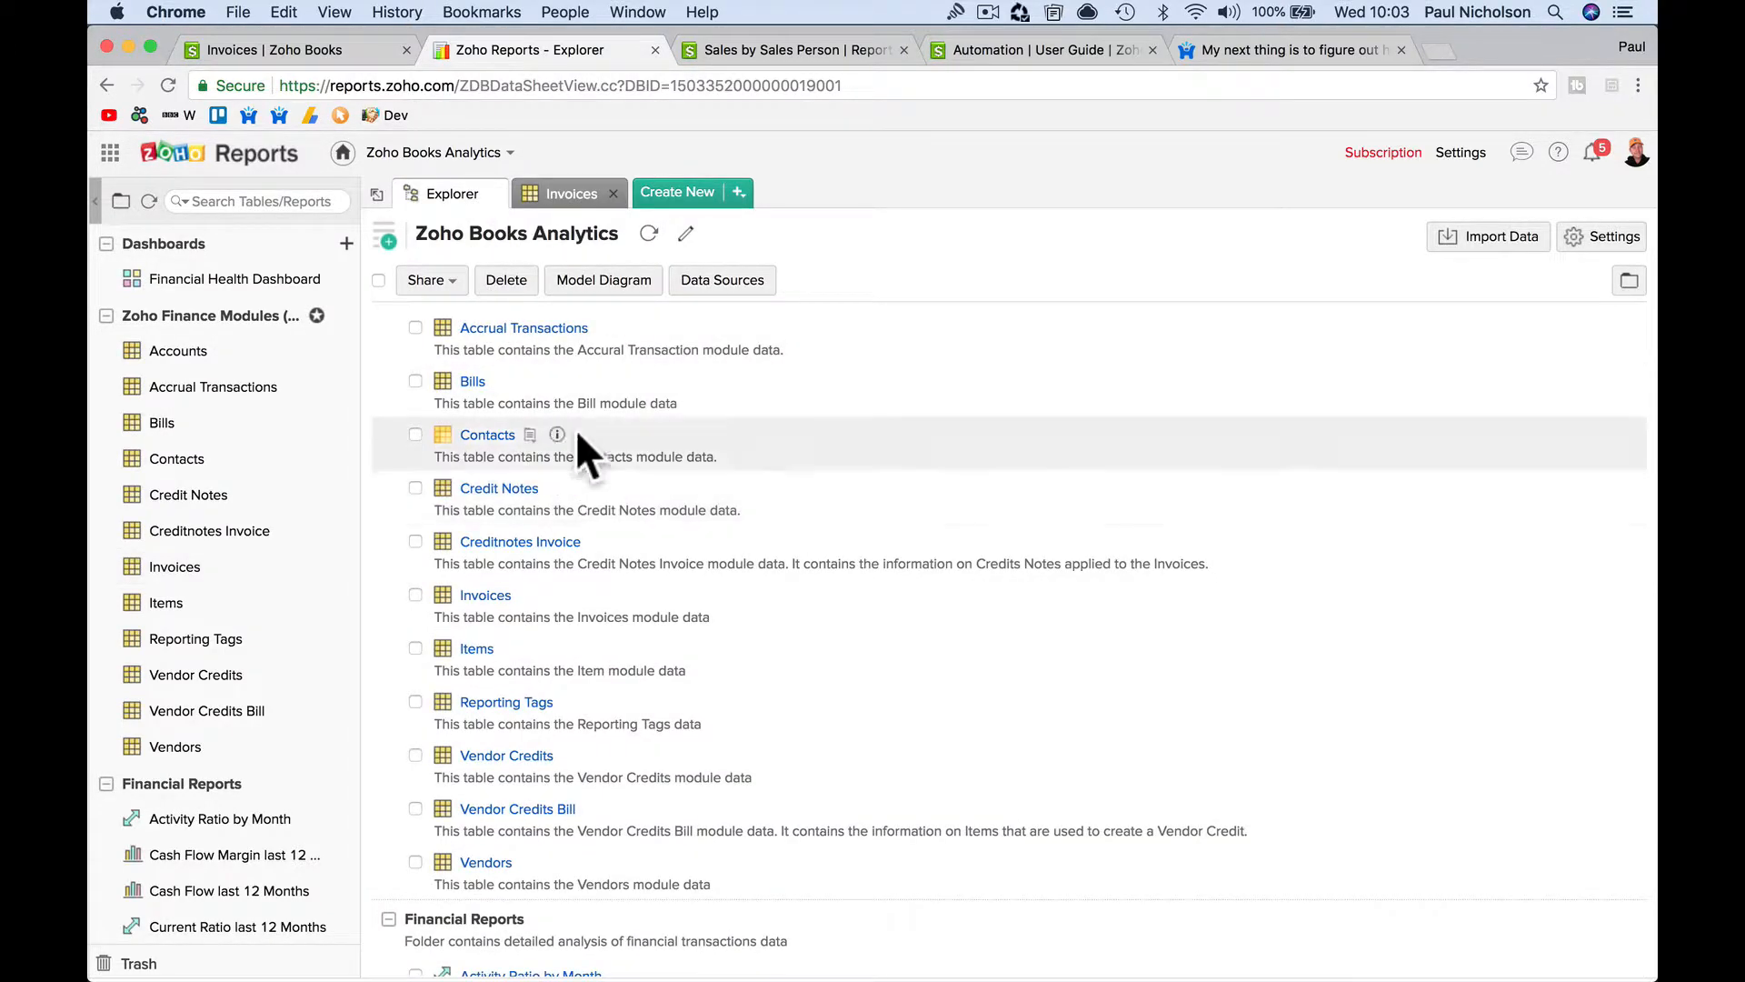
left_click(603, 279)
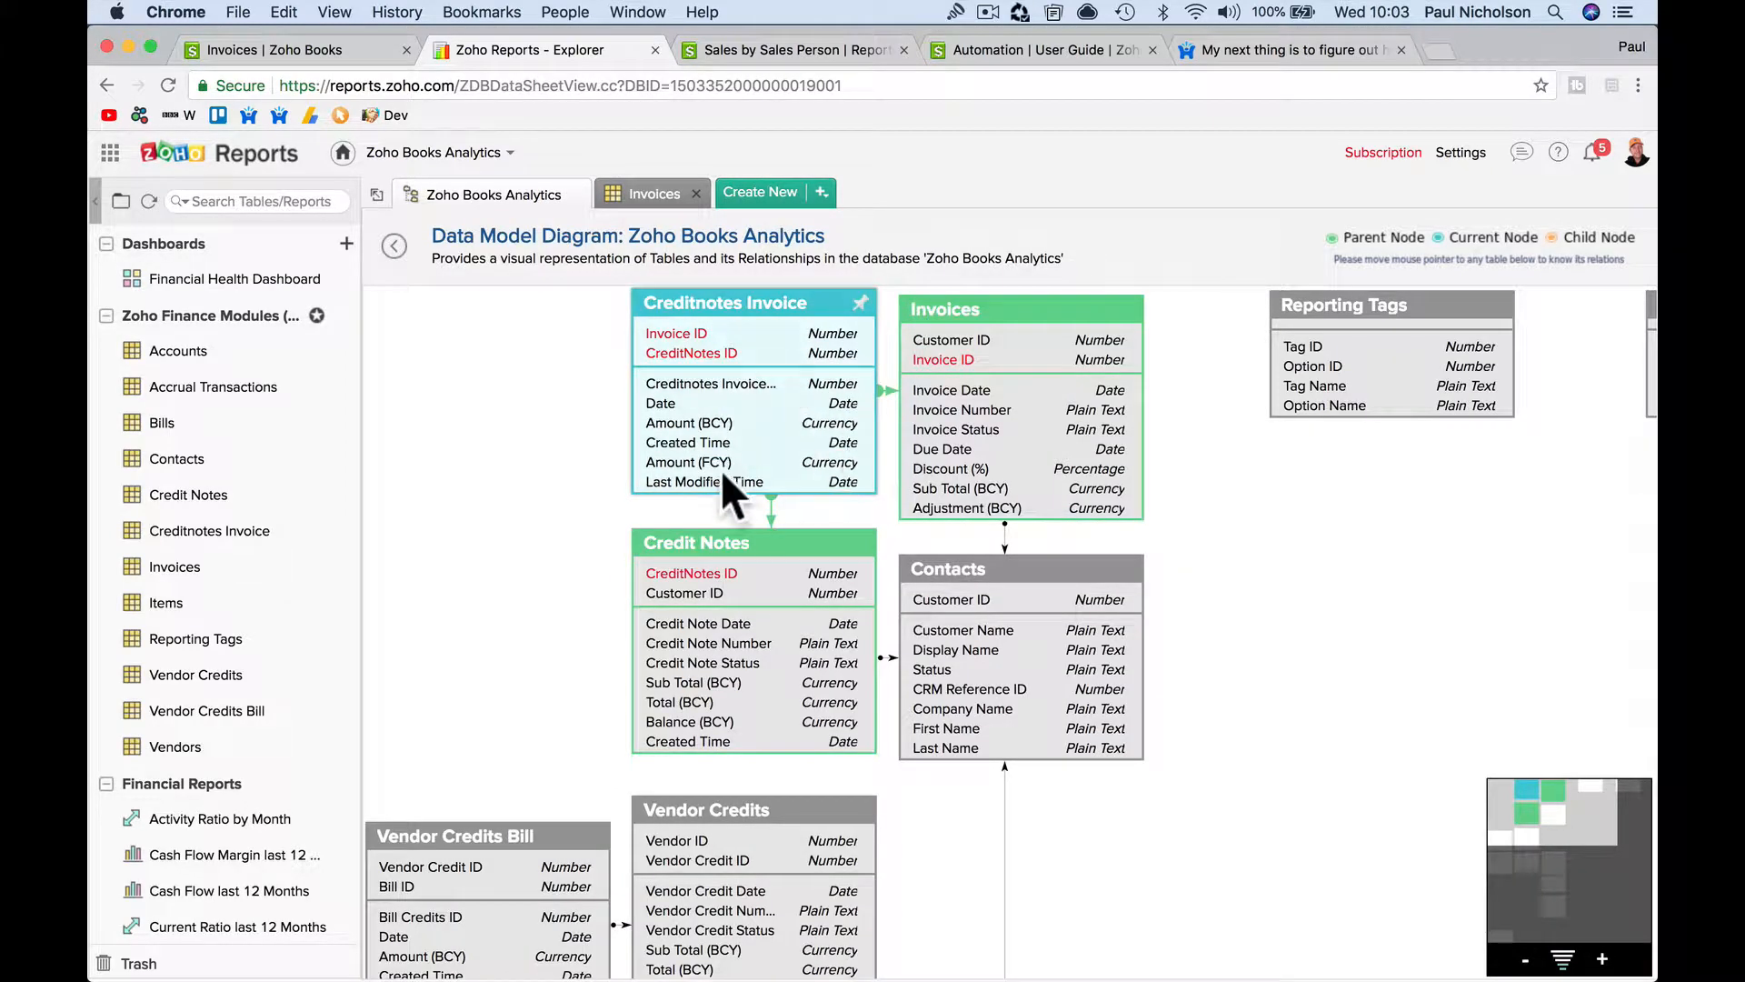
mouse_move(674, 434)
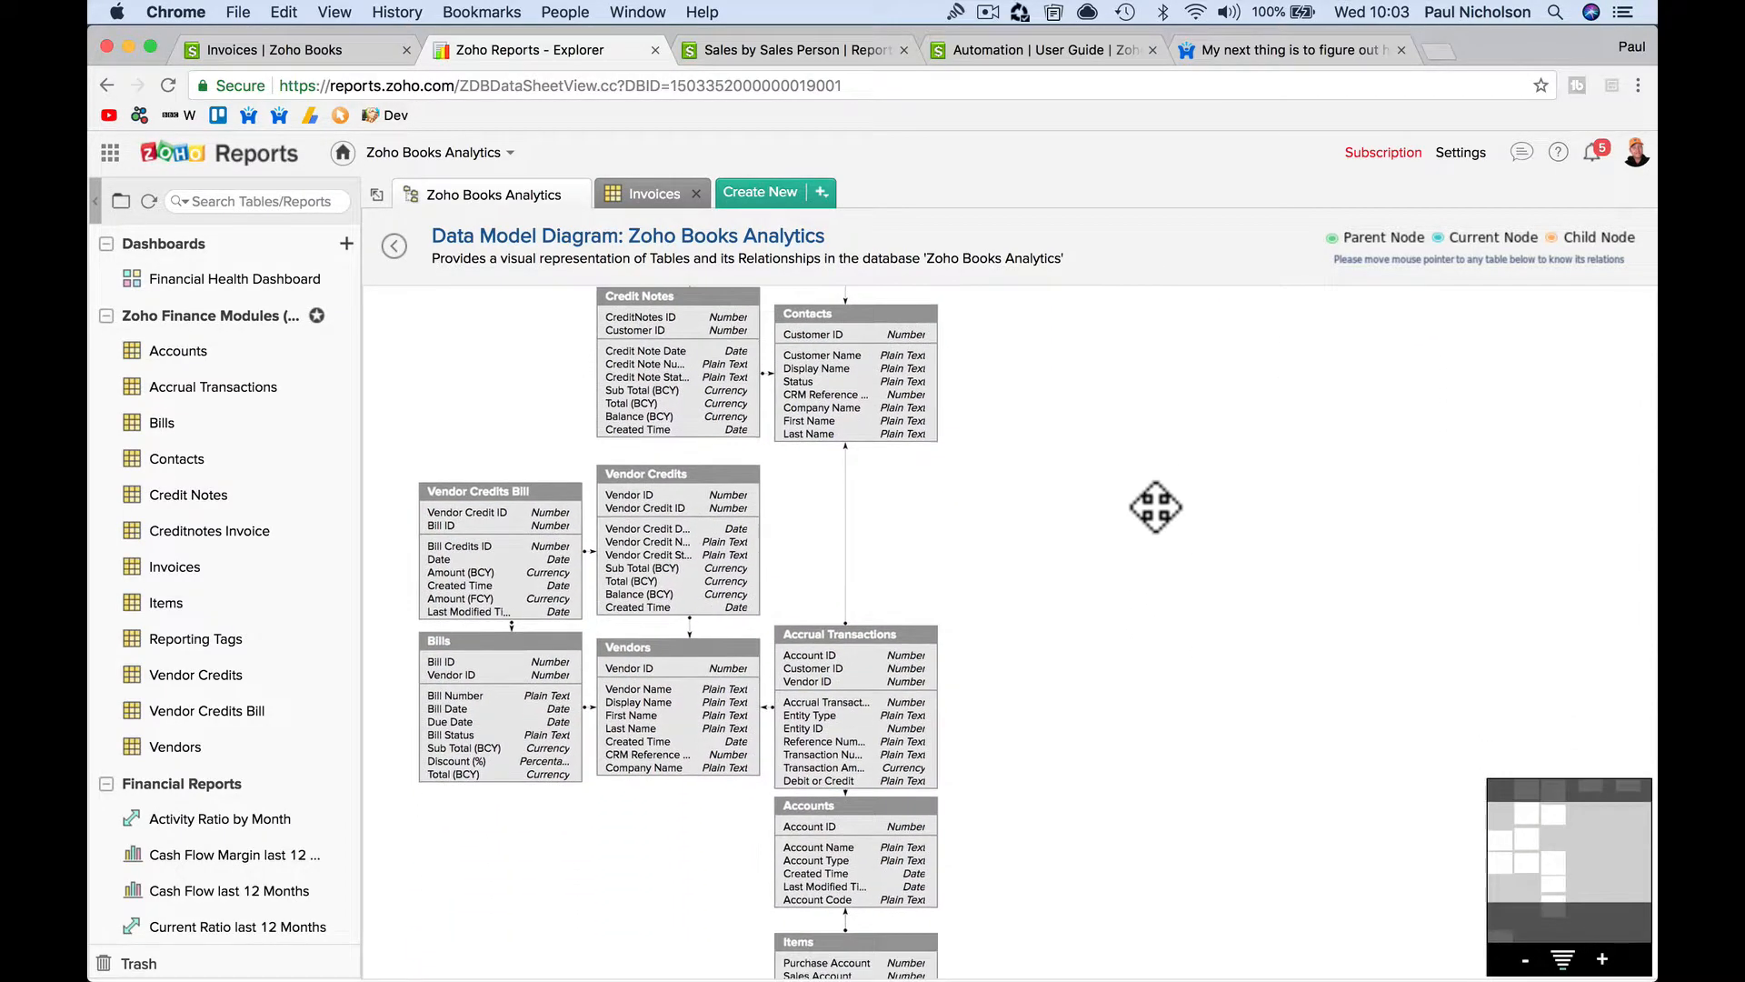
left_click_drag(1156, 508, 1110, 622)
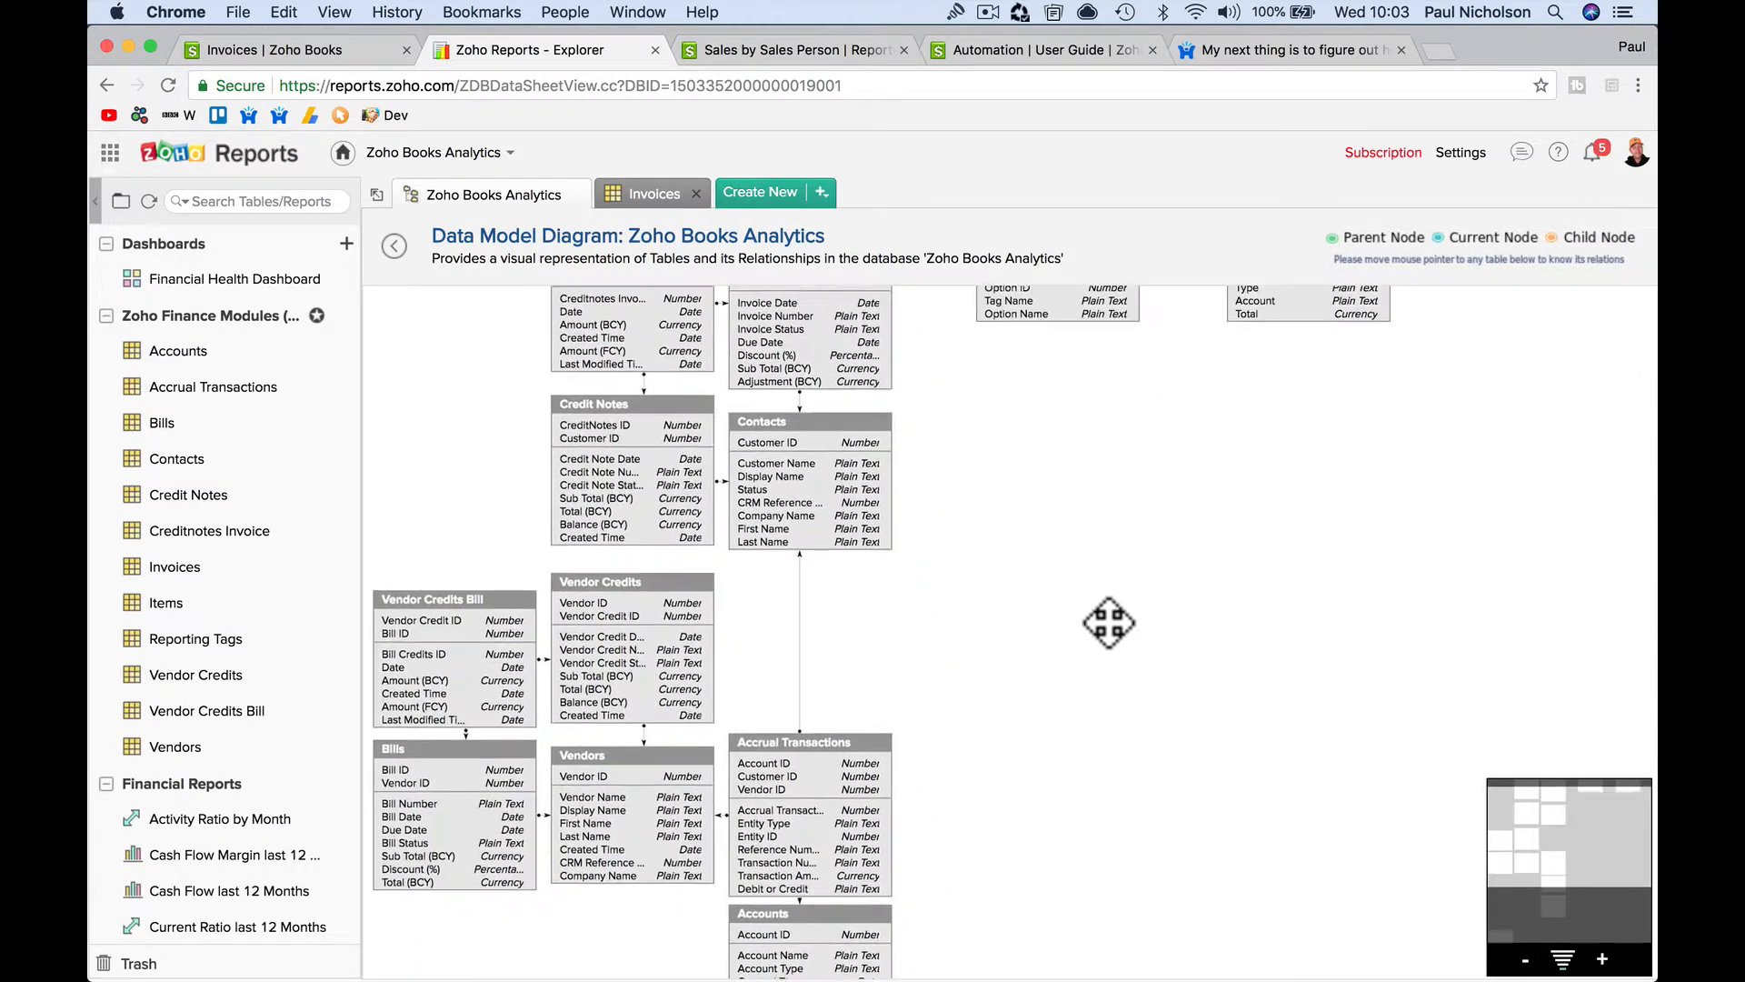
left_click_drag(1109, 621, 827, 292)
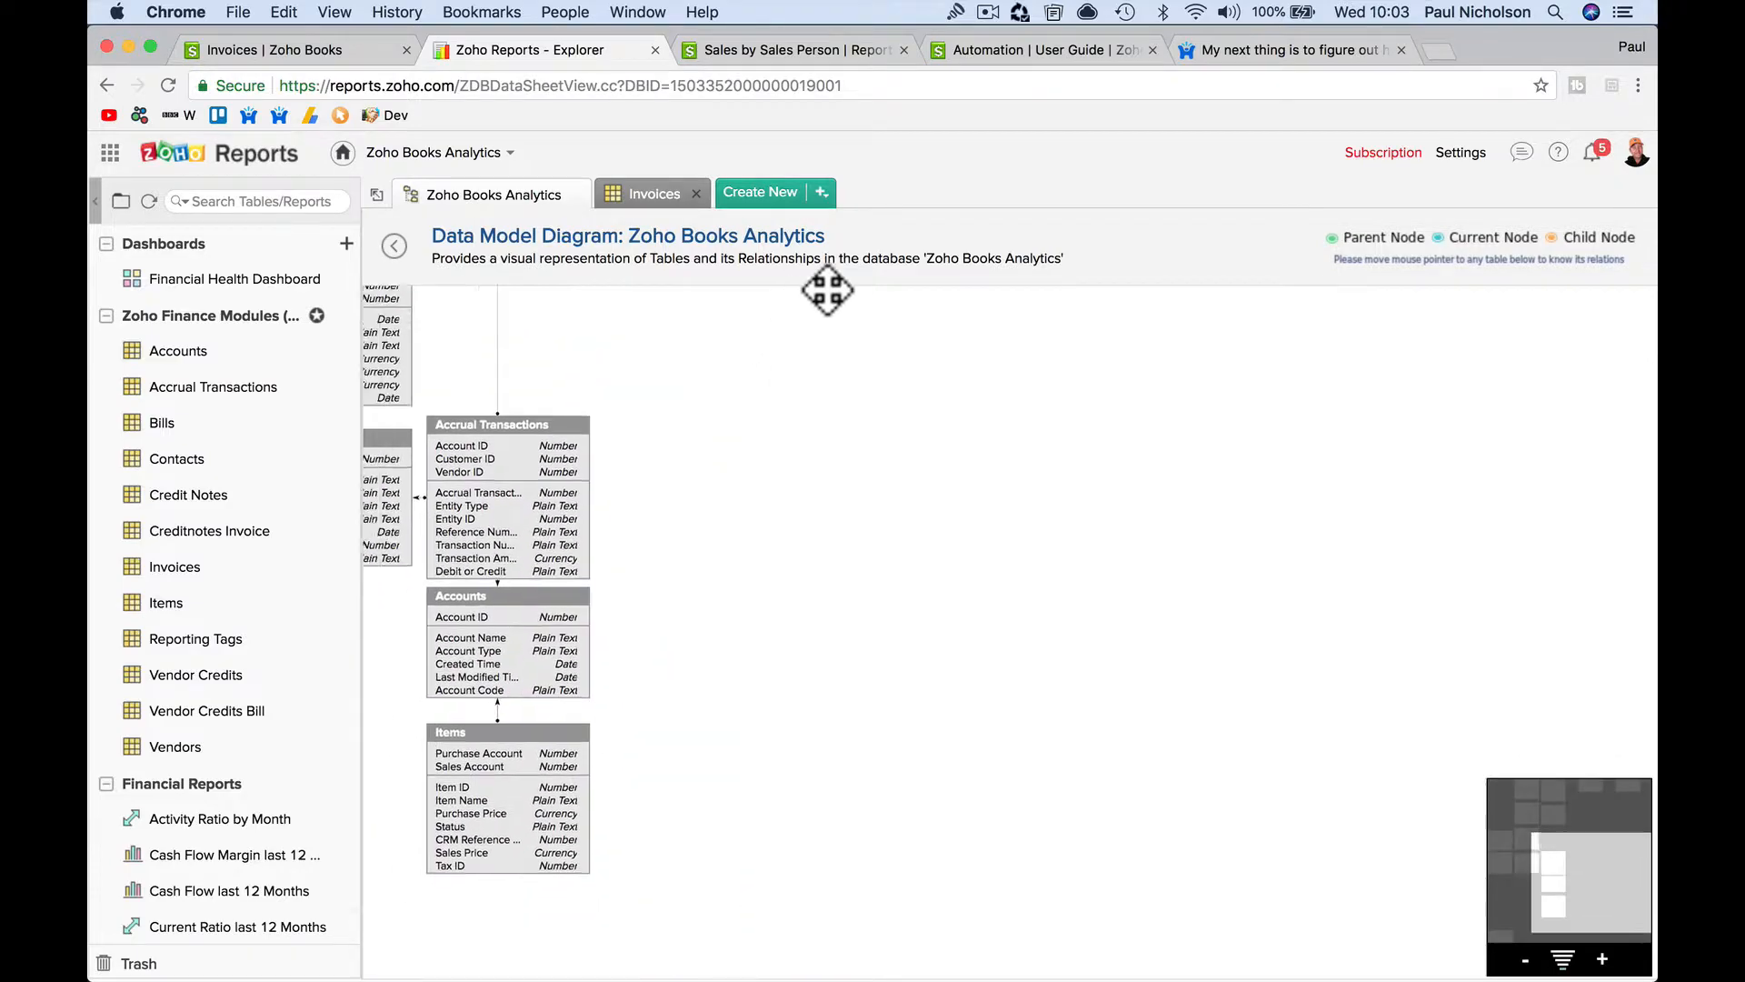
left_click_drag(827, 292, 1324, 455)
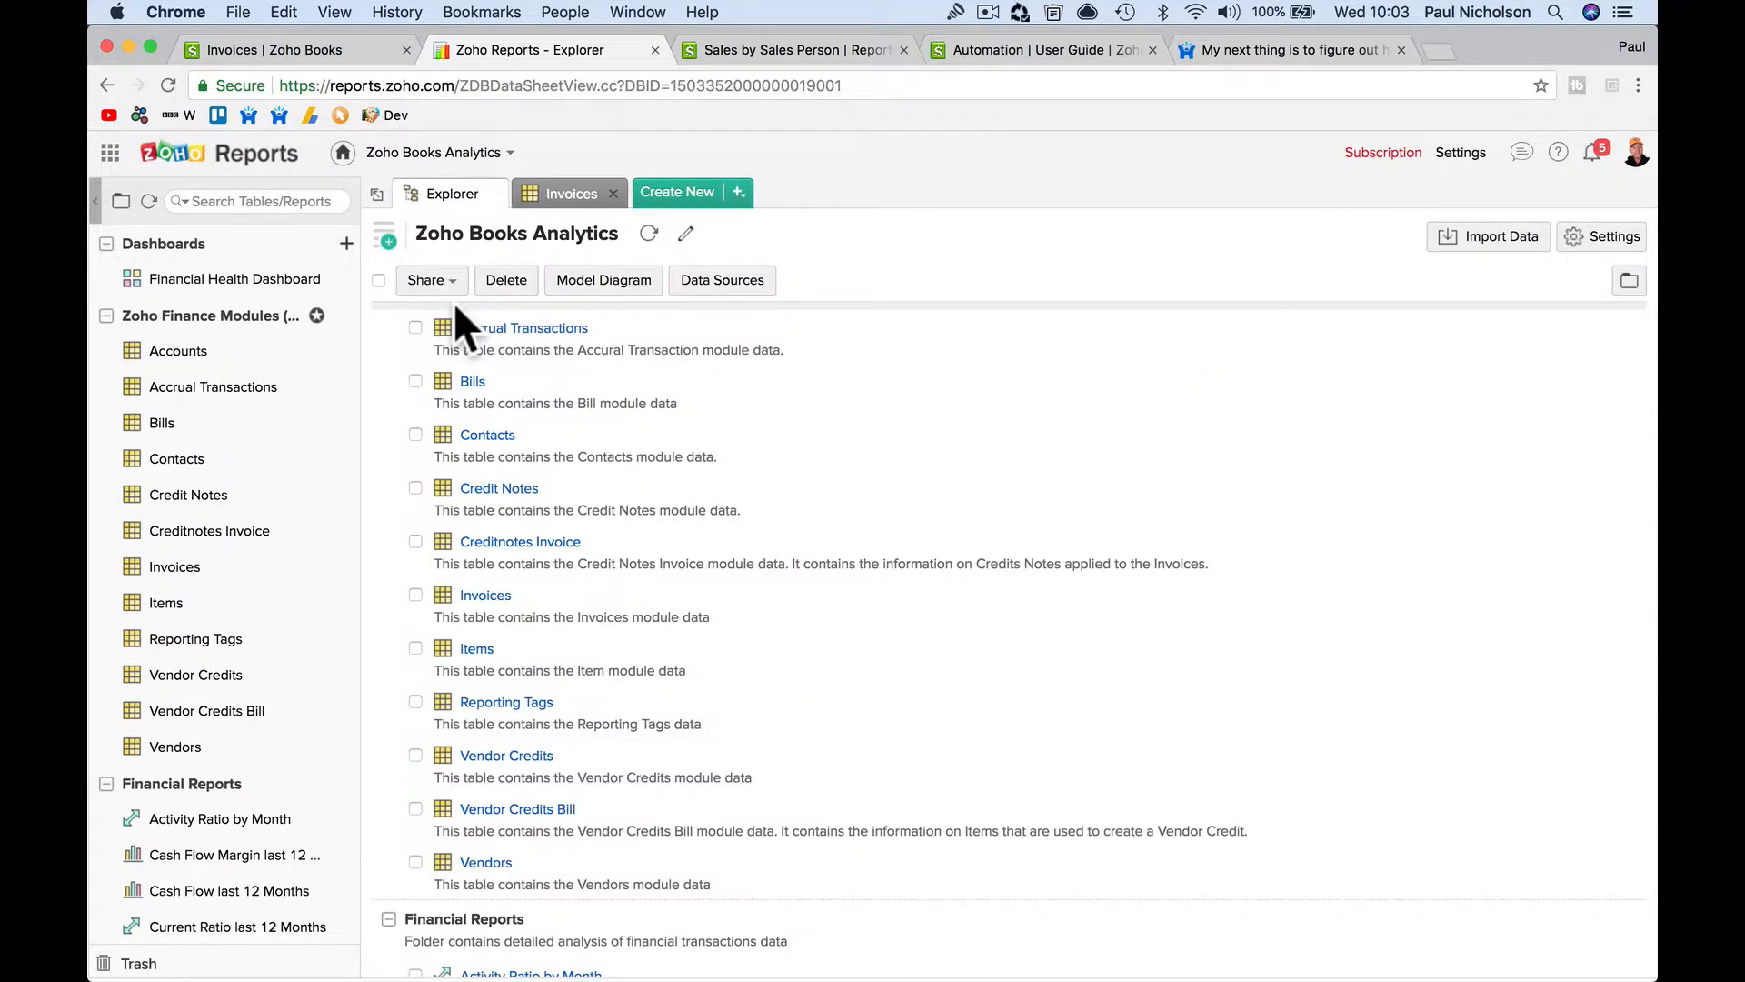
mouse_move(651, 616)
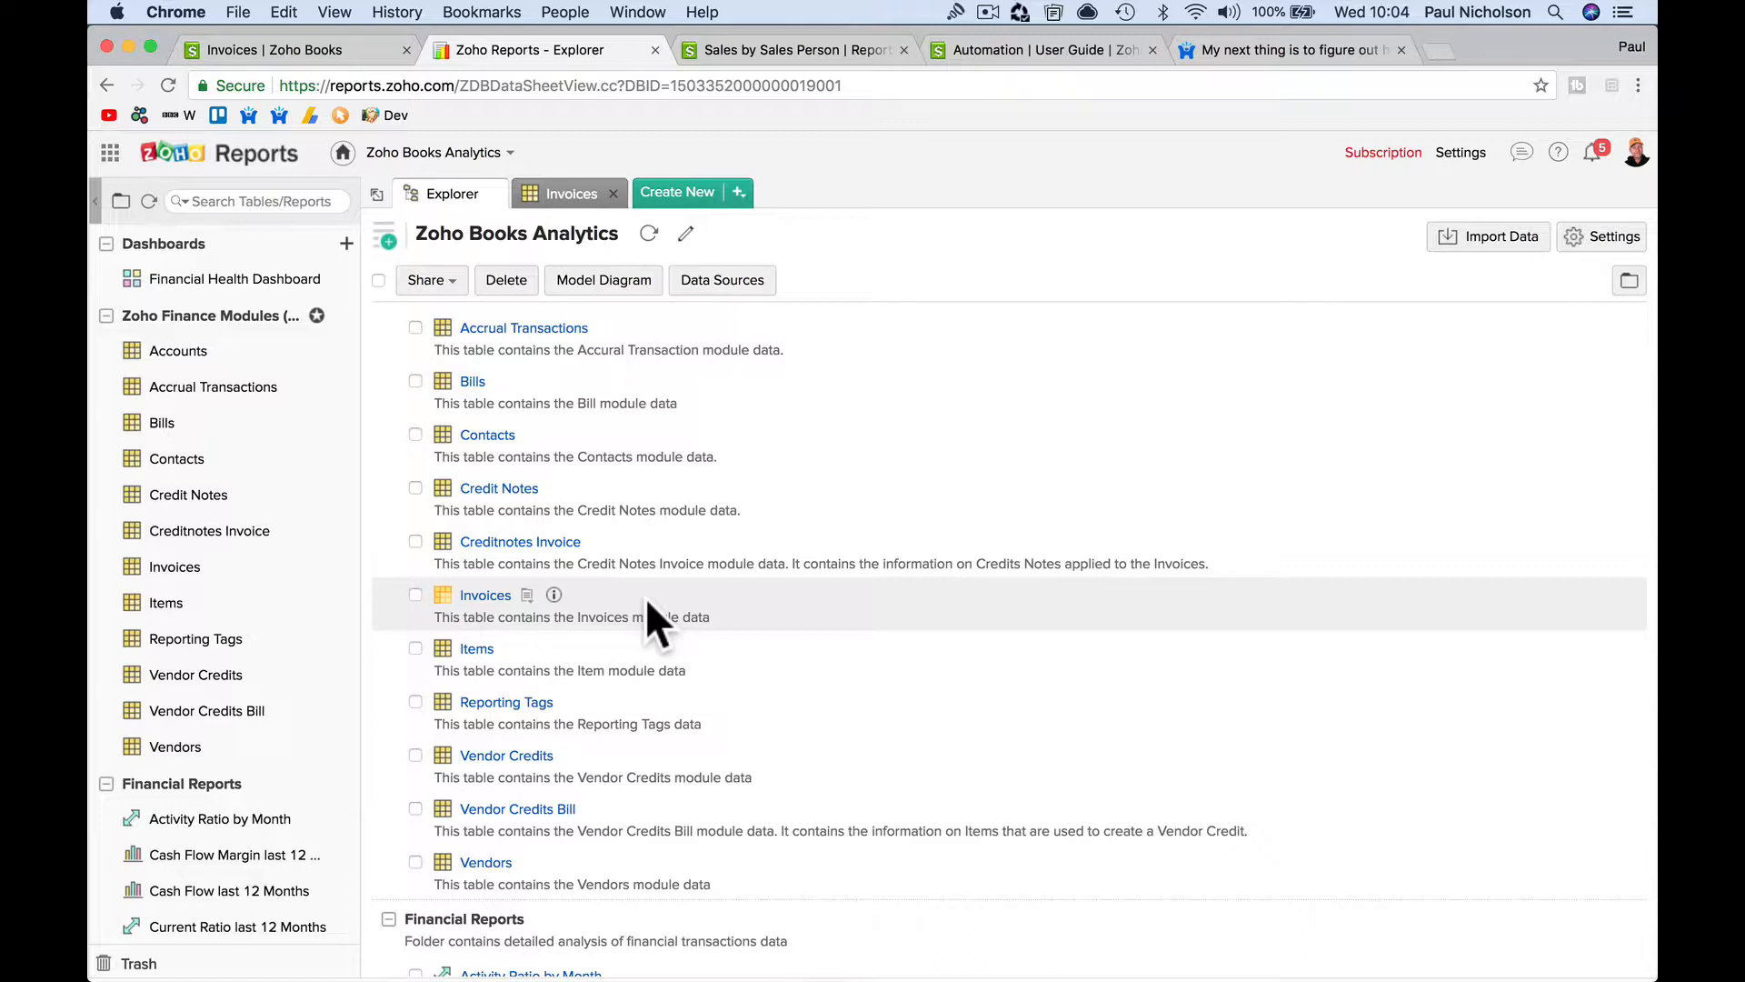
mouse_move(728, 417)
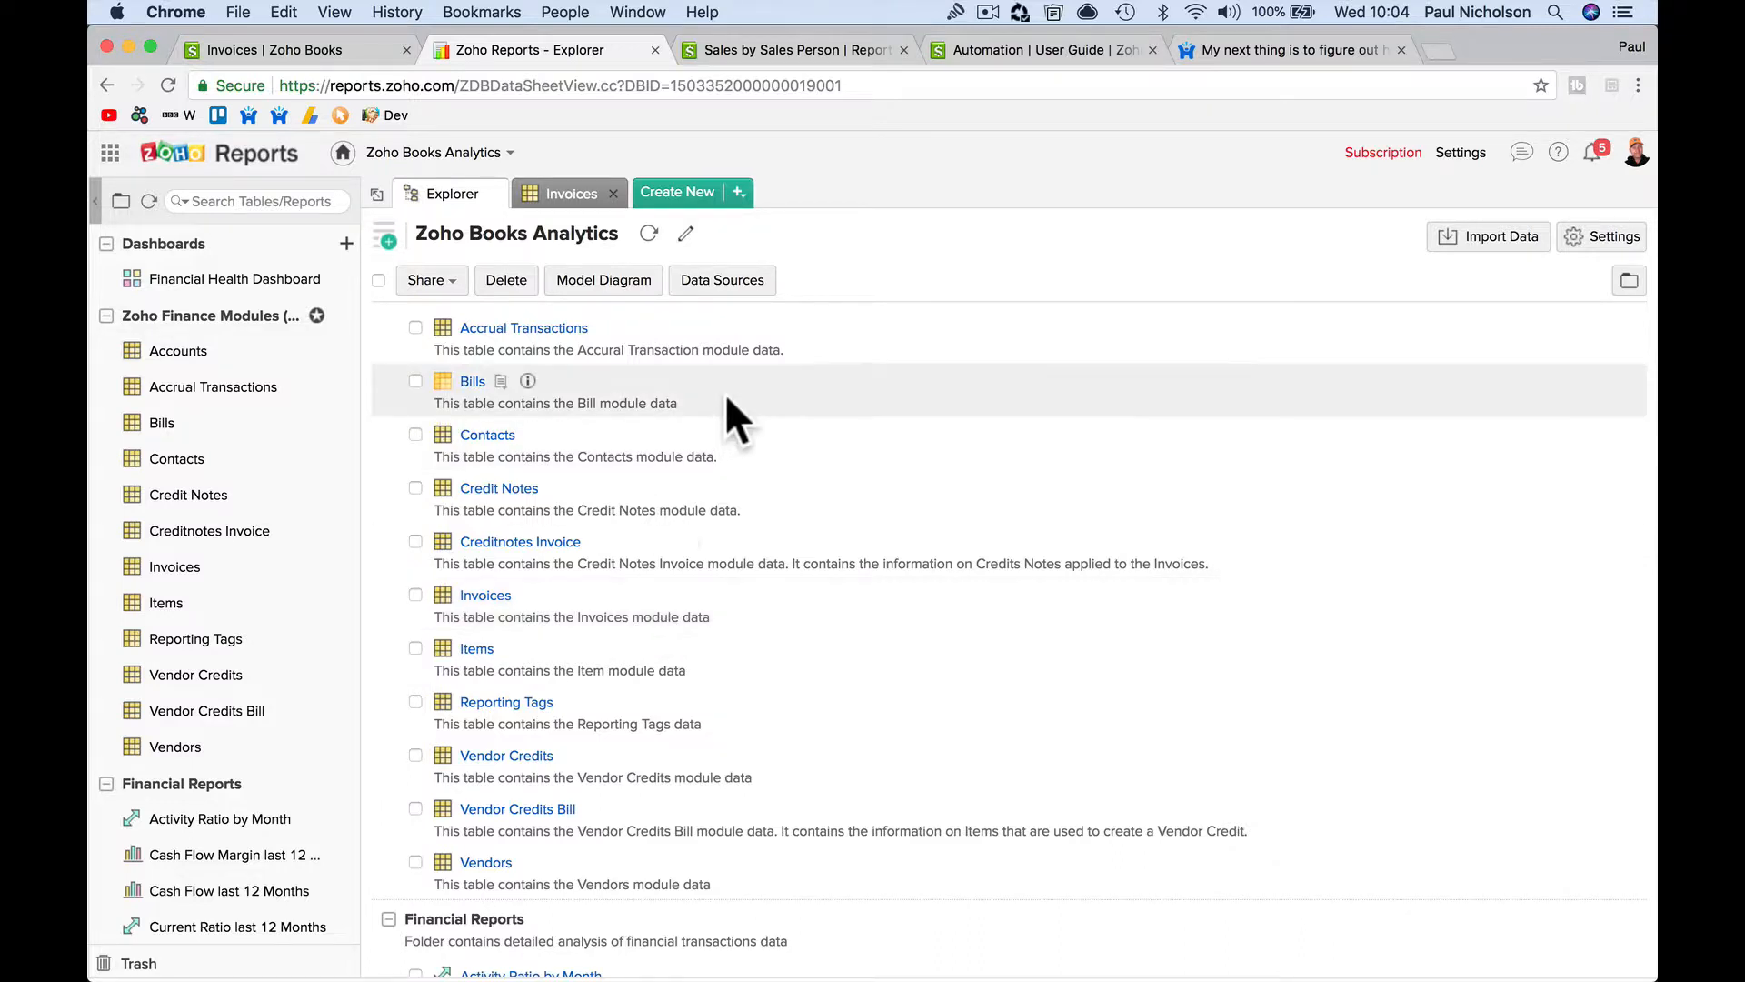
mouse_move(779, 155)
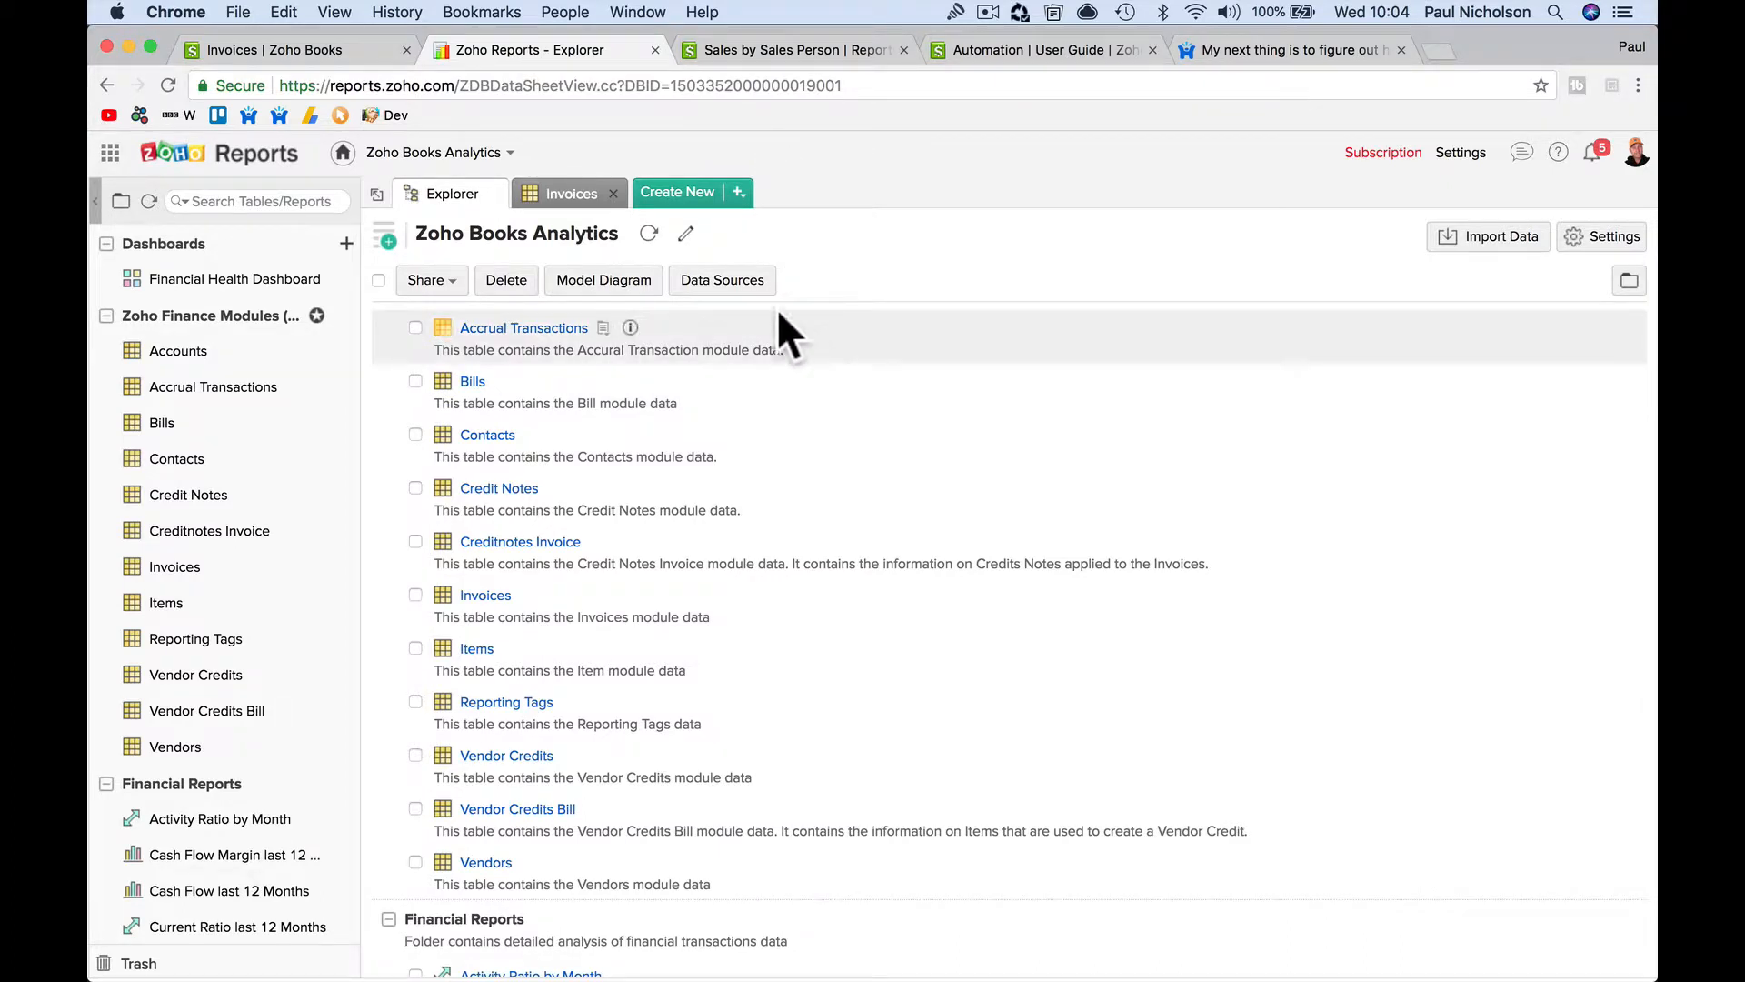
left_click(293, 49)
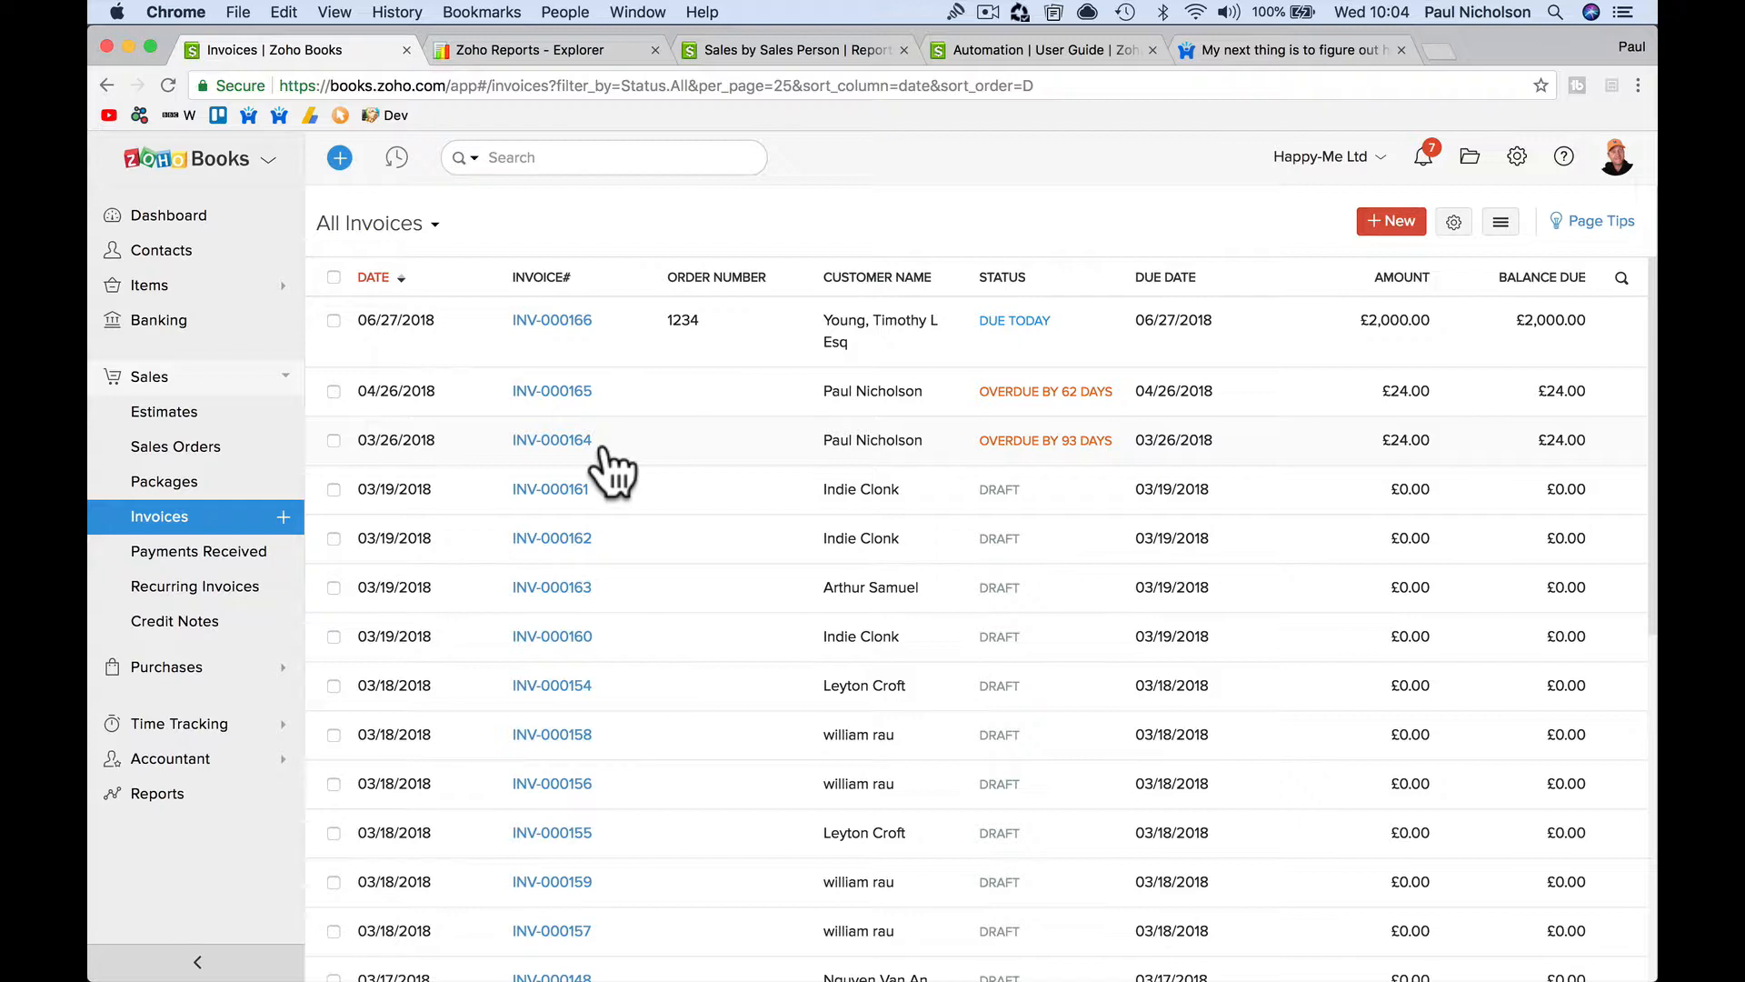
mouse_move(693, 456)
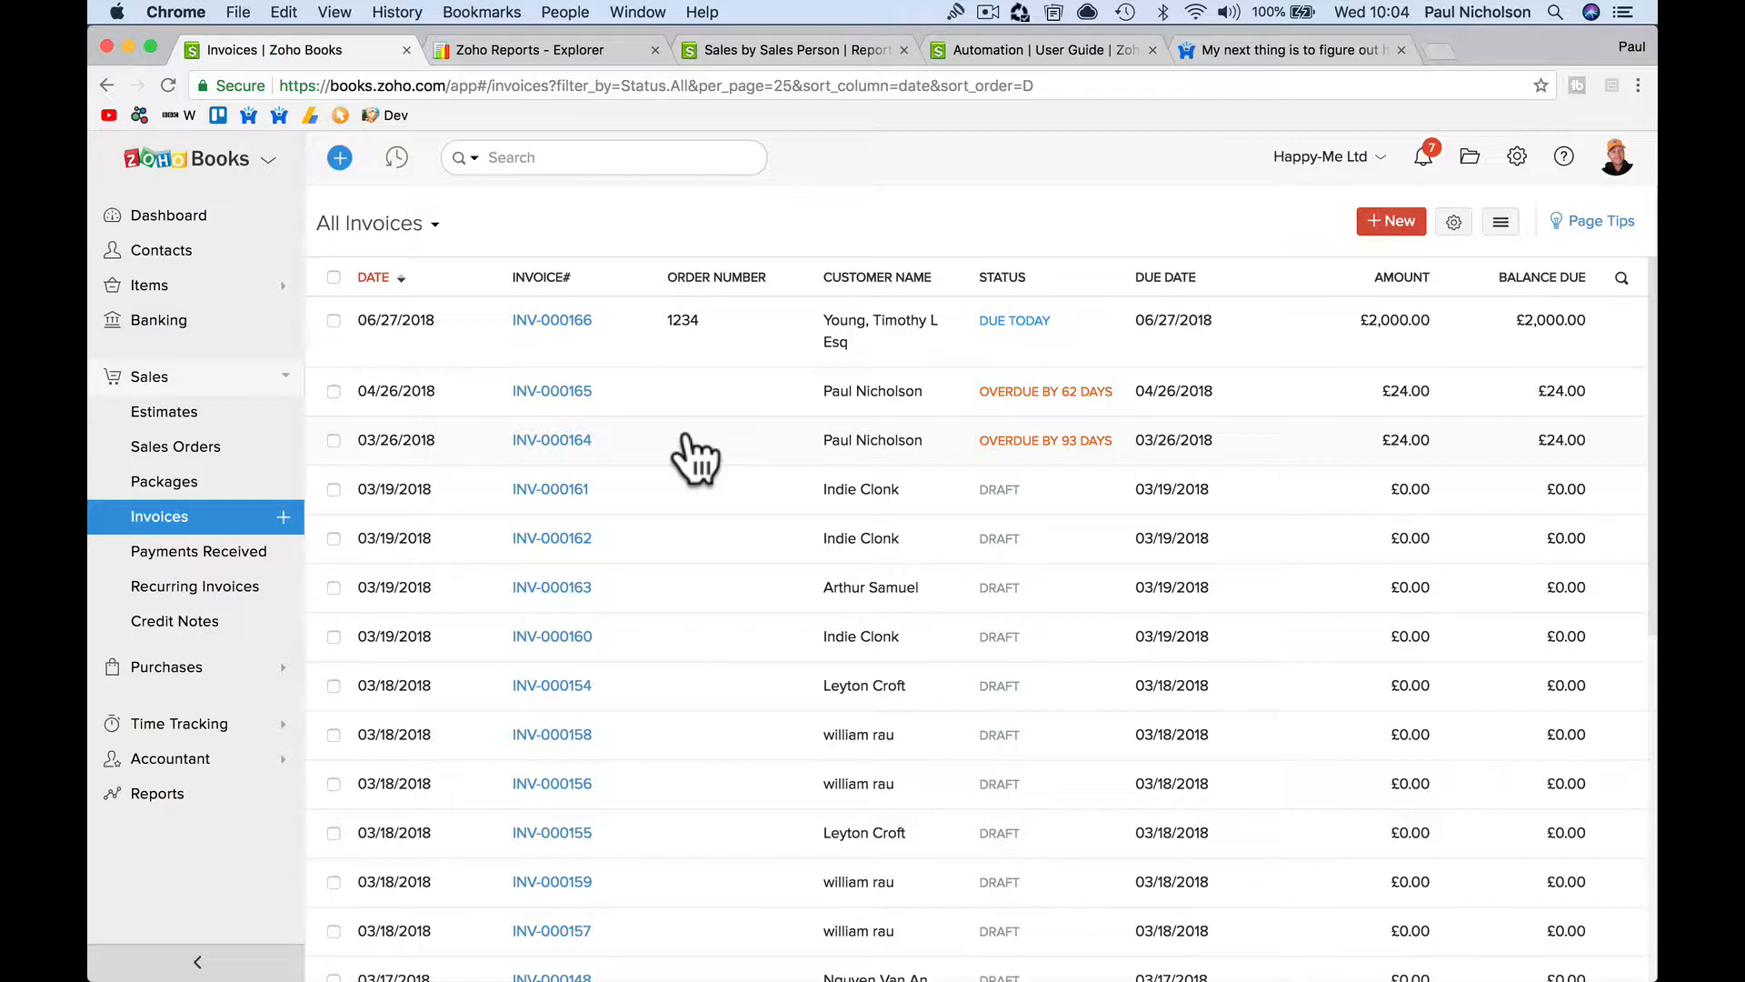
mouse_move(951, 245)
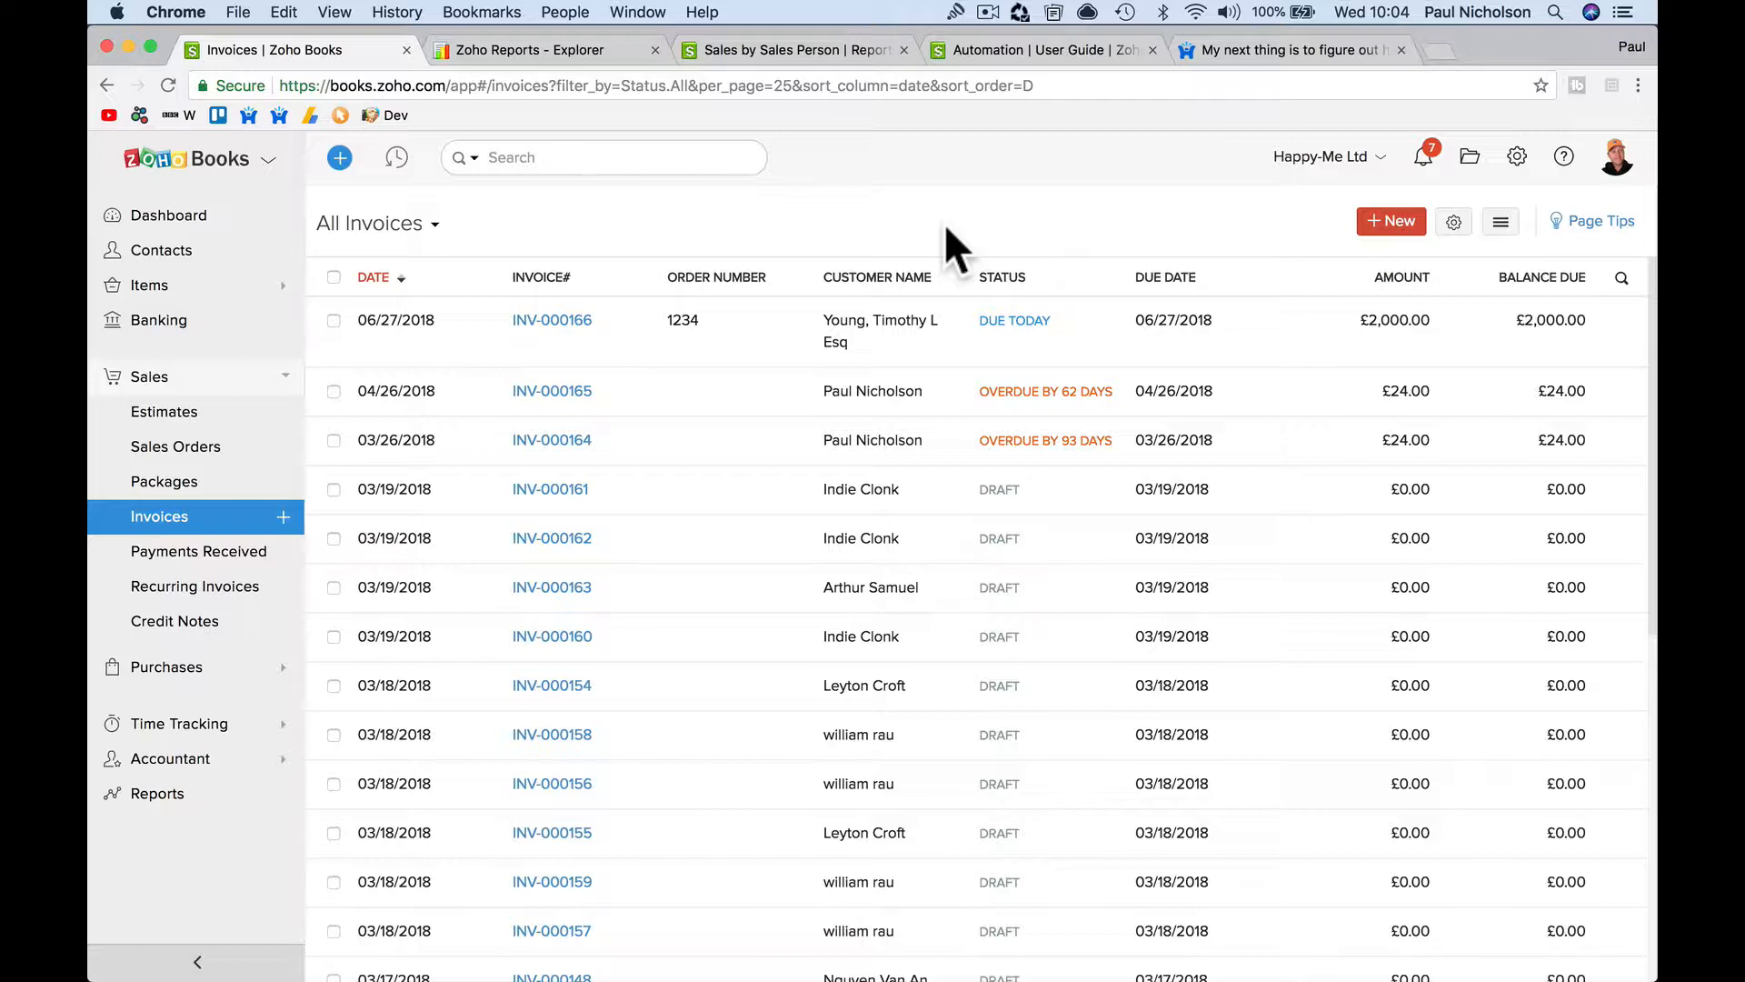
mouse_move(779, 256)
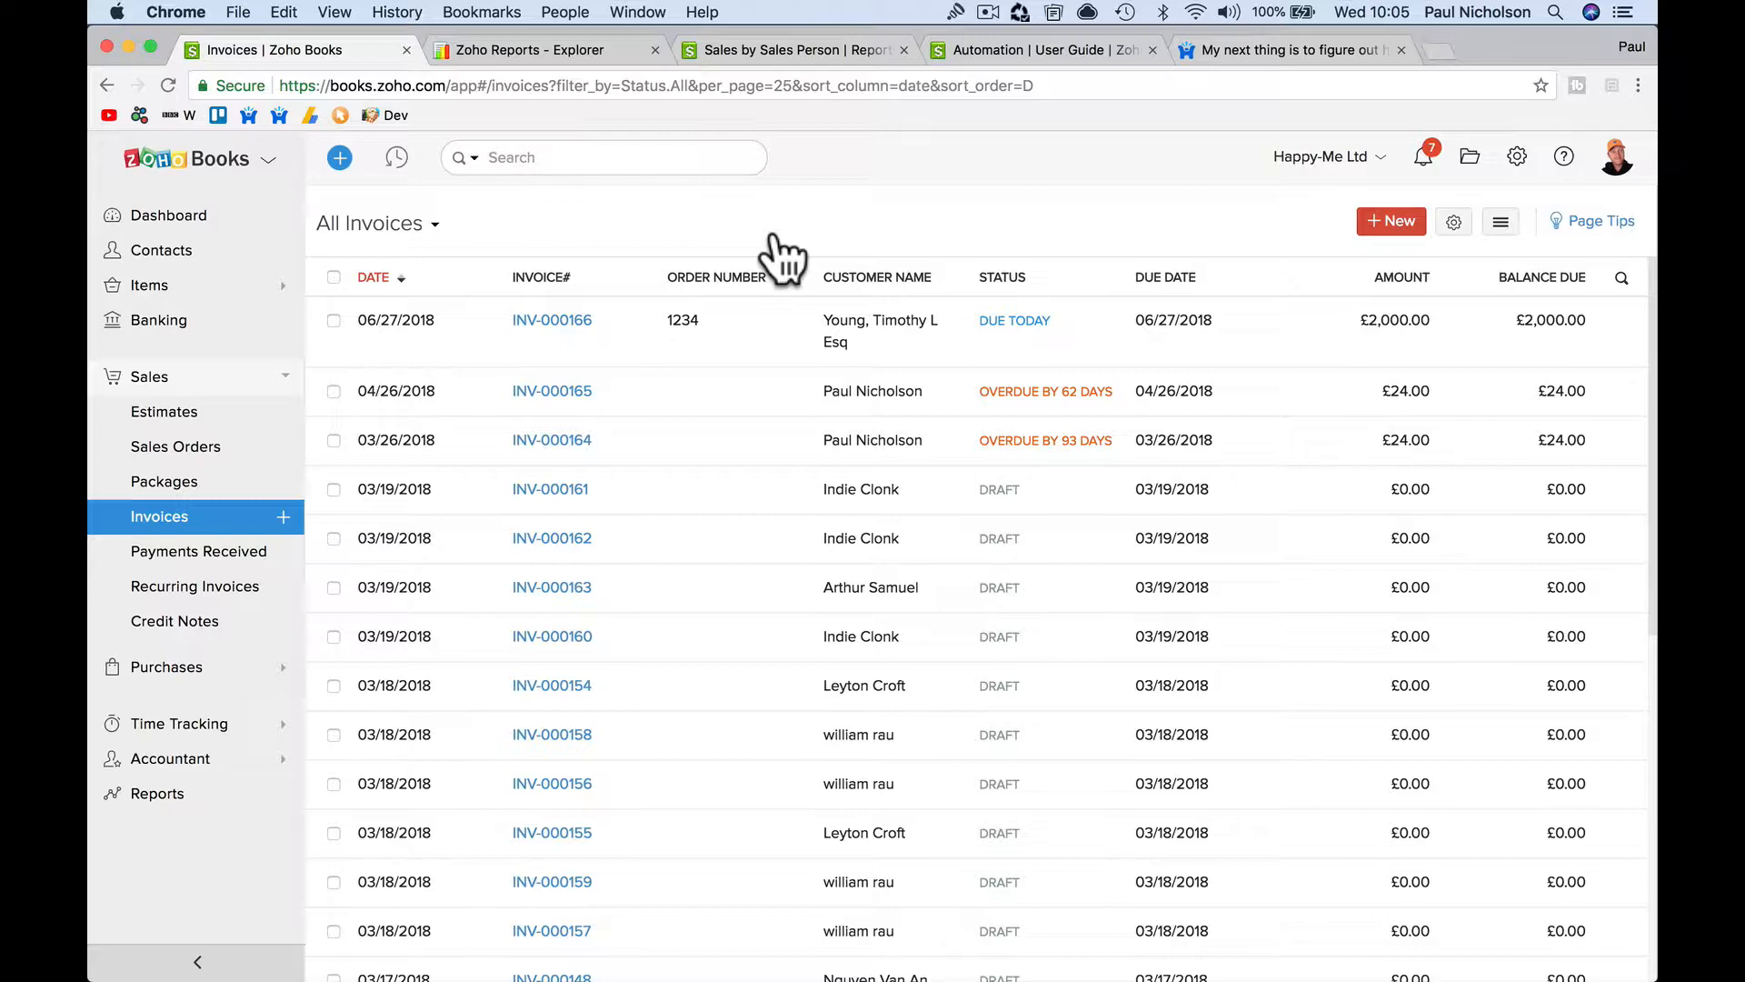
Skim Zoho Reports and the Automation help, then reopen the Sales by Sales Person report
left_click(534, 49)
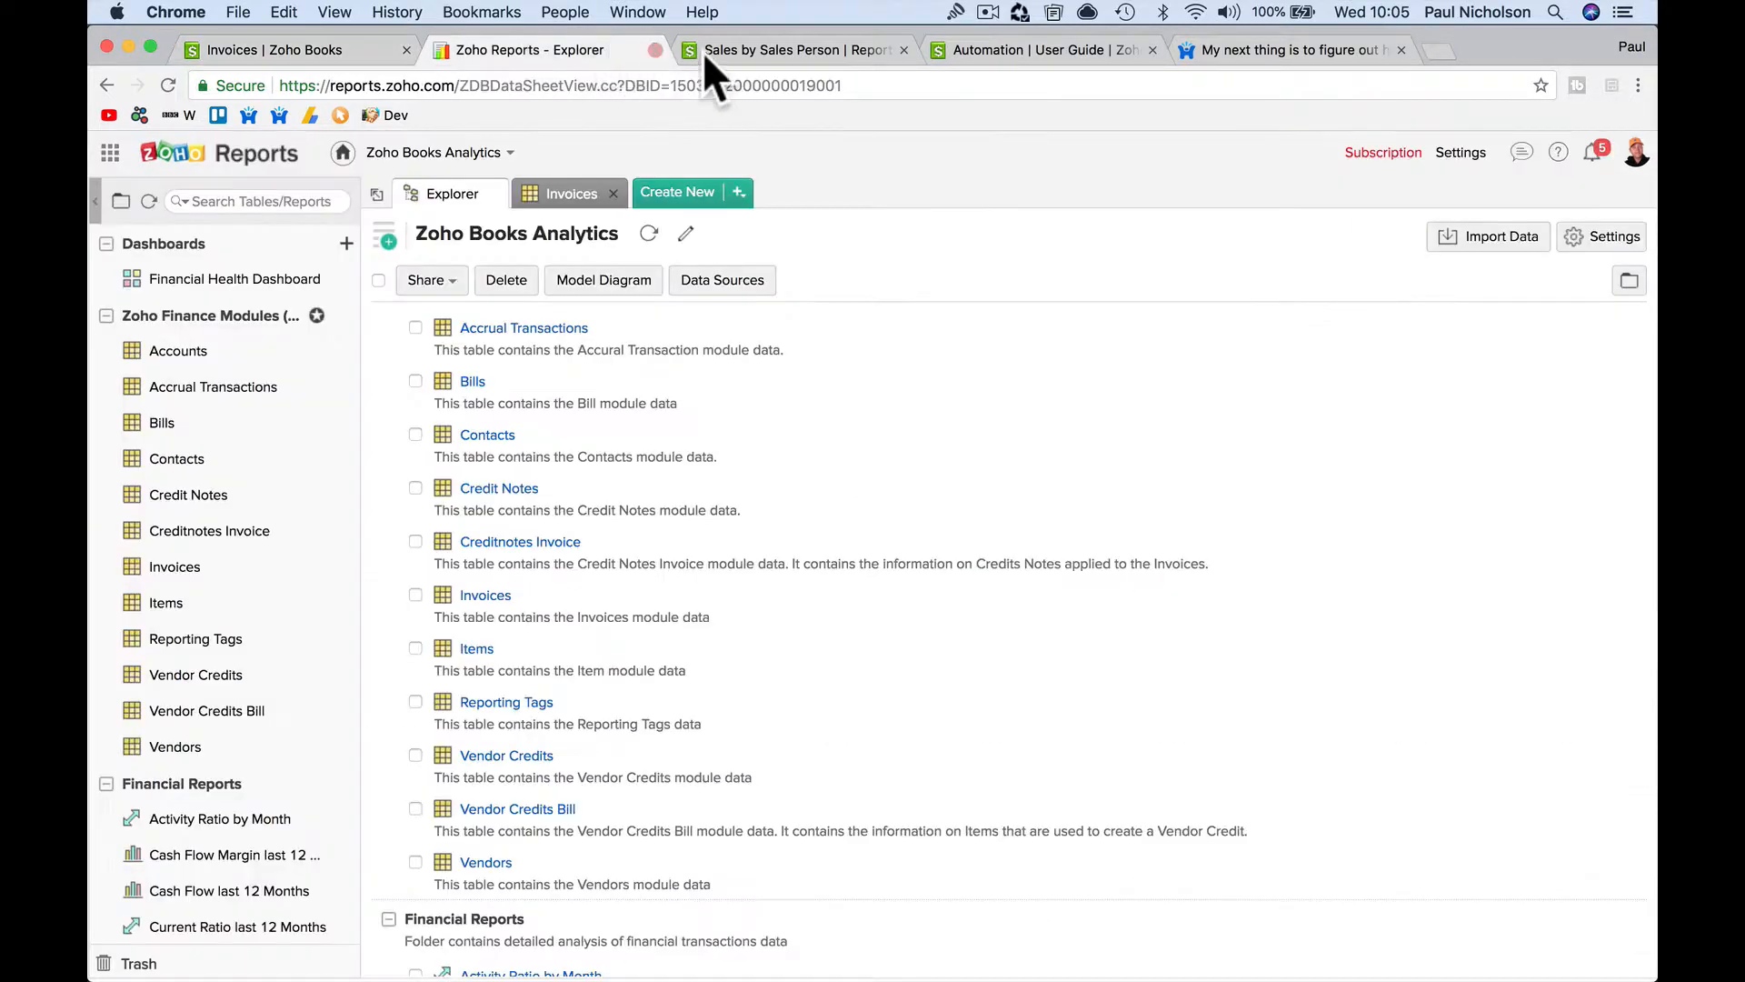
left_click(1041, 50)
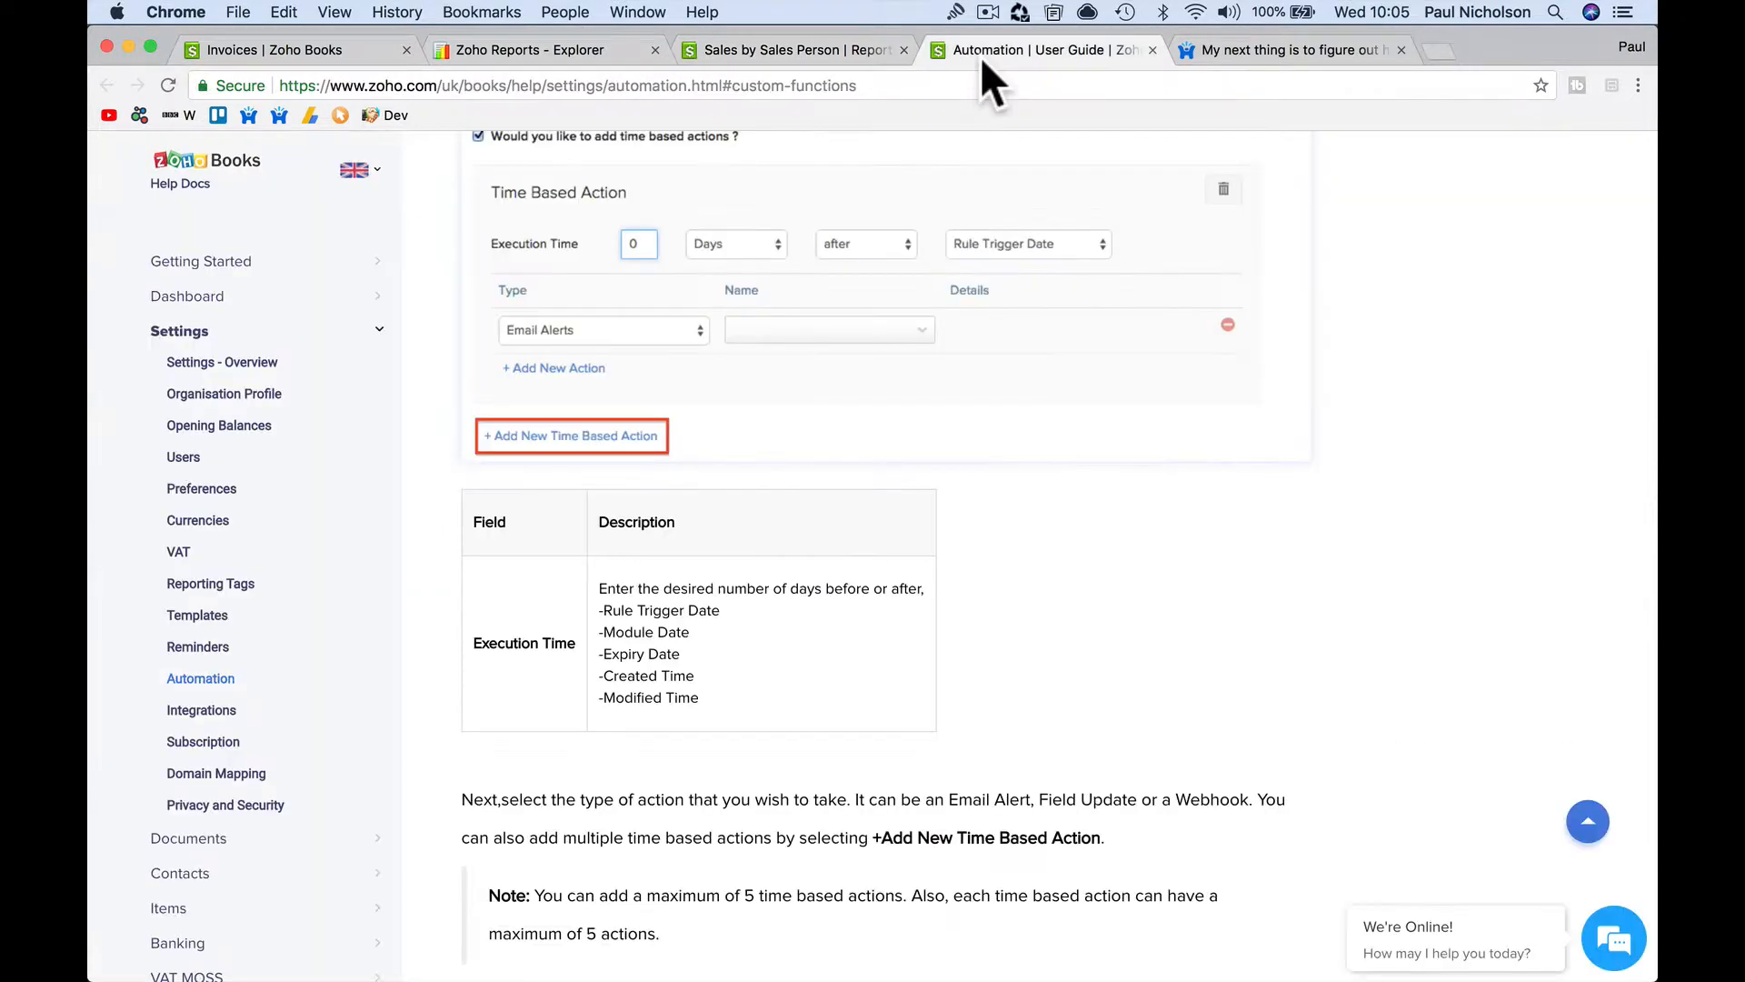
scroll("down", 3)
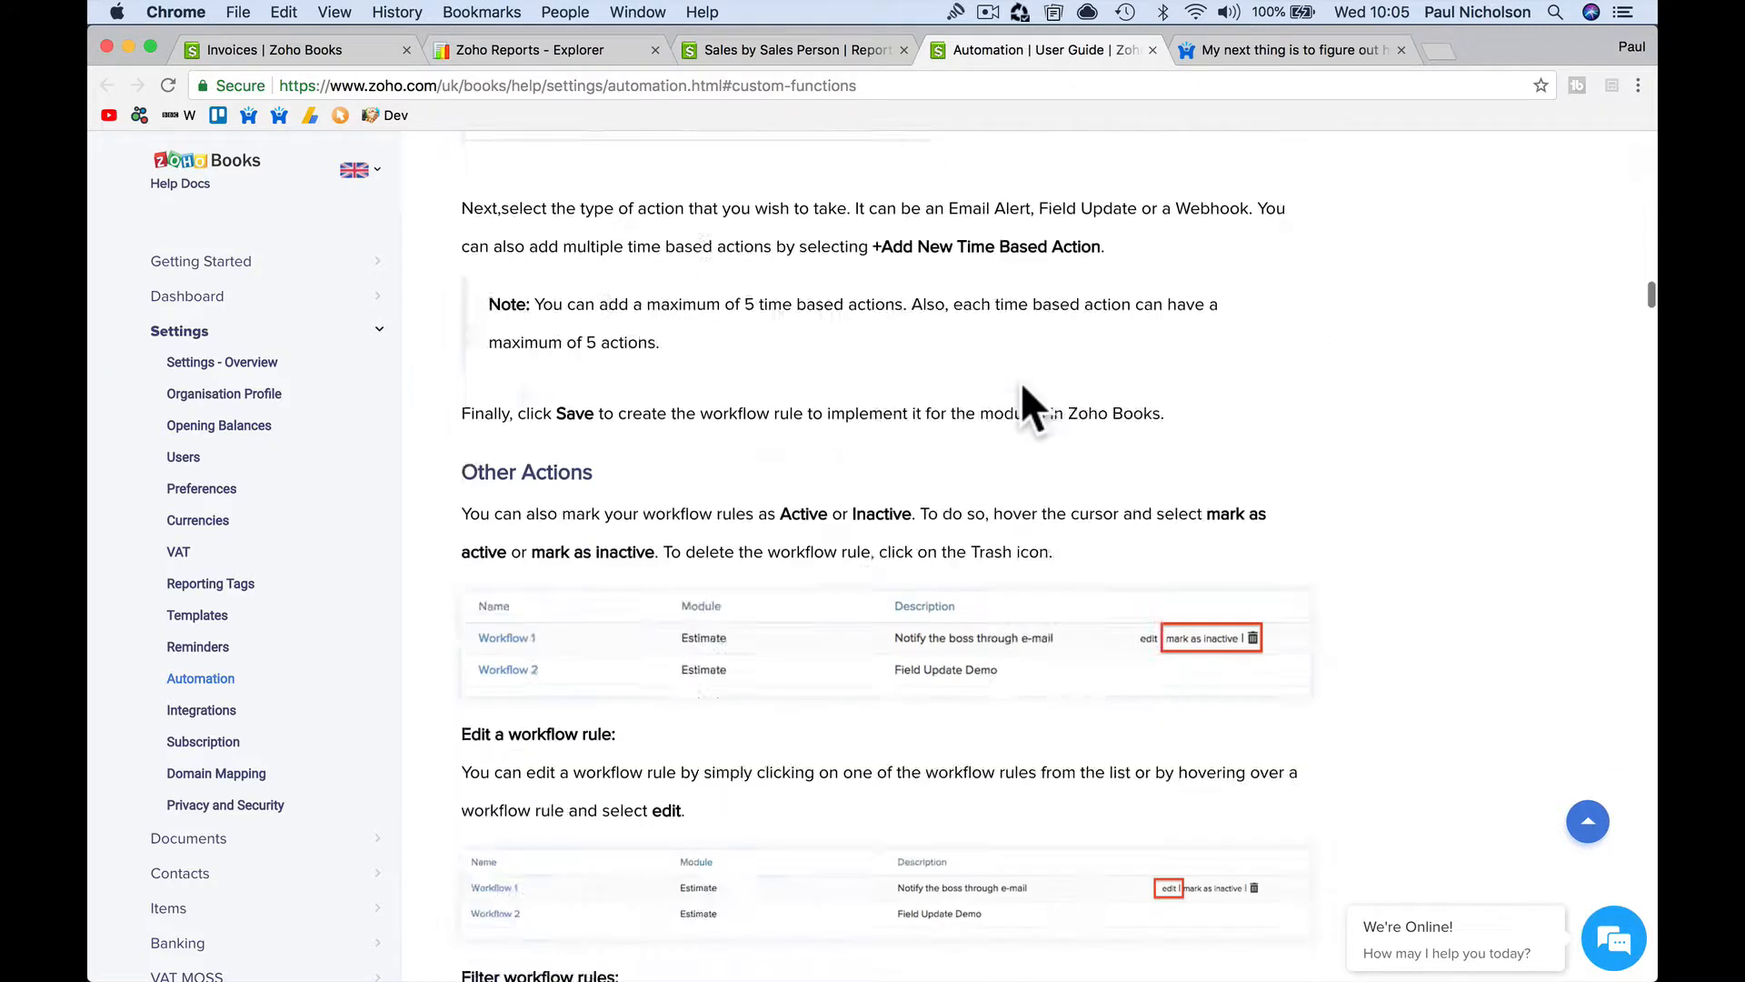
scroll("down", 3)
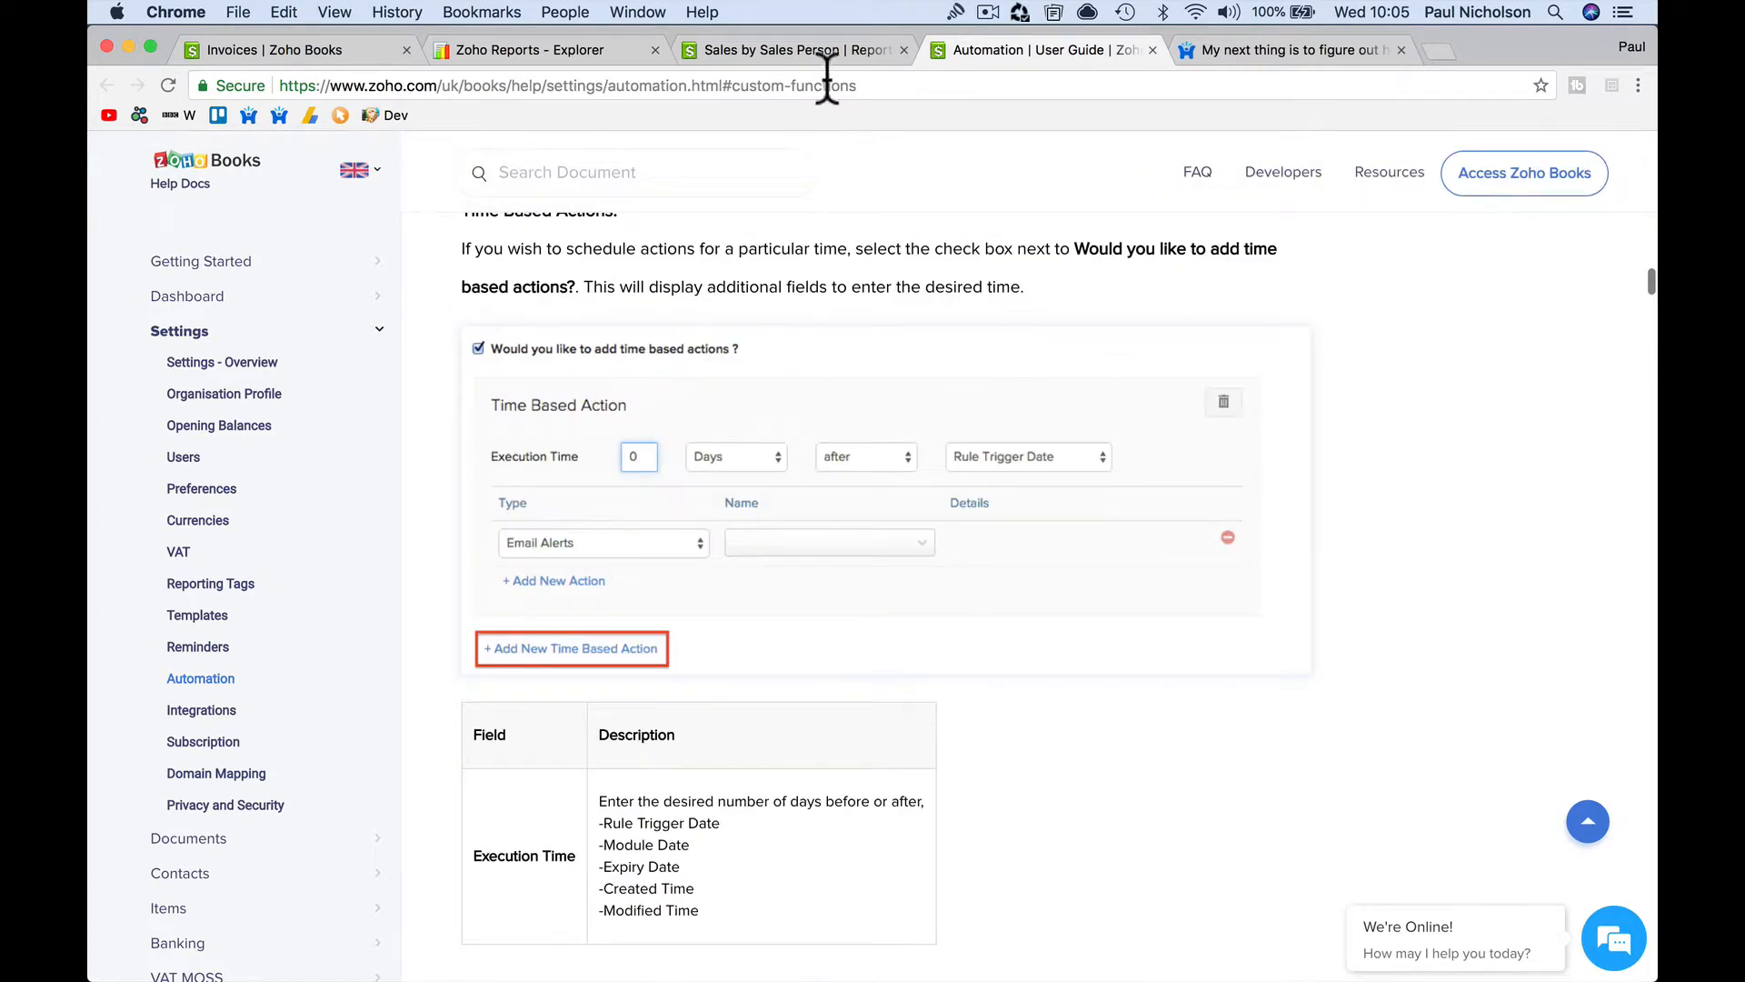
left_click(534, 49)
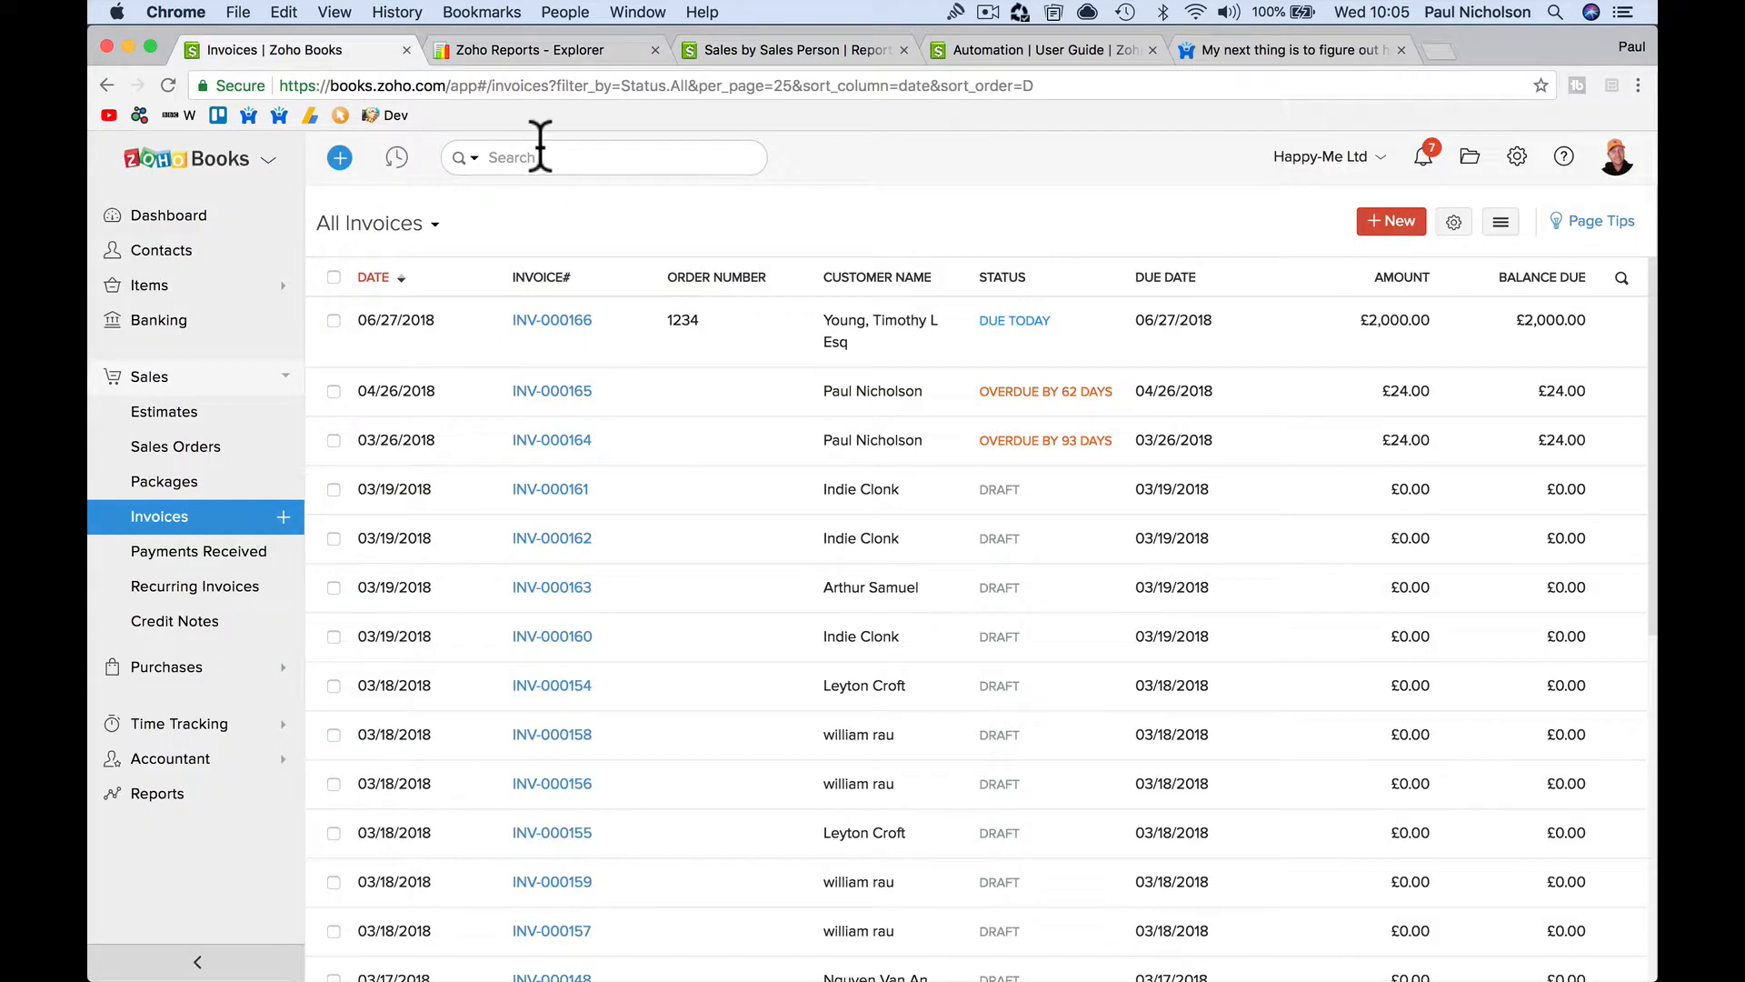
mouse_move(456, 485)
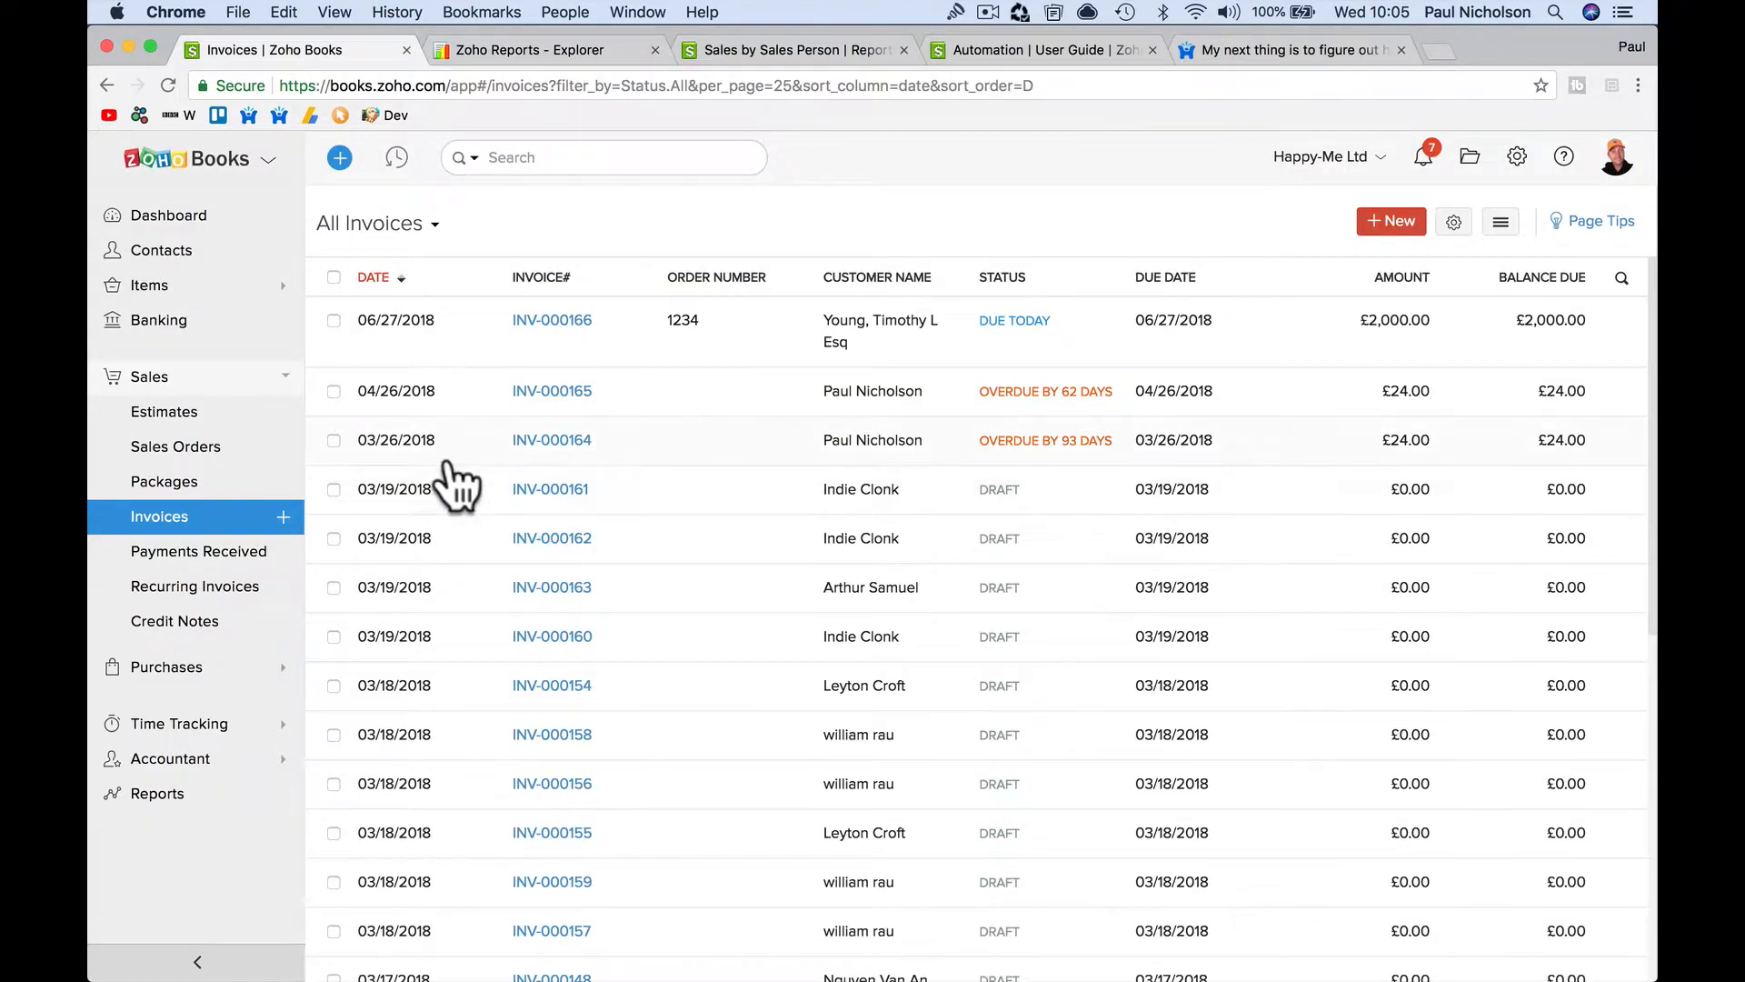
left_click(157, 793)
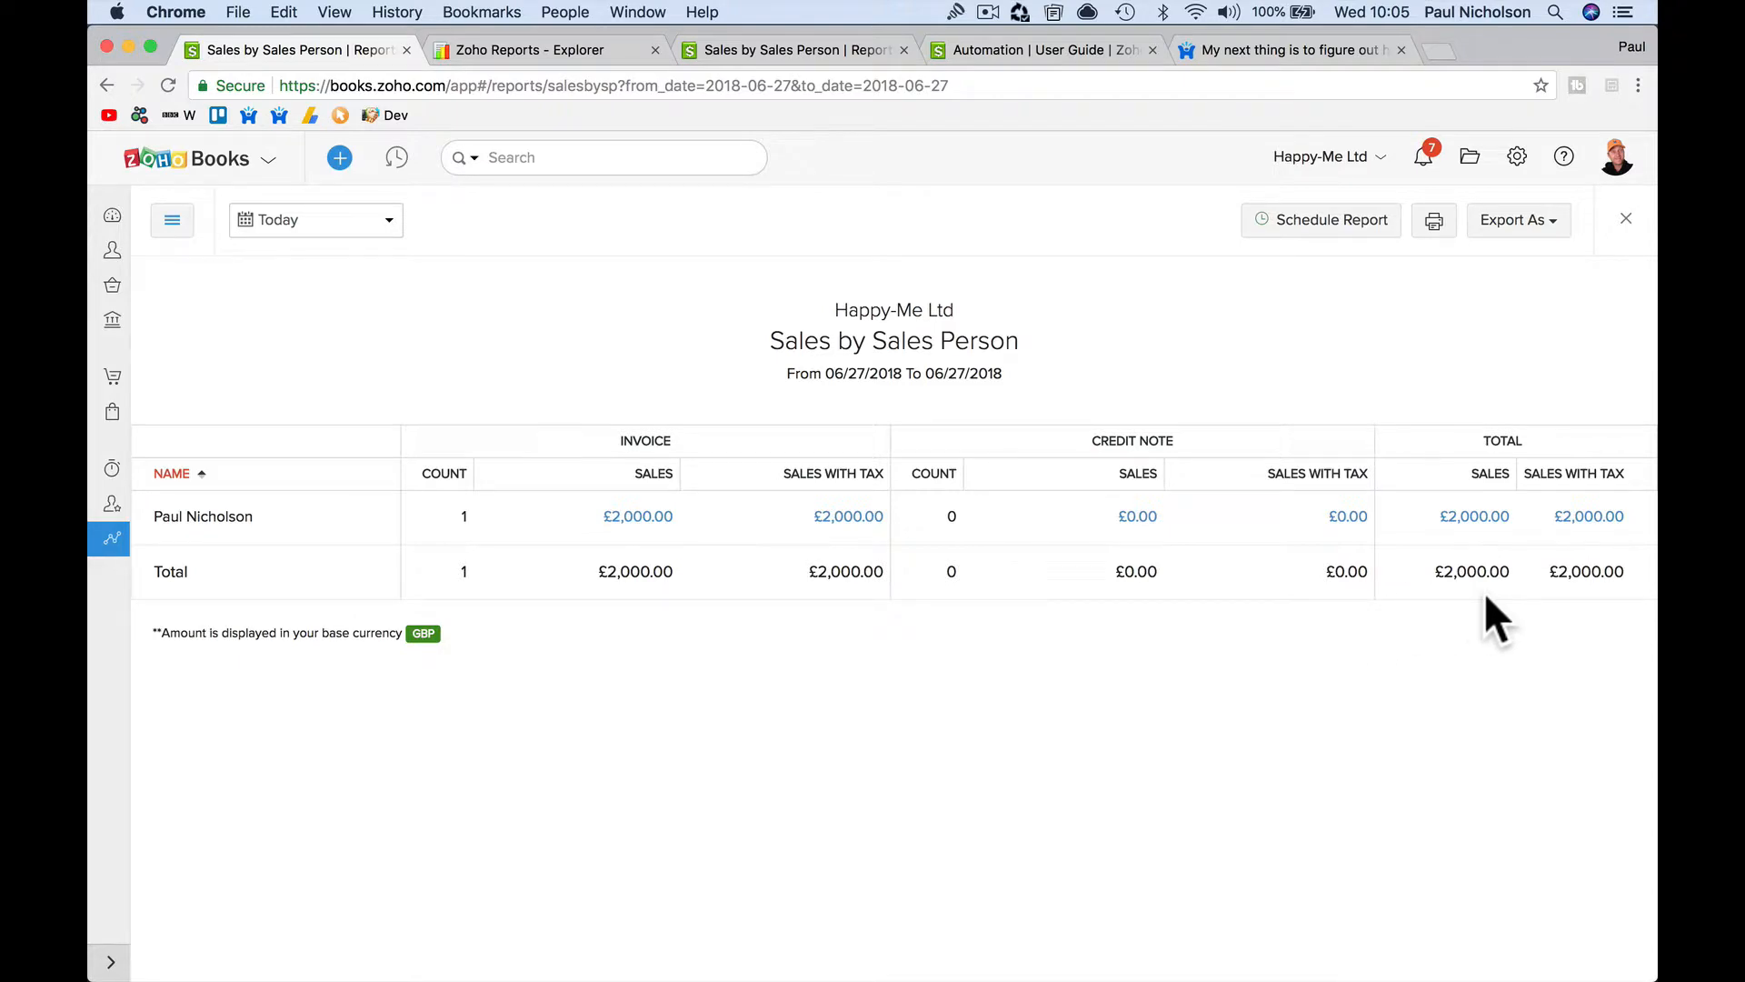
Scroll the paulforum.com commissions thread past Paul's latest reply to suggested topics
left_click(1291, 50)
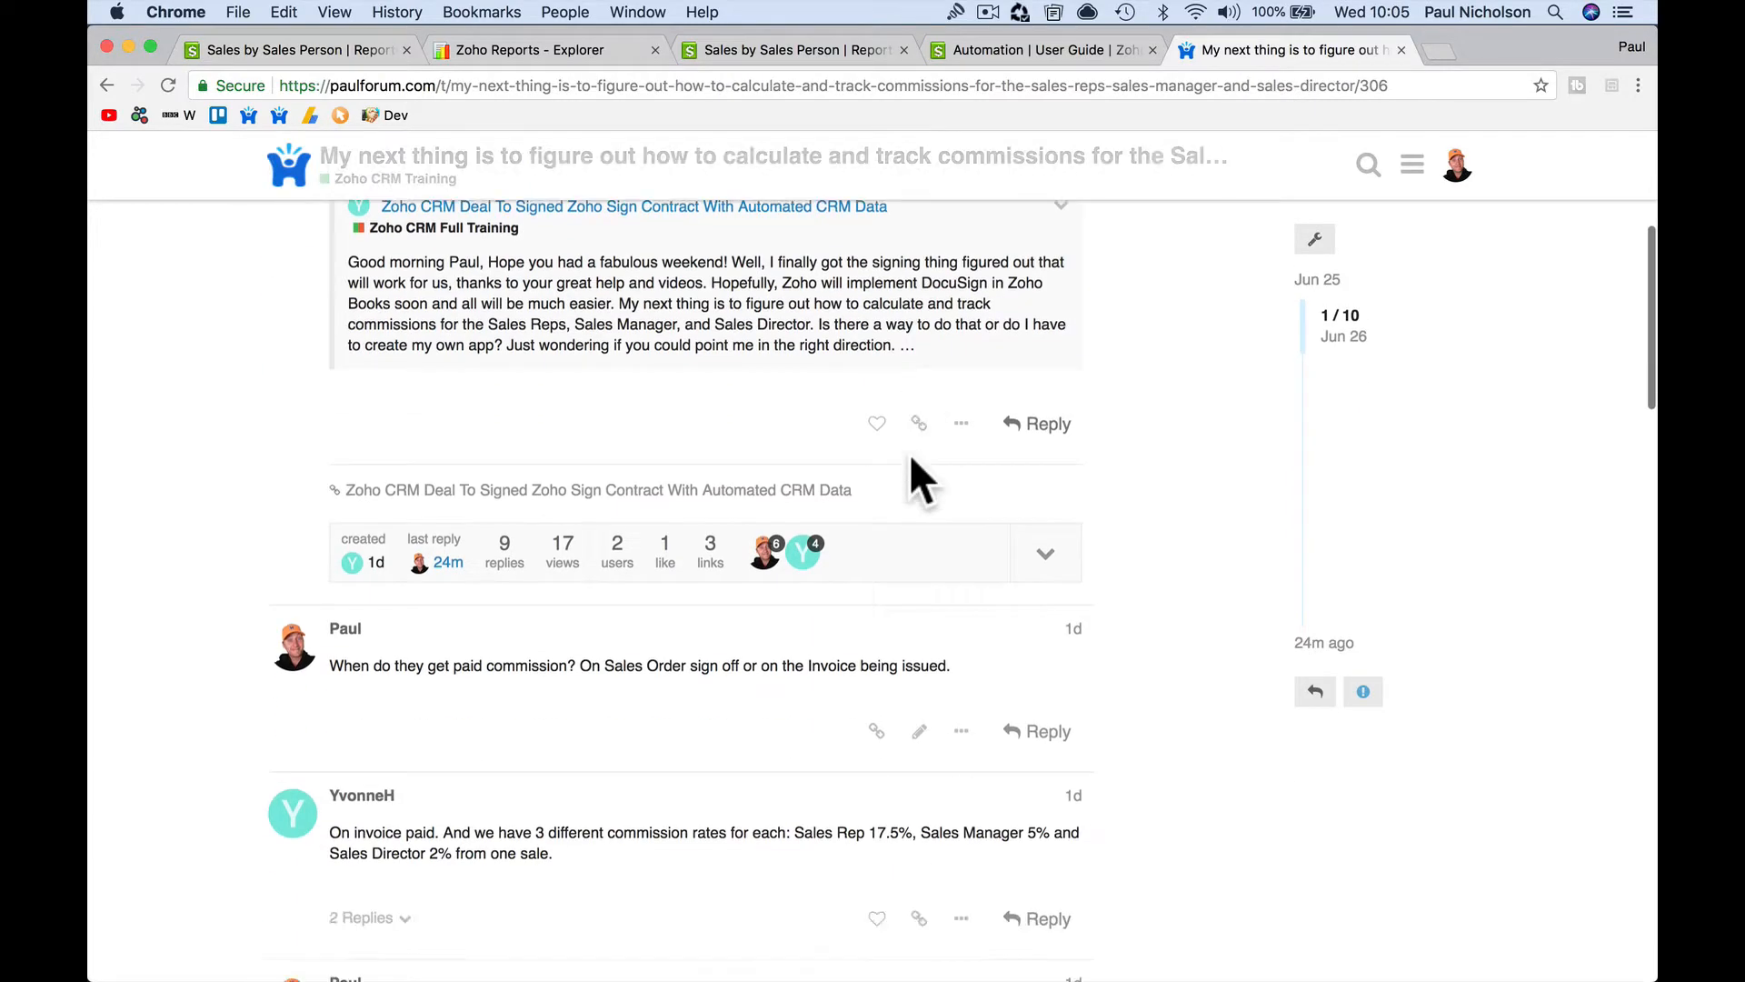
scroll("down", 3)
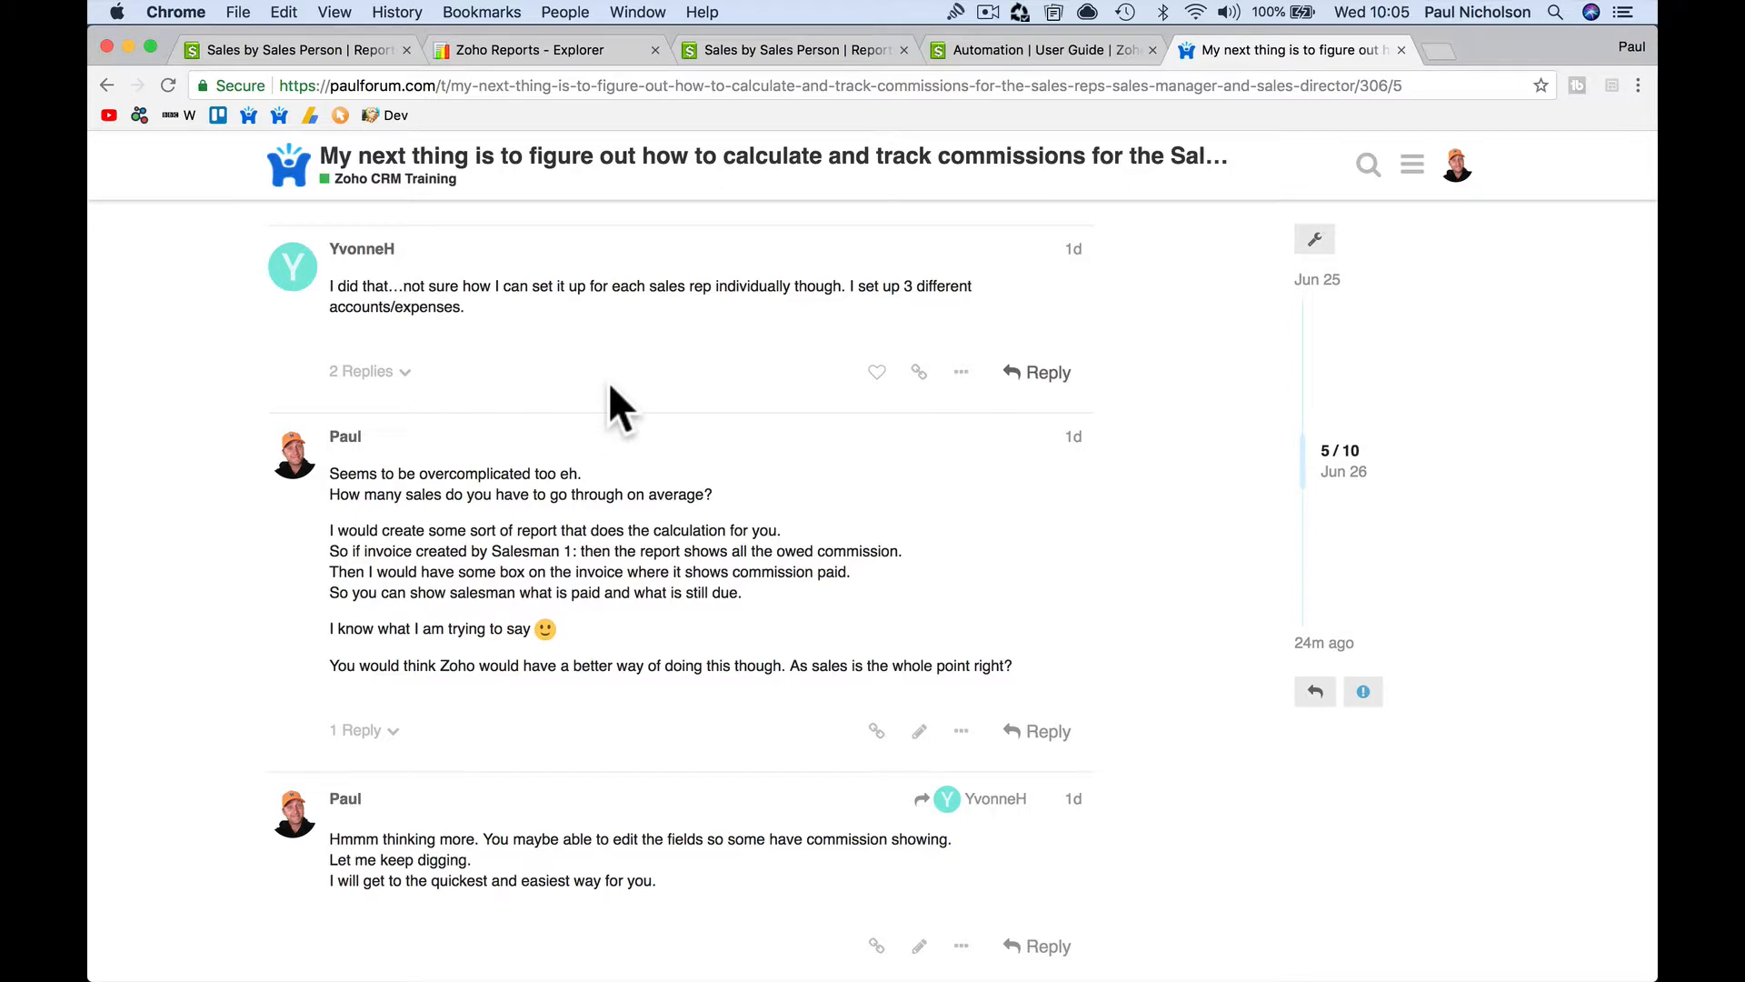
scroll("down", 3)
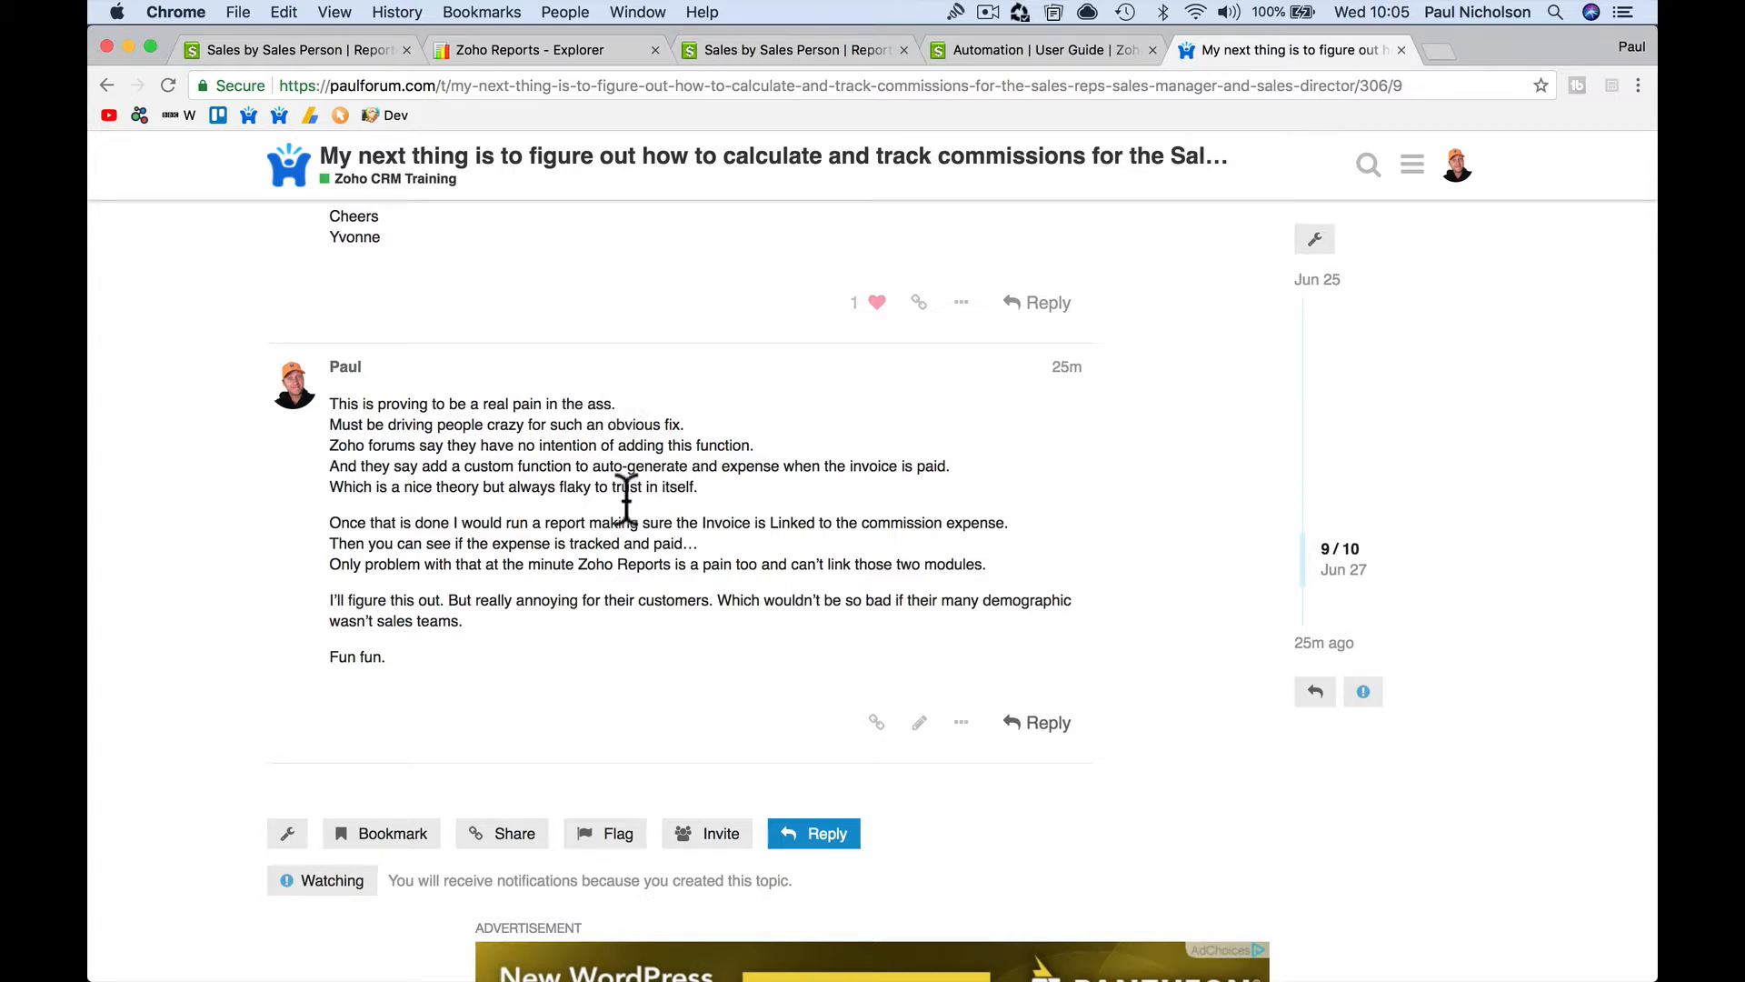
mouse_move(634, 432)
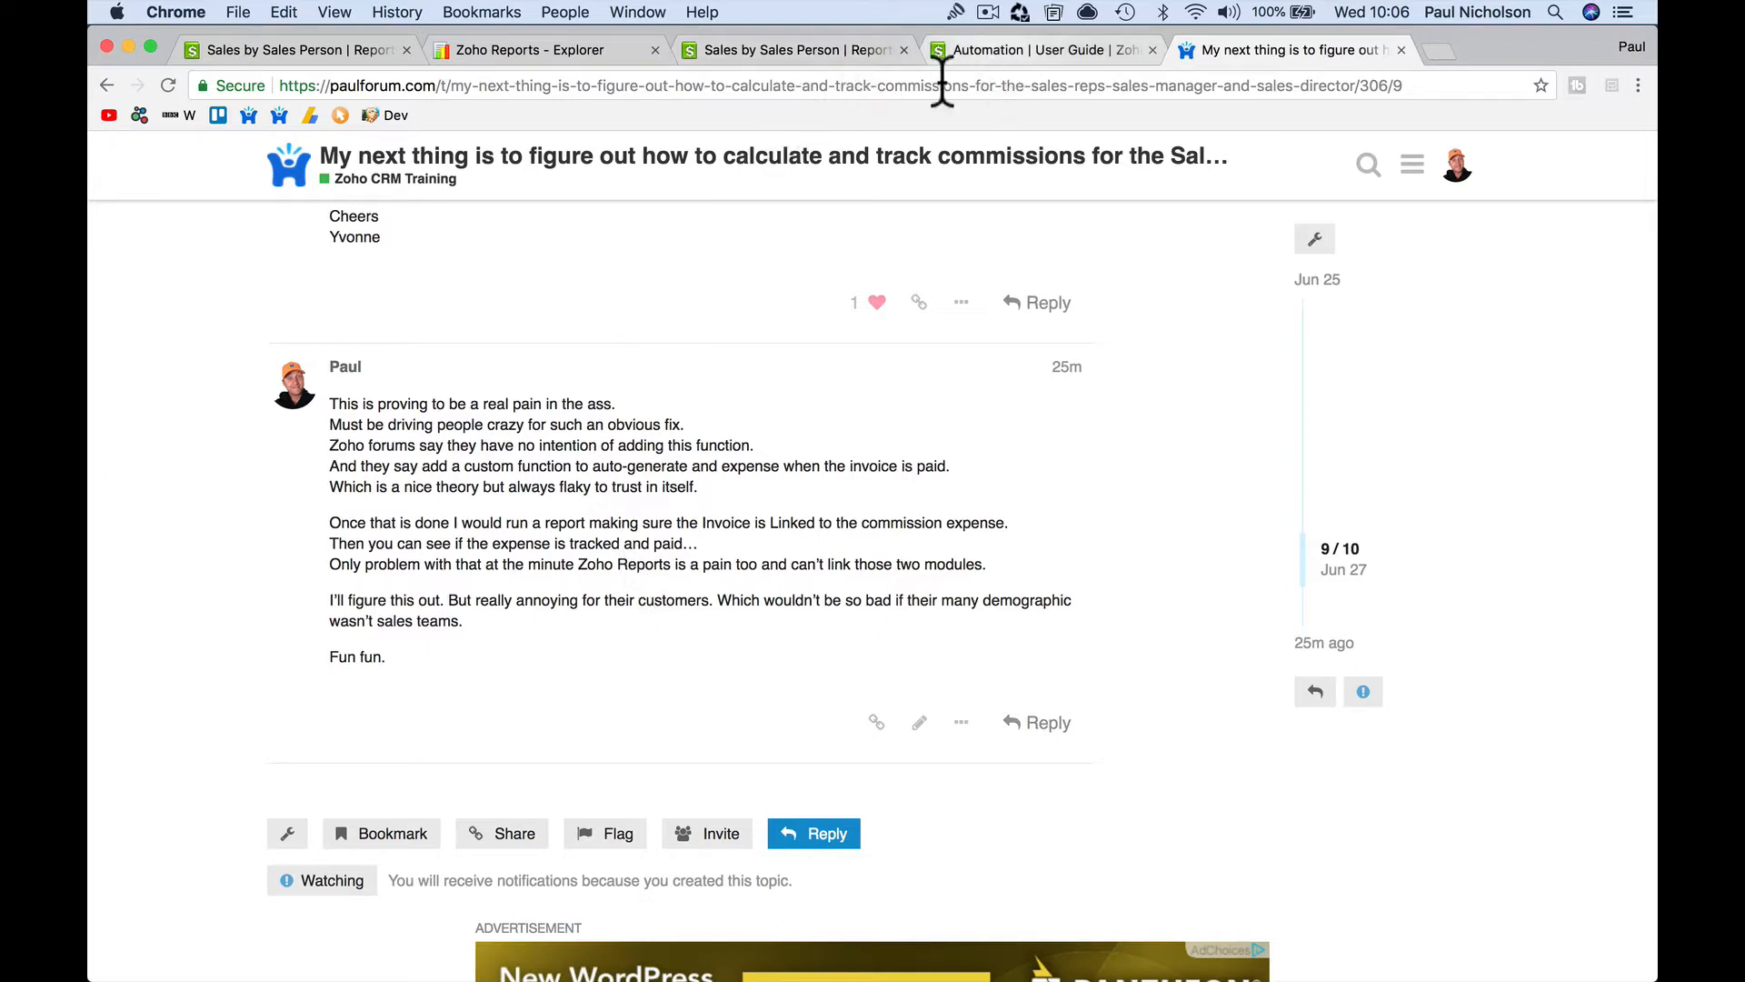
scroll("down", 3)
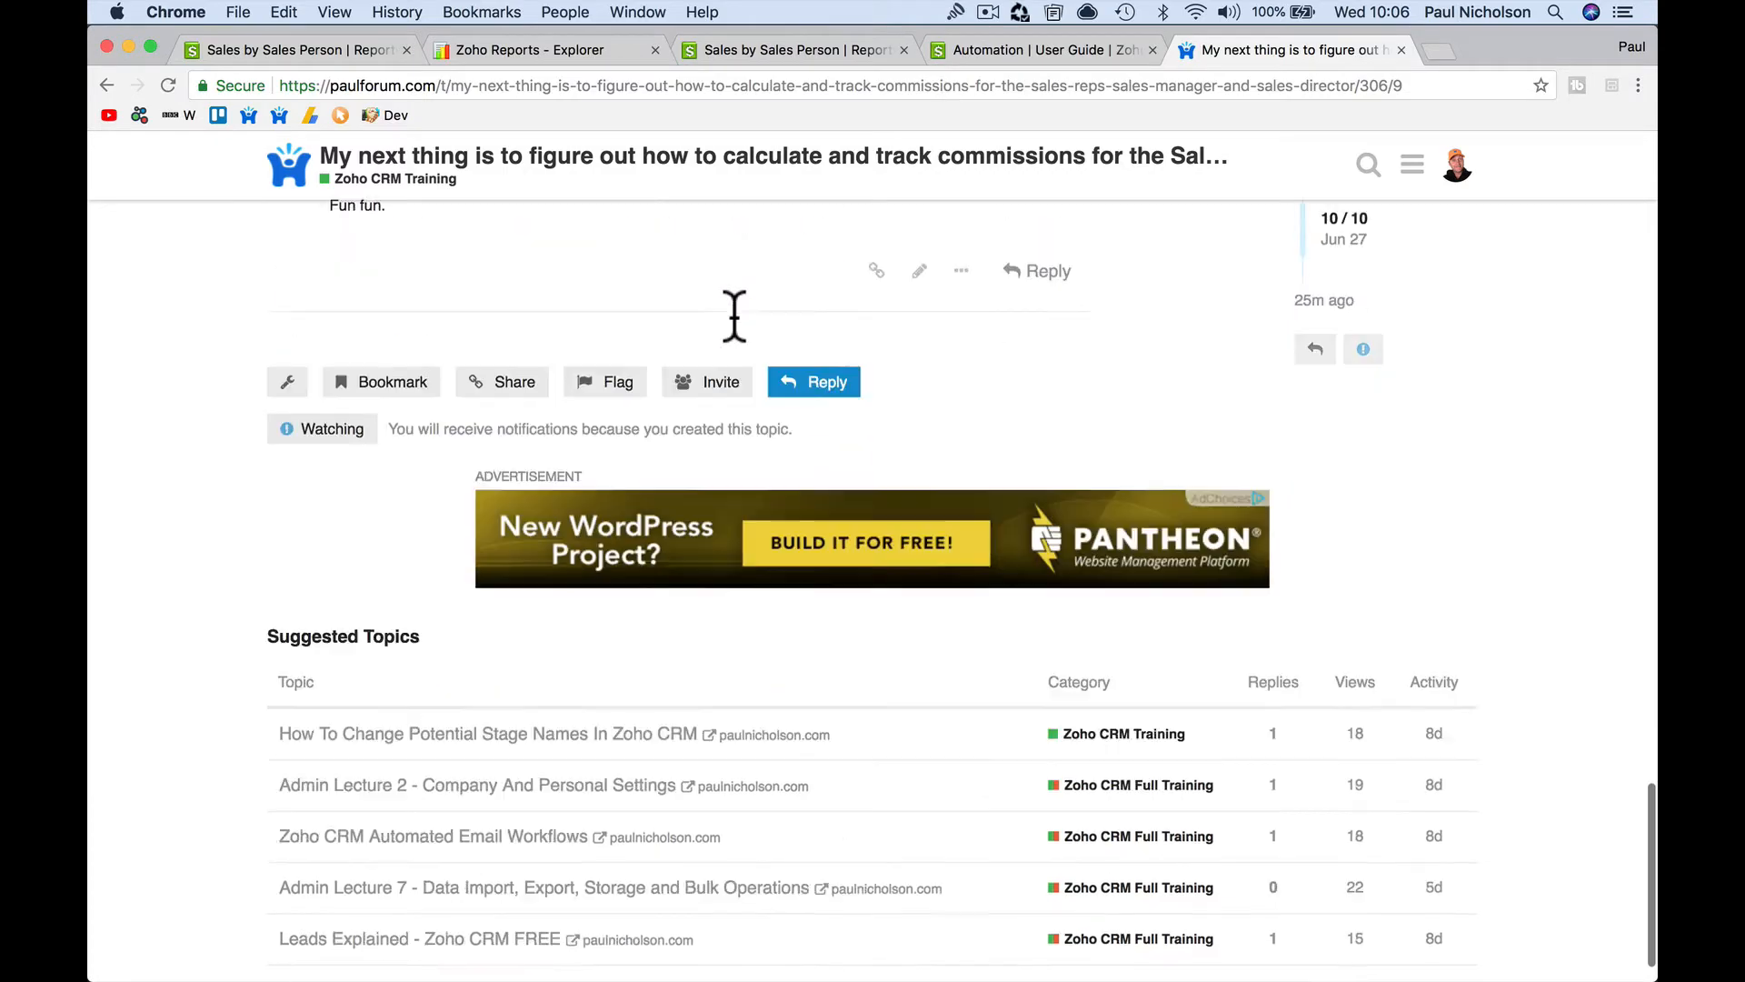